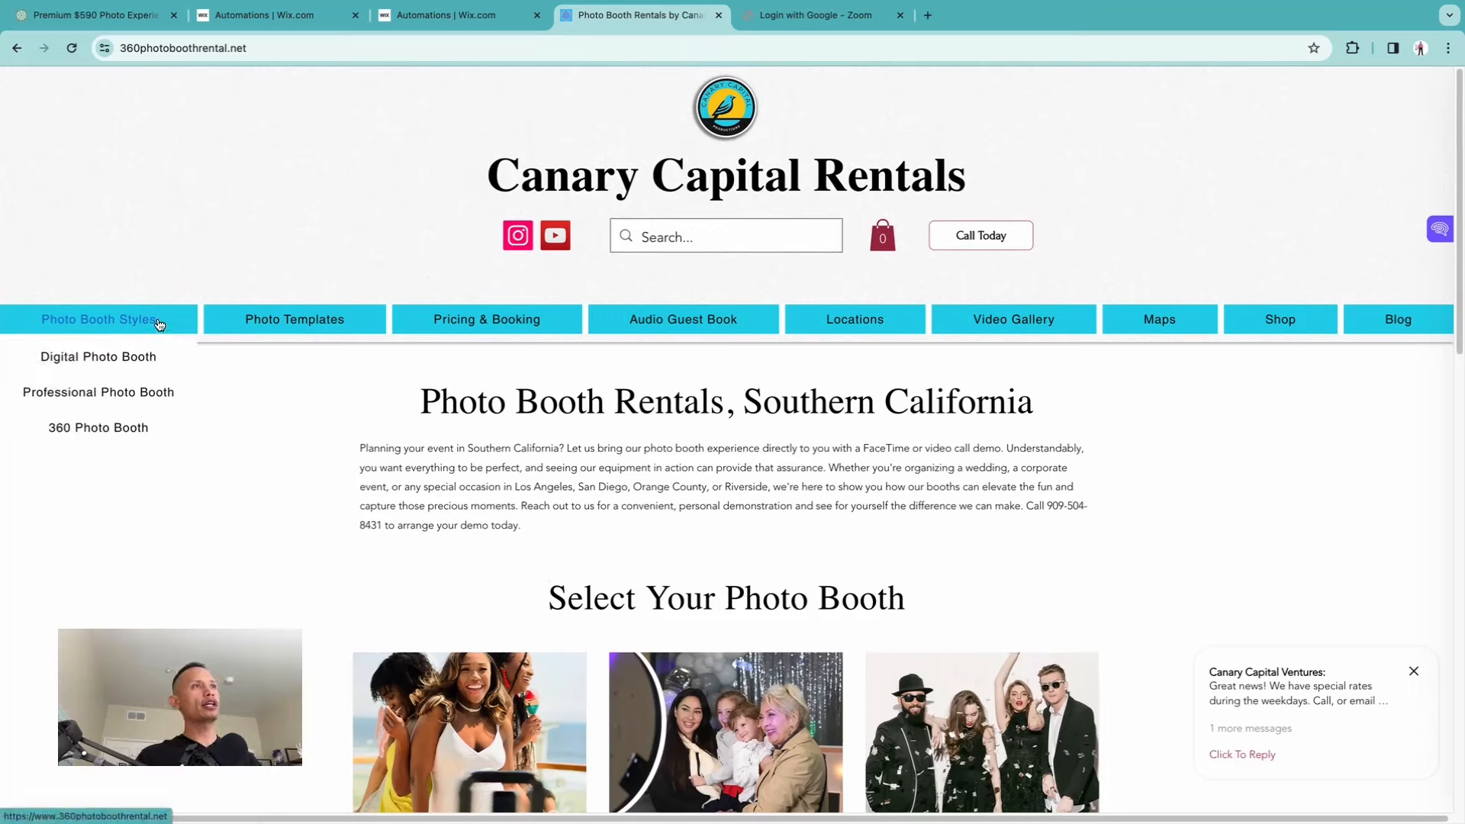
mouse_move(1039, 323)
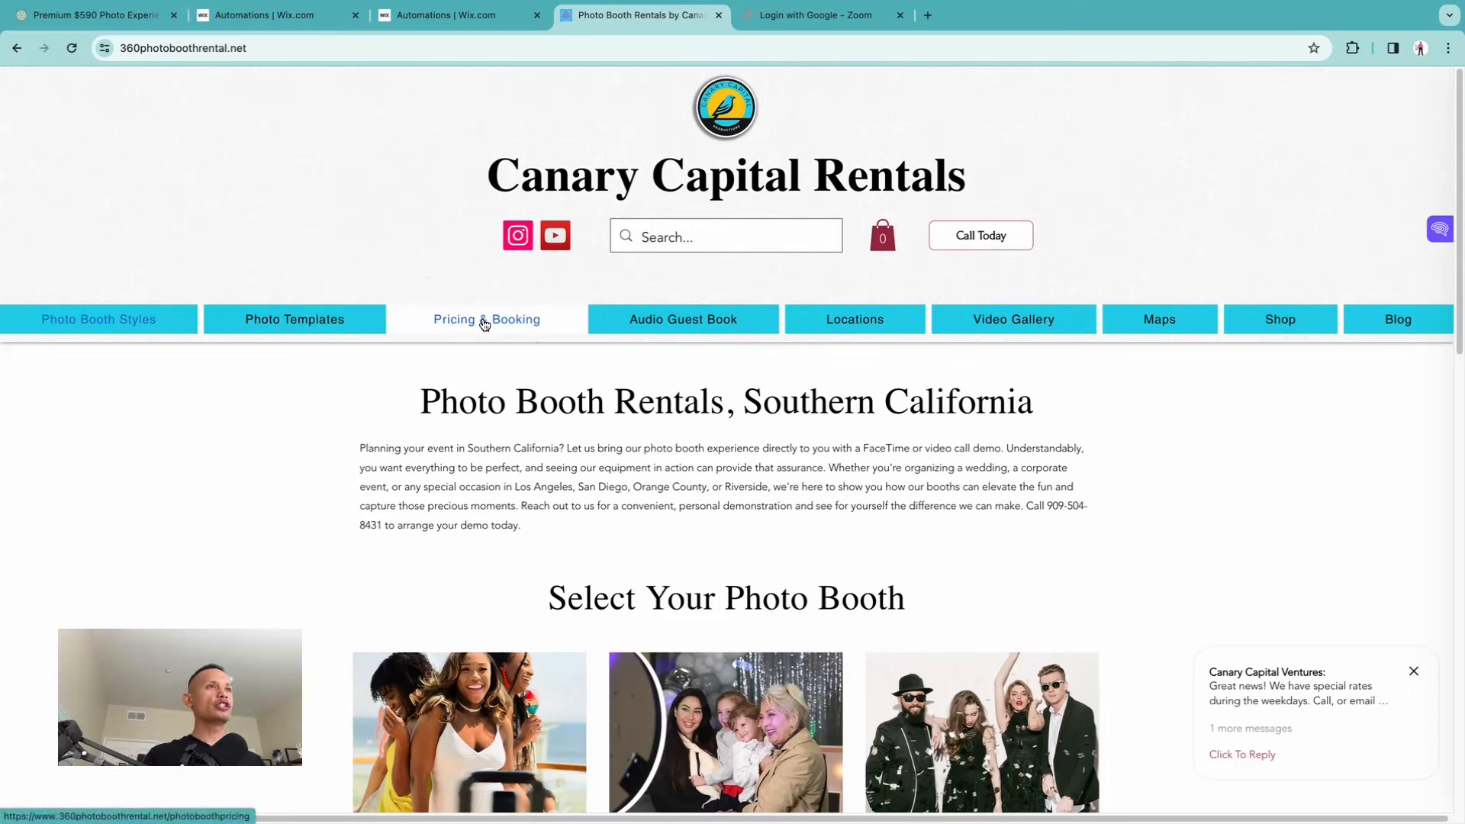
mouse_move(1157, 318)
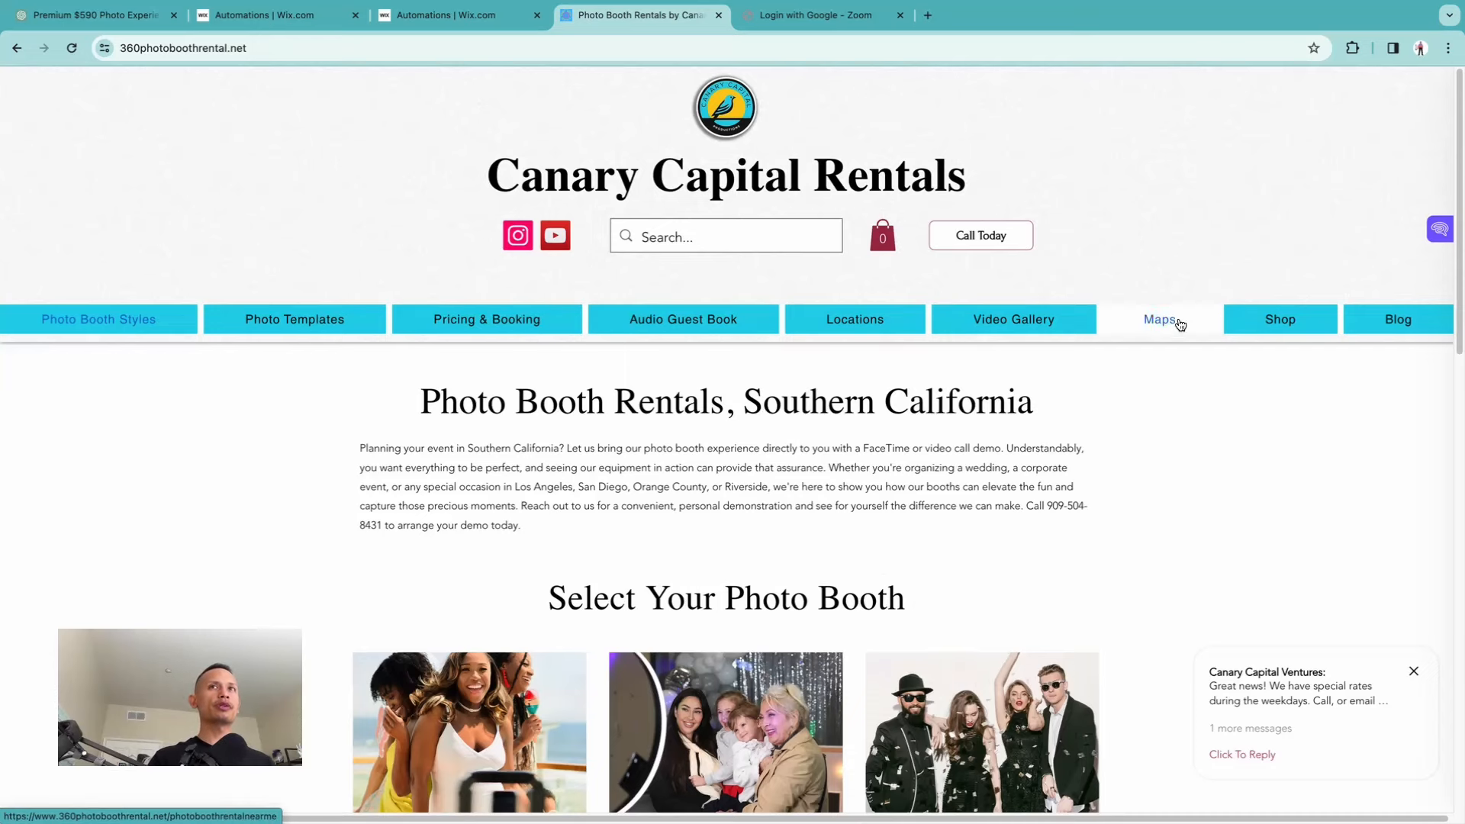
mouse_move(241, 212)
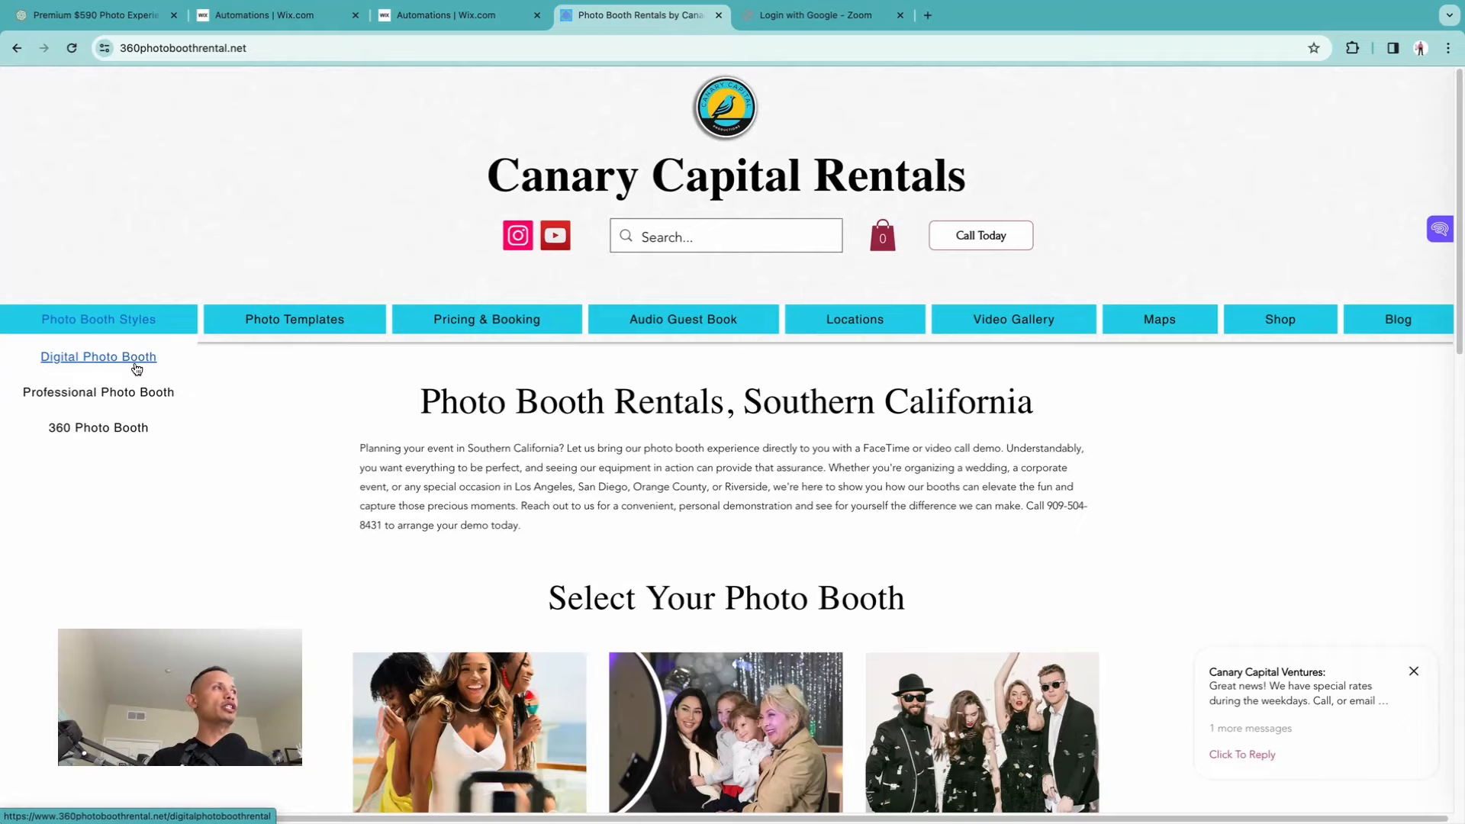
Go to the Digital Photo Booth page and review its event service sections.
left_click(97, 355)
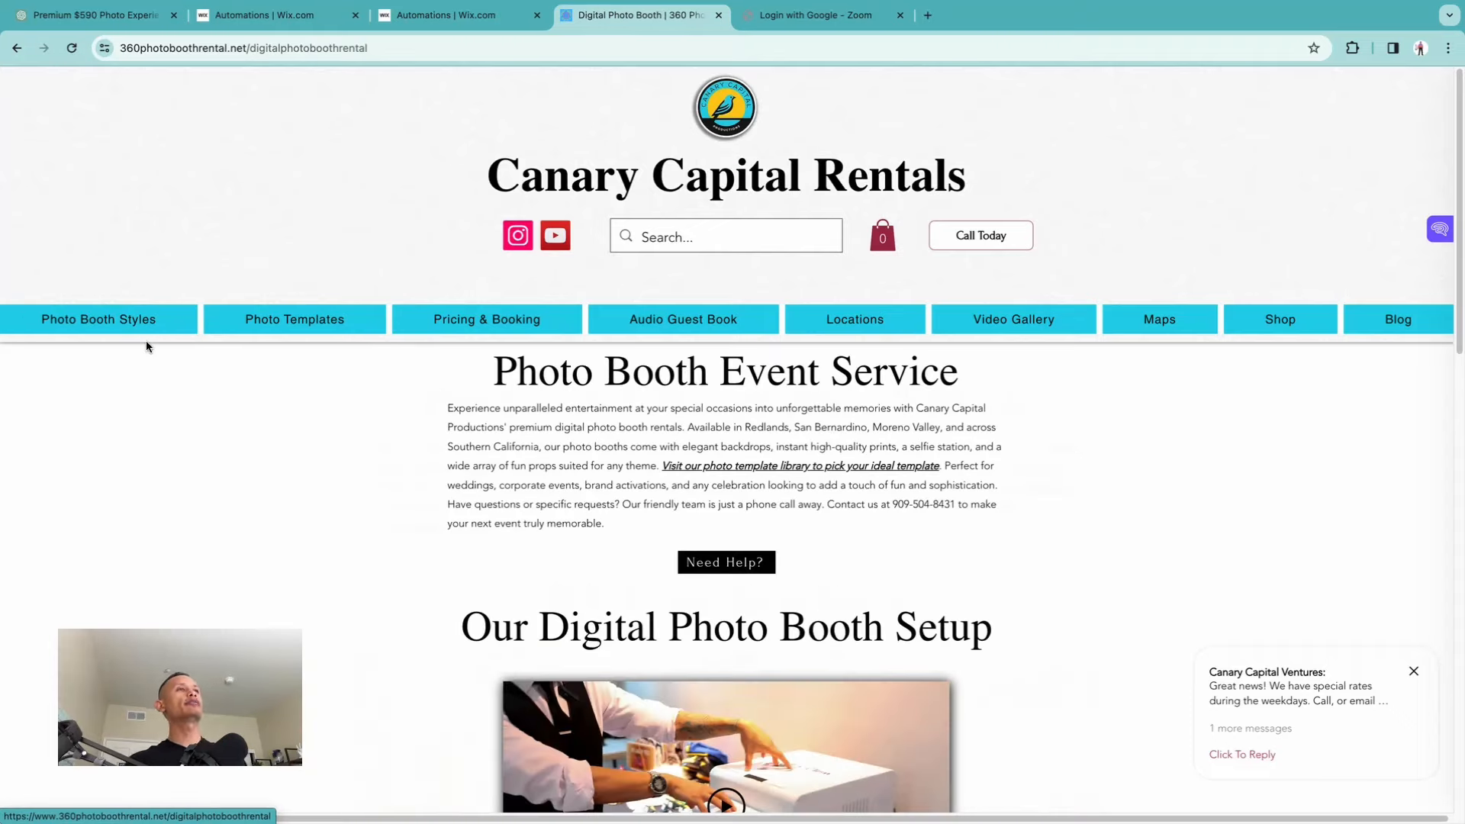
scroll("down", 3)
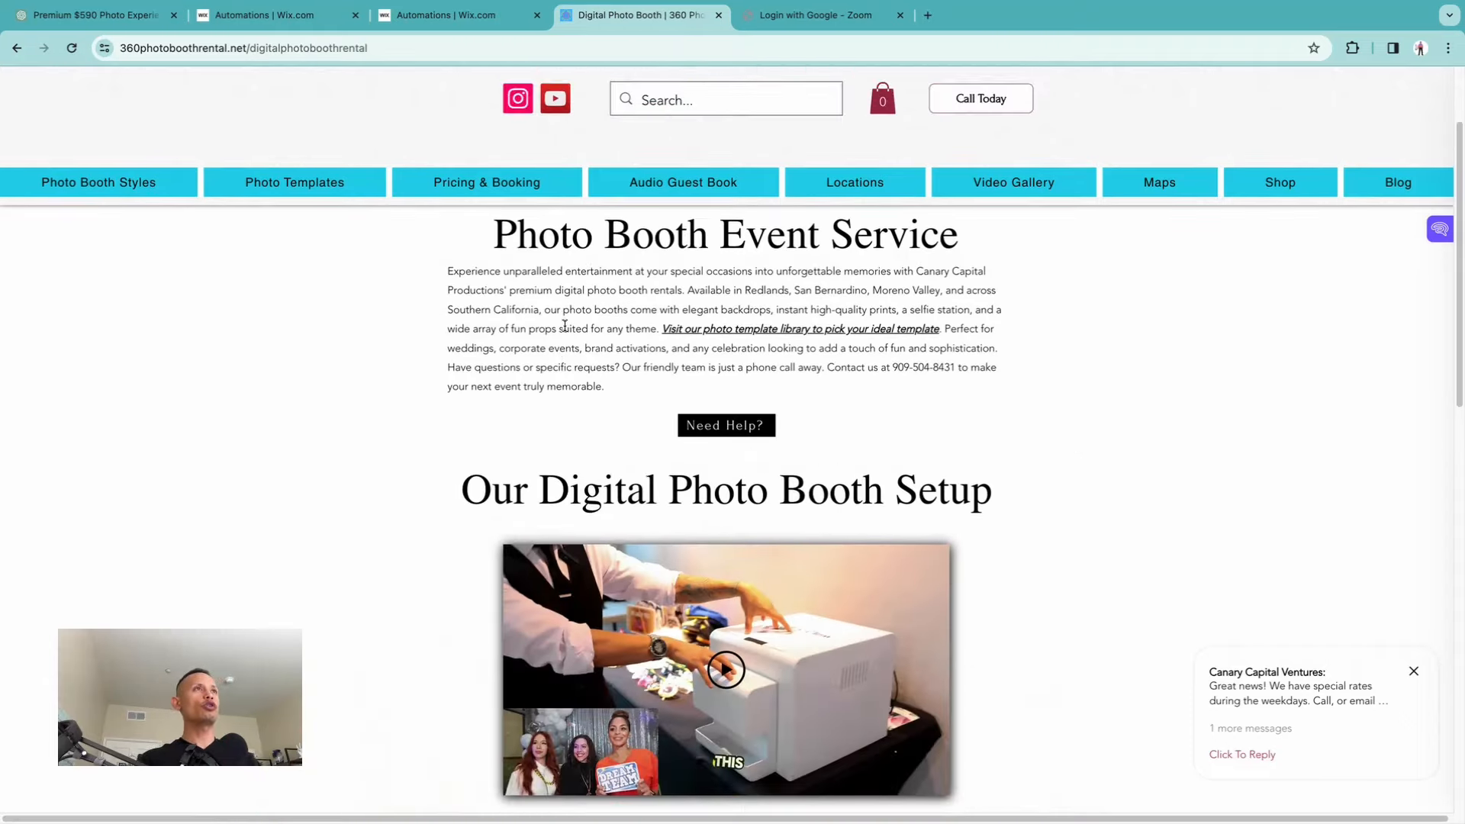
scroll("up", 3)
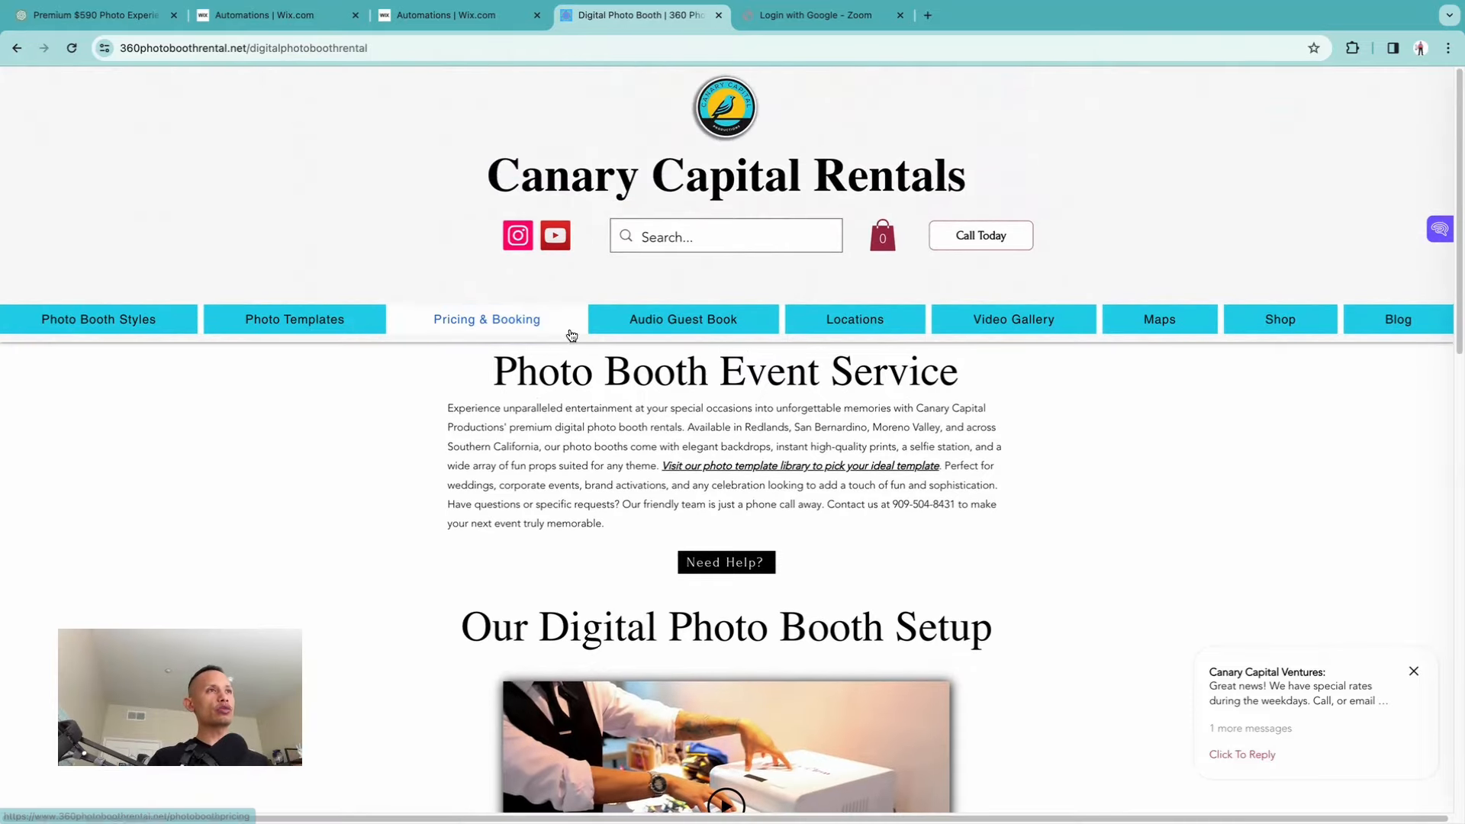
mouse_move(630, 421)
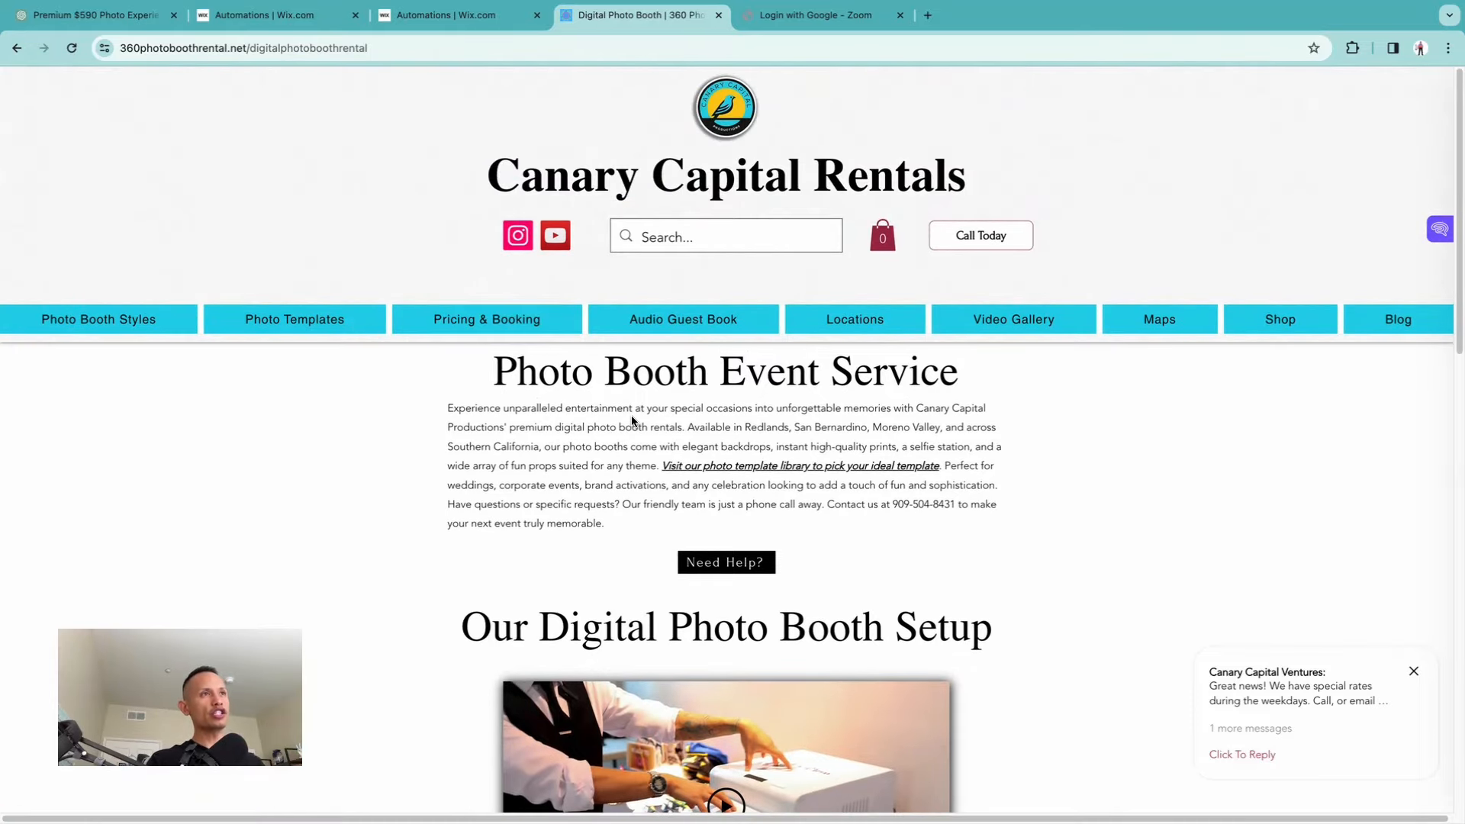
scroll("down", 3)
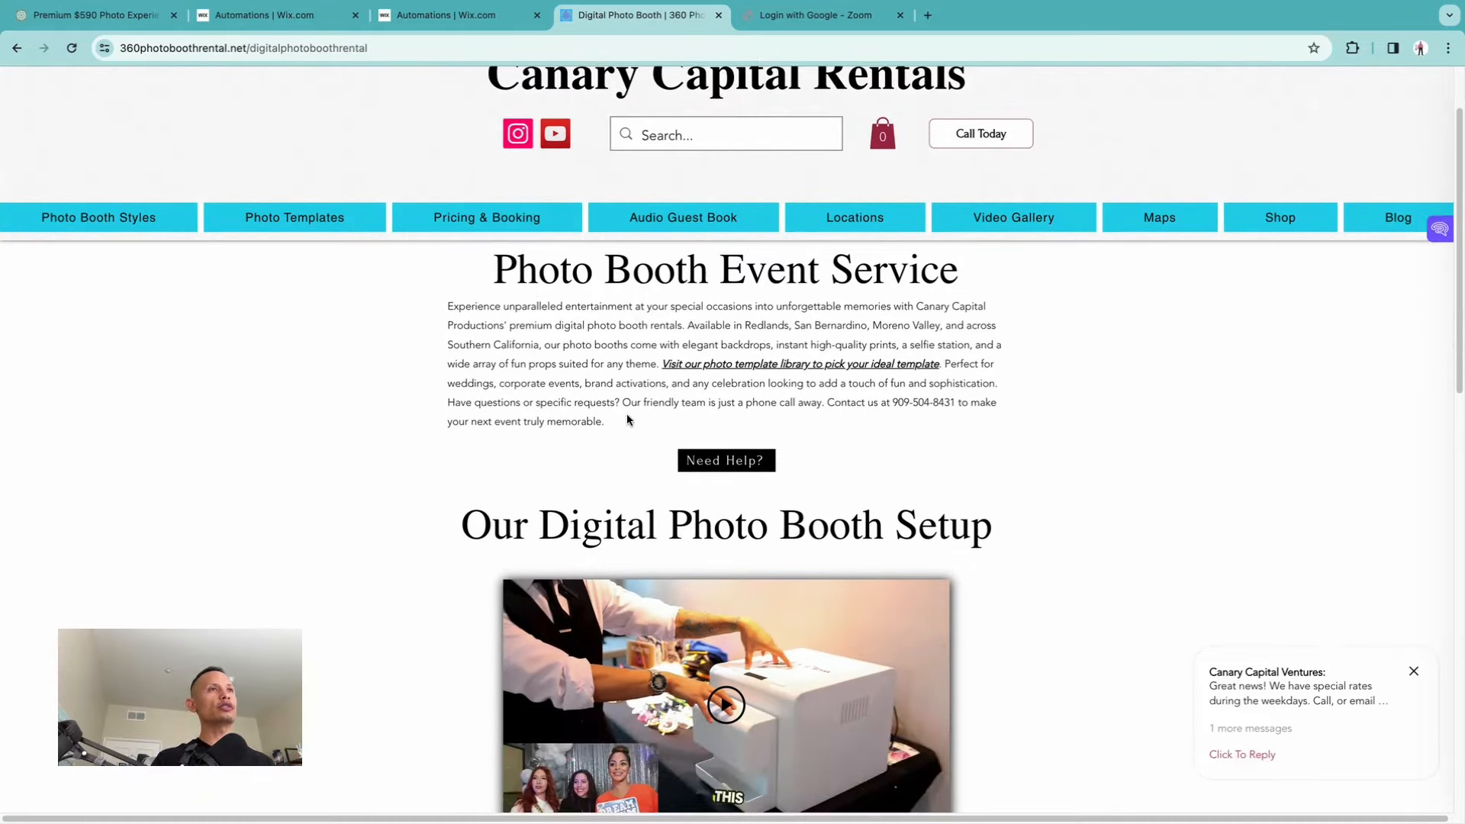
scroll("down", 3)
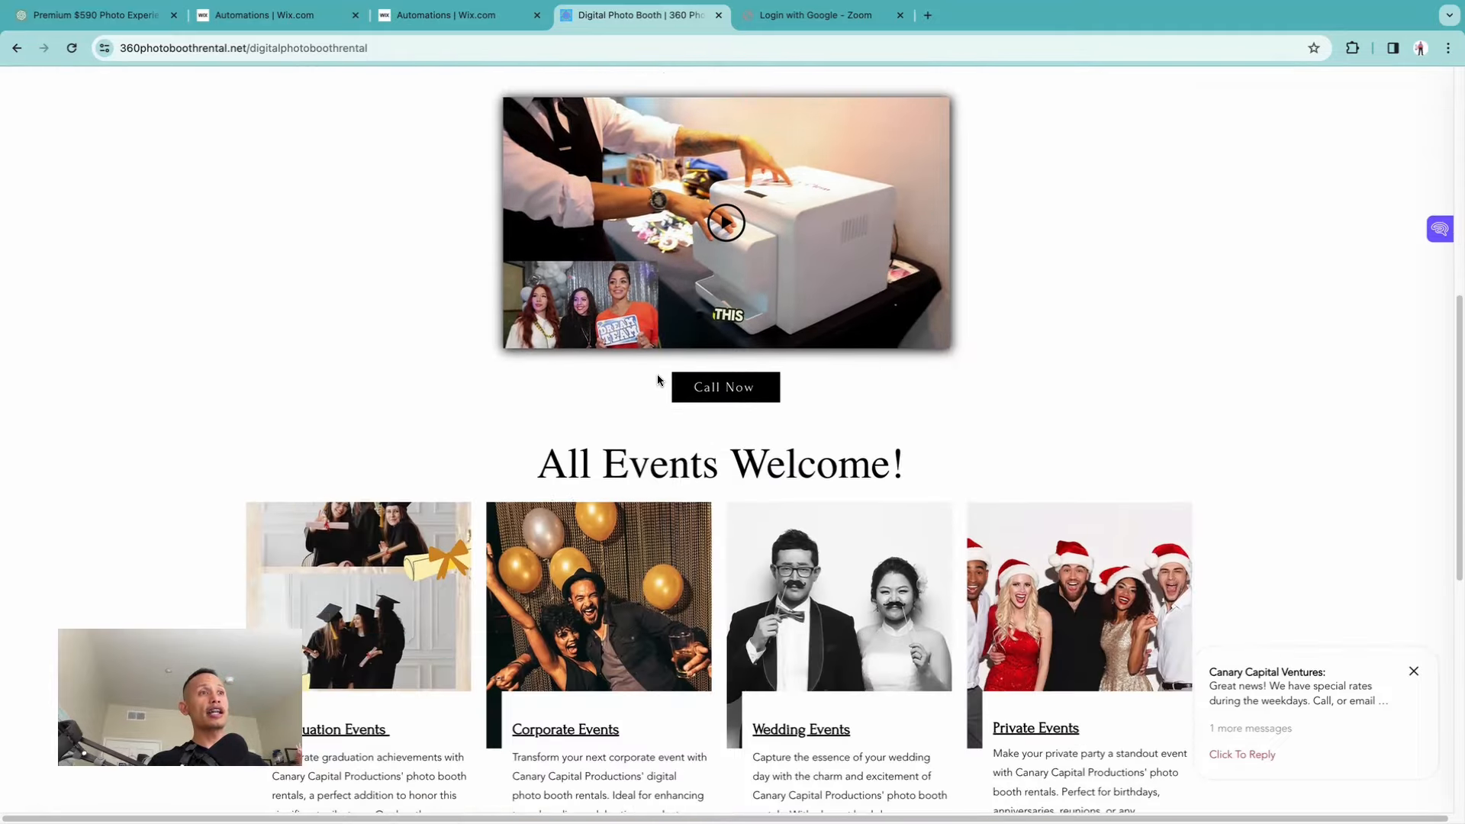
Browse down to the event-type sections and footer, then back up to the introduction.
scroll("down", 3)
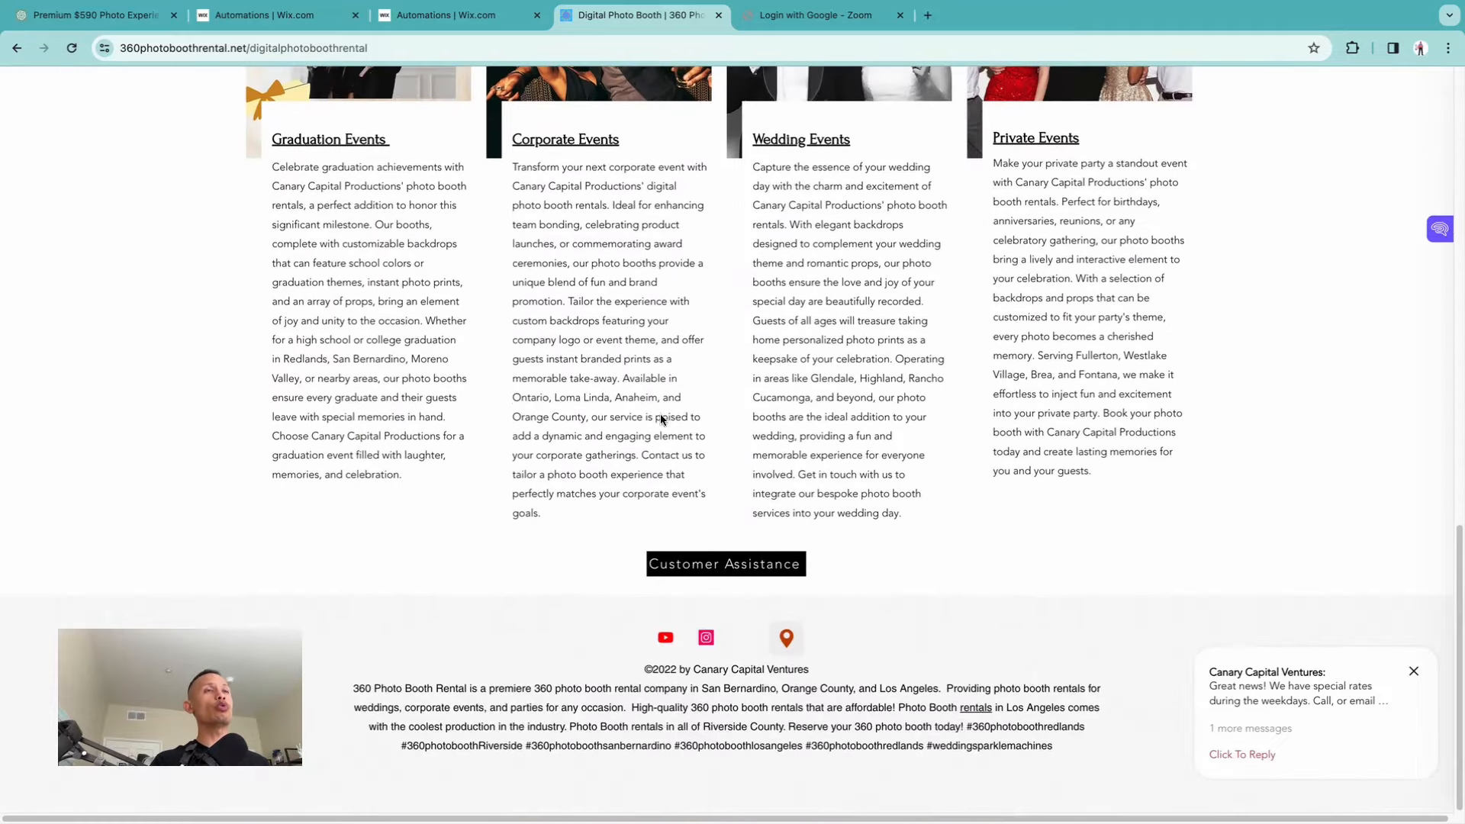
scroll("up", 3)
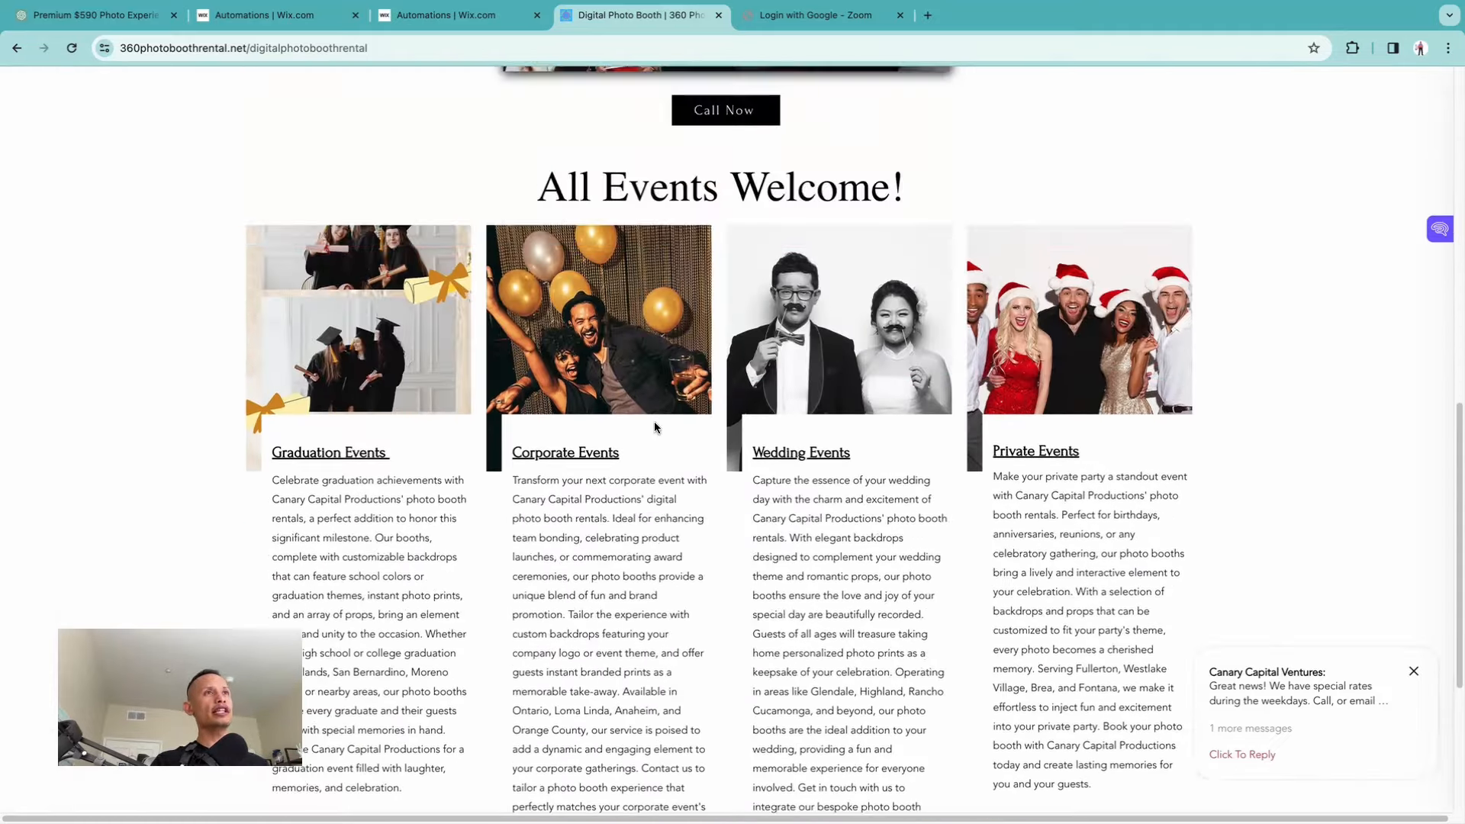
scroll("up", 3)
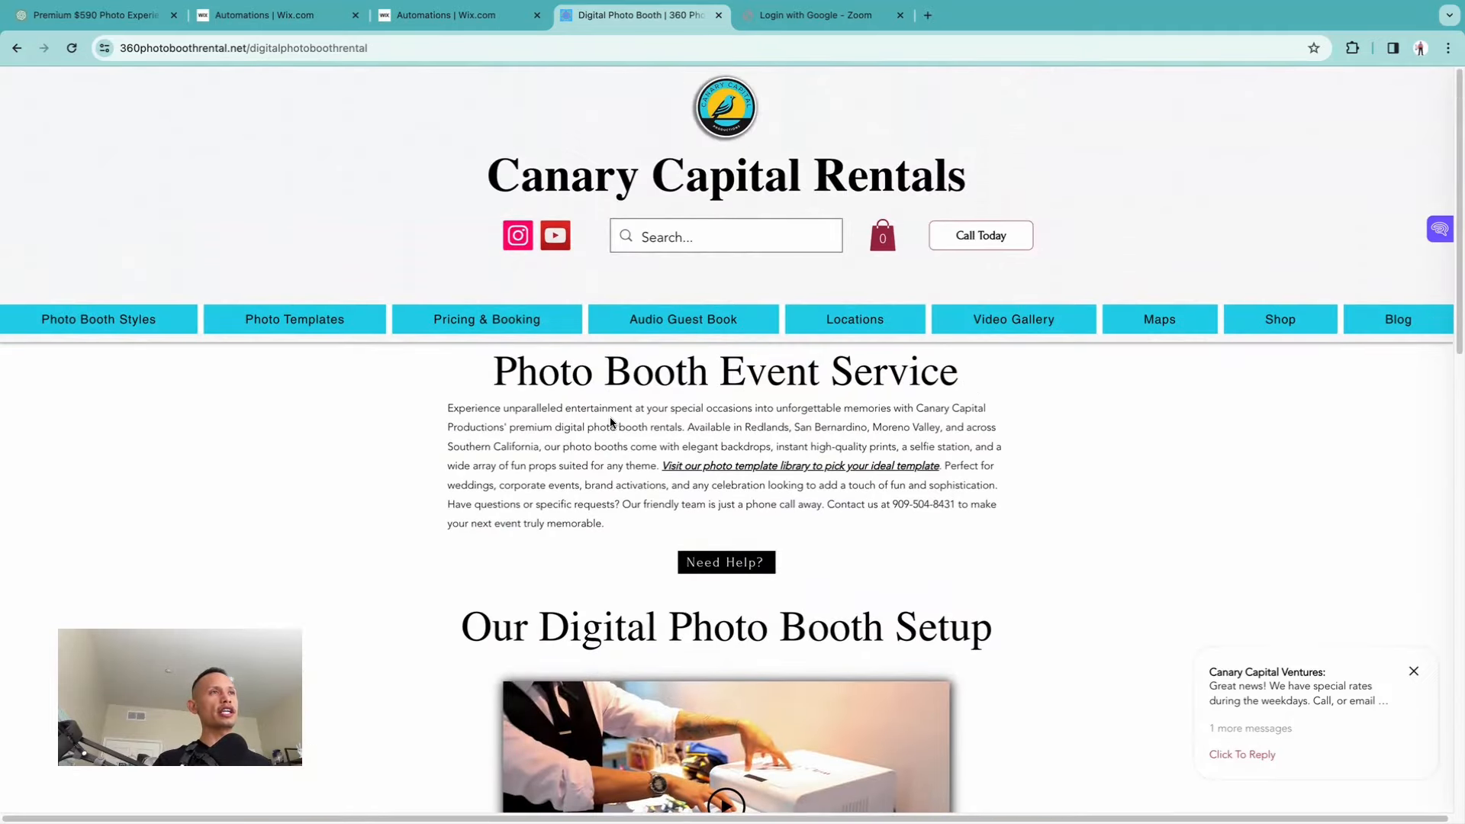
scroll("down", 3)
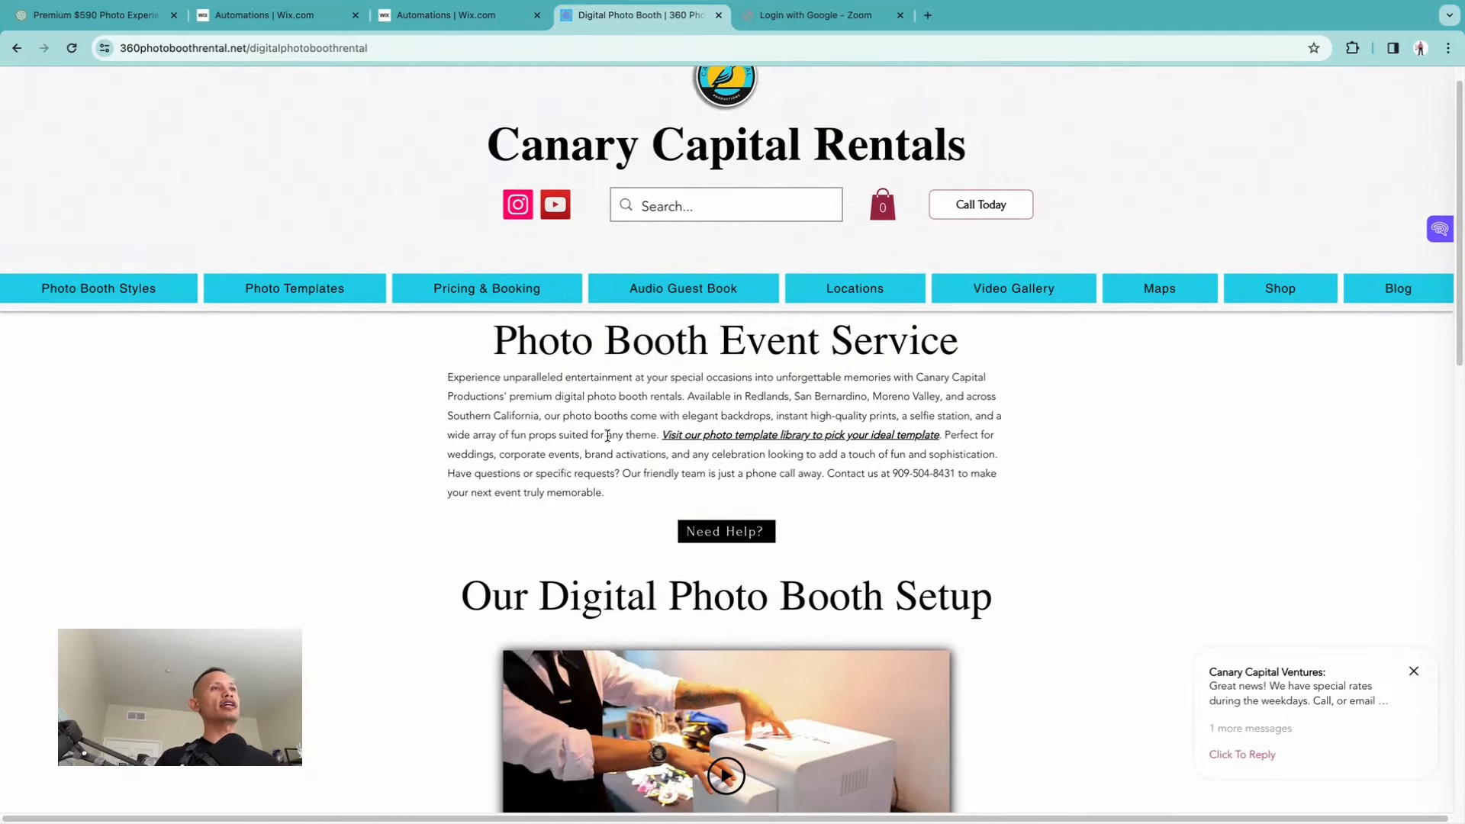
mouse_move(795, 435)
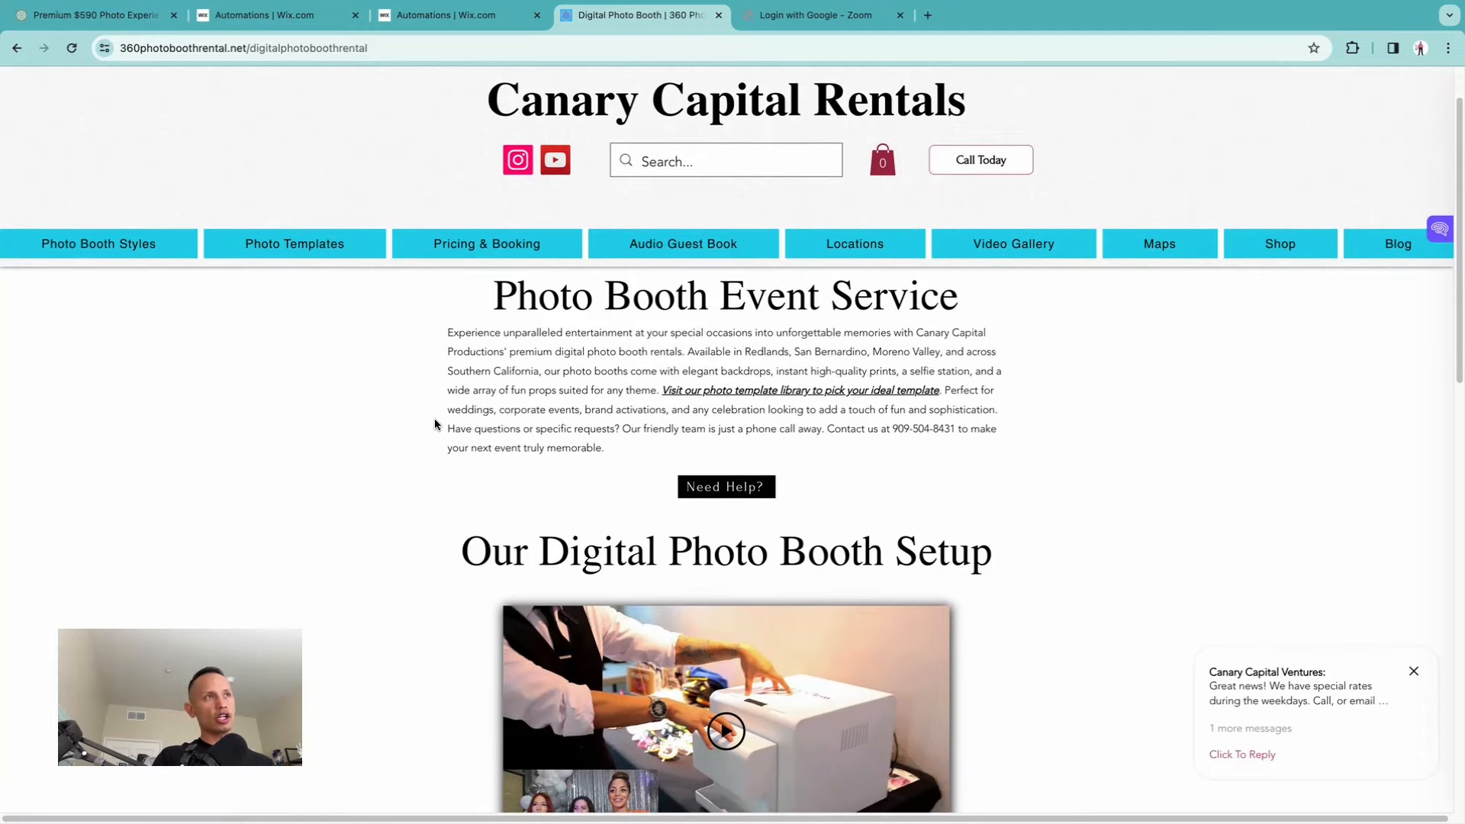
scroll("down", 3)
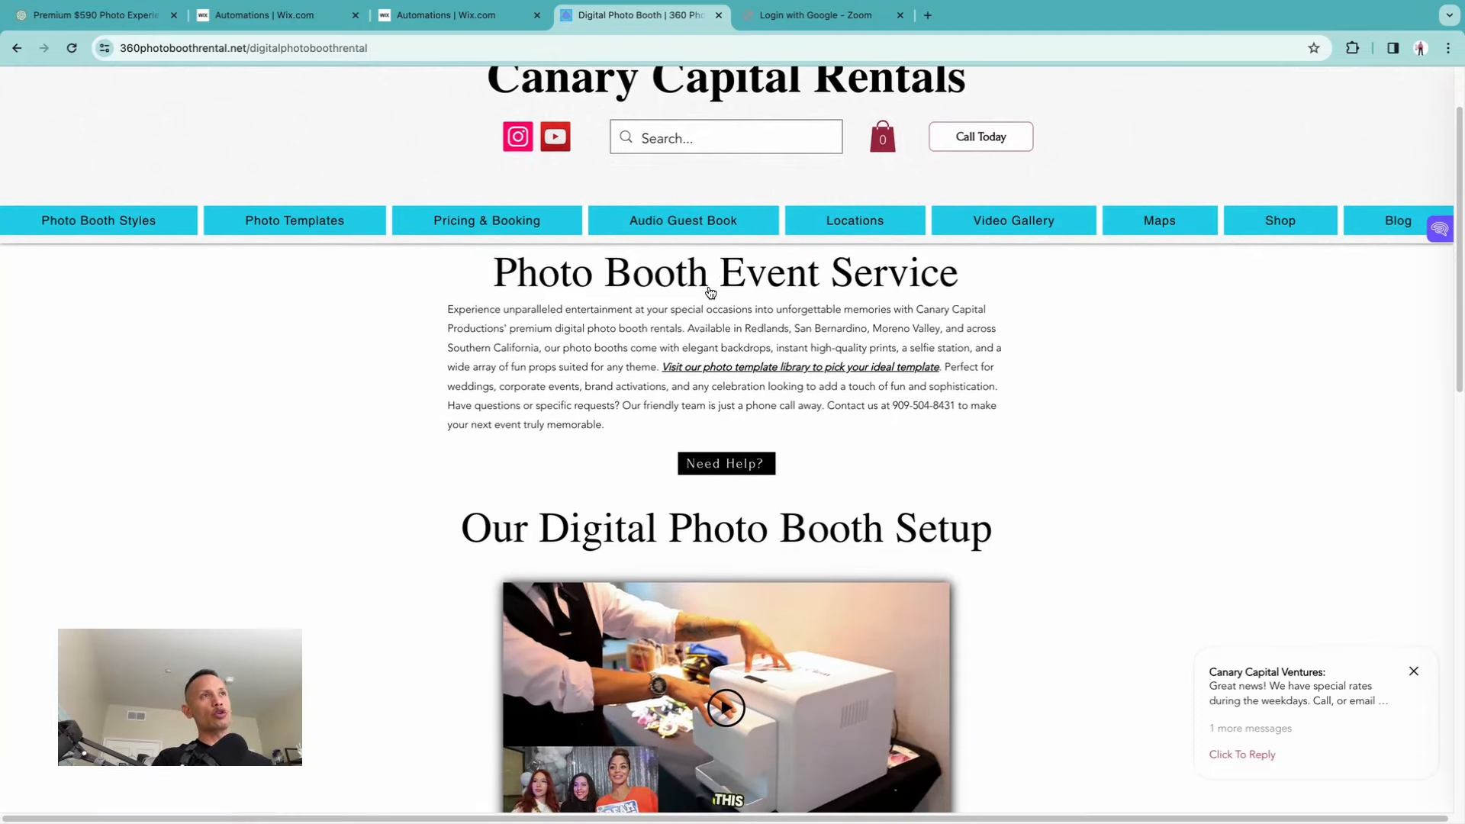
mouse_move(766, 371)
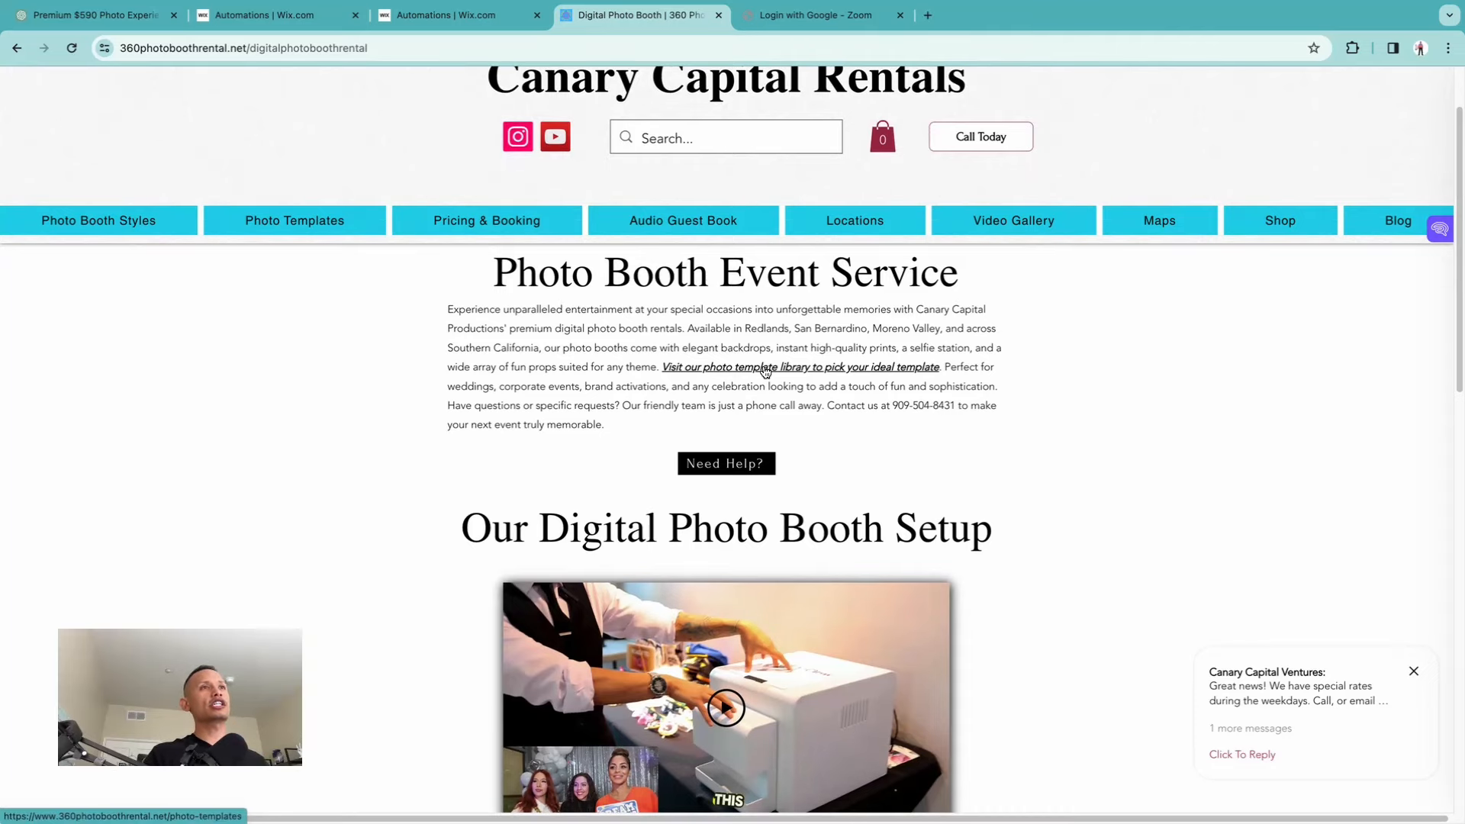
Visit the Photo Templates library, browse the gallery and load more designs.
left_click(801, 366)
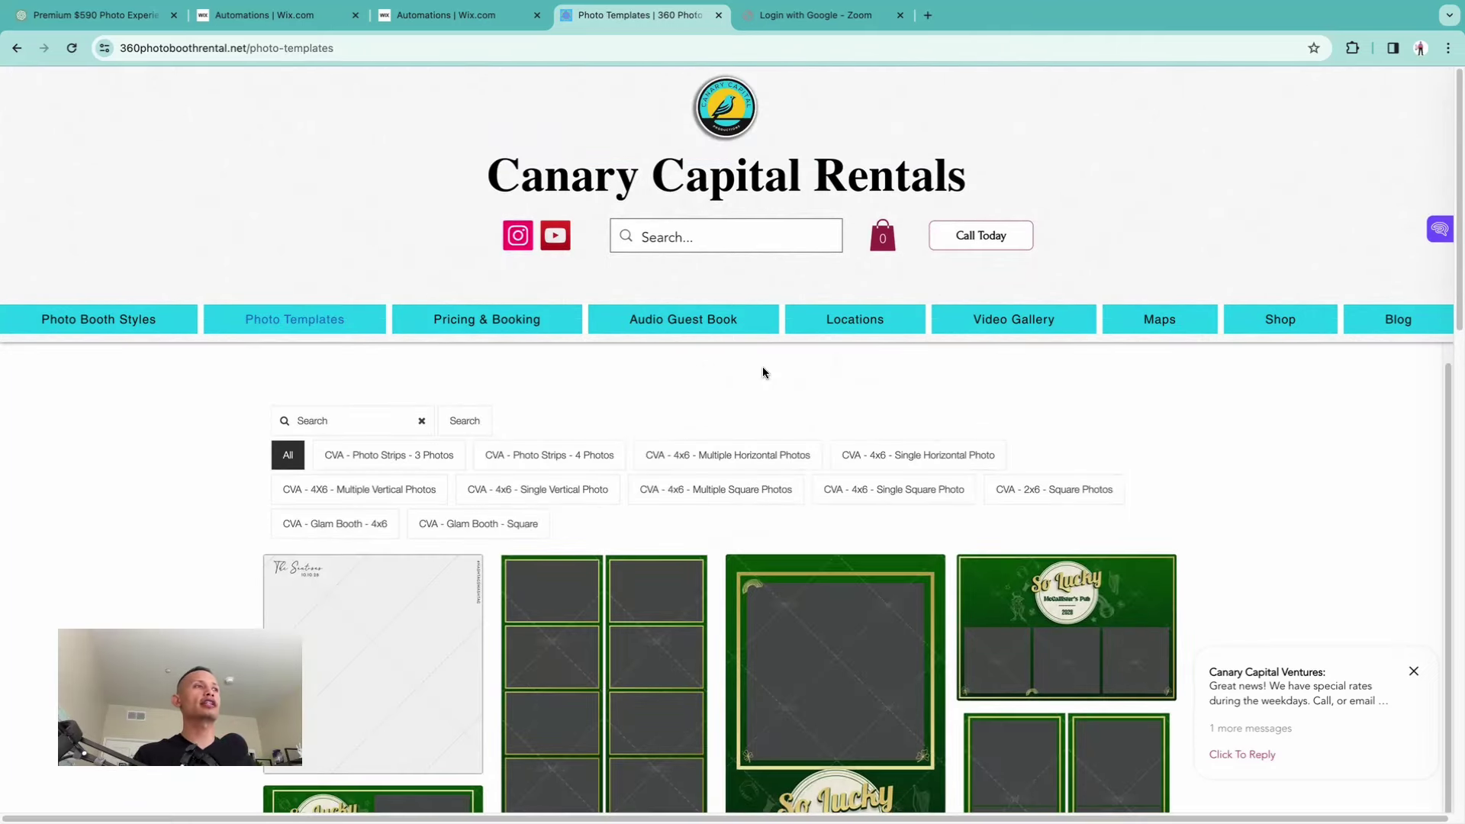
scroll("down", 3)
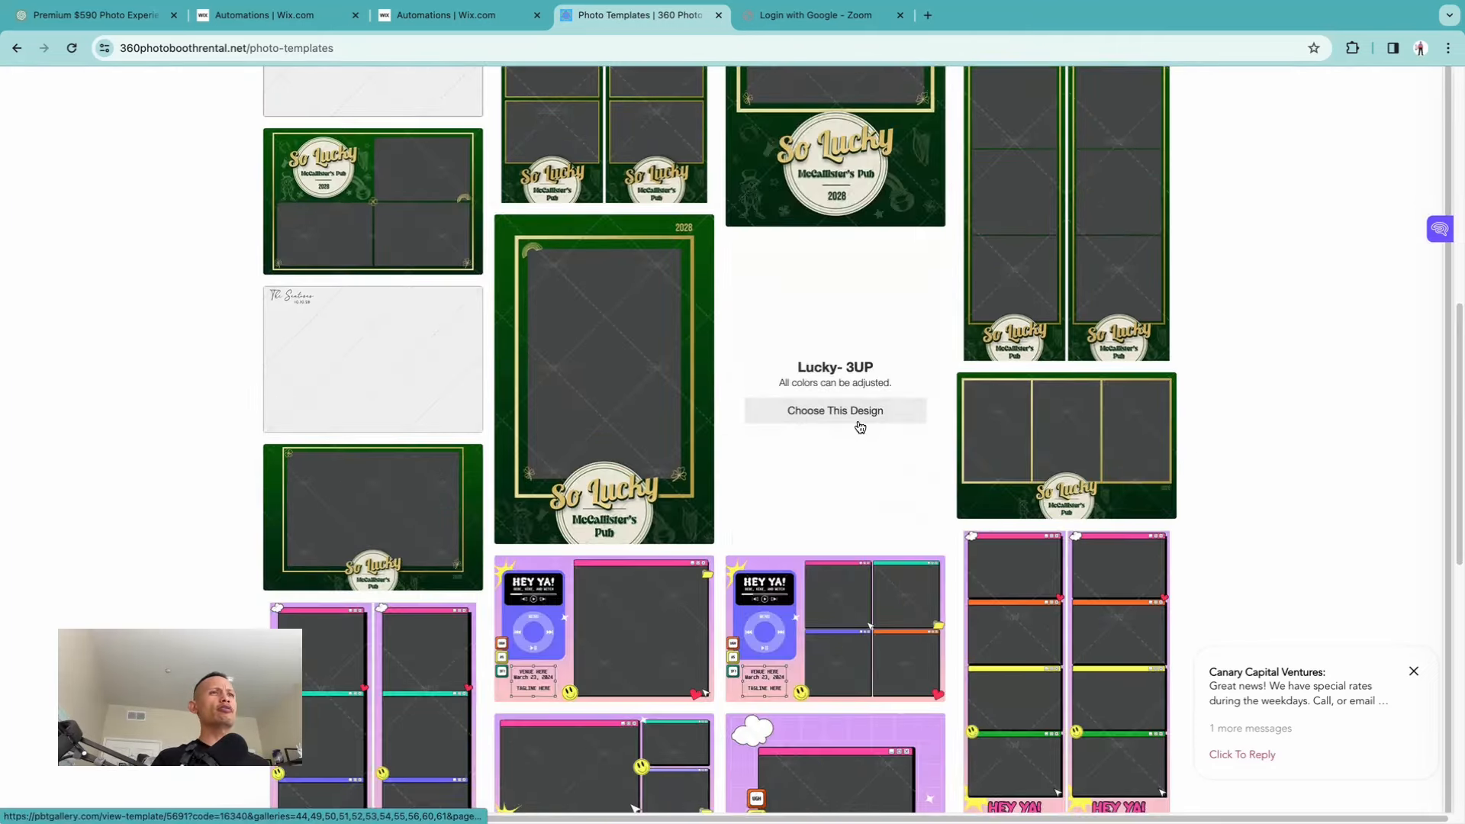
scroll("down", 3)
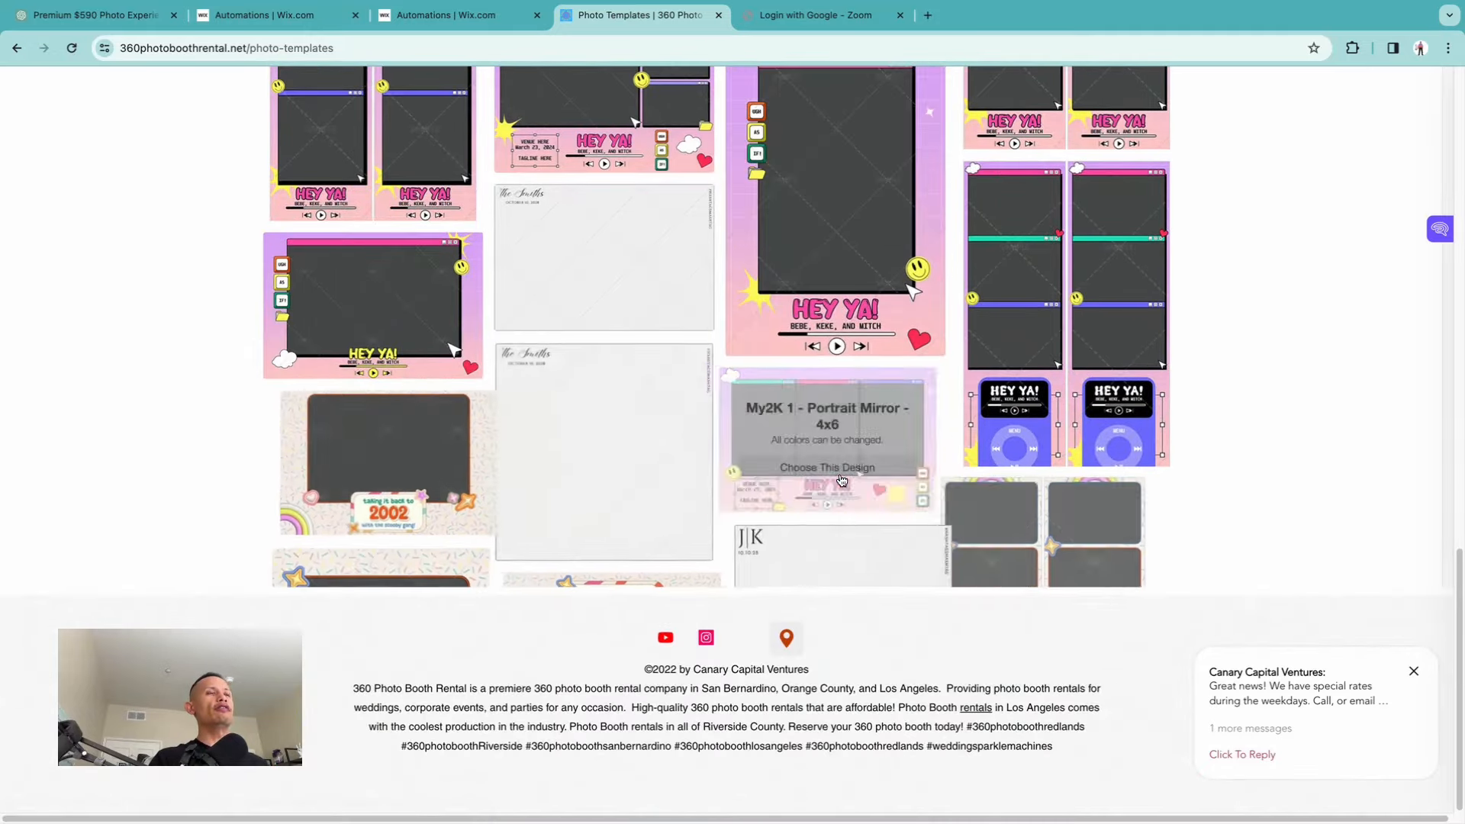
scroll("down", 3)
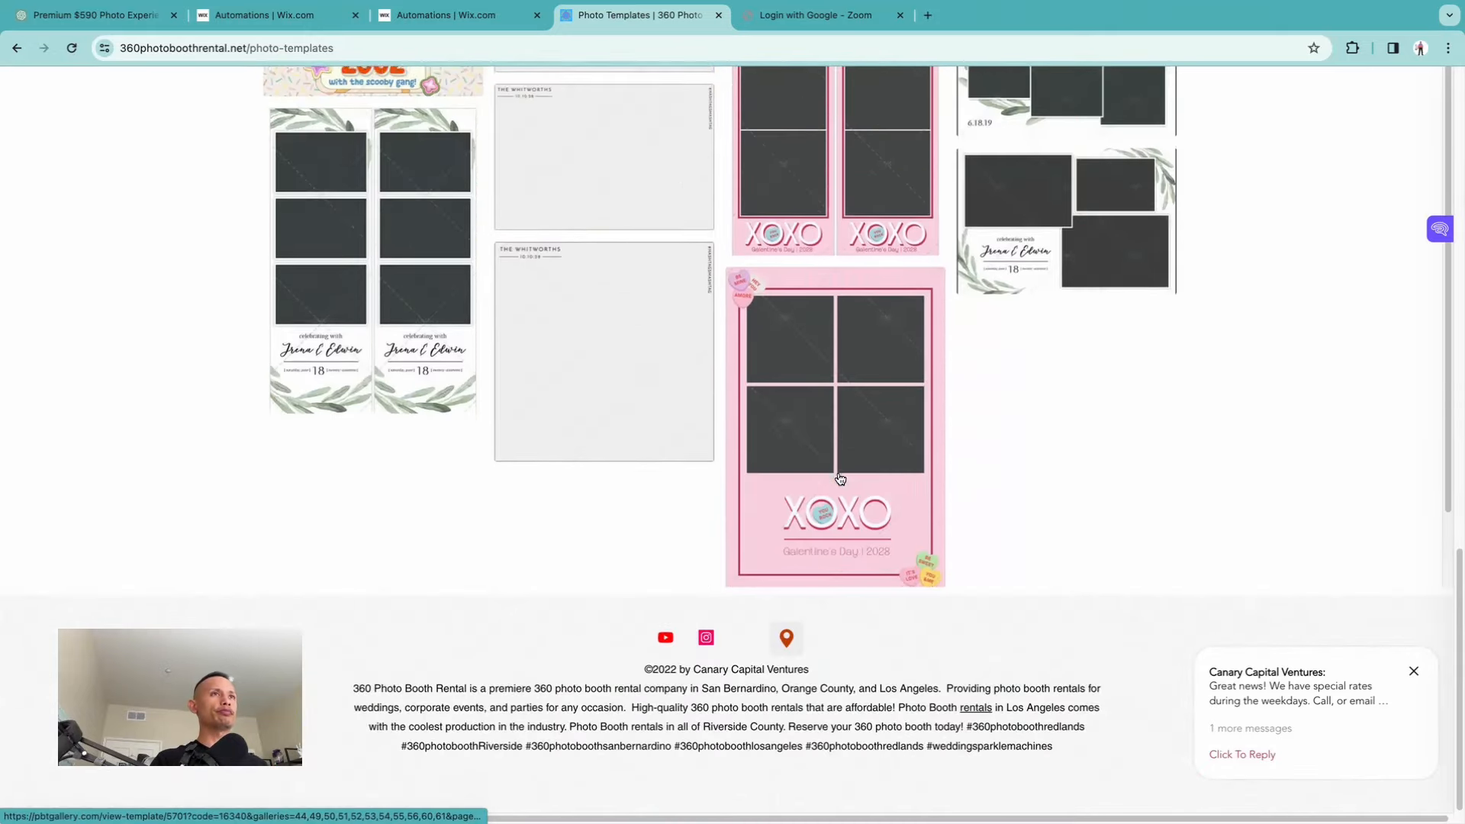
scroll("down", 3)
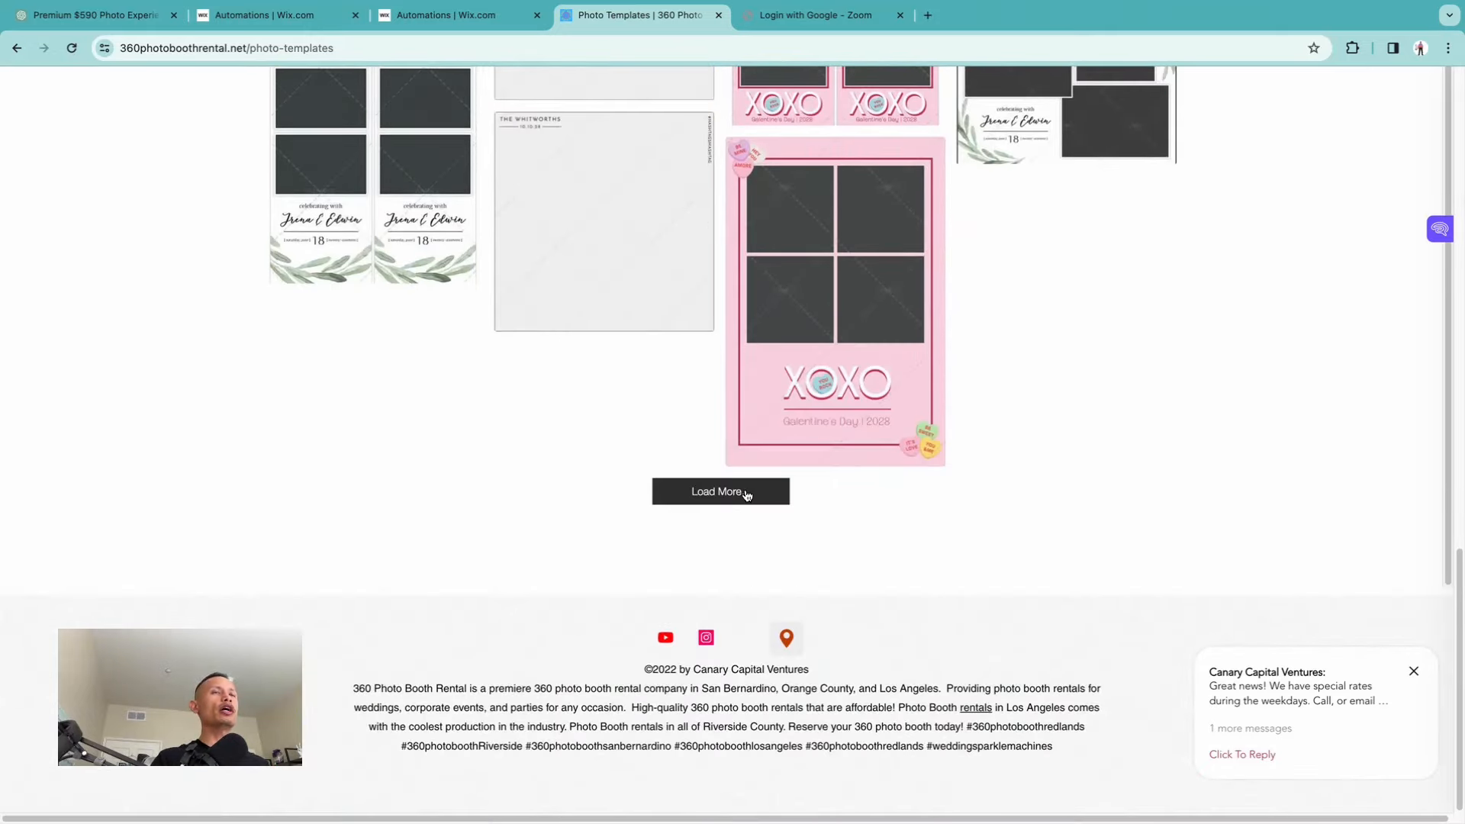
left_click(719, 492)
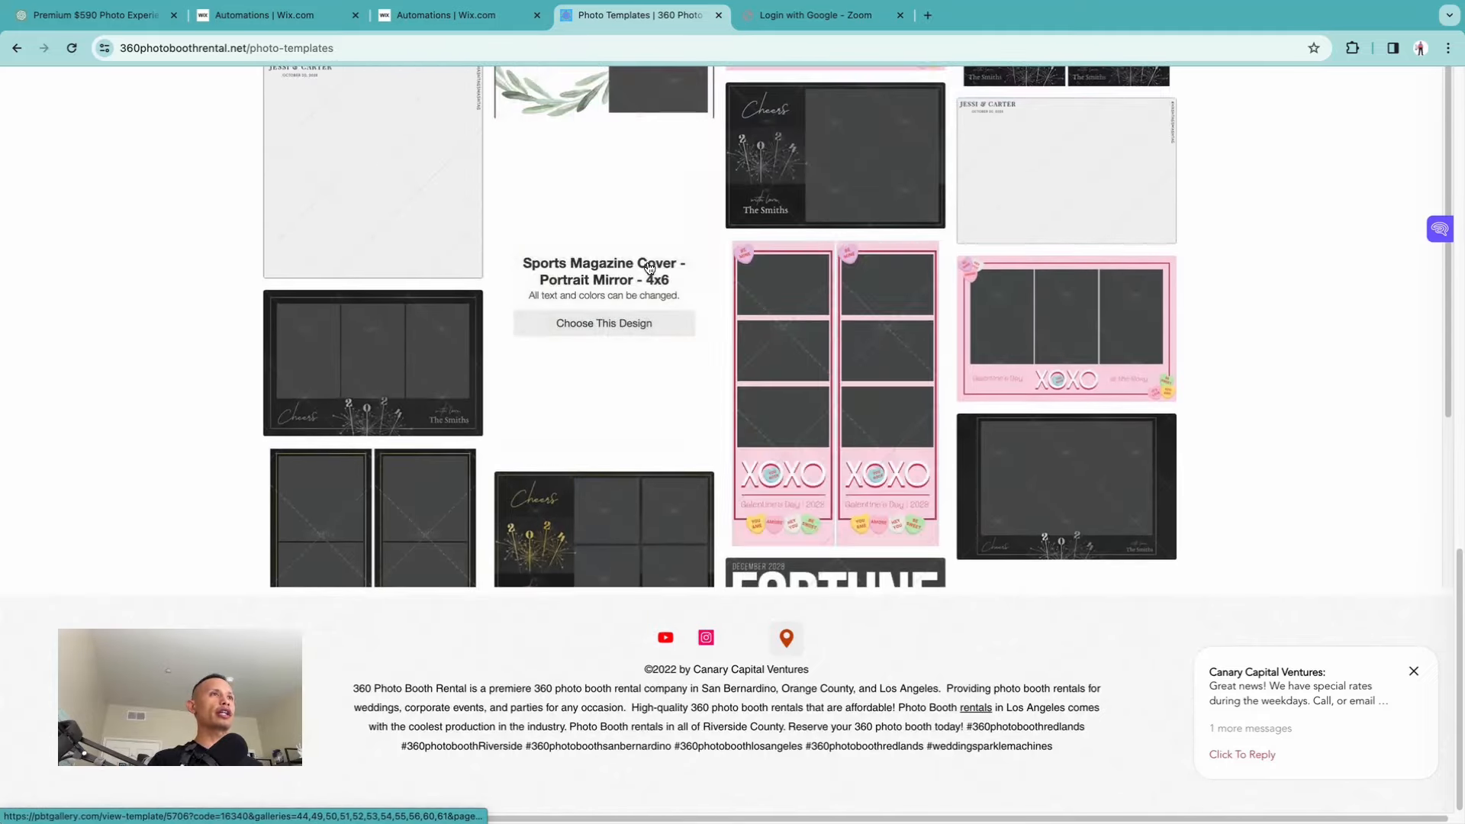
Choose the Sports Magazine Cover design and place the cursor in its wording field.
left_click(604, 323)
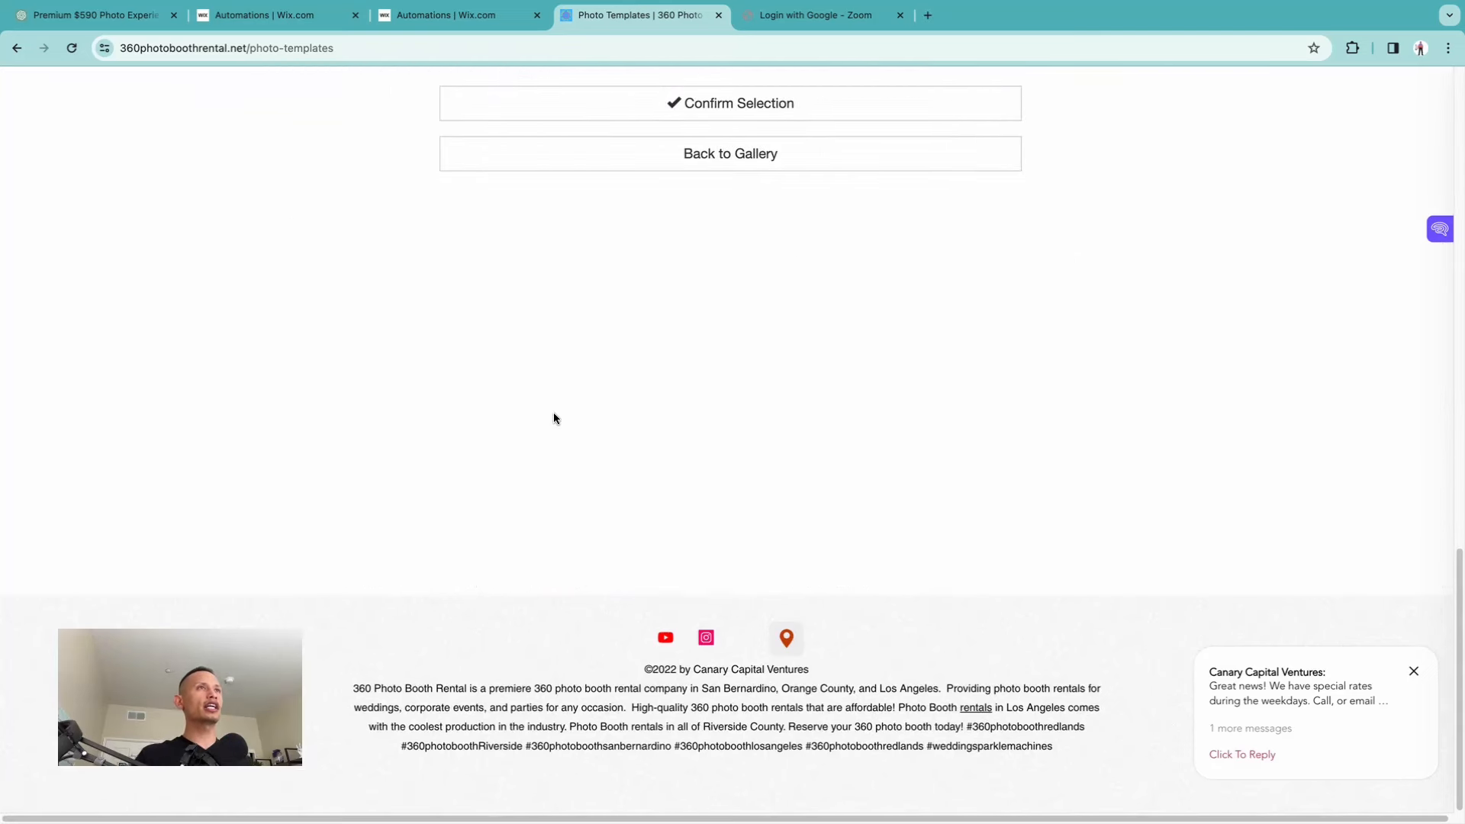
scroll("up", 3)
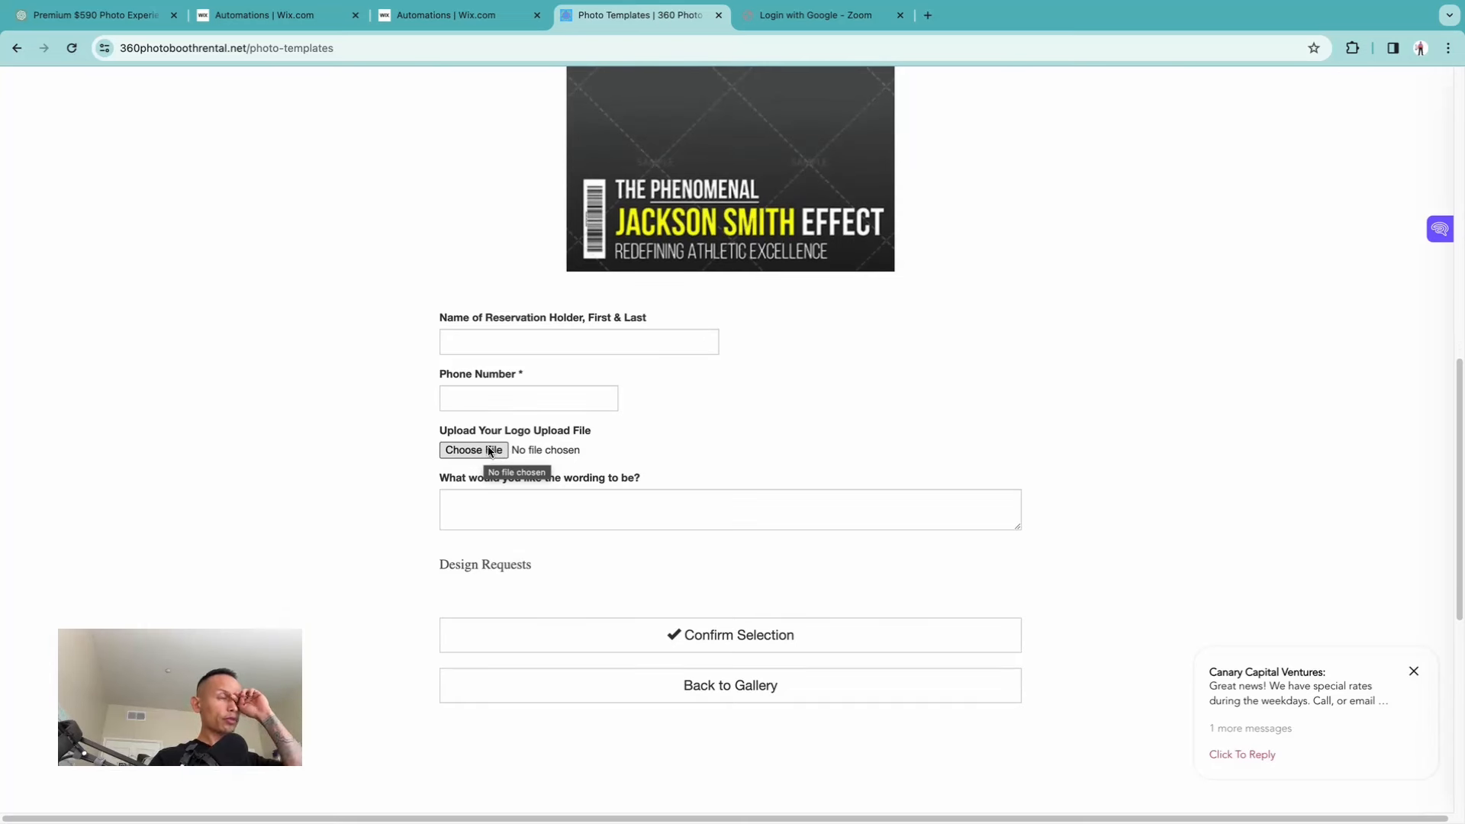
left_click(729, 508)
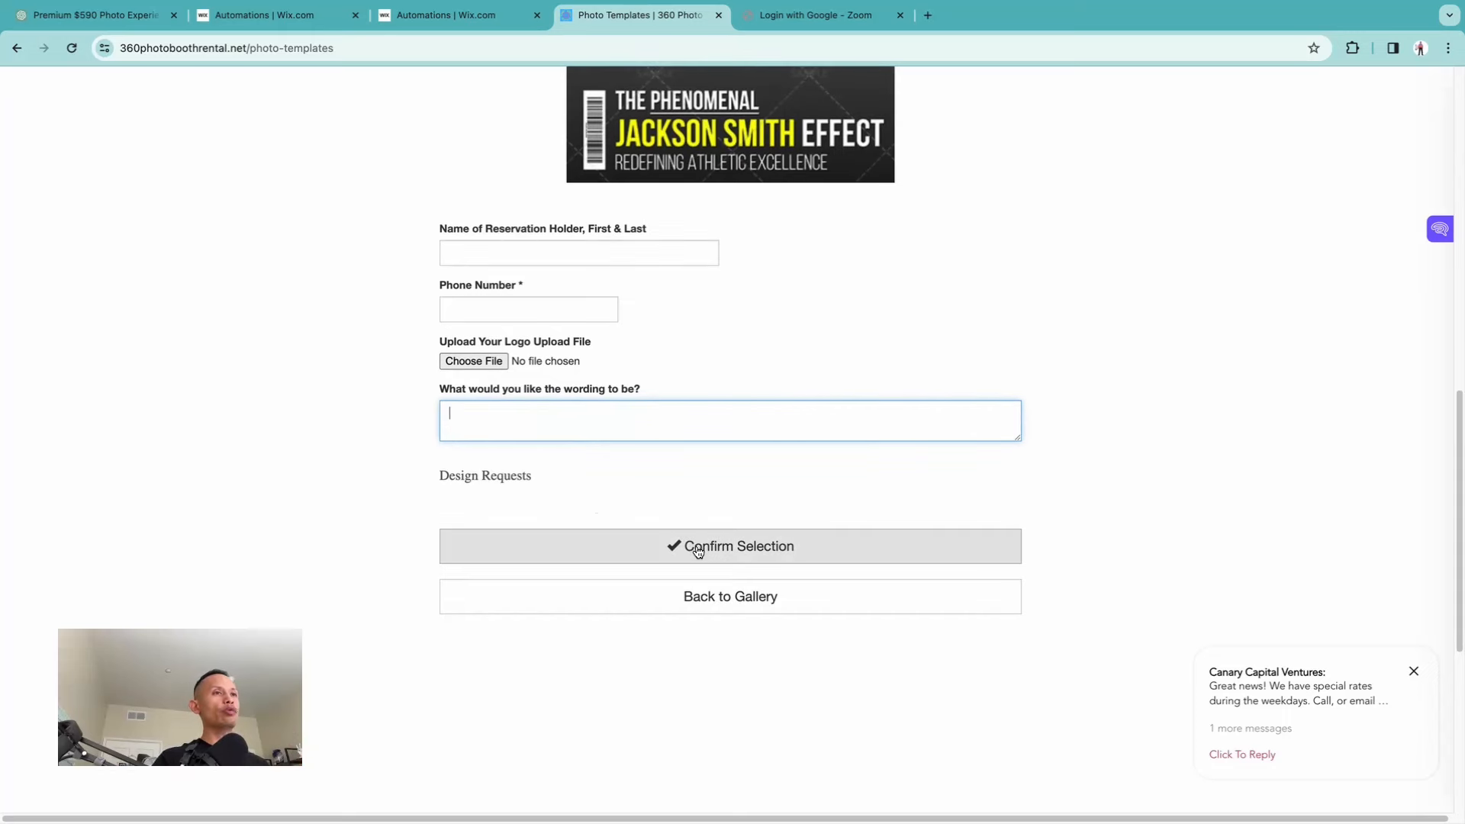
scroll("up", 3)
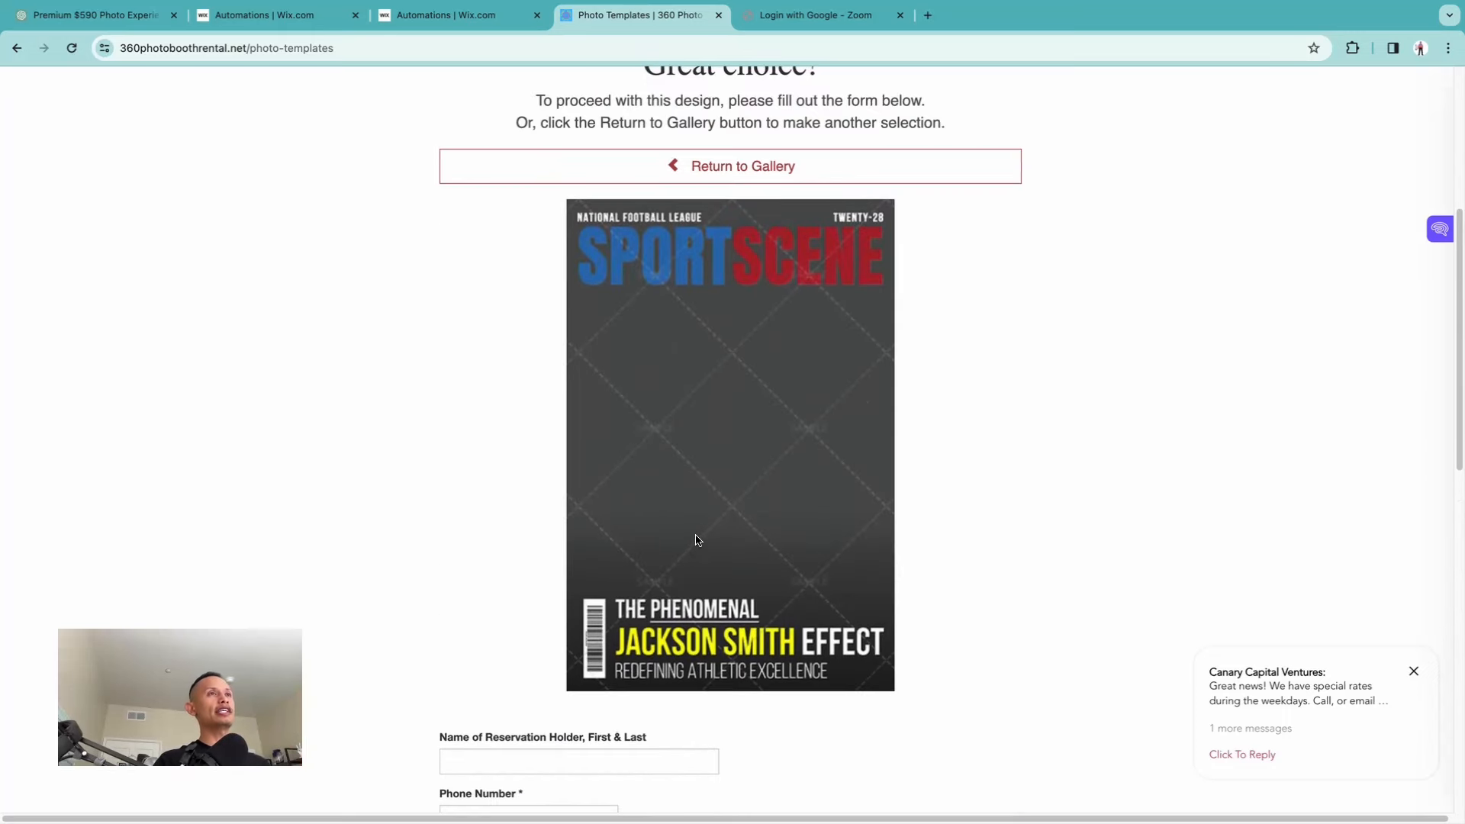
scroll("down", 3)
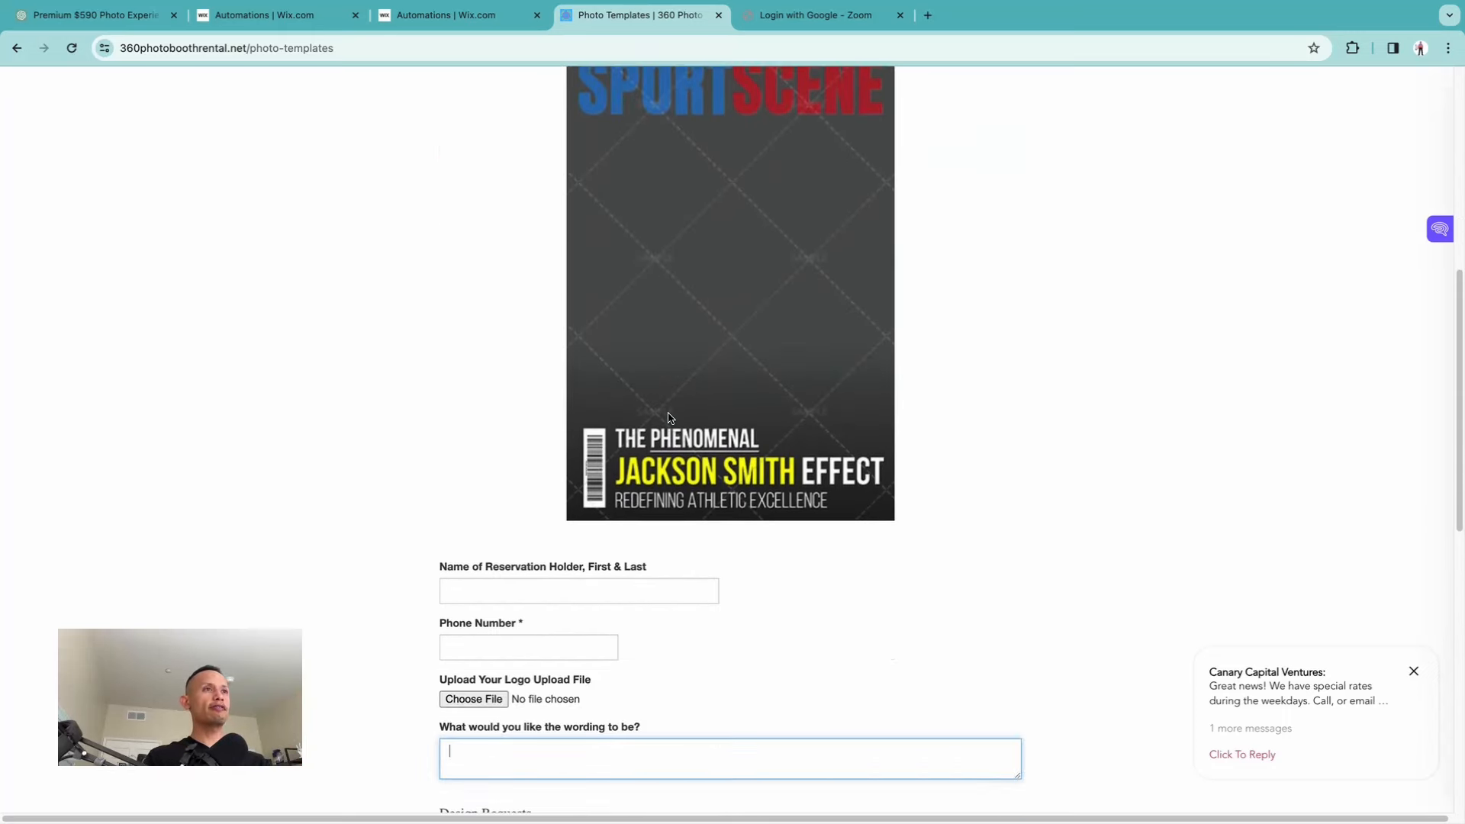
scroll("up", 3)
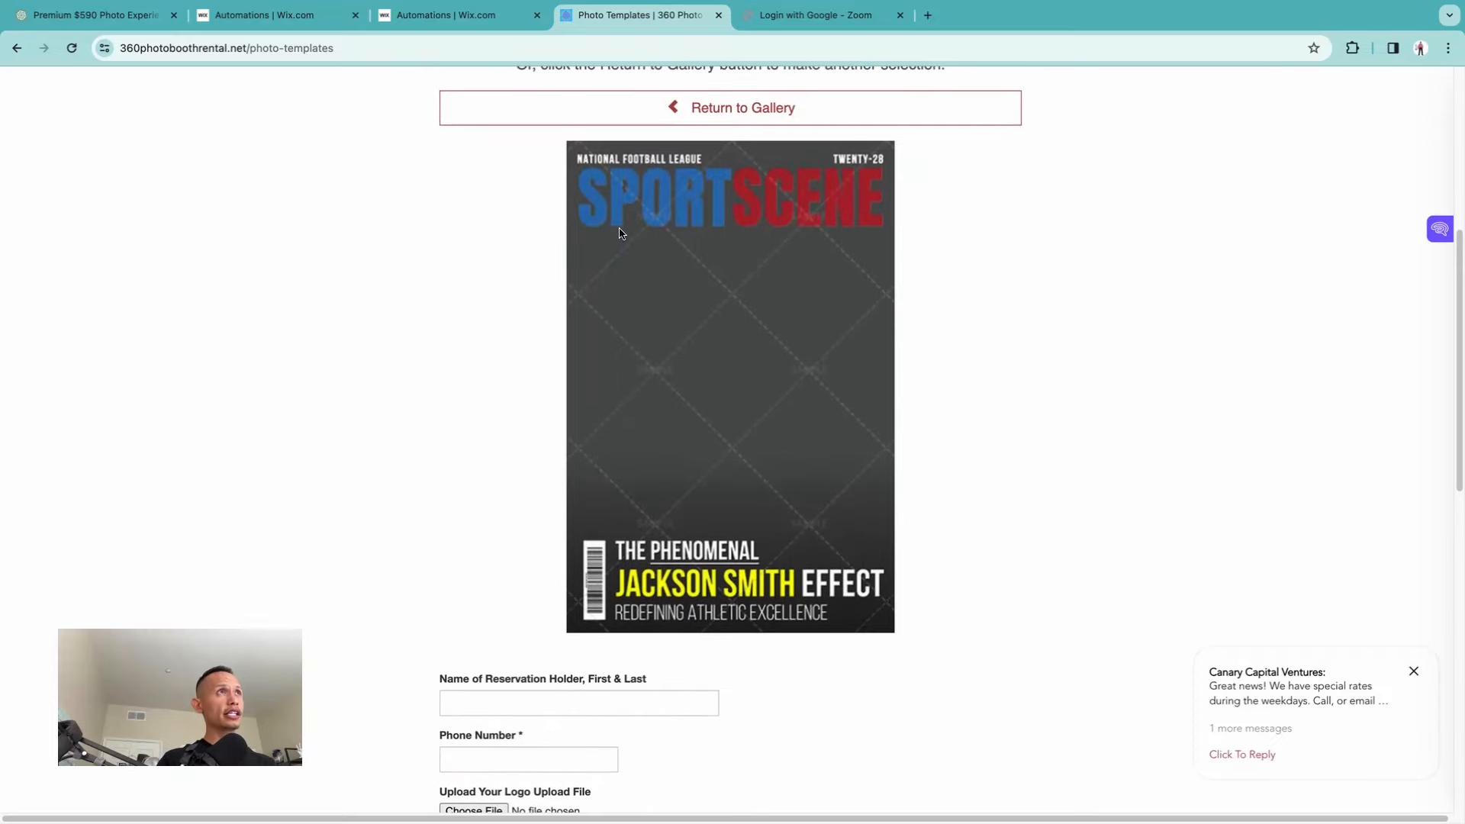
Go back to the Digital Photo Booth page and reveal the Photo Booth Styles submenu.
left_click(16, 47)
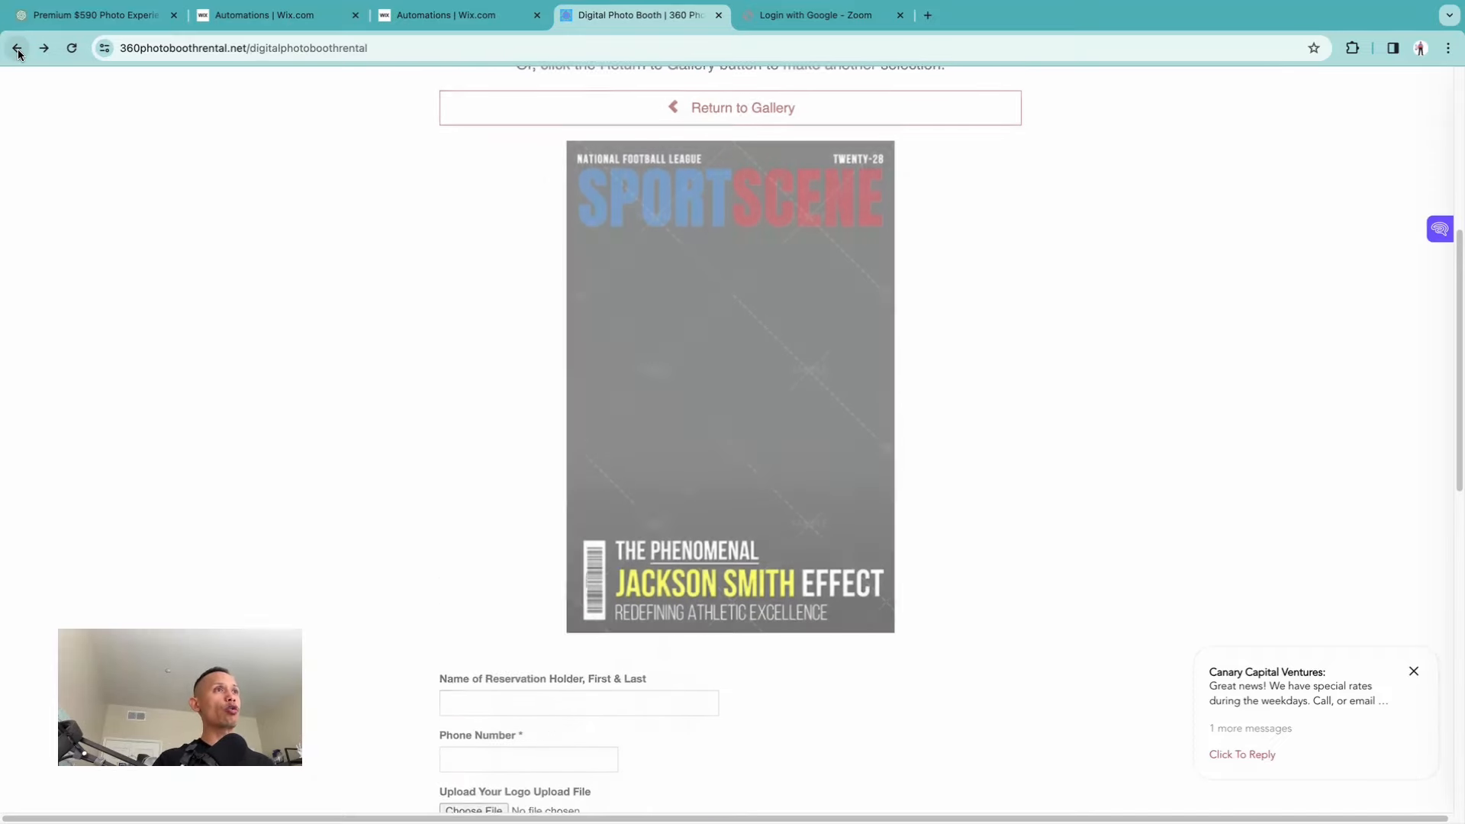
left_click(16, 47)
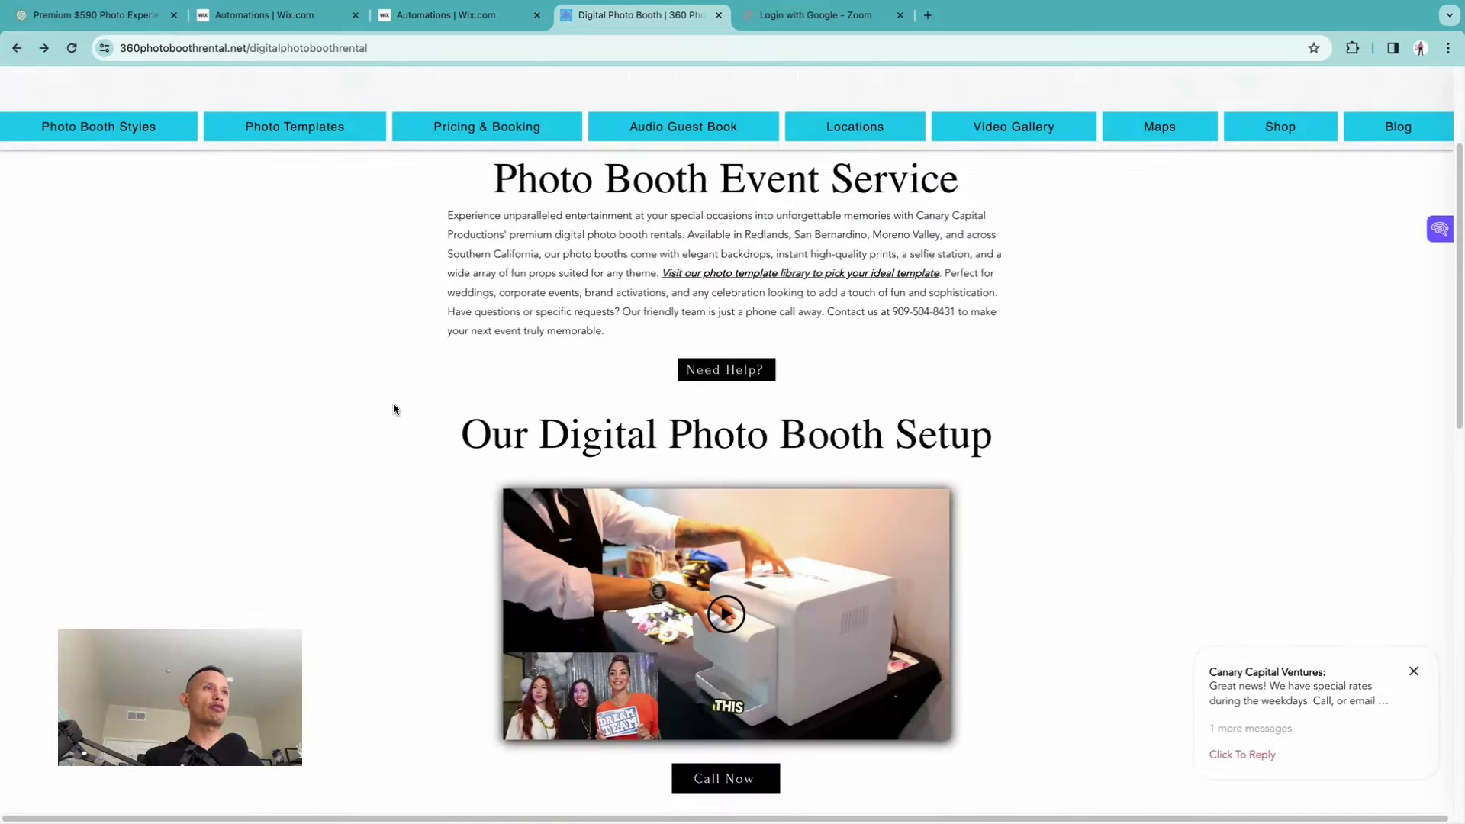
scroll("up", 3)
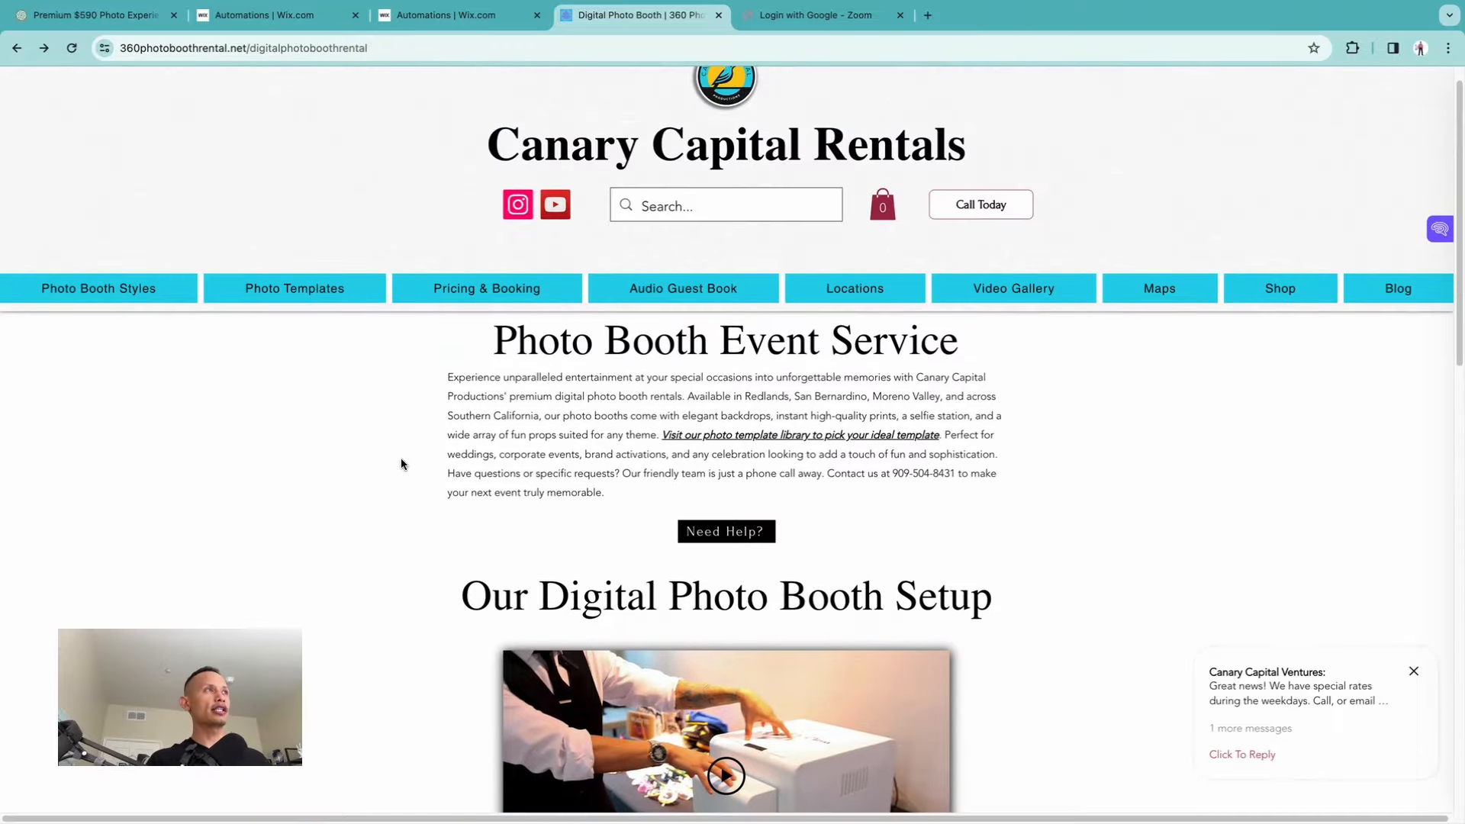
scroll("down", 3)
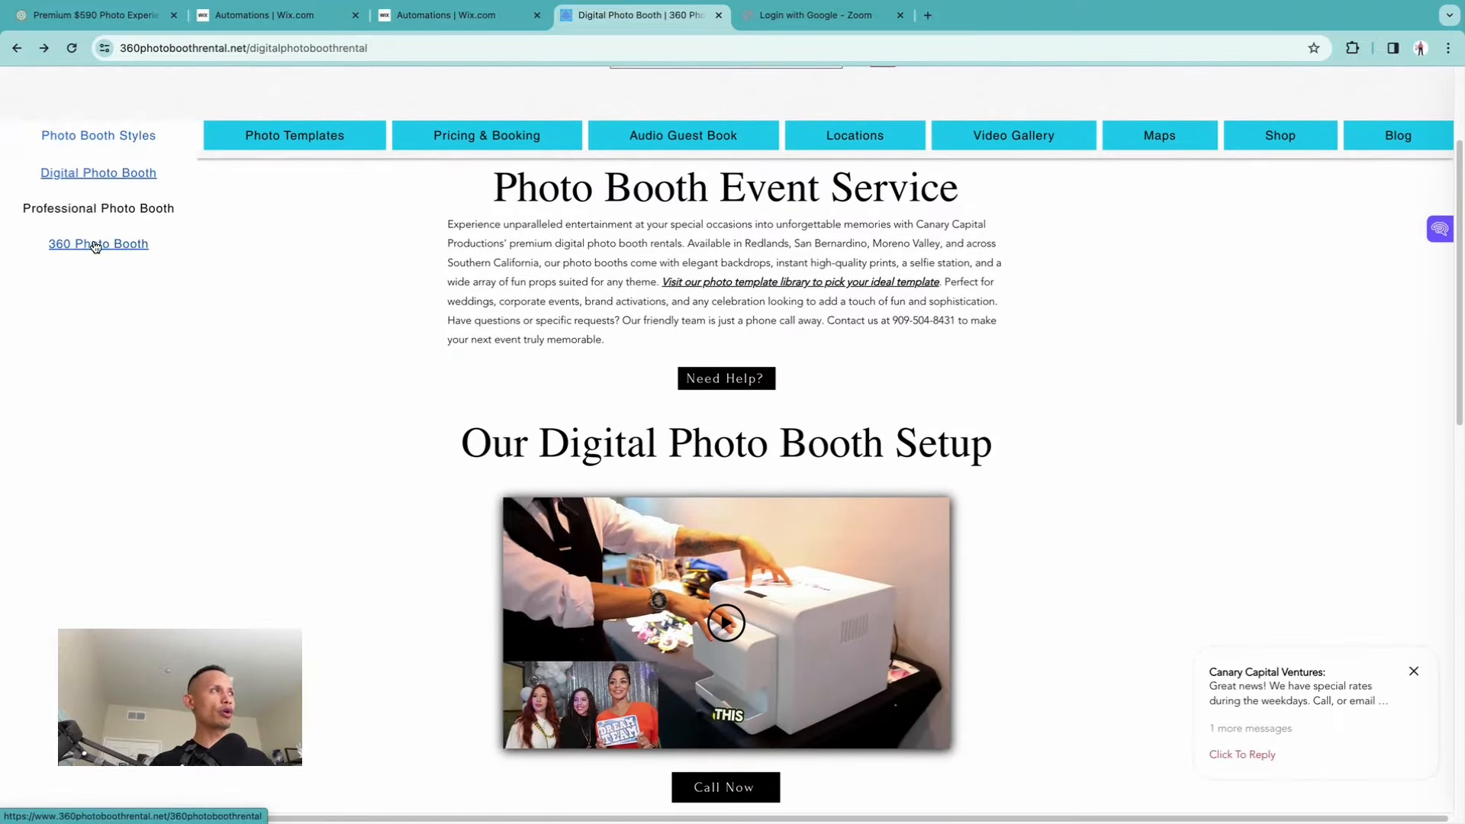
Go to the 360 Photo Booth Rental page and briefly play then pause its intro video.
left_click(97, 244)
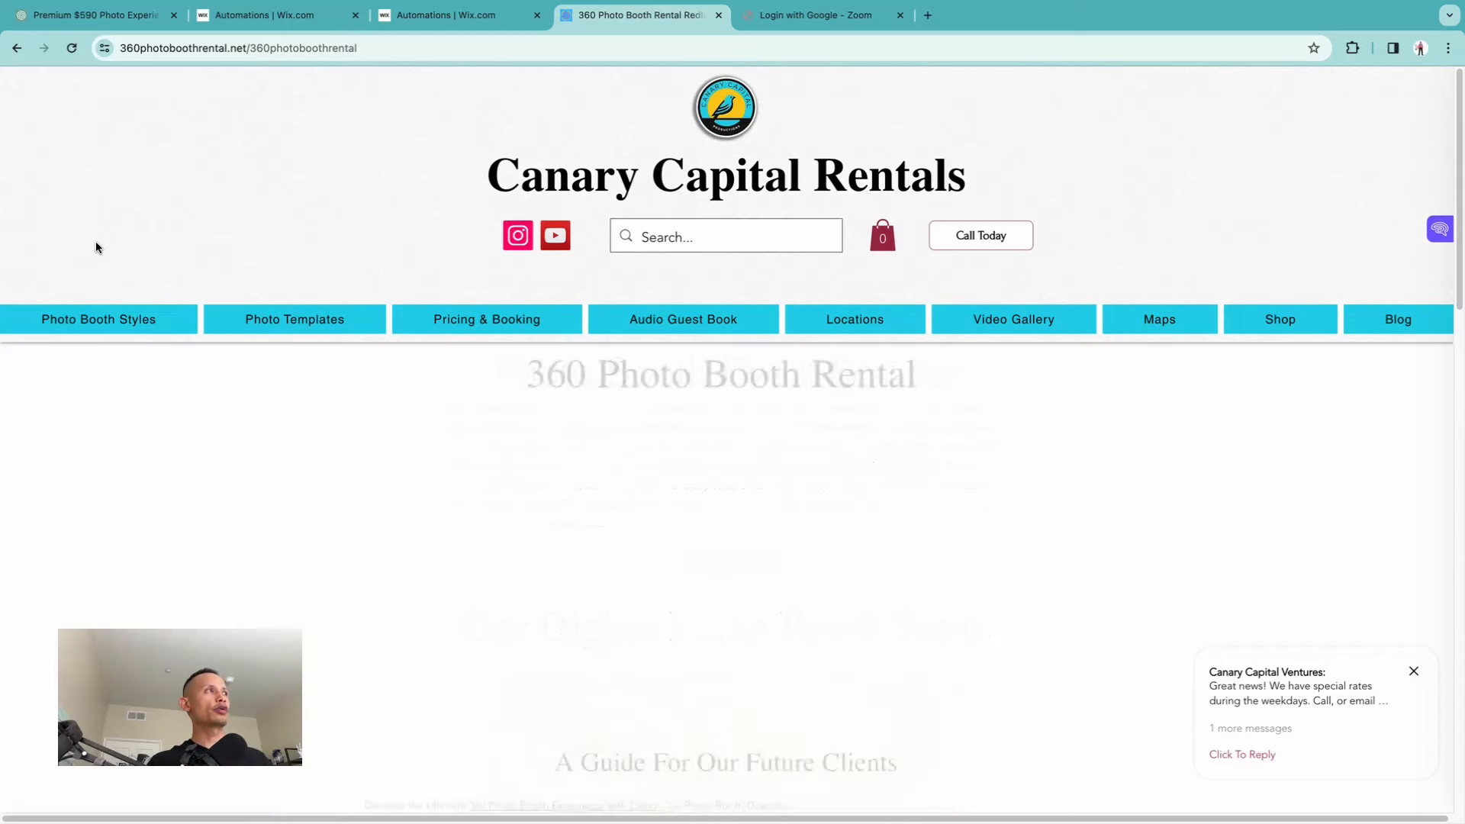
scroll("down", 3)
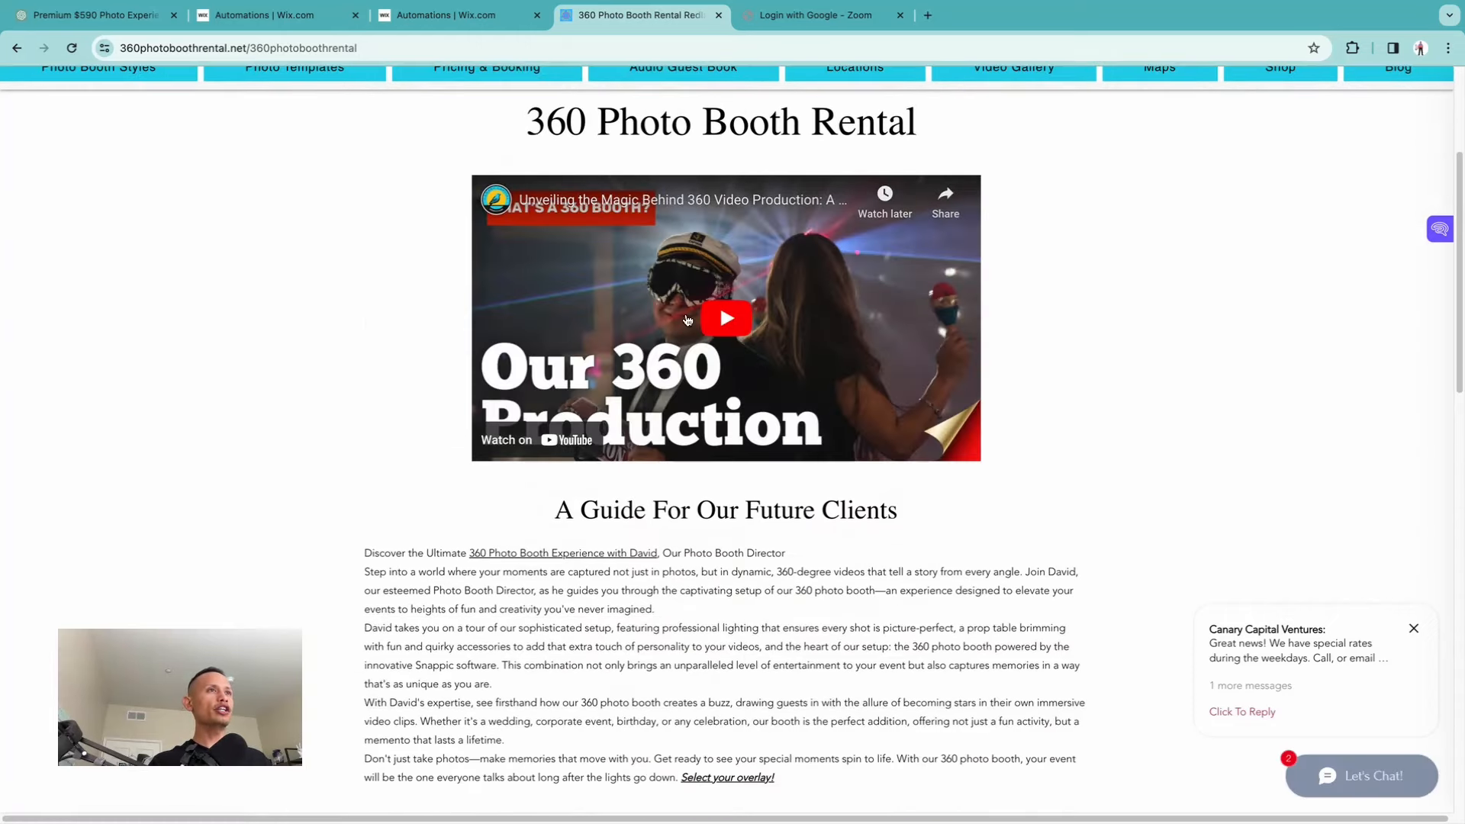
left_click(726, 318)
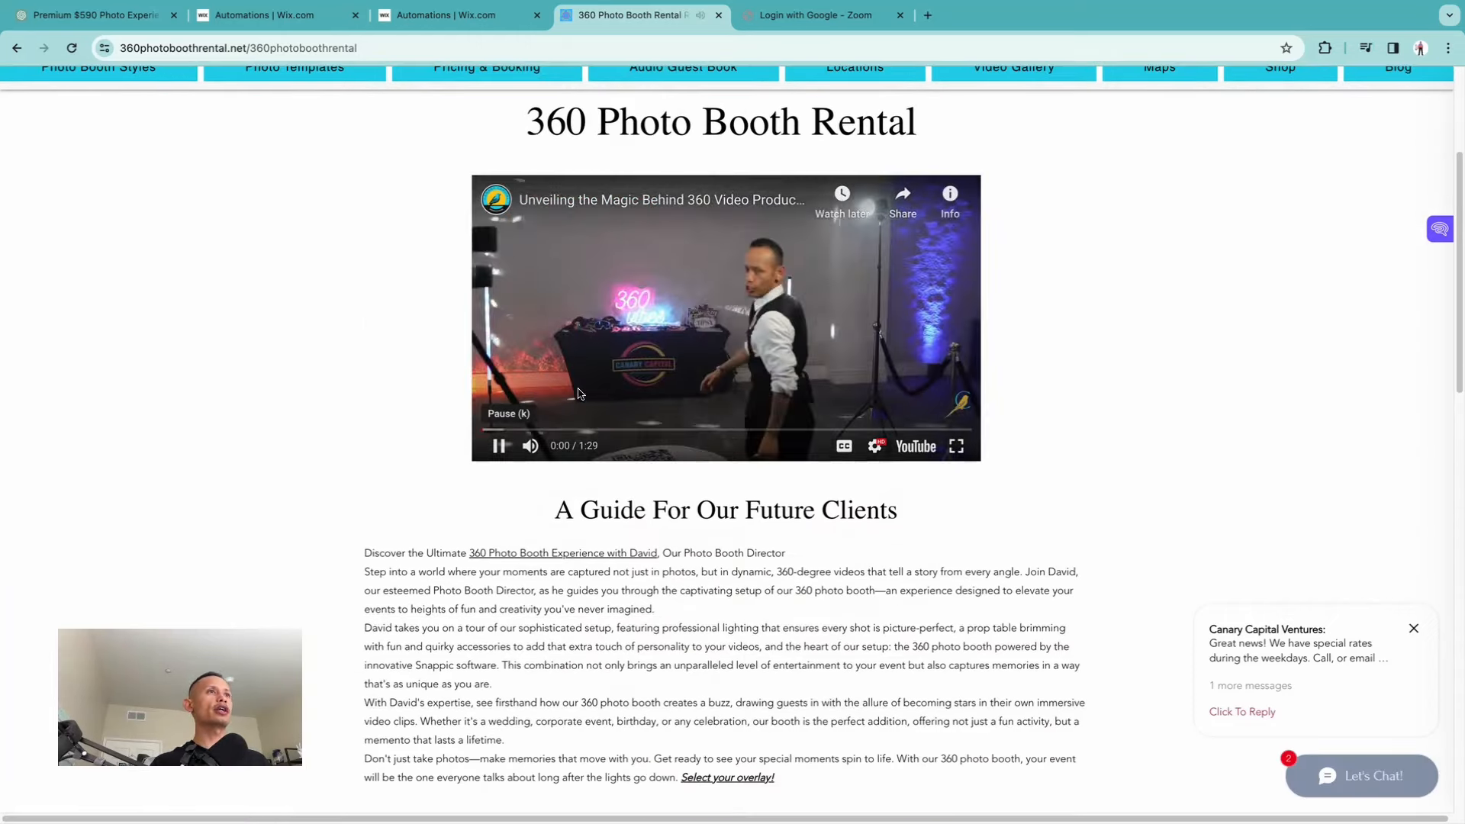
left_click(497, 444)
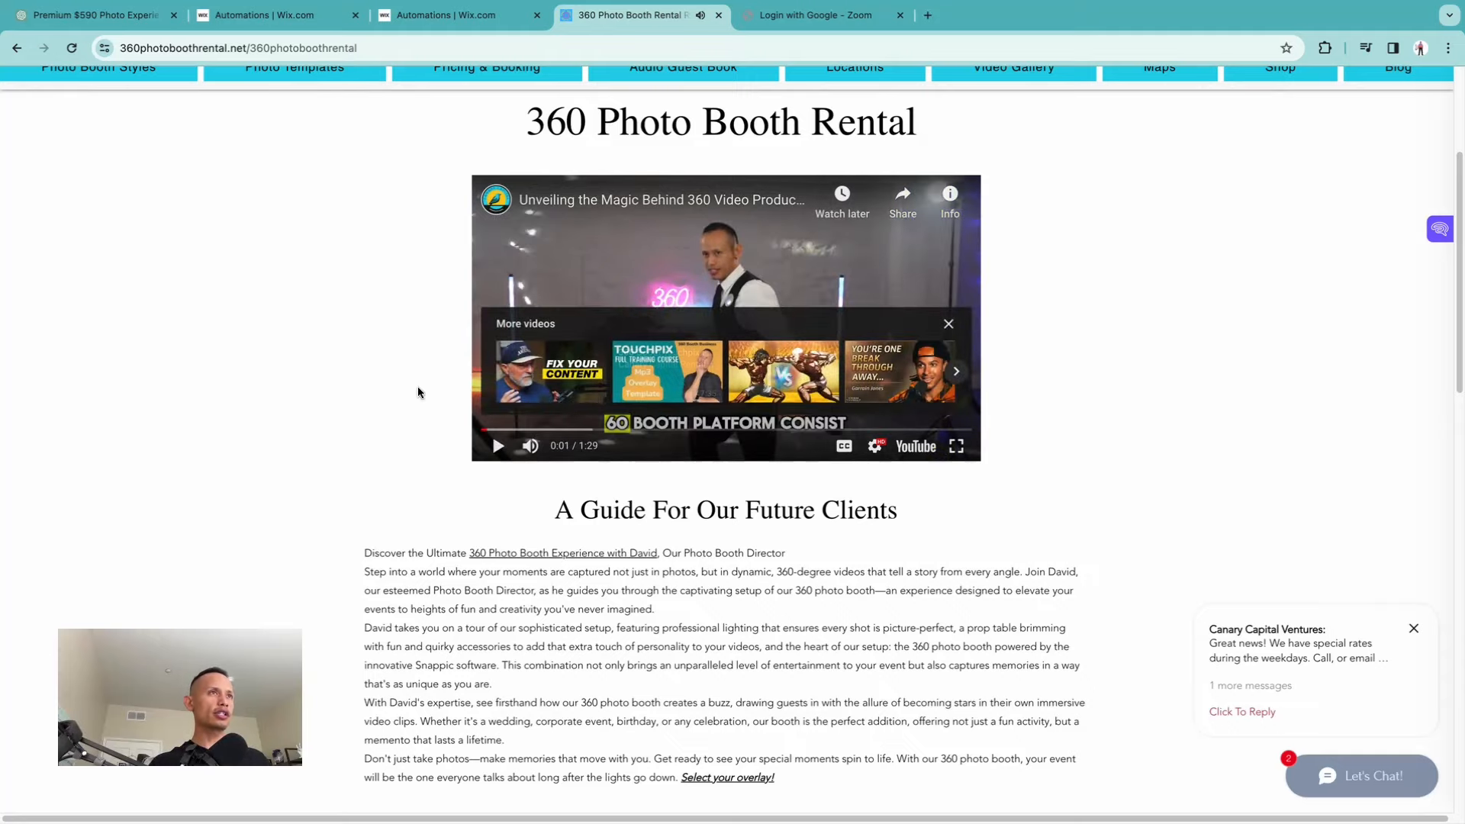
Read through the client guide and start 'Select your overlay!' to load template designs.
scroll("down", 3)
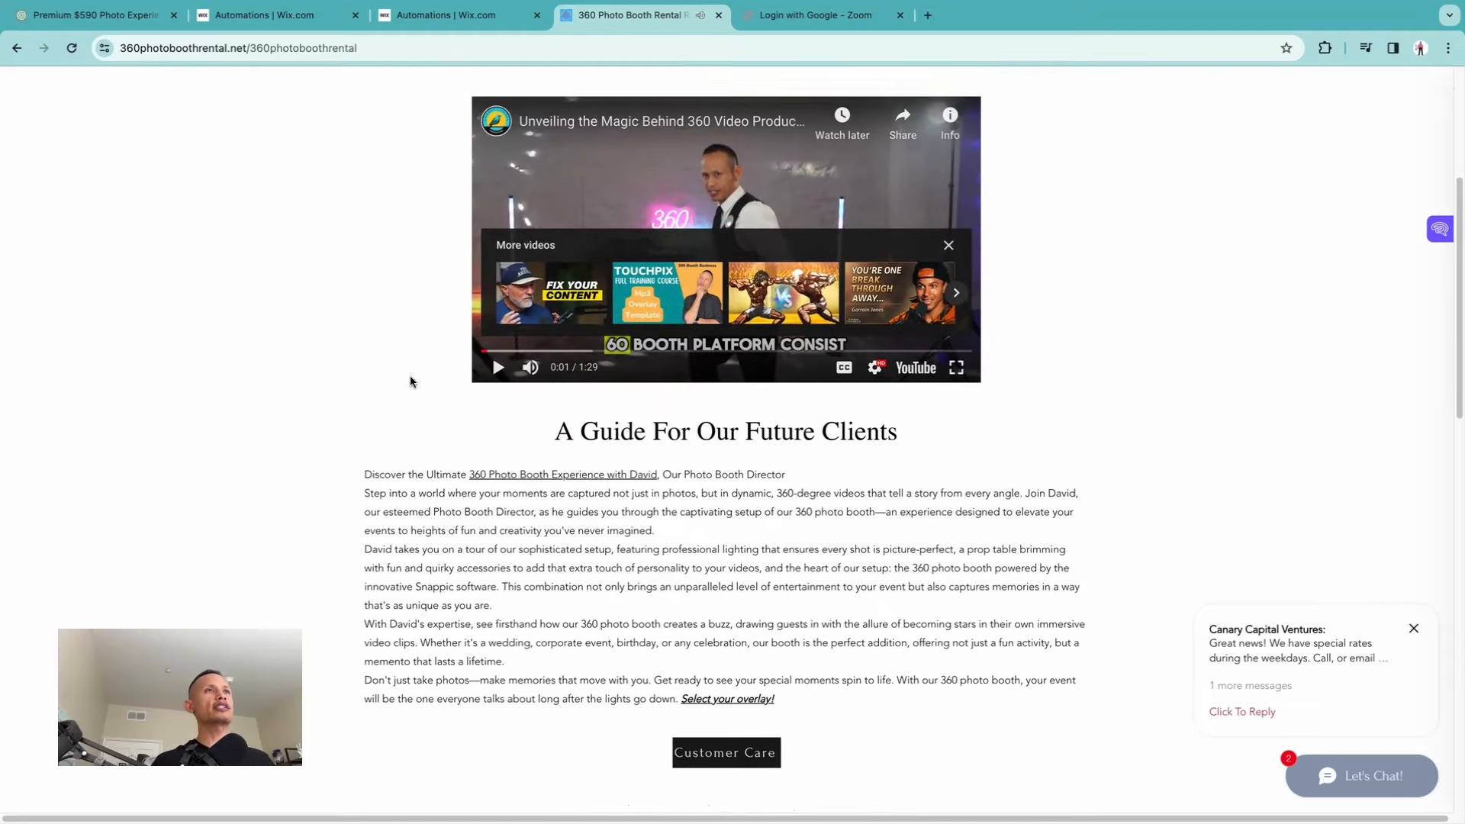
scroll("down", 3)
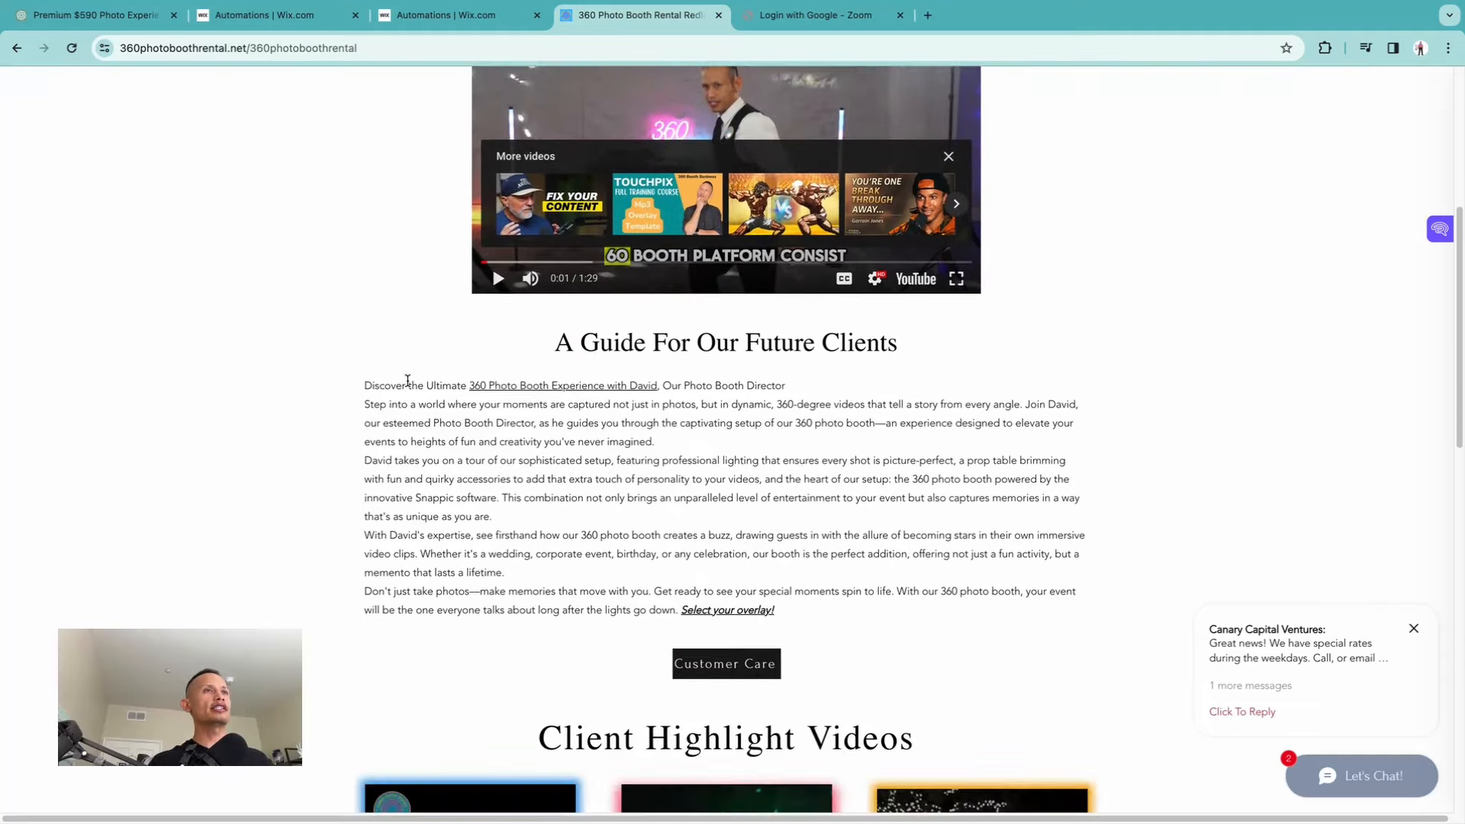
scroll("up", 3)
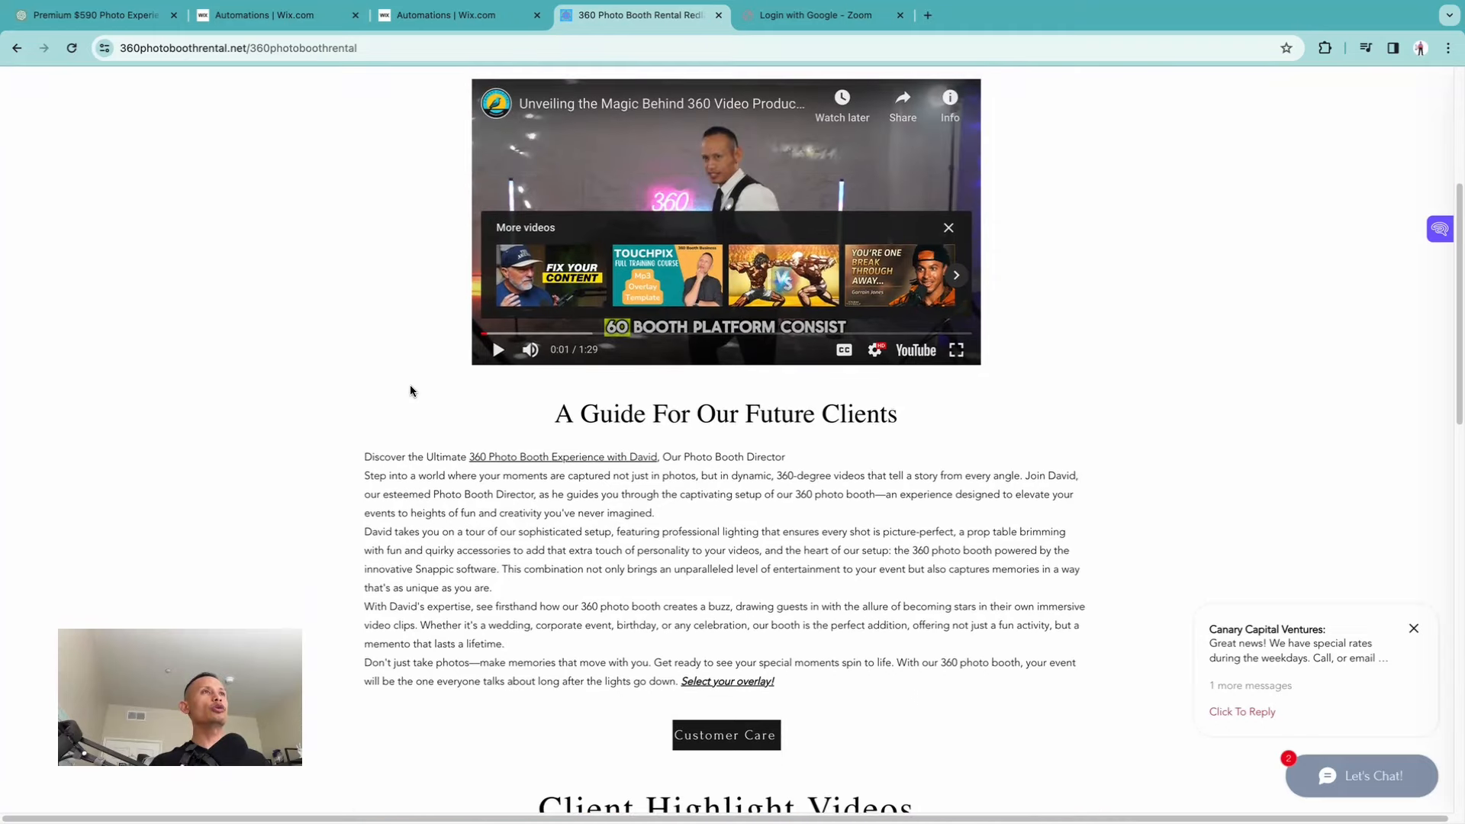
scroll("down", 3)
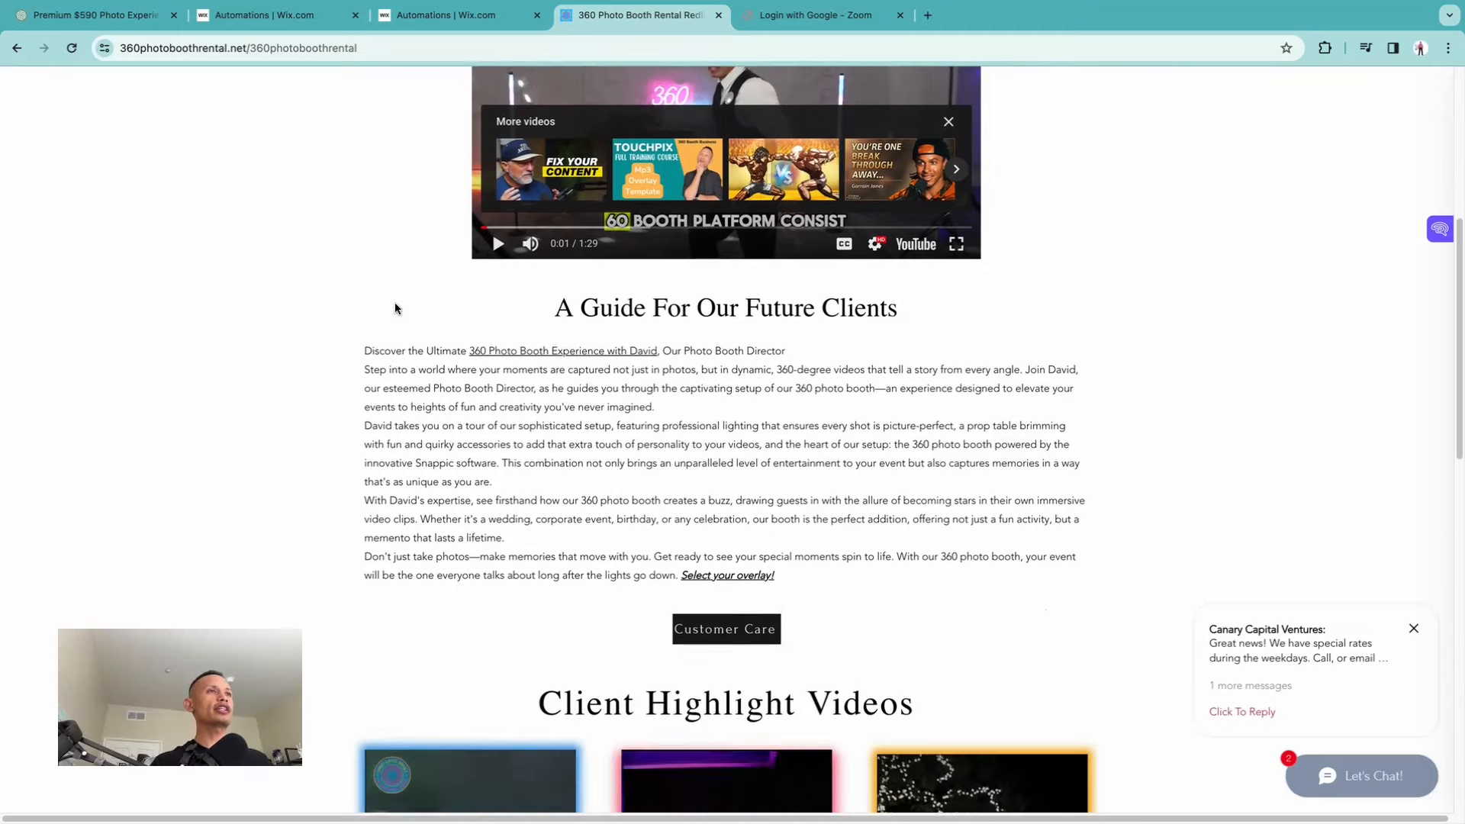
scroll("down", 3)
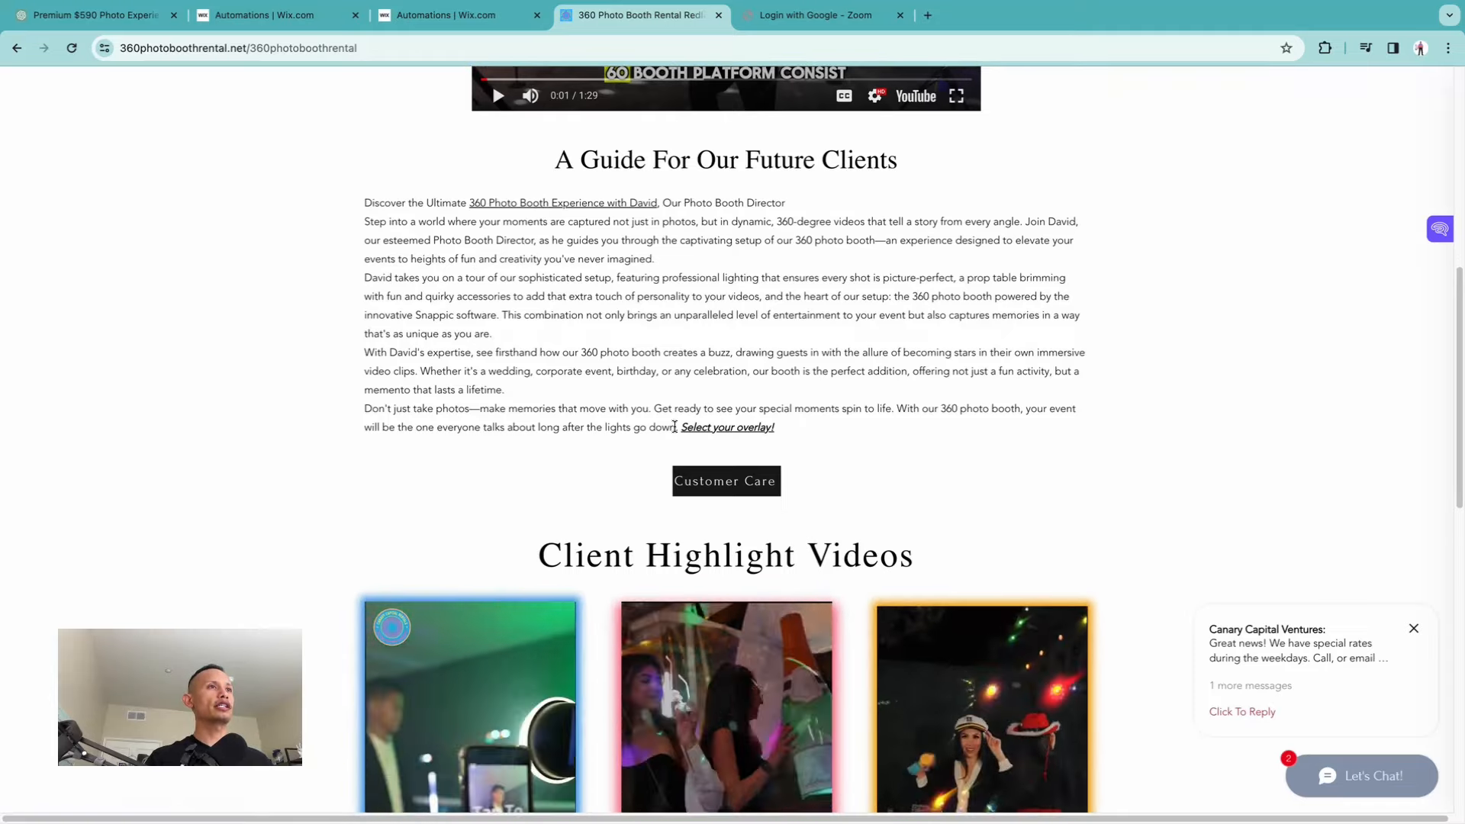
left_click(726, 427)
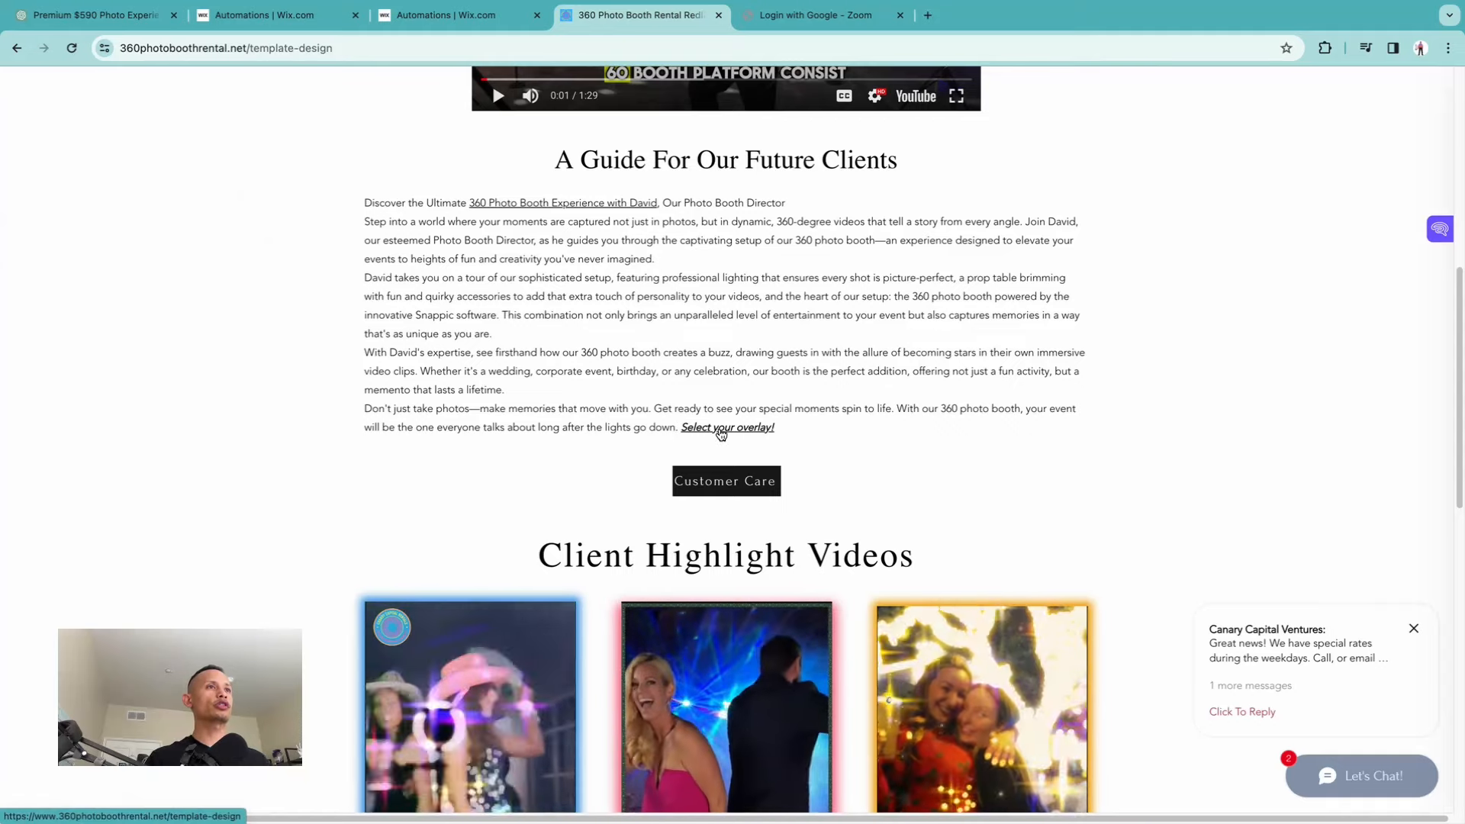
left_click(726, 428)
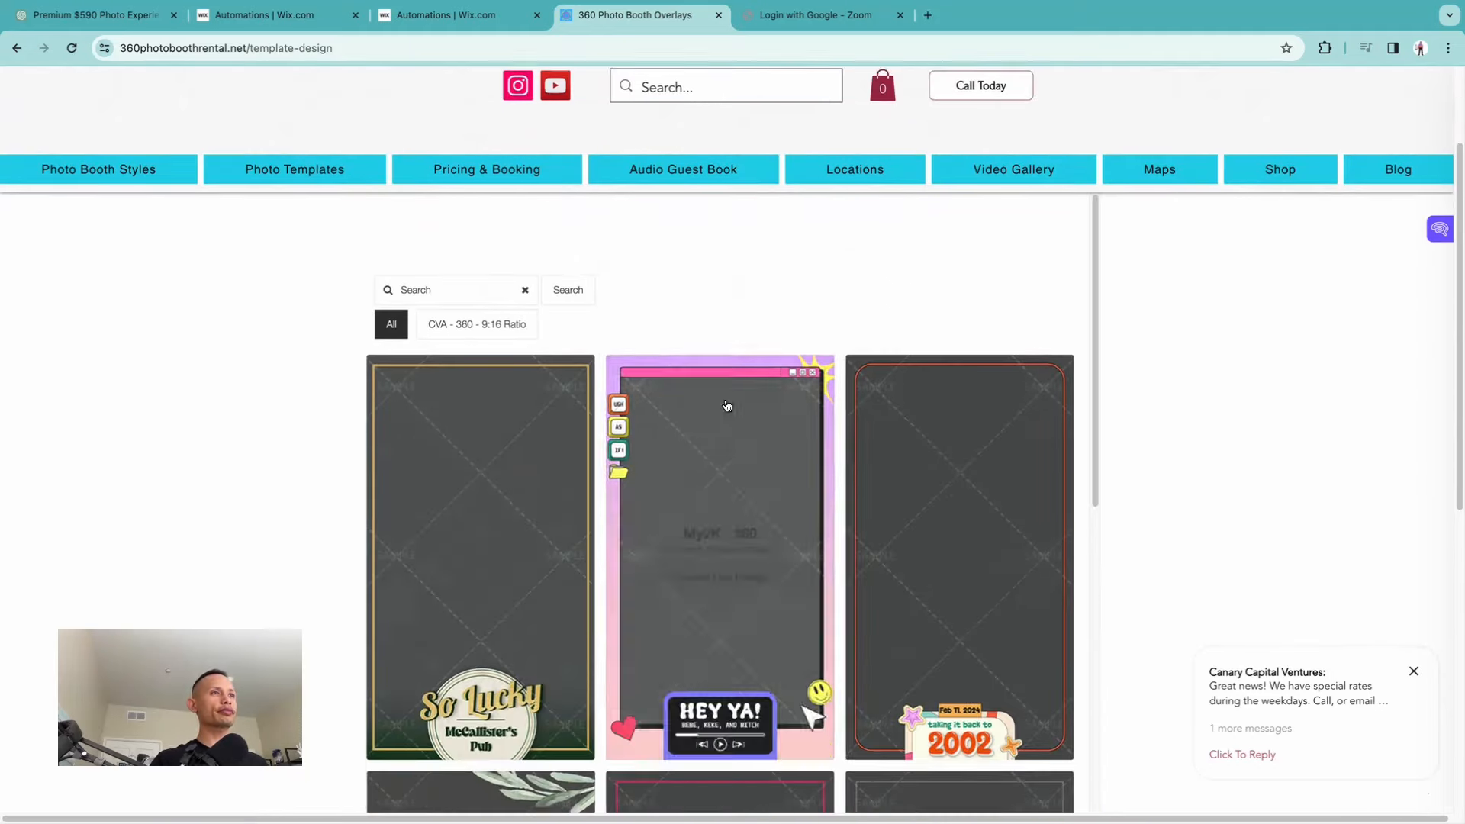
scroll("down", 3)
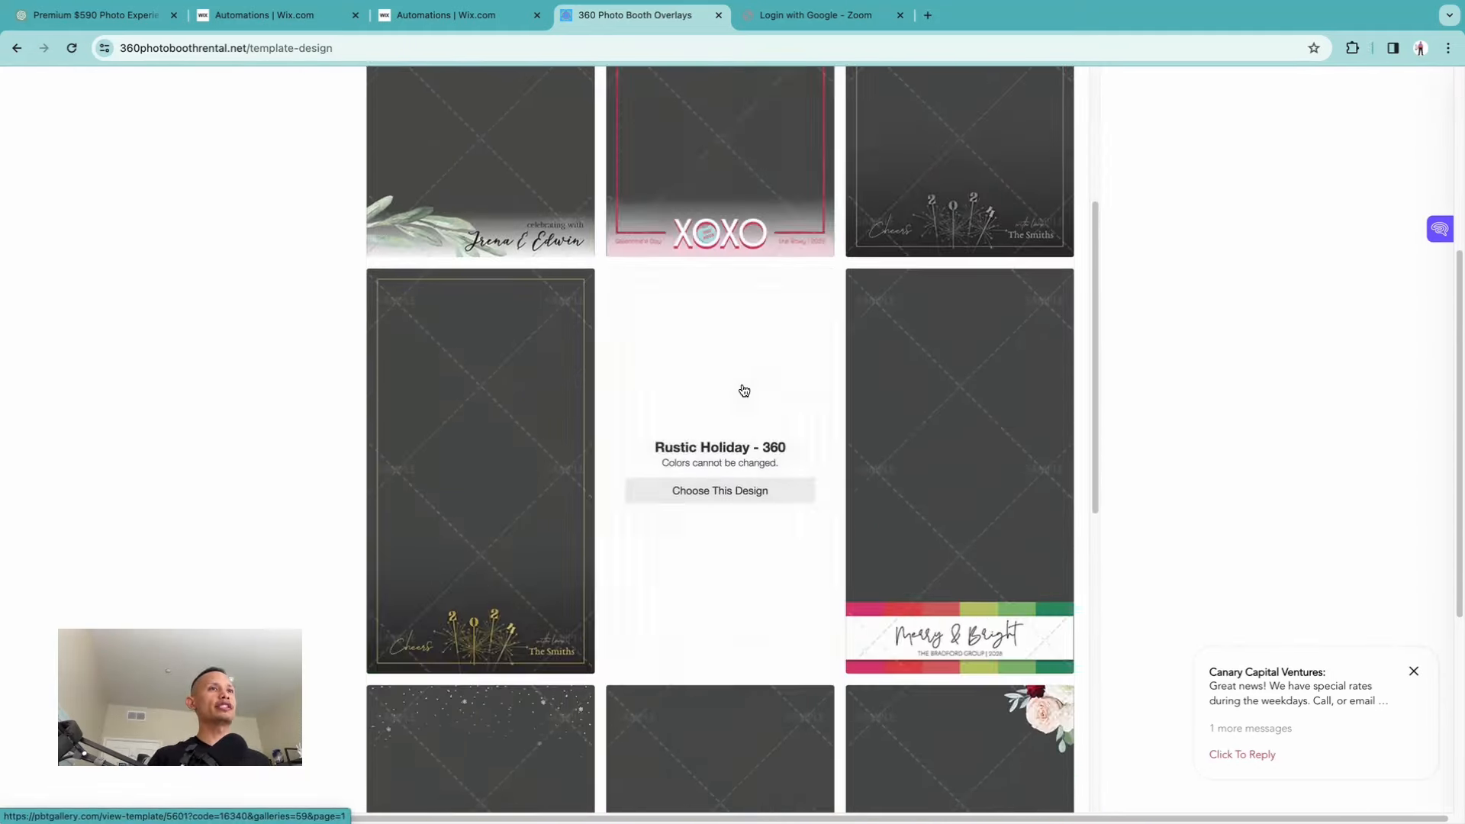
scroll("down", 3)
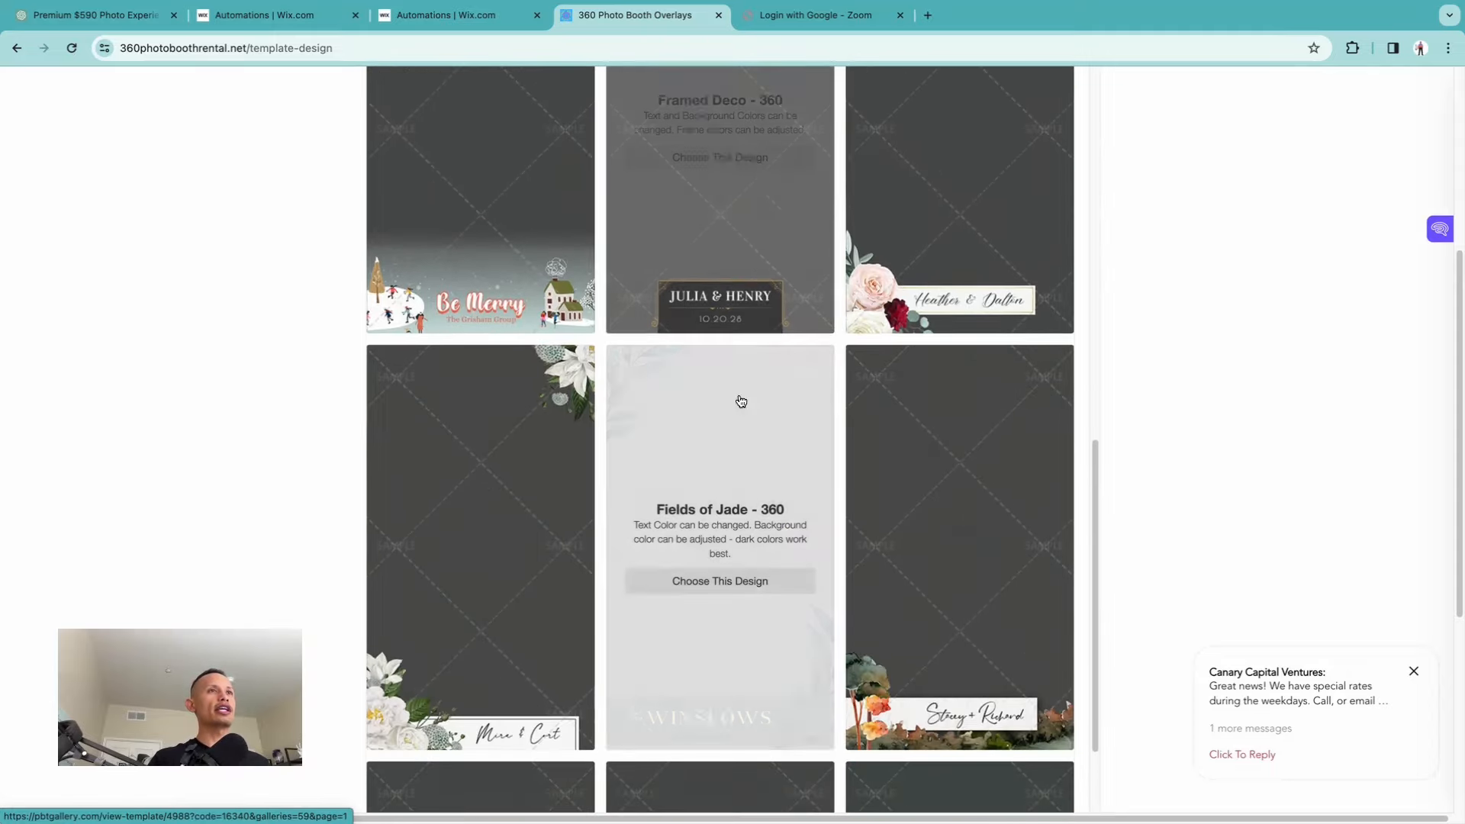
scroll("up", 3)
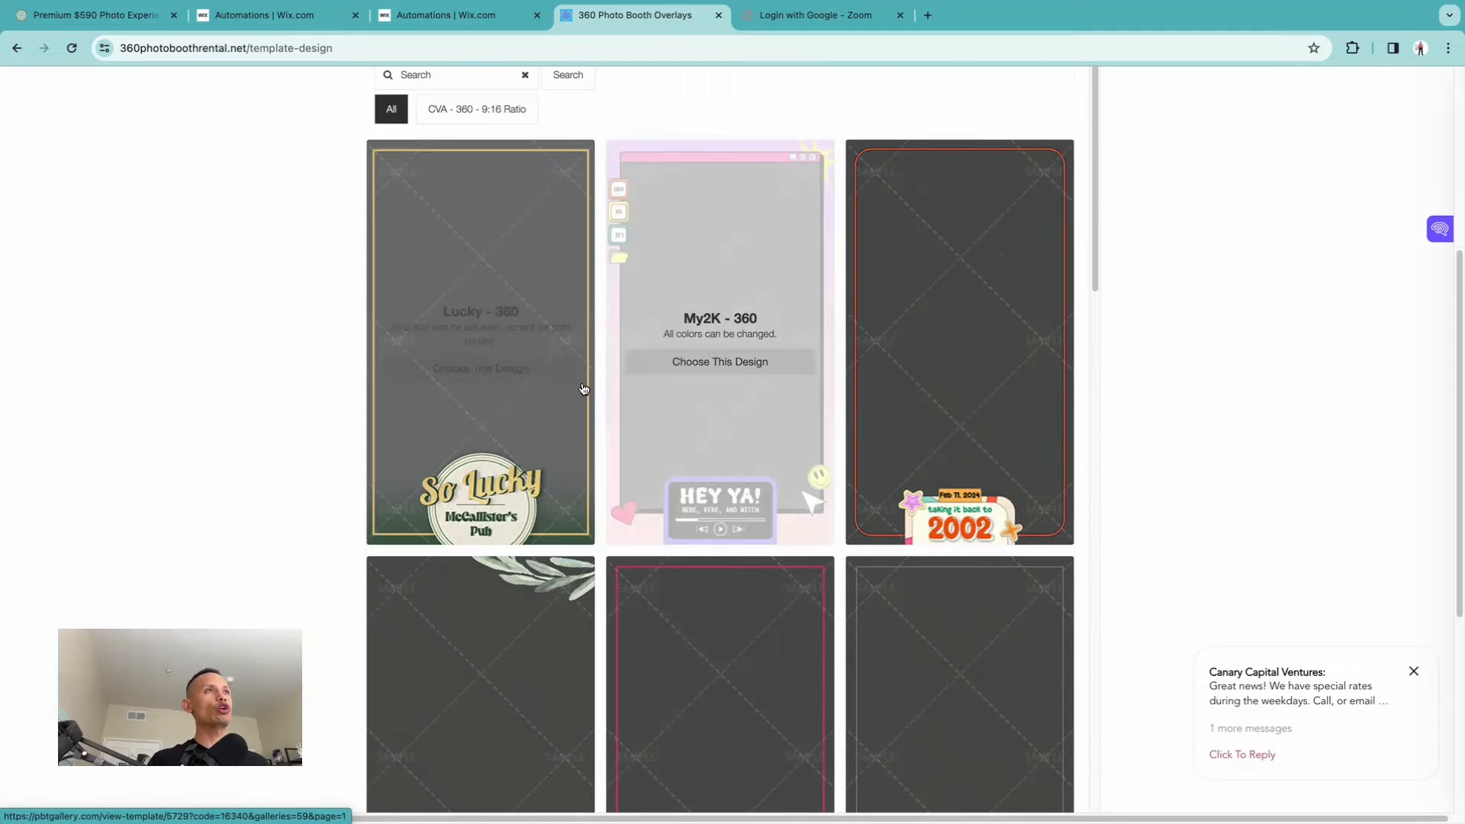
scroll("up", 3)
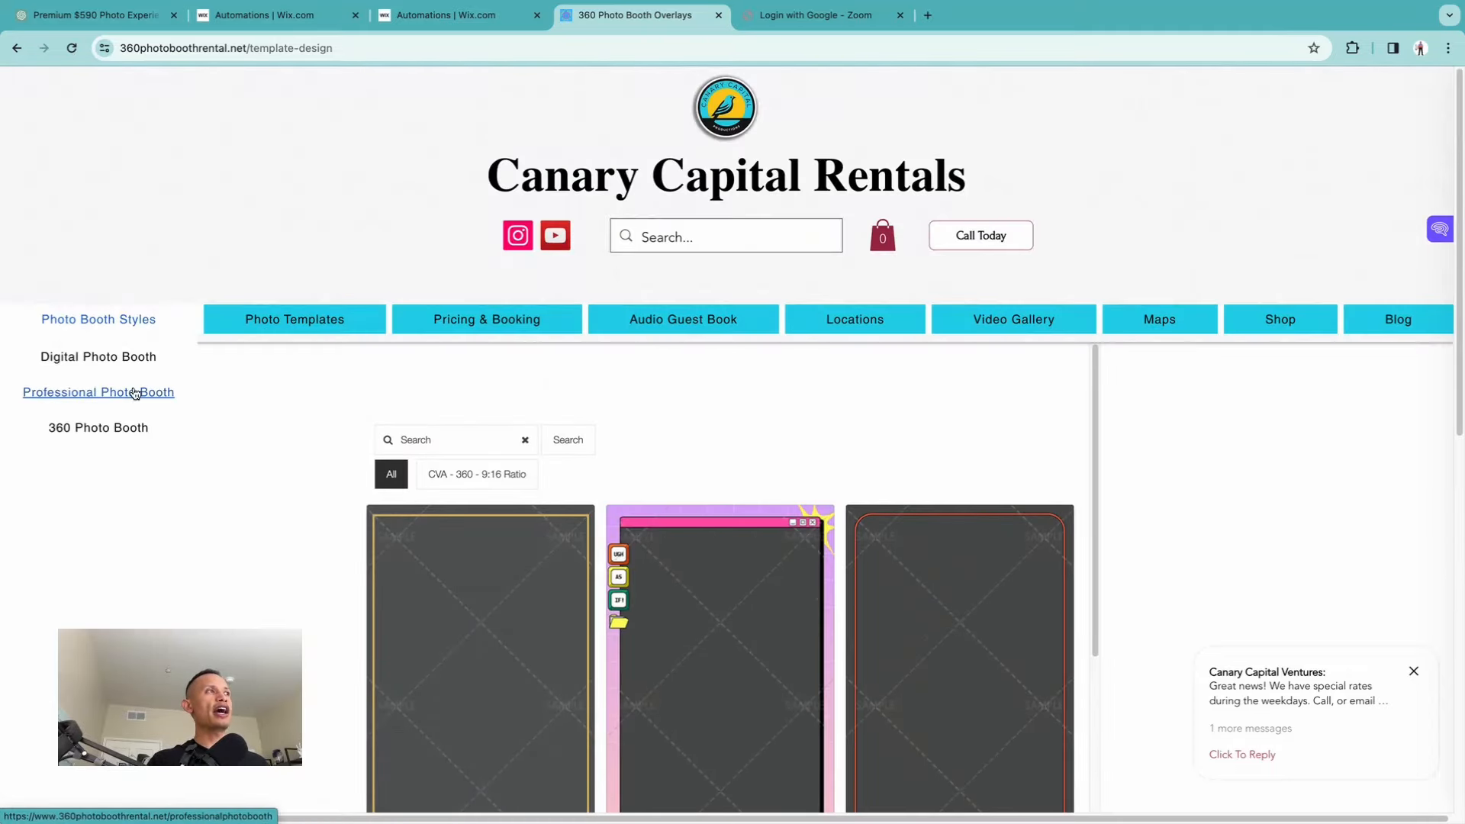
mouse_move(97, 355)
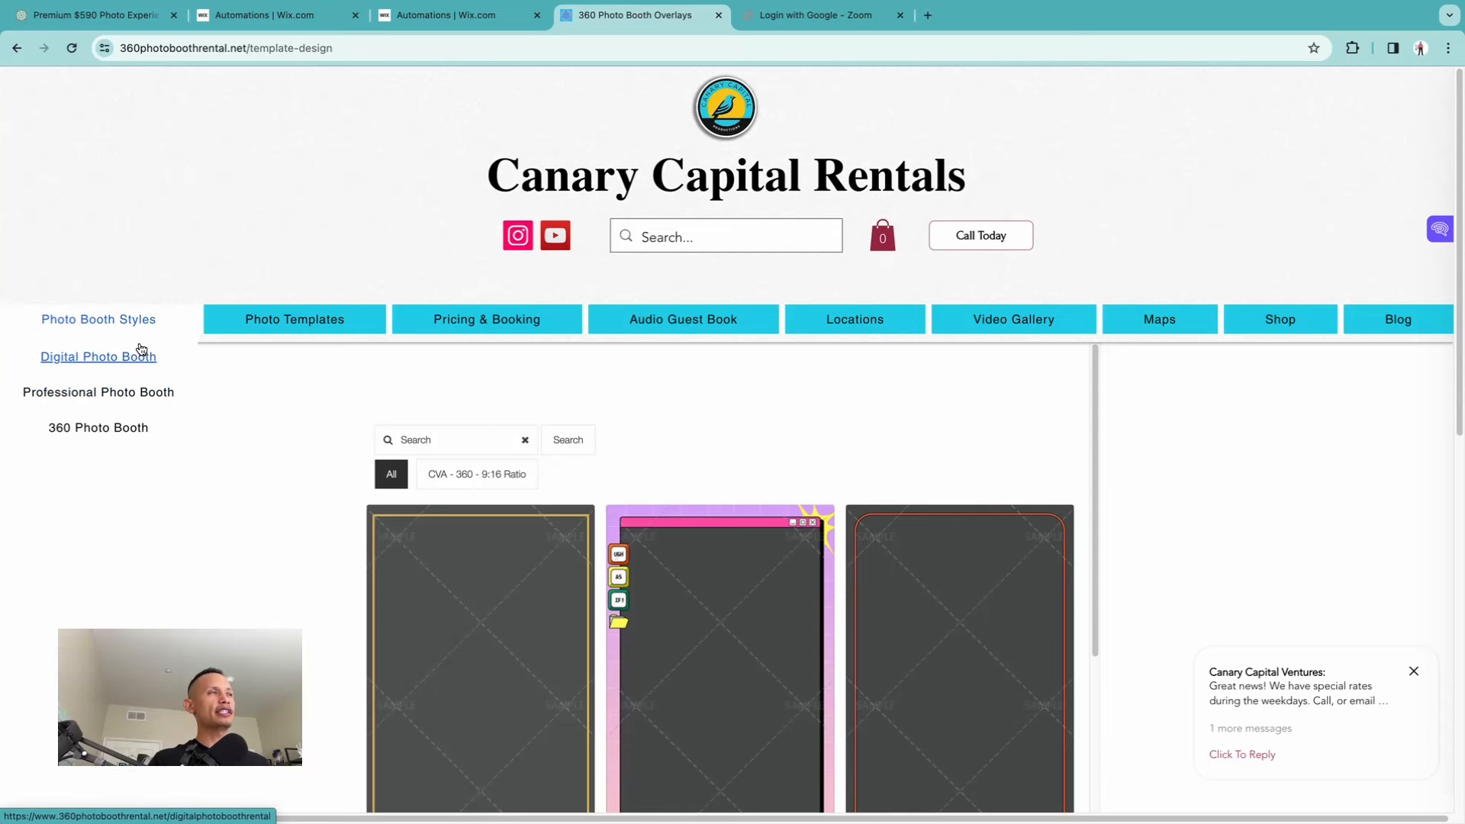
mouse_move(195, 339)
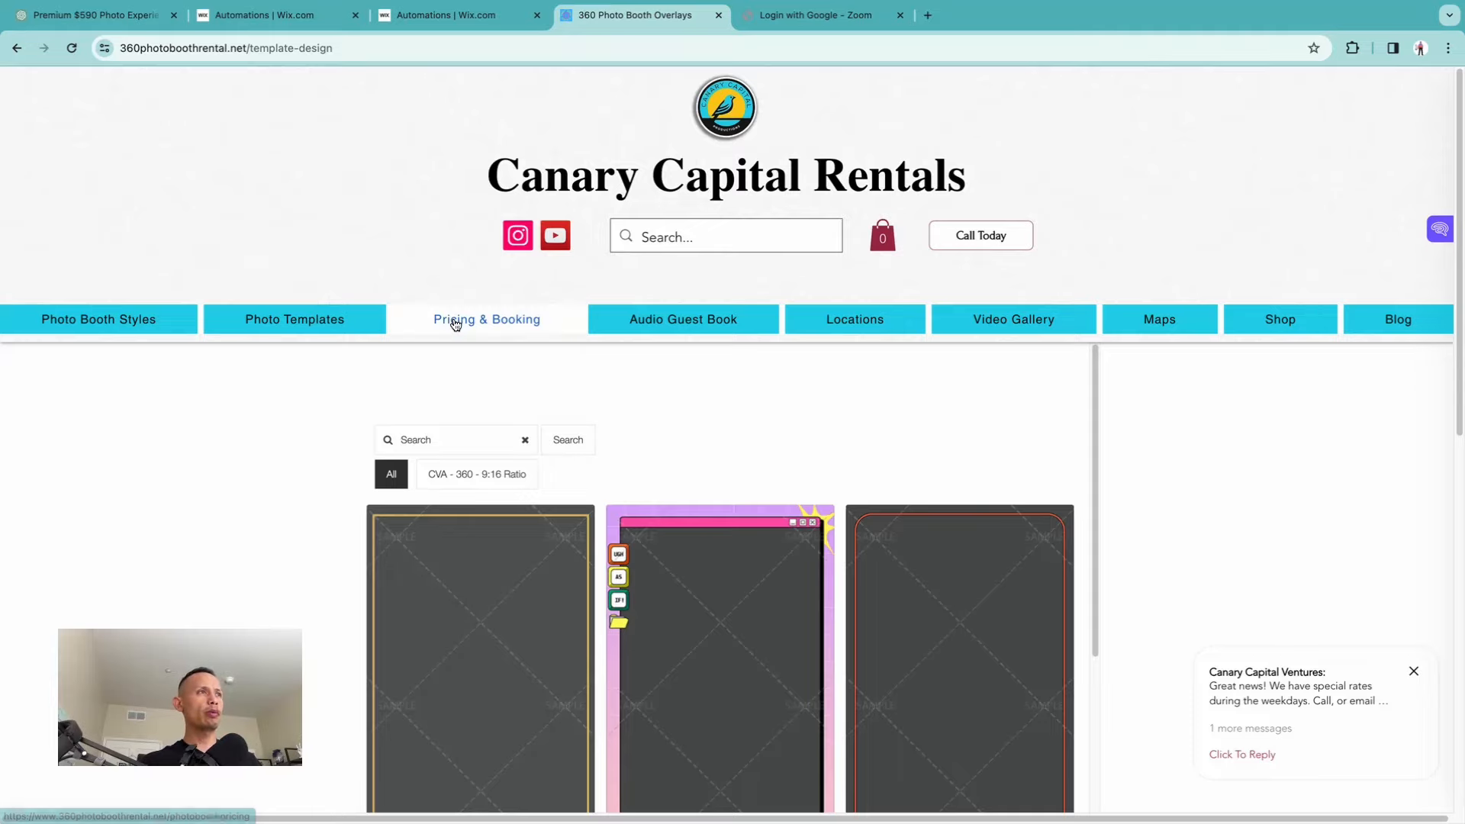
left_click(485, 319)
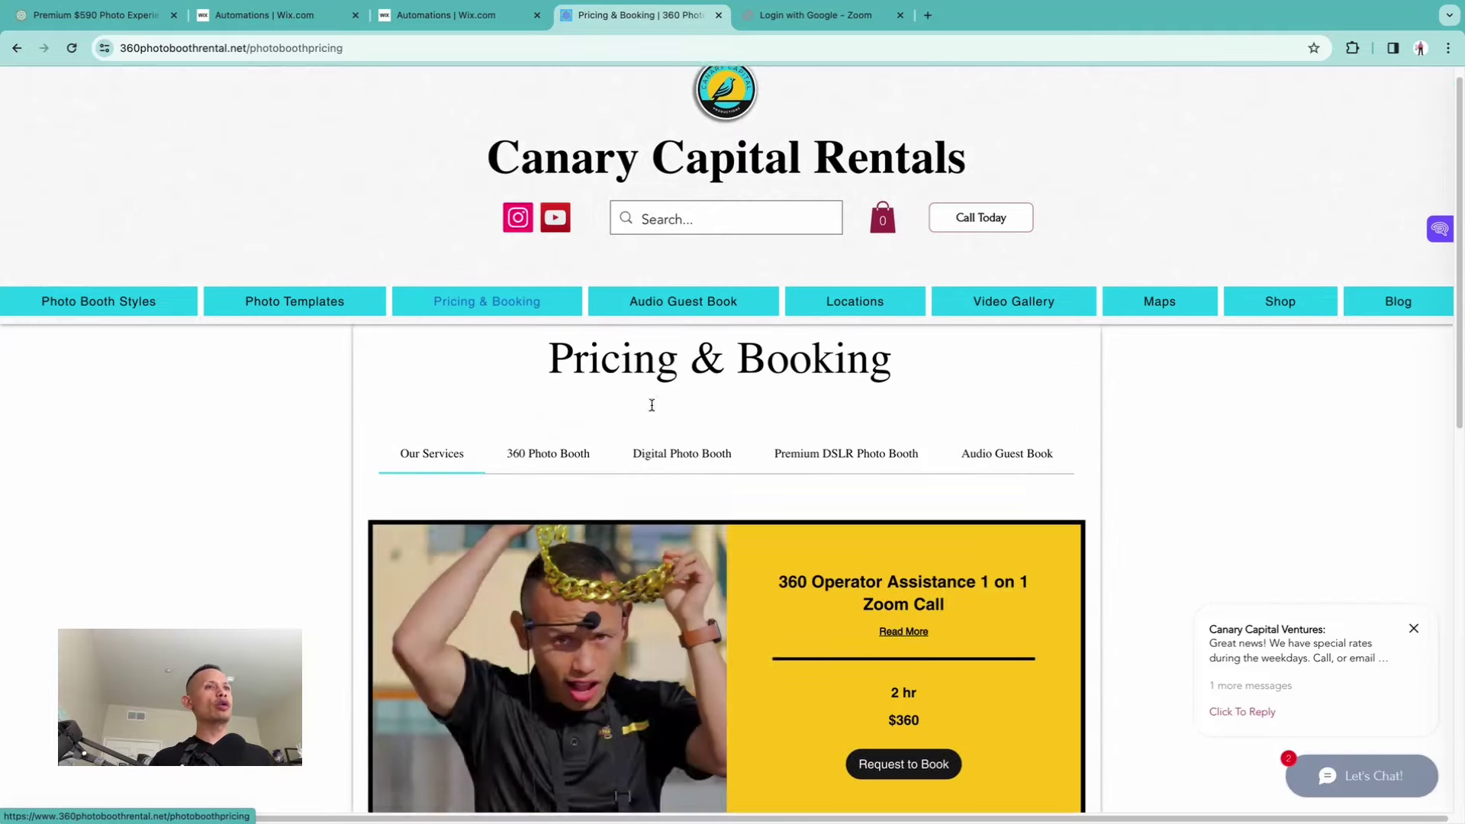
scroll("down", 3)
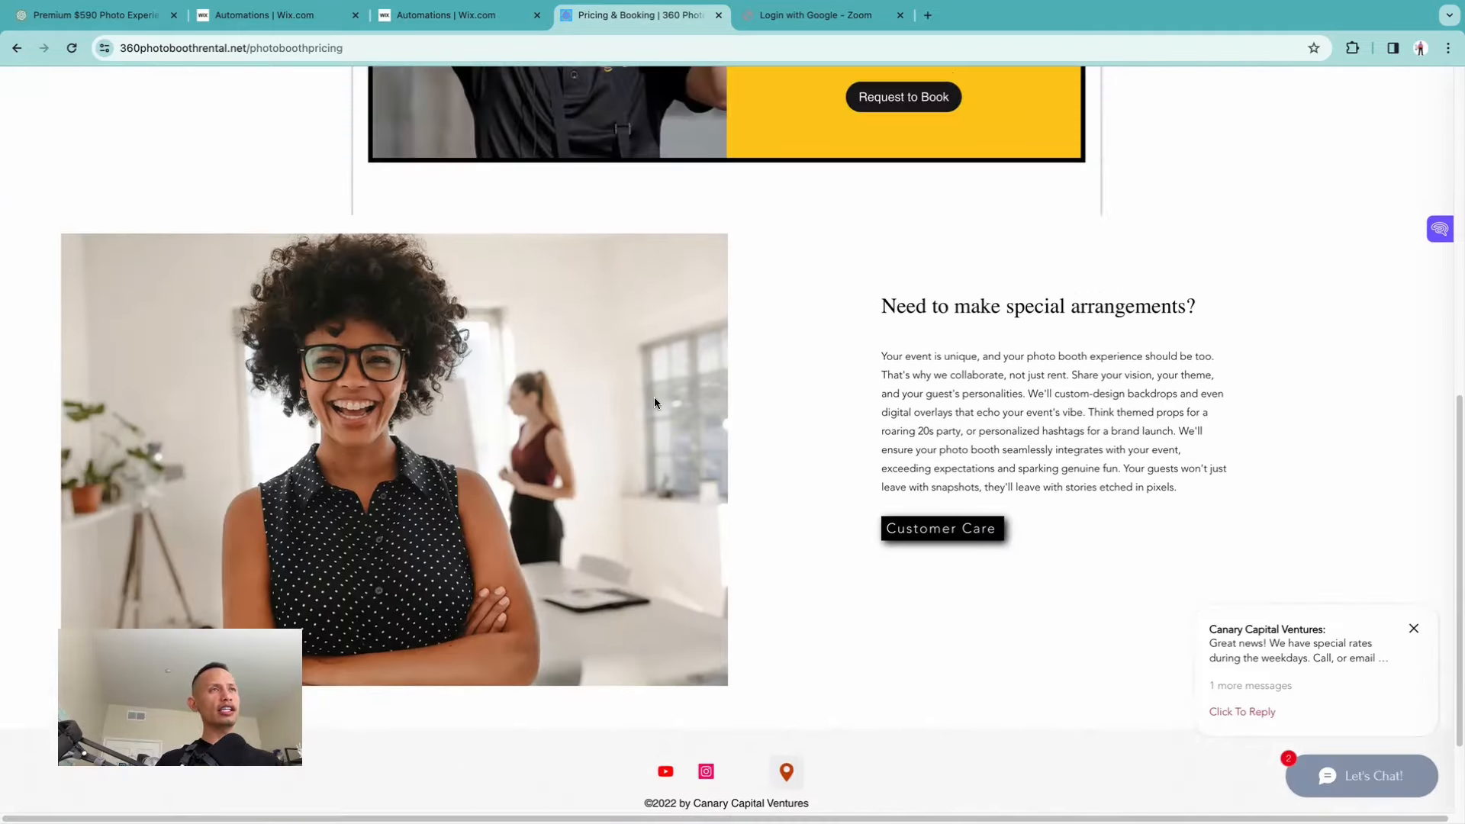
scroll("up", 3)
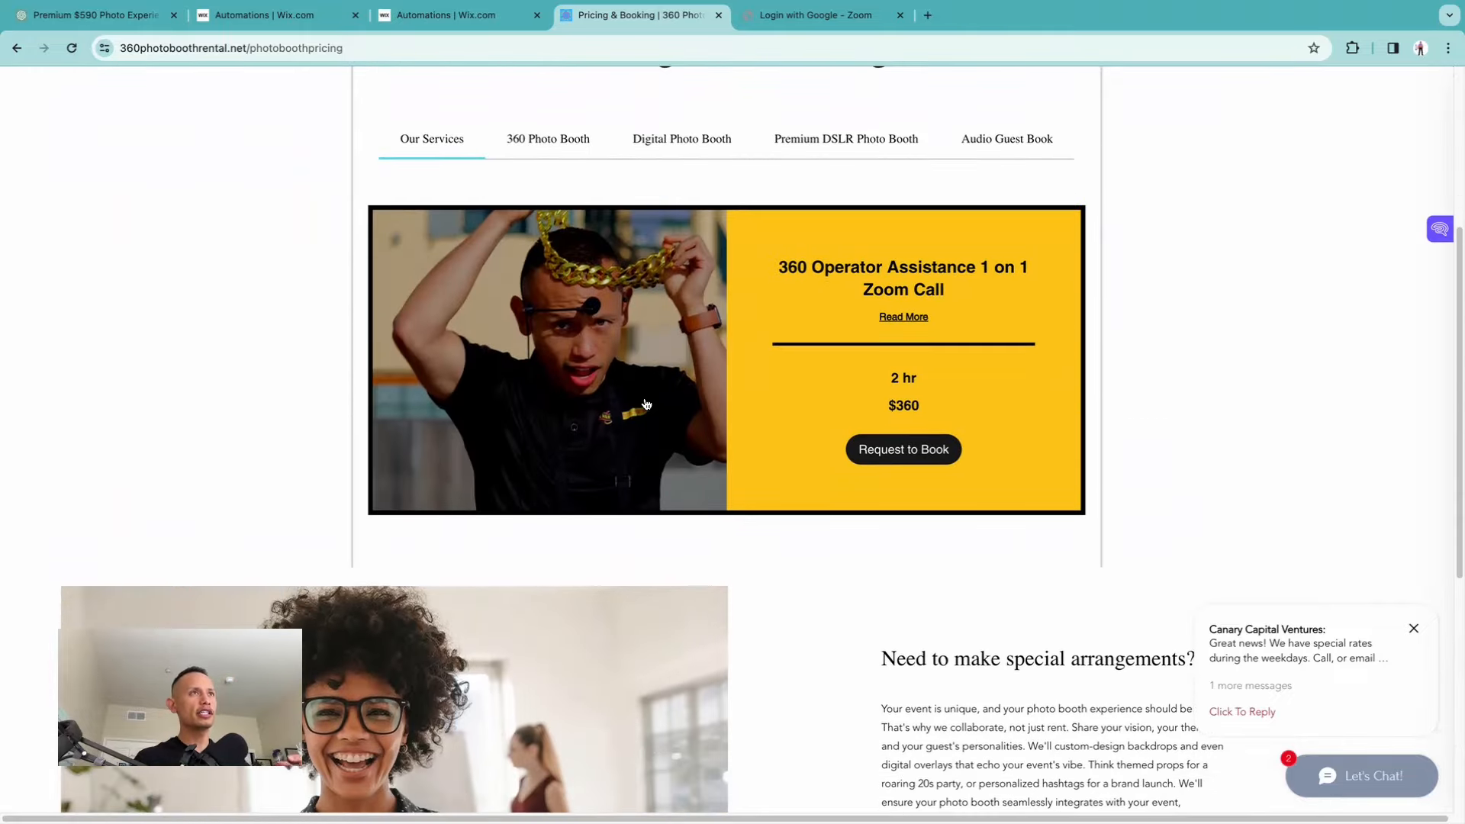
scroll("up", 3)
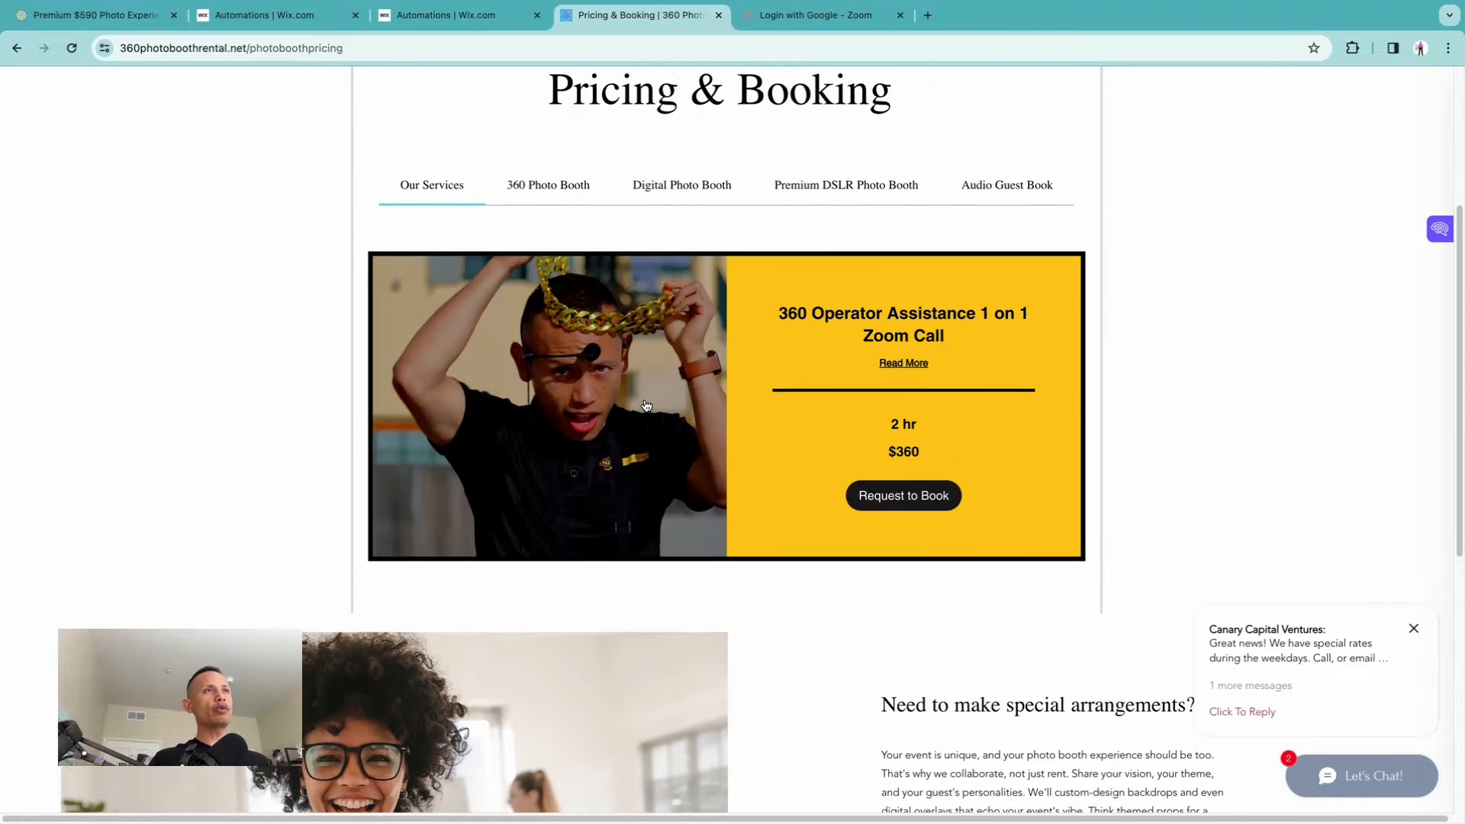
scroll("up", 3)
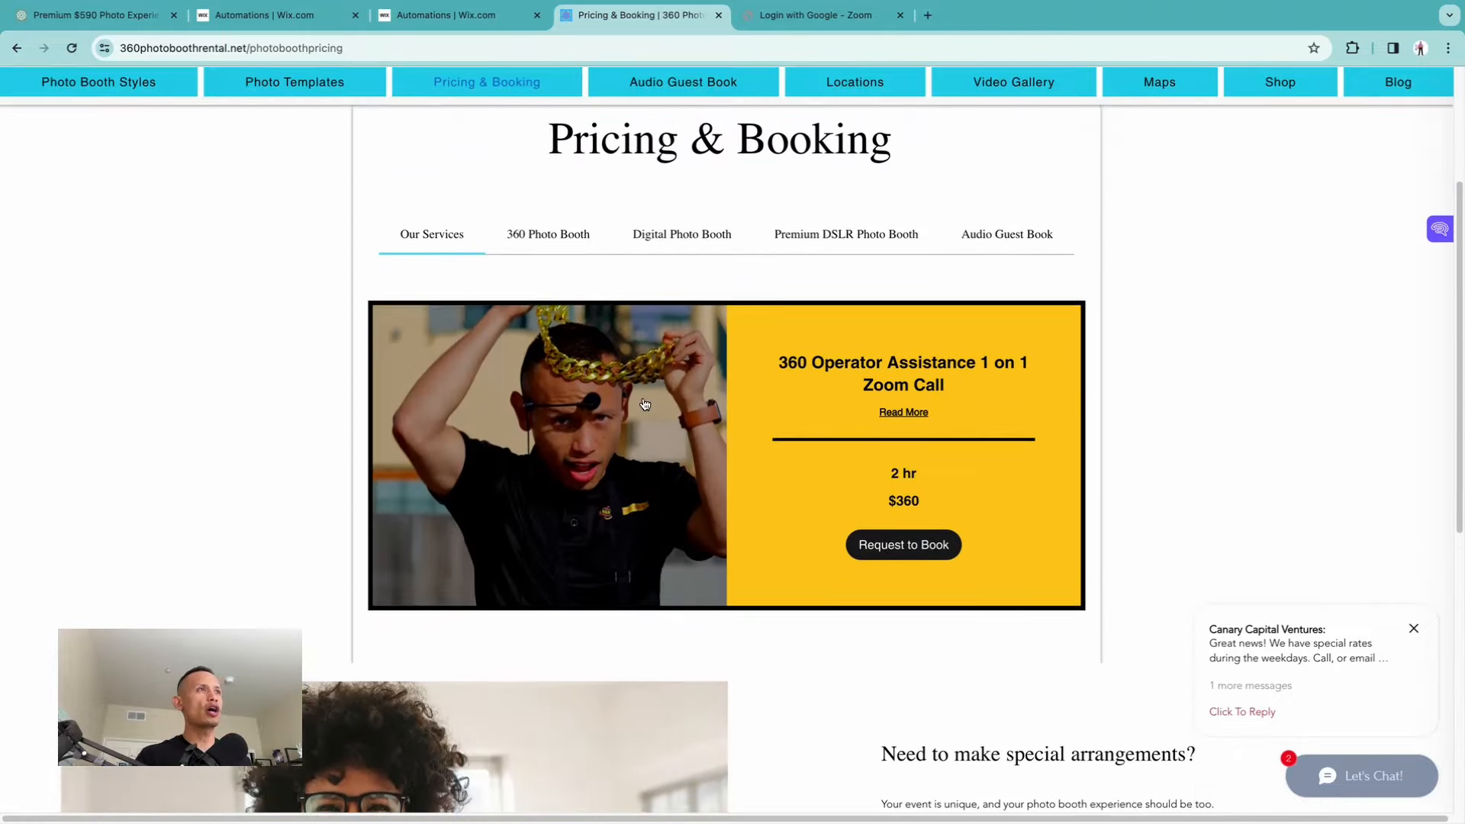
scroll("up", 3)
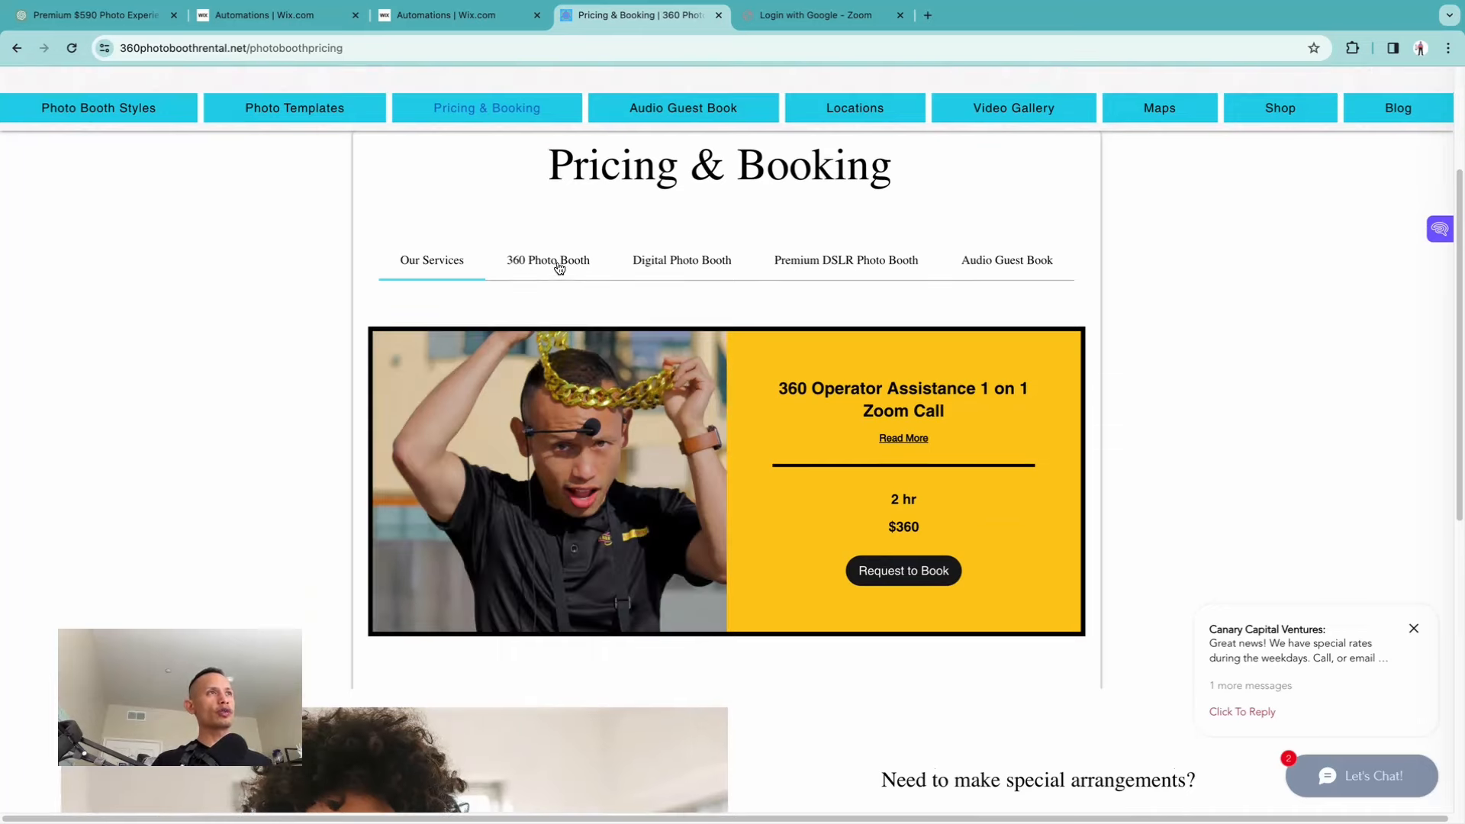
left_click(548, 259)
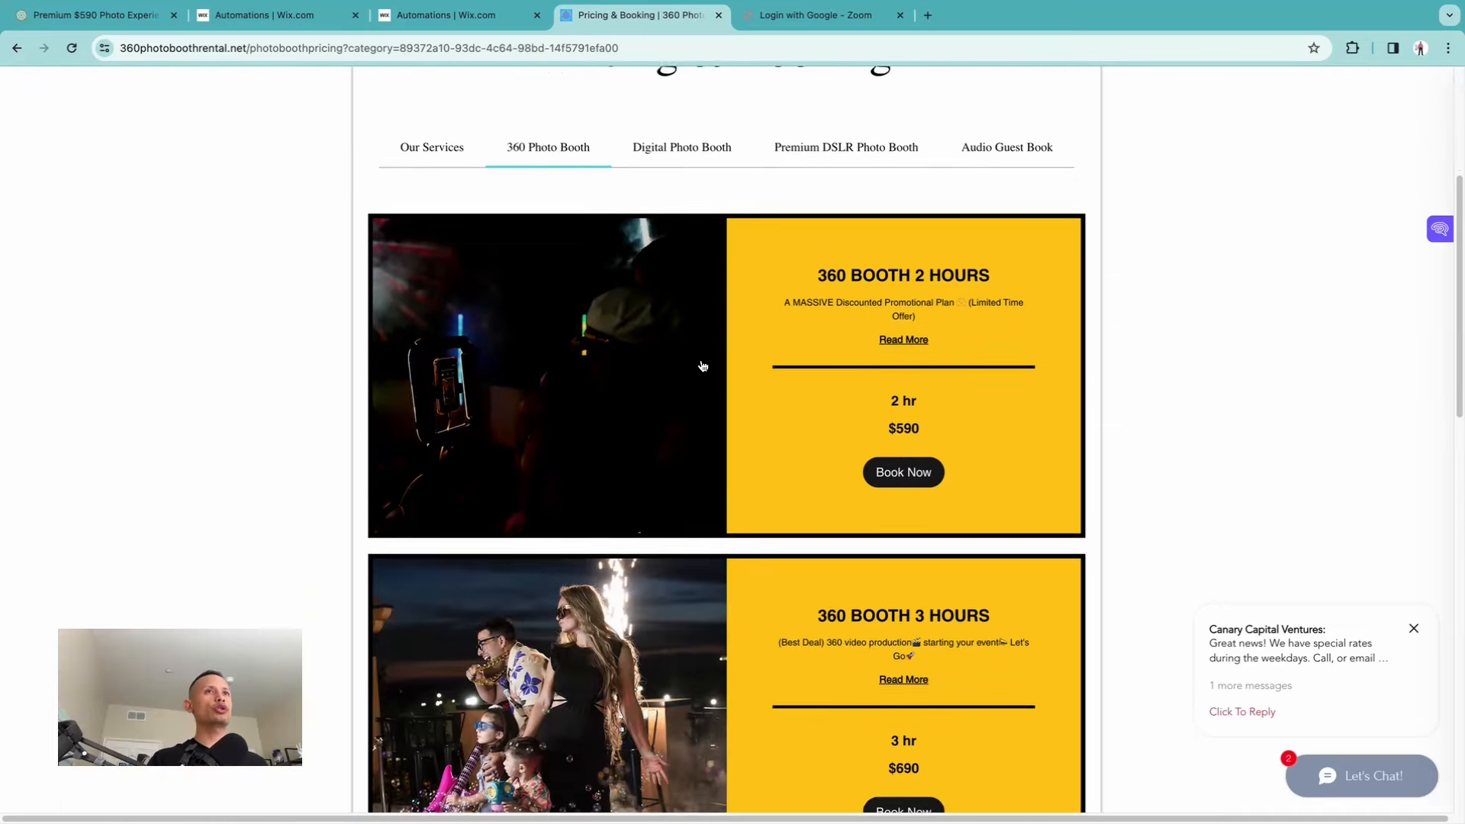
scroll("down", 3)
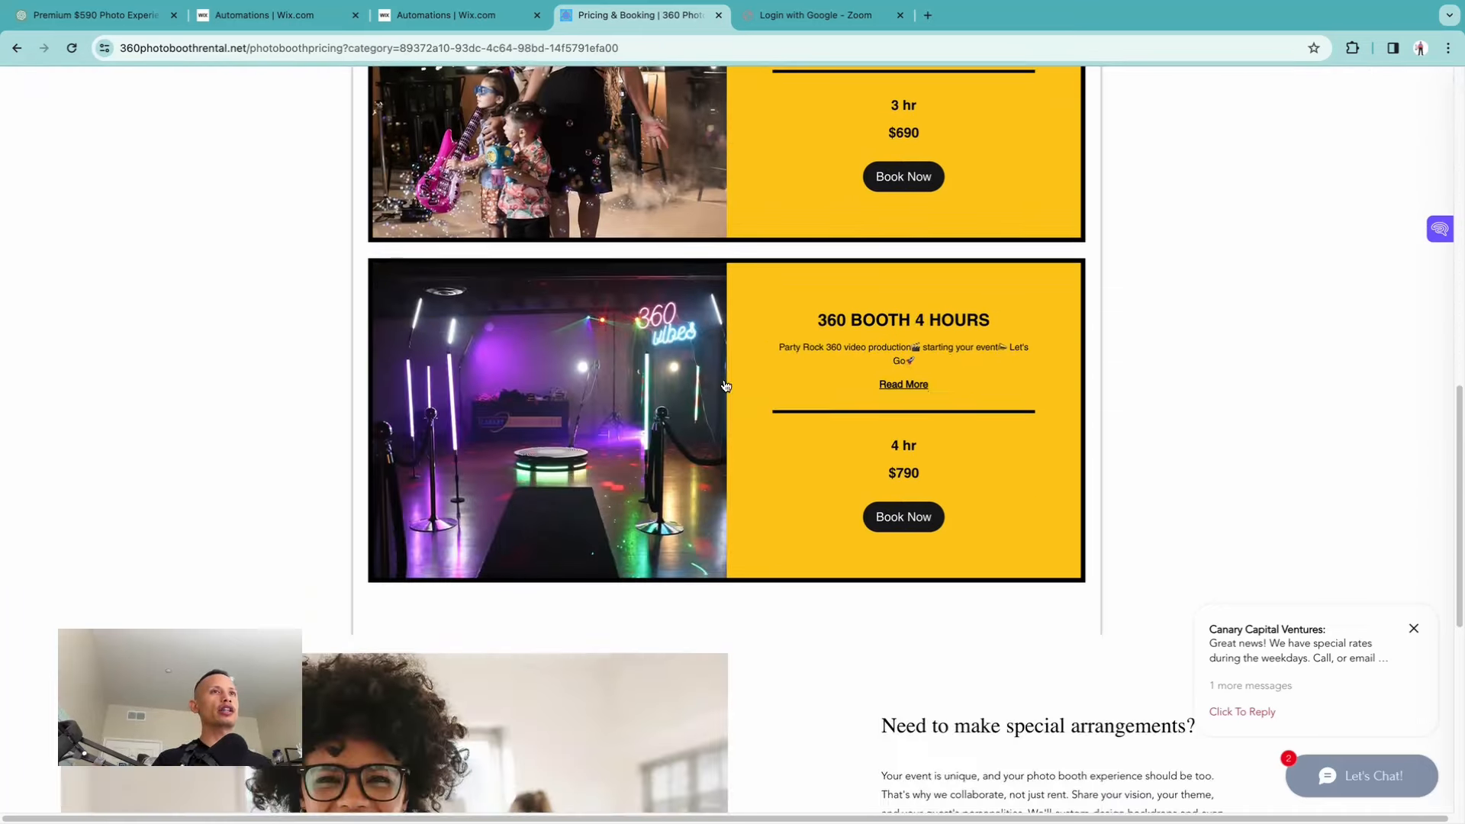
scroll("up", 3)
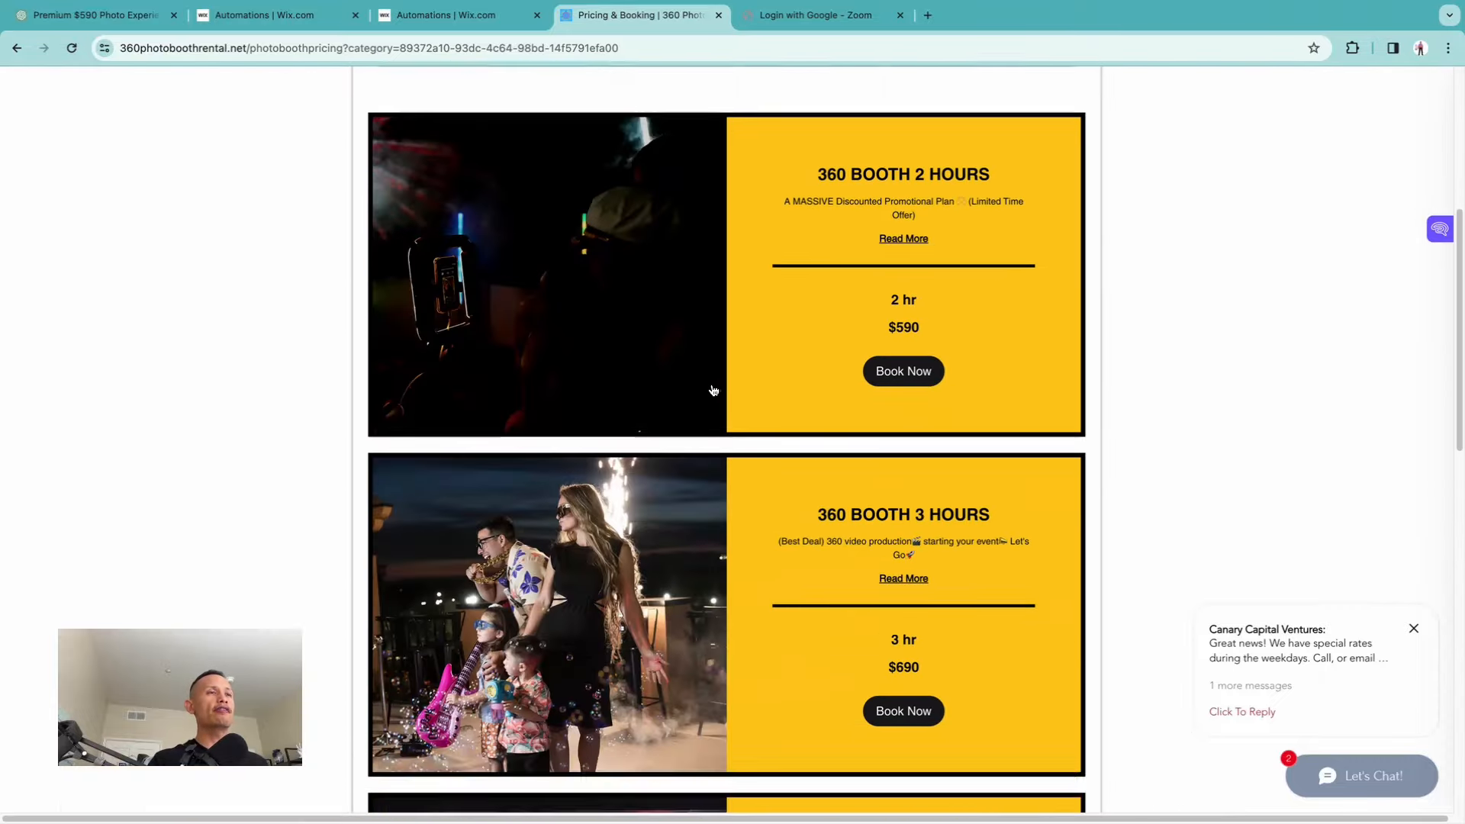
scroll("down", 3)
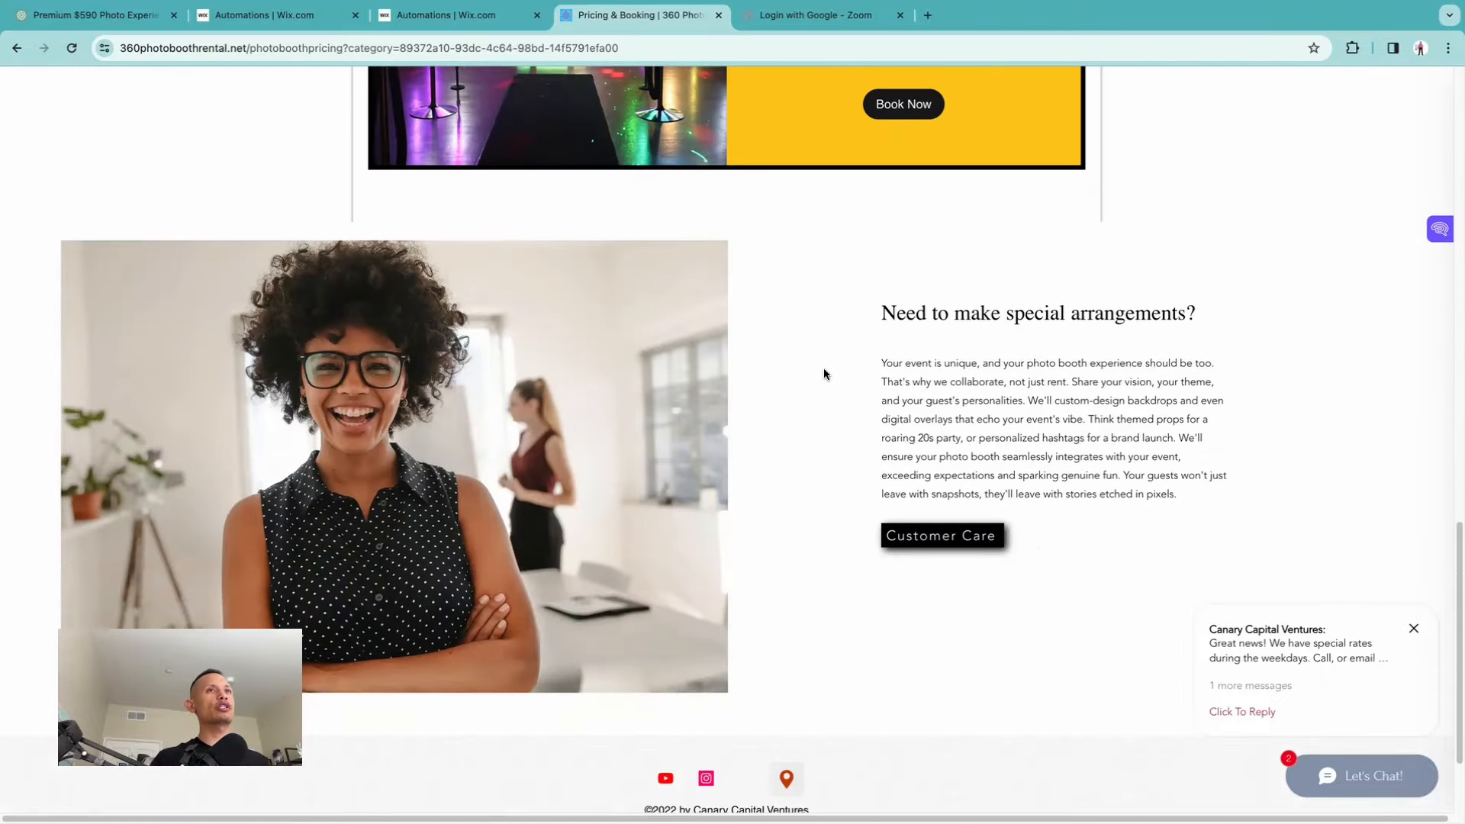
scroll("down", 3)
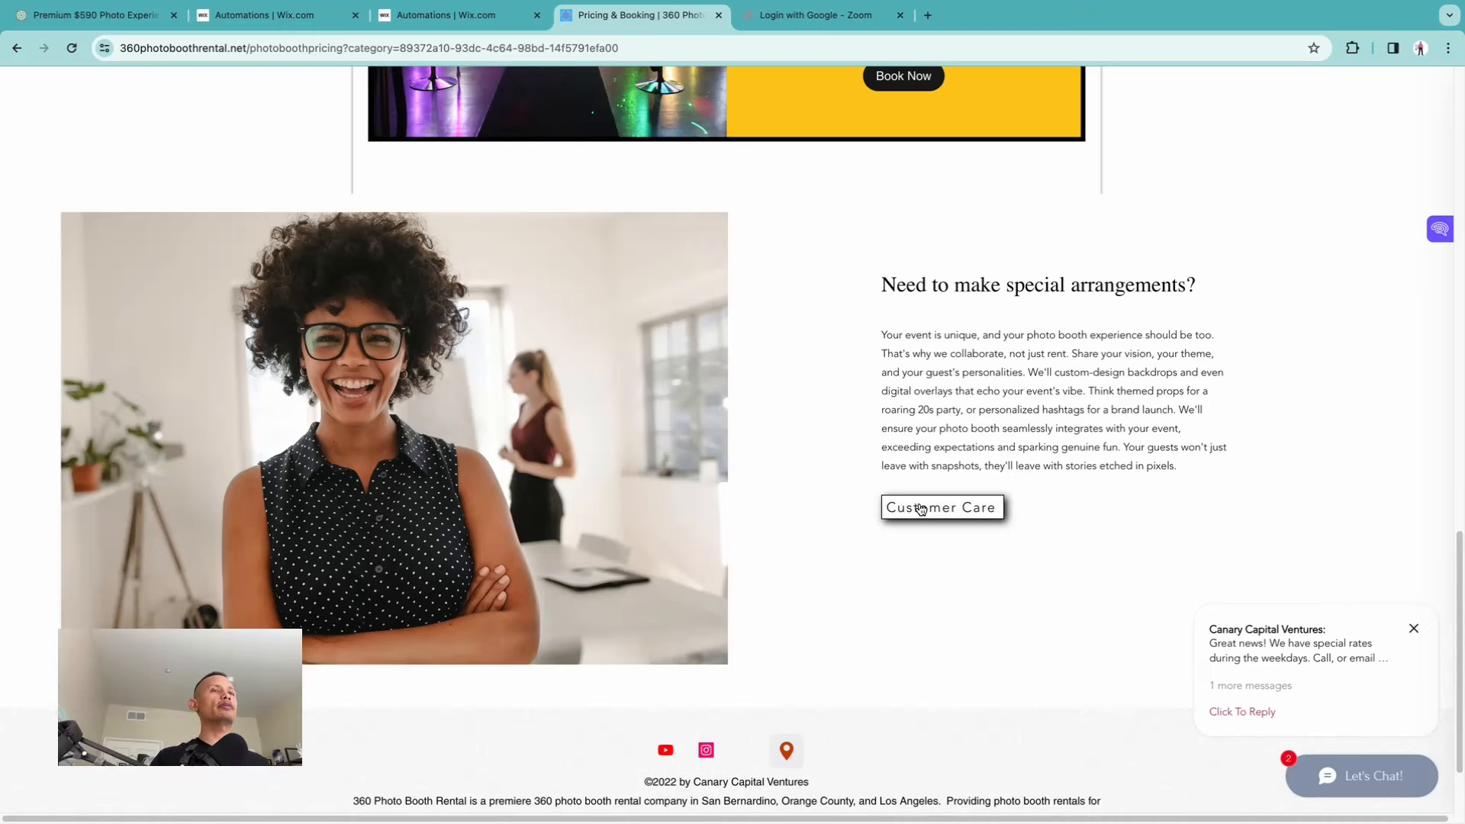
scroll("up", 3)
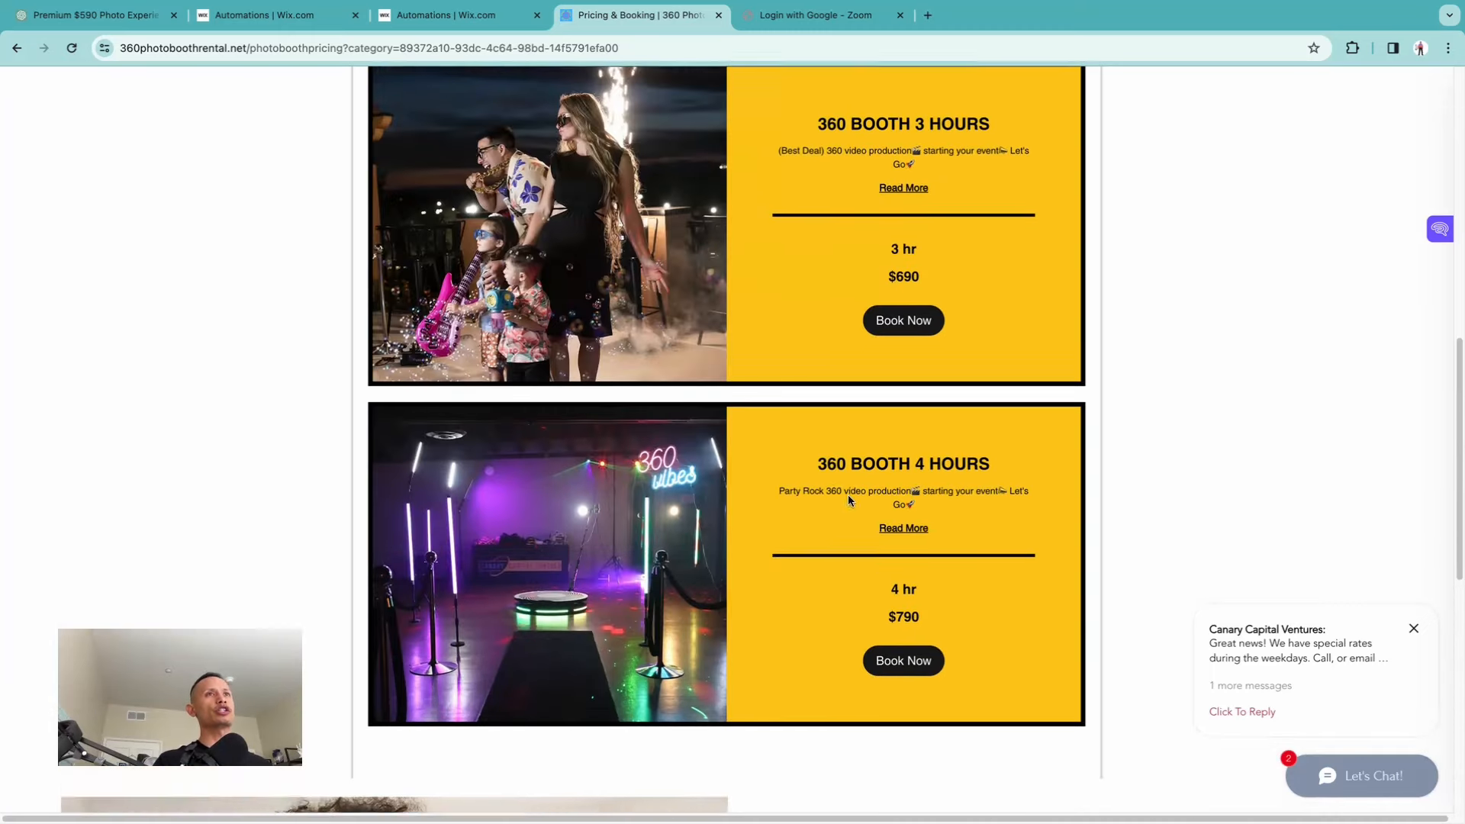
View the Digital Photo Booth and Premium DSLR Photo Booth pricing packages.
left_click(681, 266)
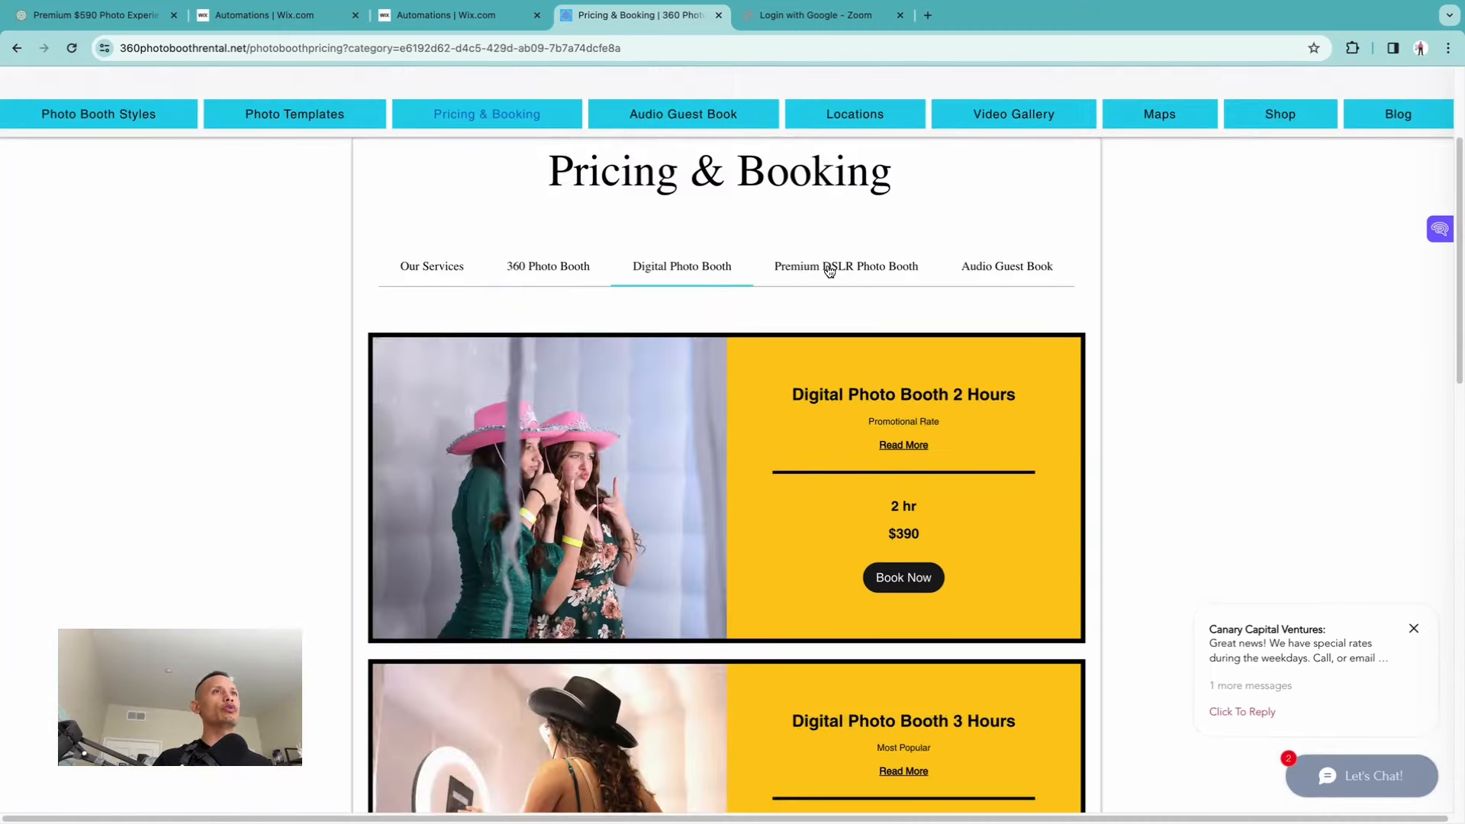
left_click(845, 266)
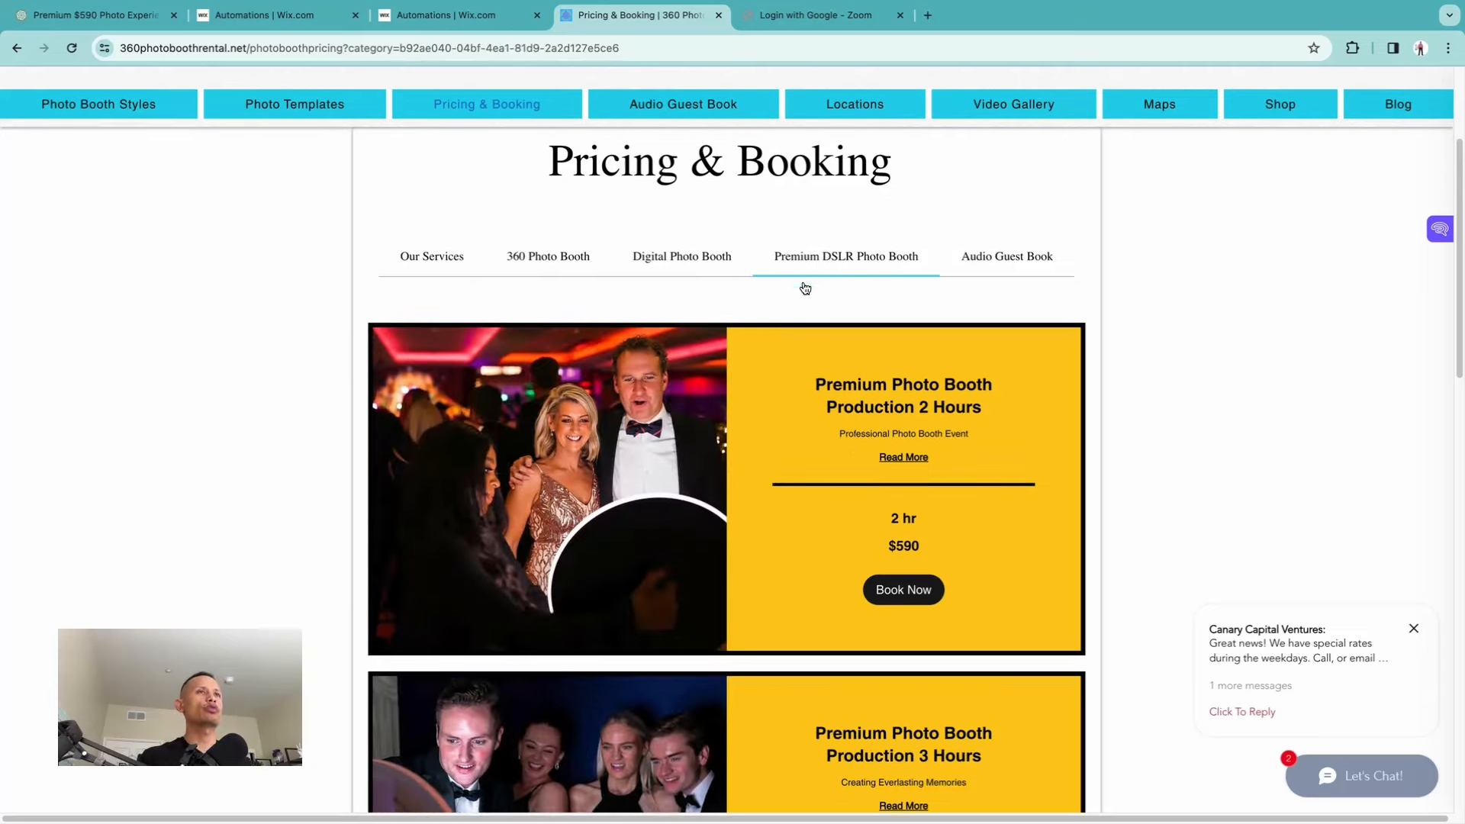
scroll("down", 3)
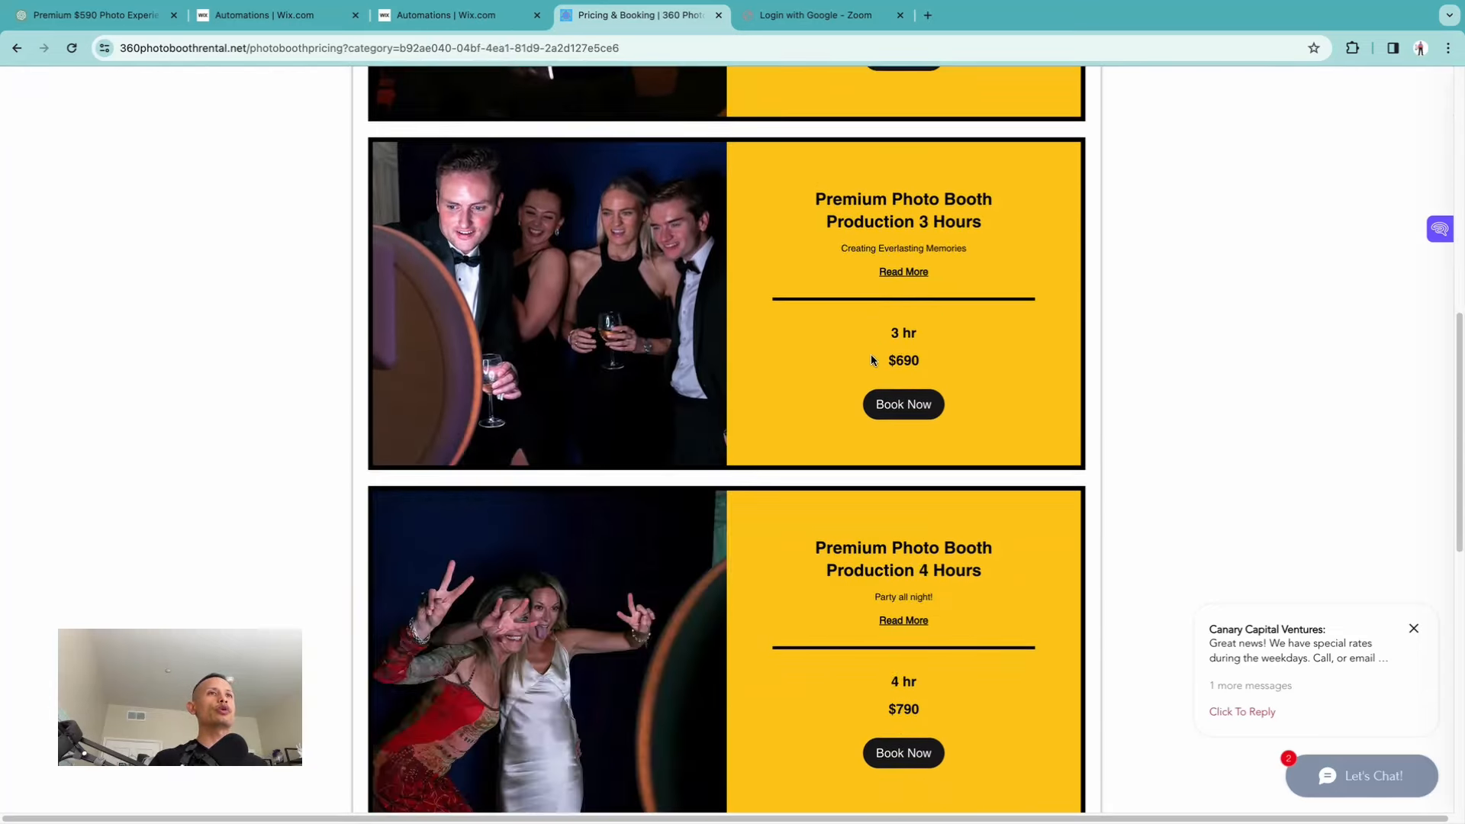
scroll("up", 3)
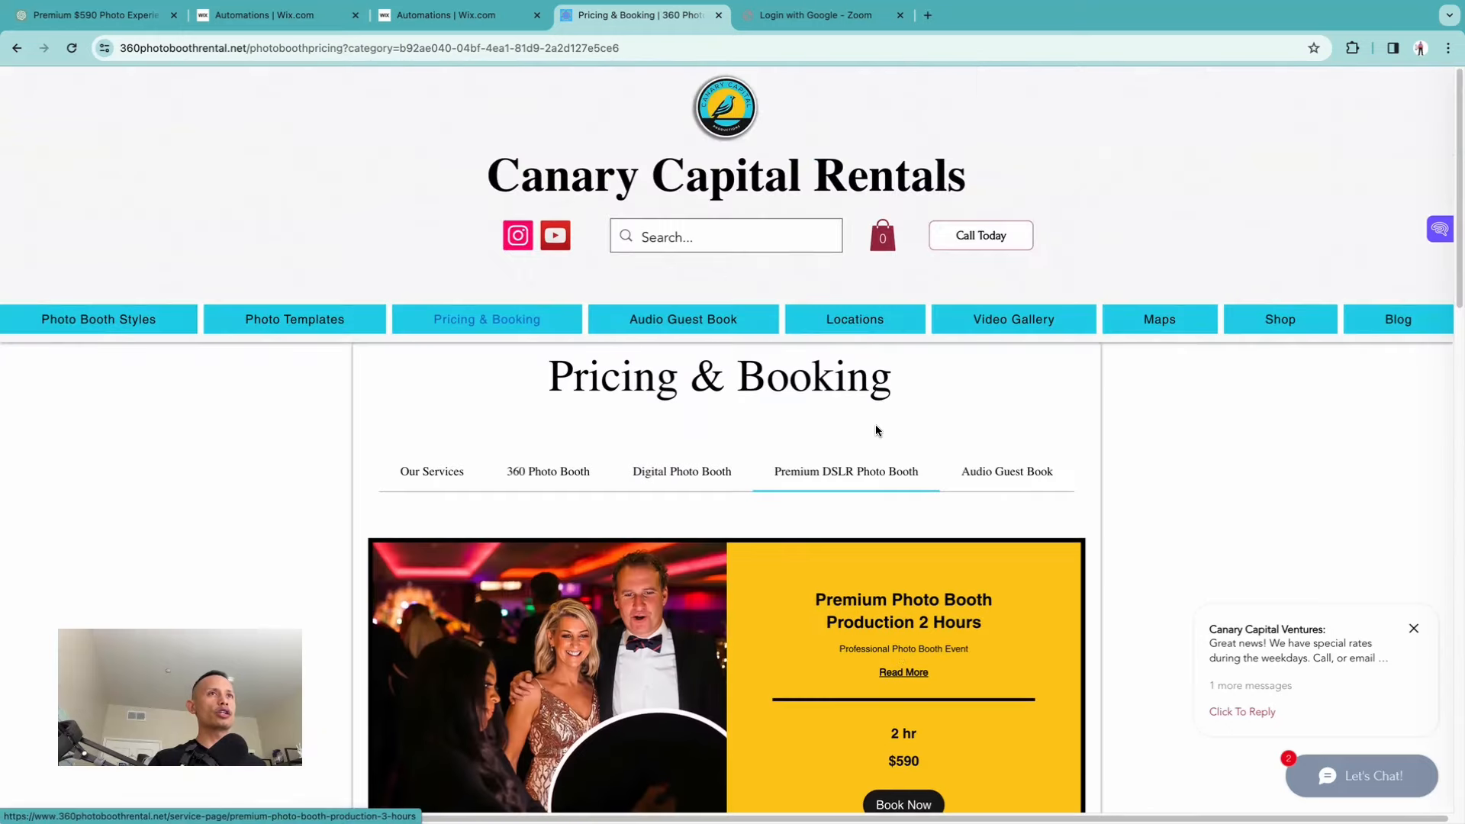
View the Audio Guest Book package, then go to the Digital Photo Booth page.
left_click(1005, 471)
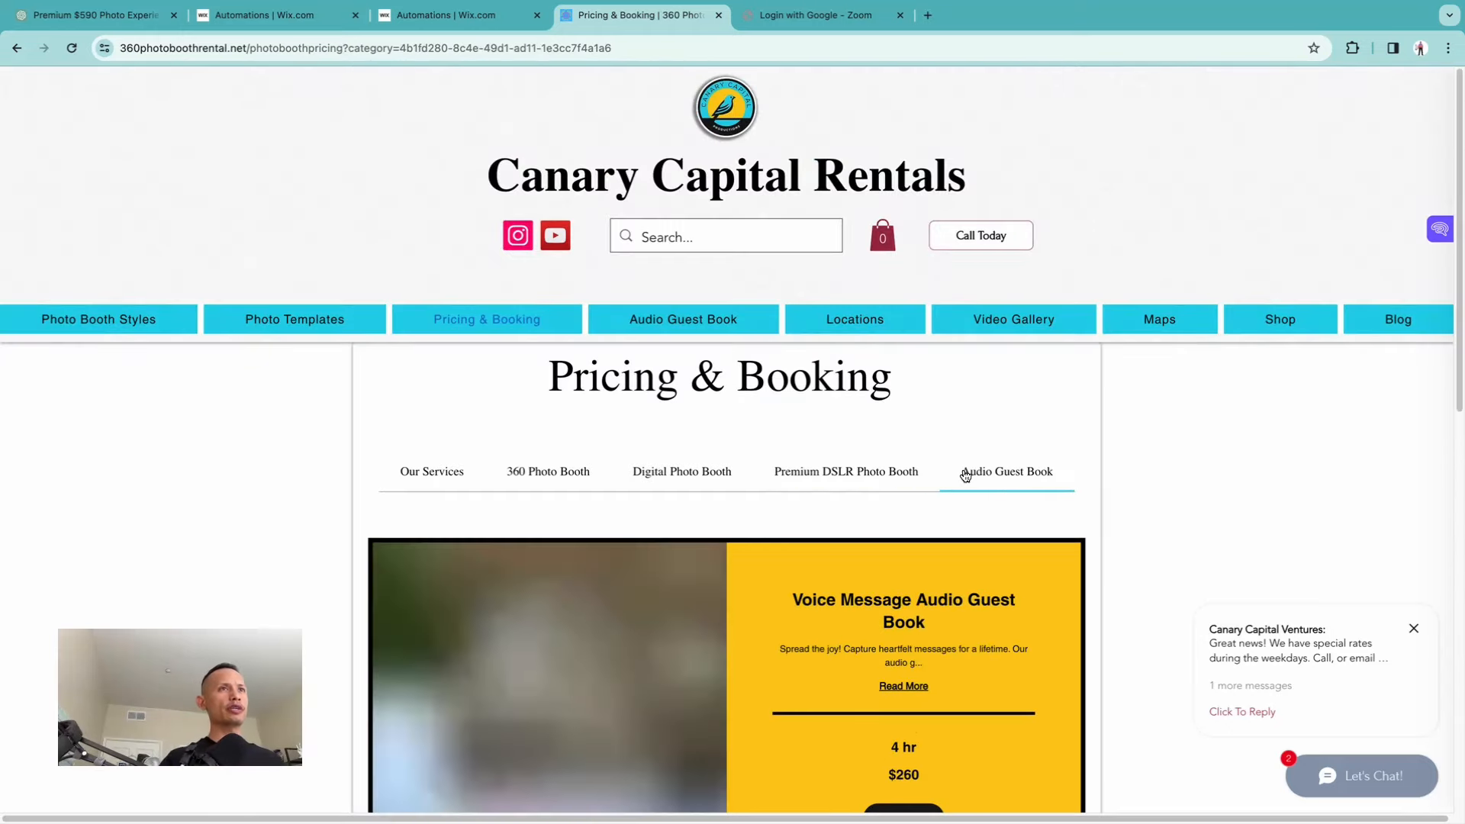
scroll("down", 3)
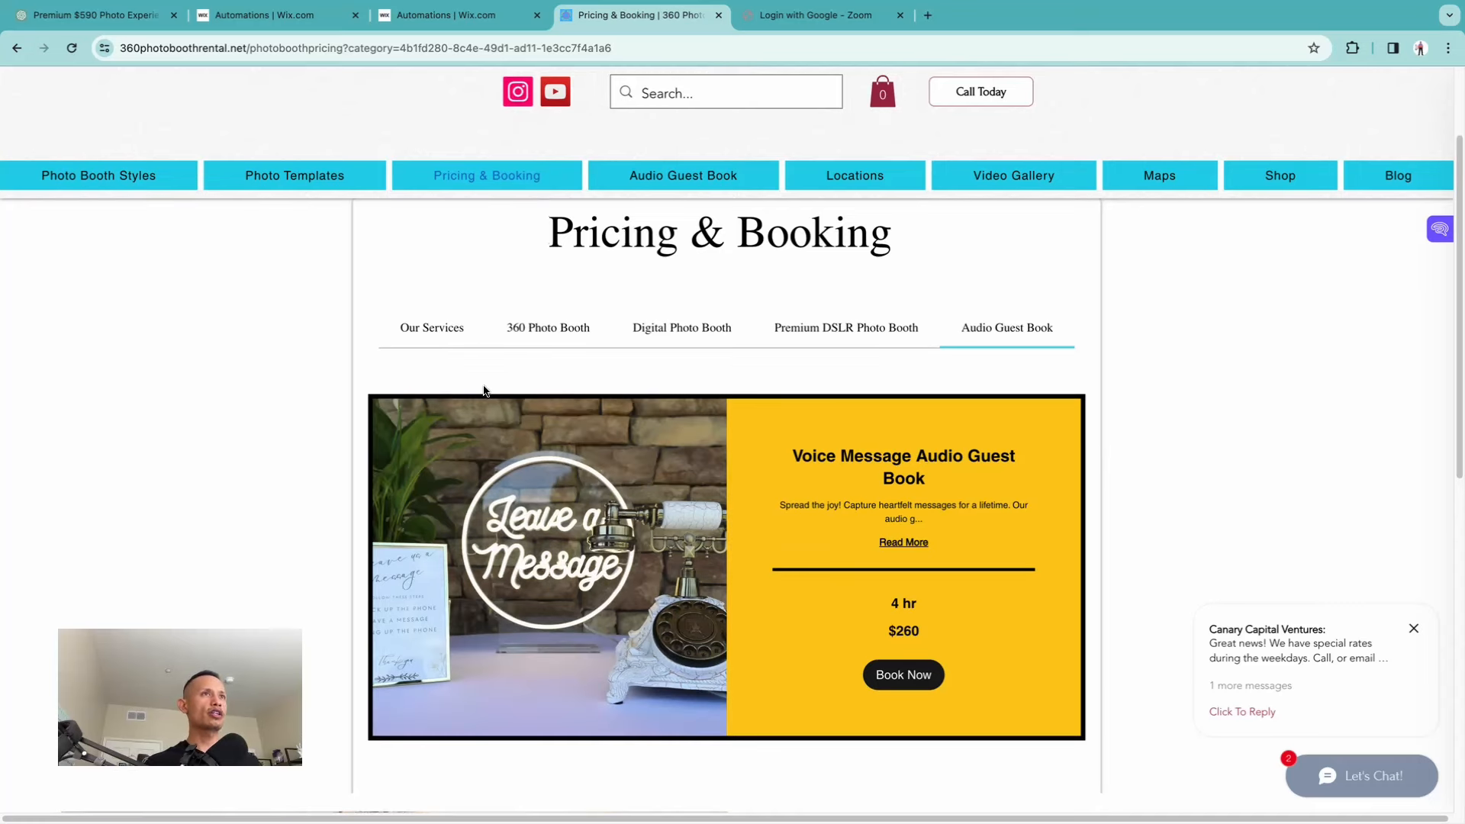
scroll("up", 3)
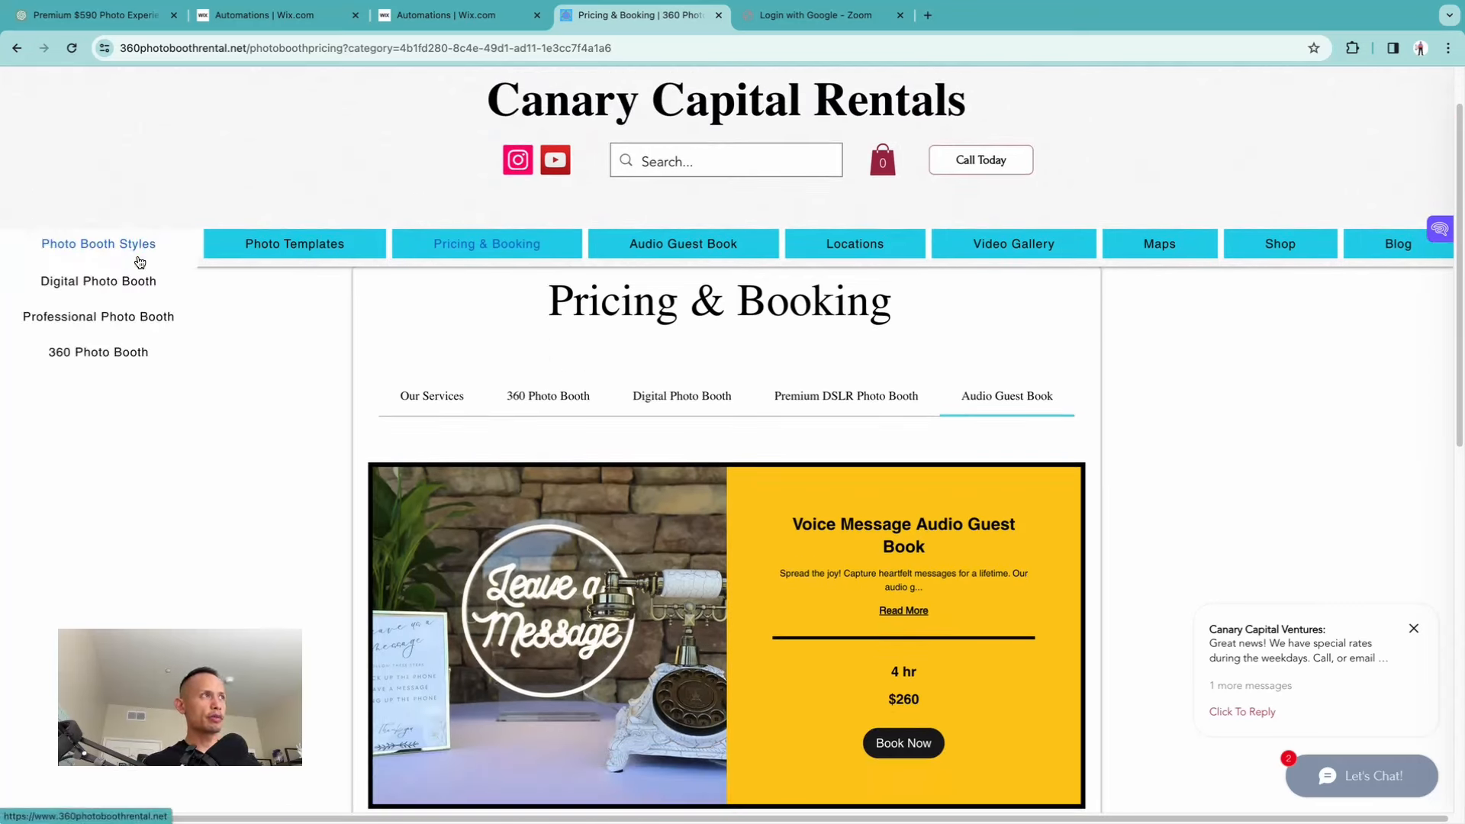
left_click(98, 281)
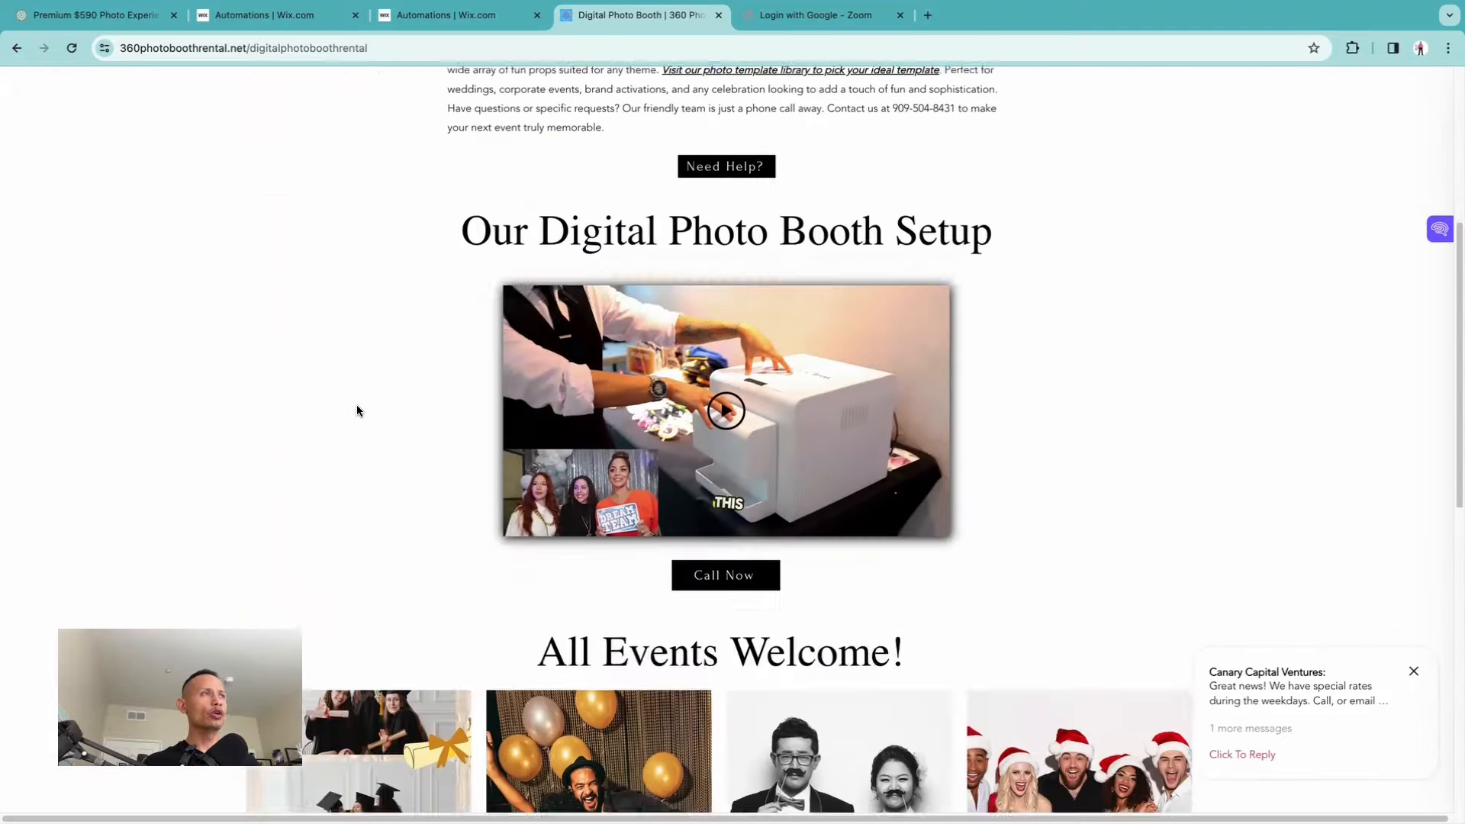
Switch to the Wix Automations dashboard and look through the Created by you list.
left_click(458, 15)
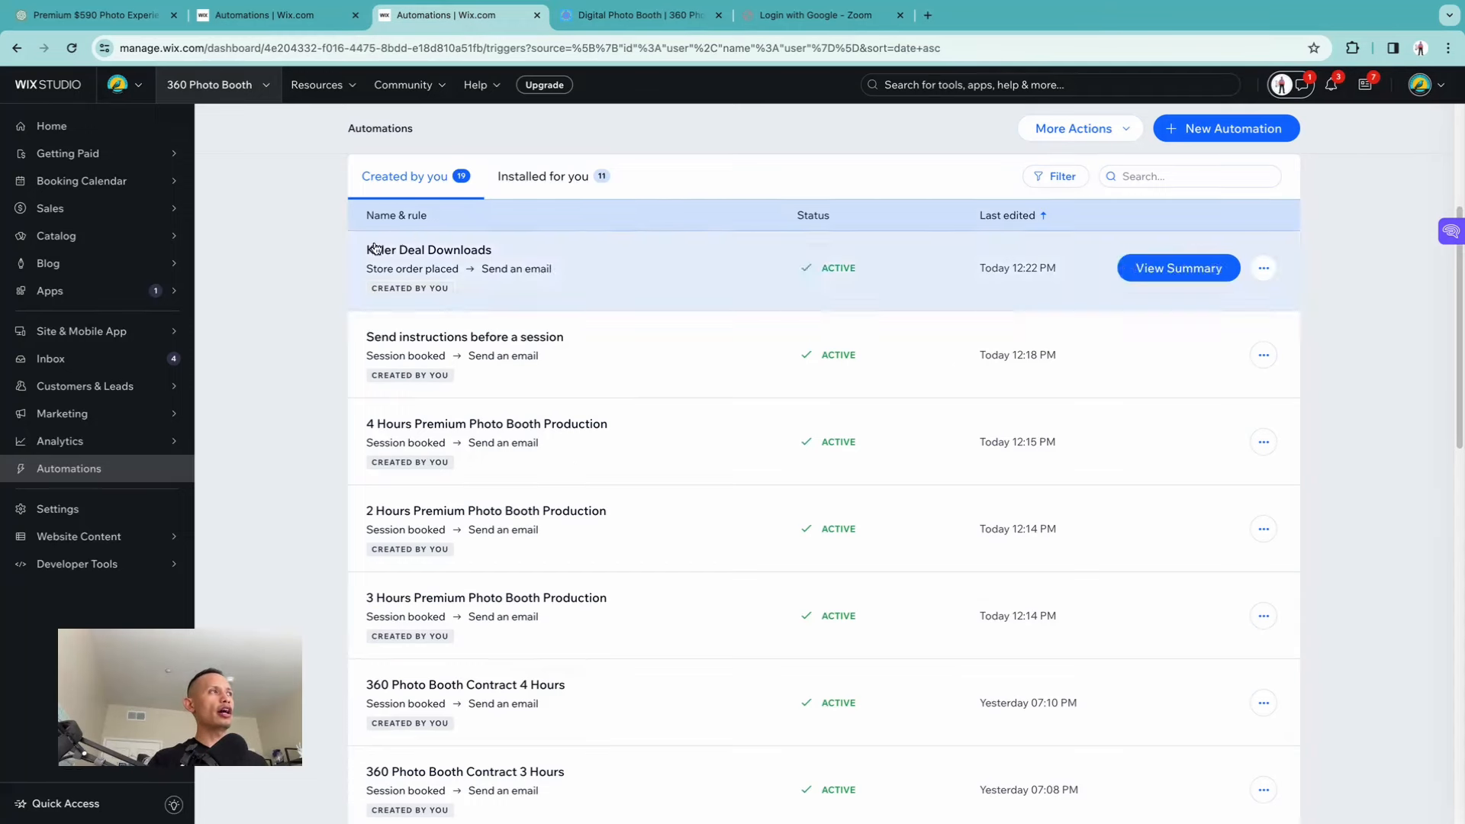
mouse_move(293, 328)
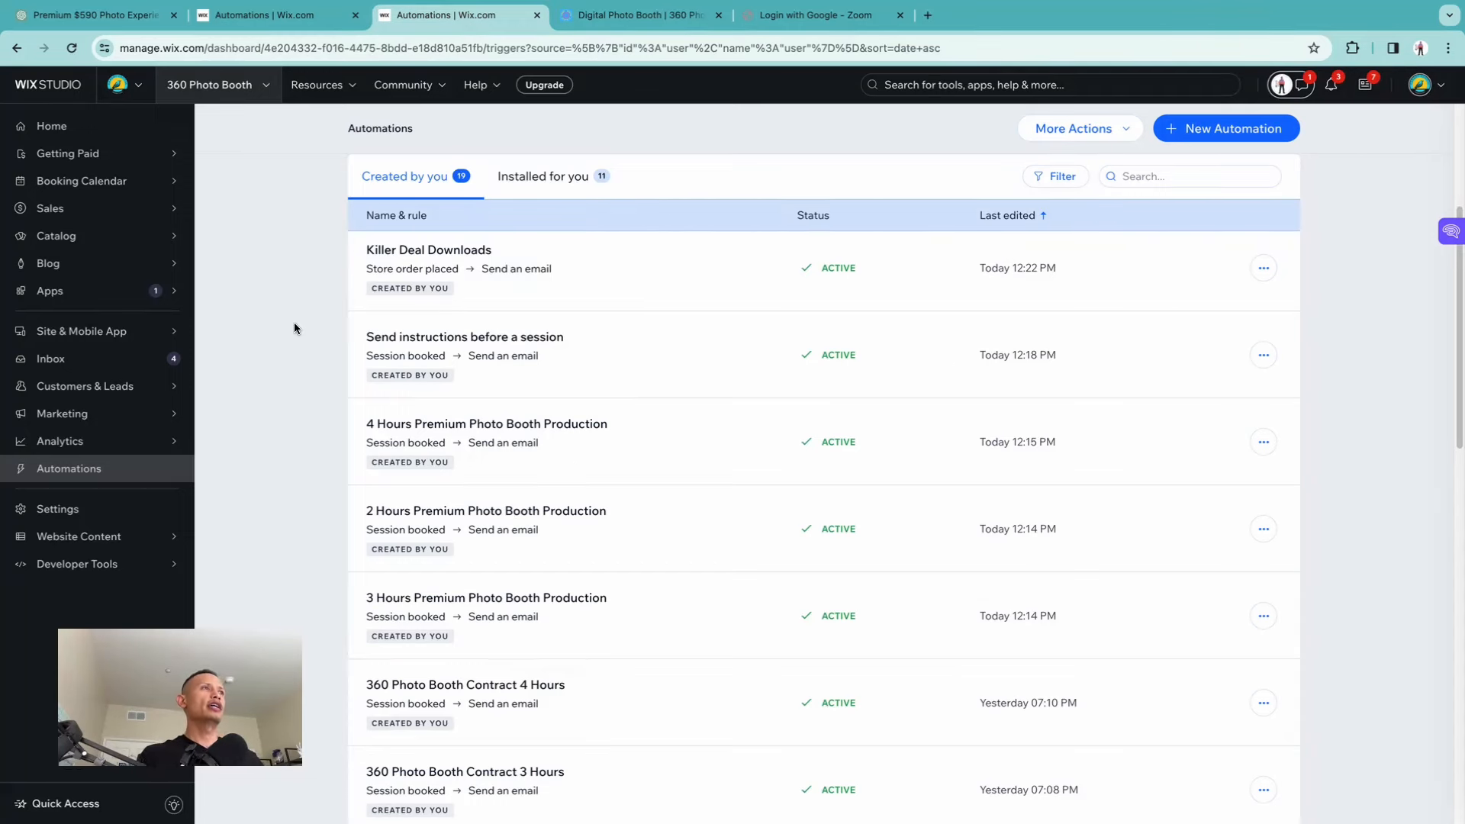
scroll("down", 3)
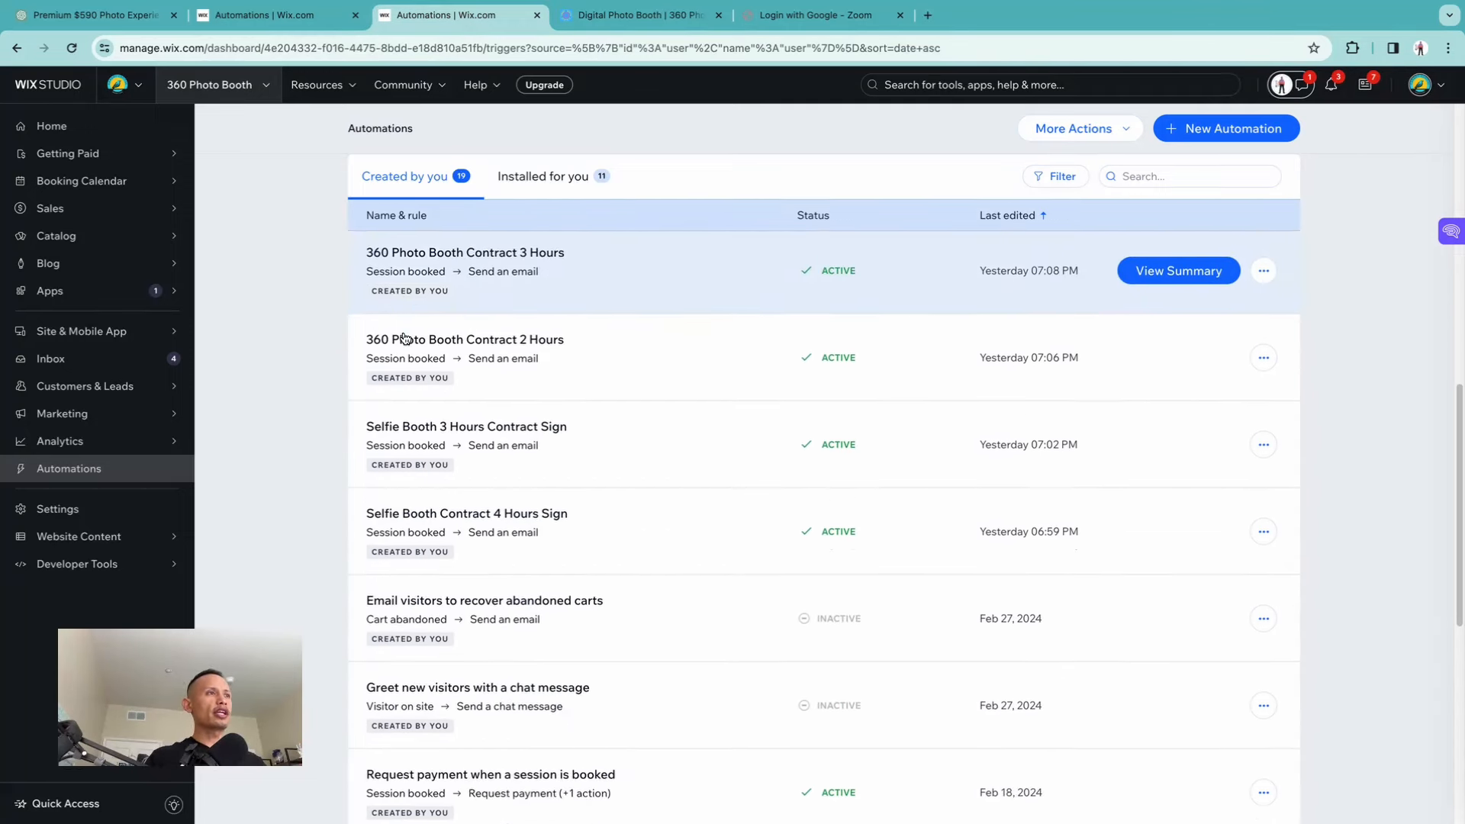
scroll("down", 3)
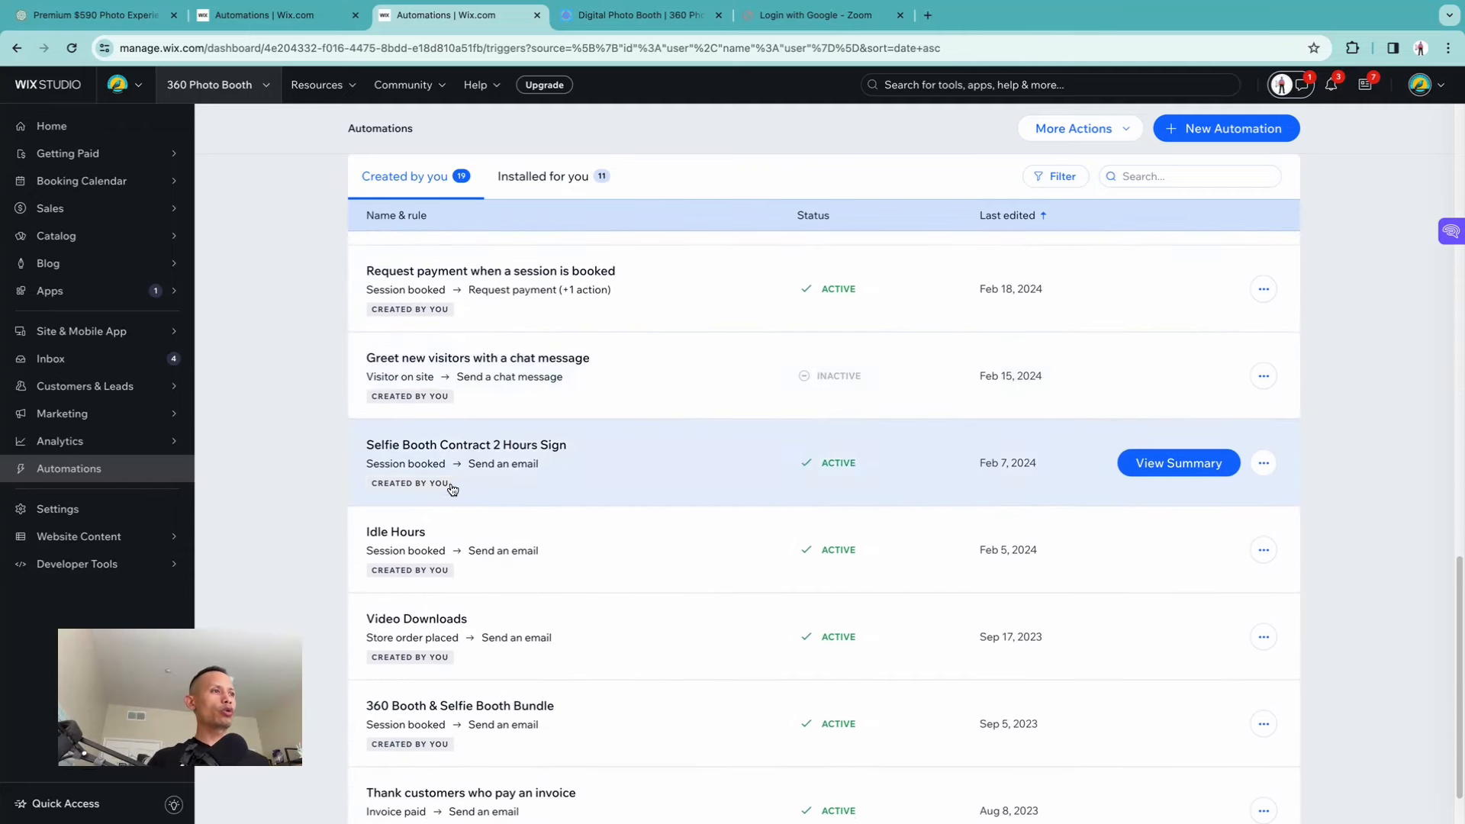
scroll("up", 3)
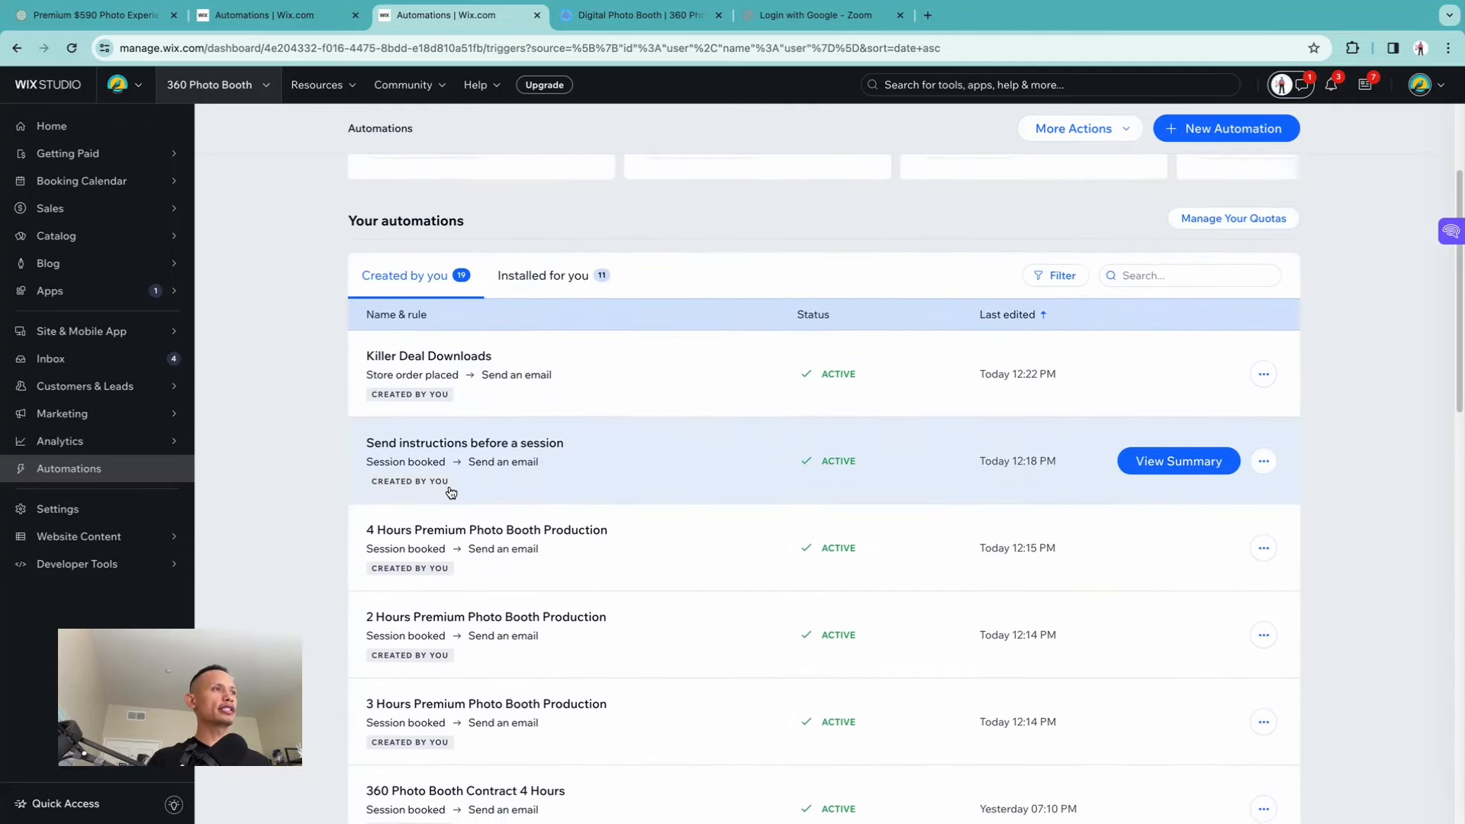
scroll("down", 3)
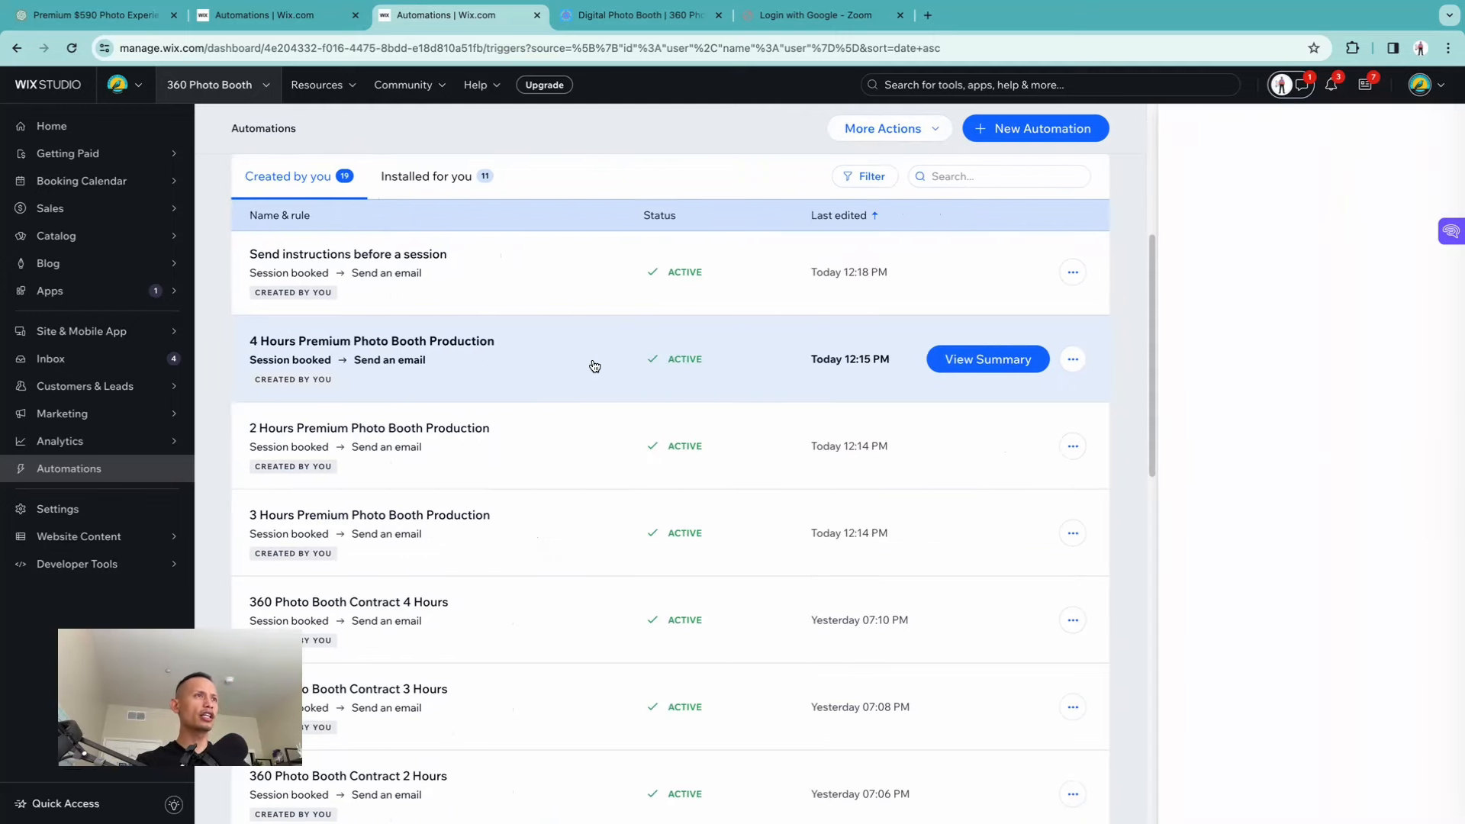
Edit the 4 Hours Premium Photo Booth Production automation and show its session-booked trigger service.
left_click(987, 358)
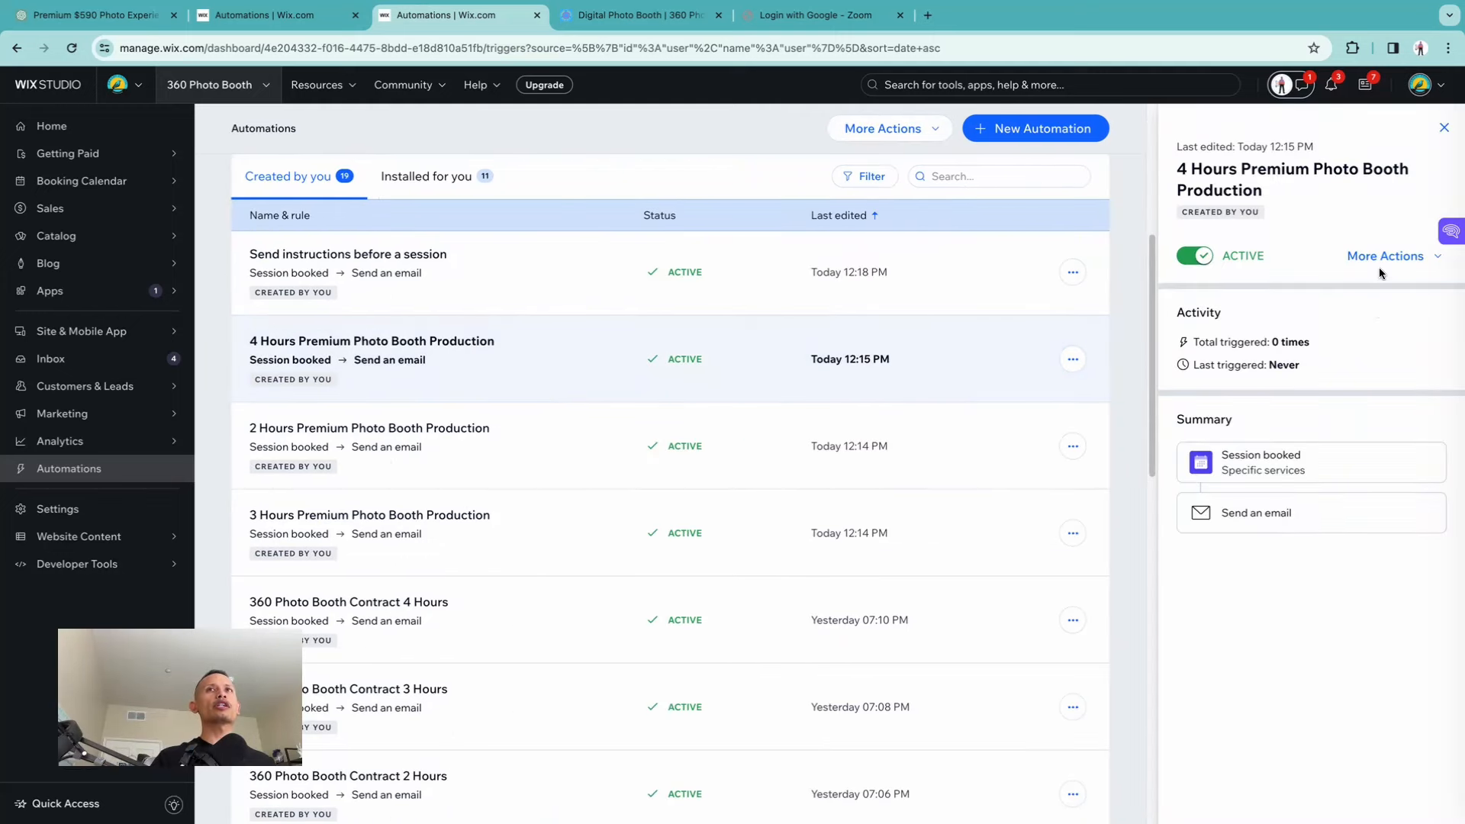
left_click(373, 340)
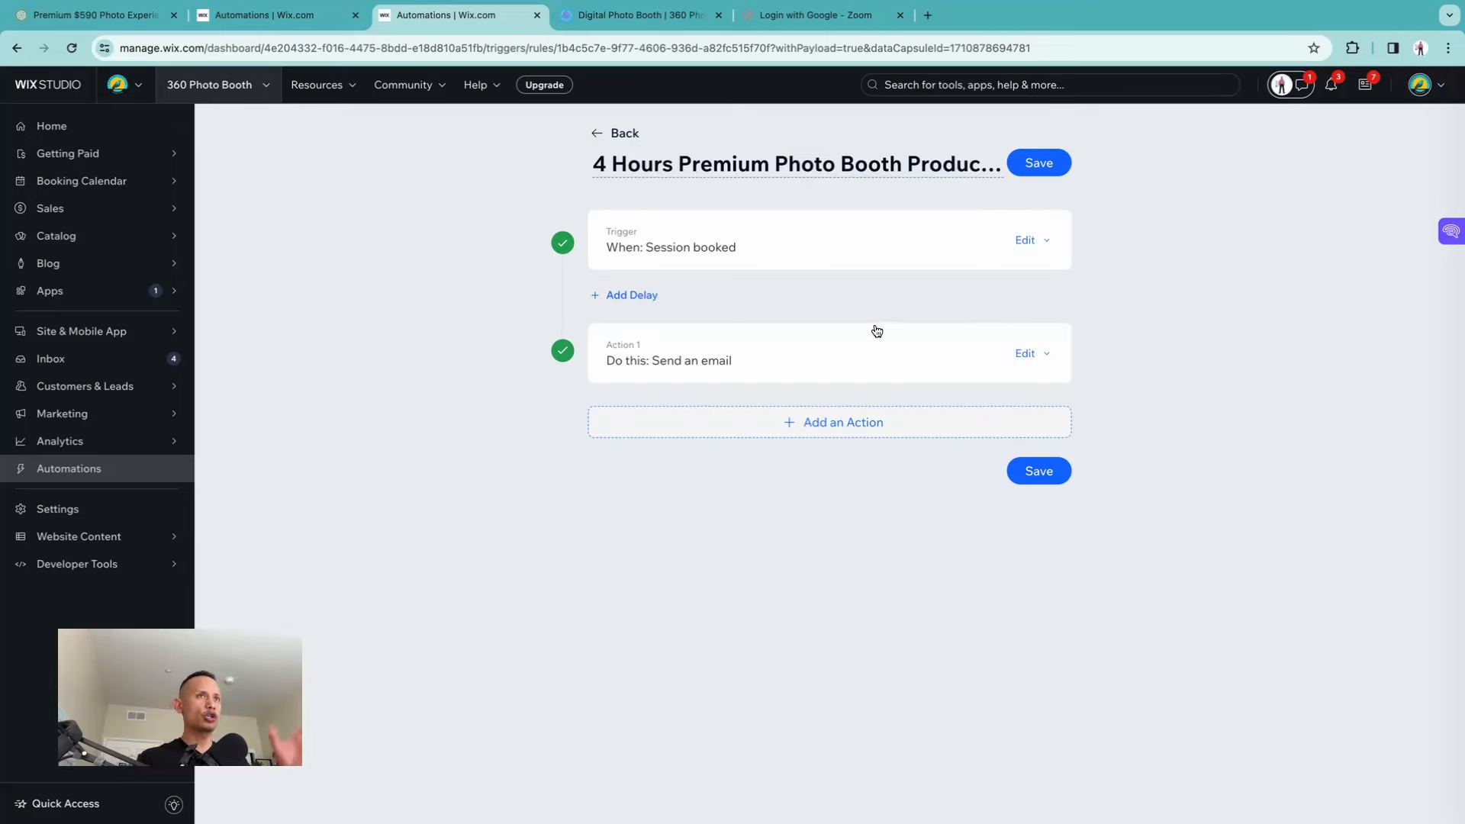
left_click(1024, 240)
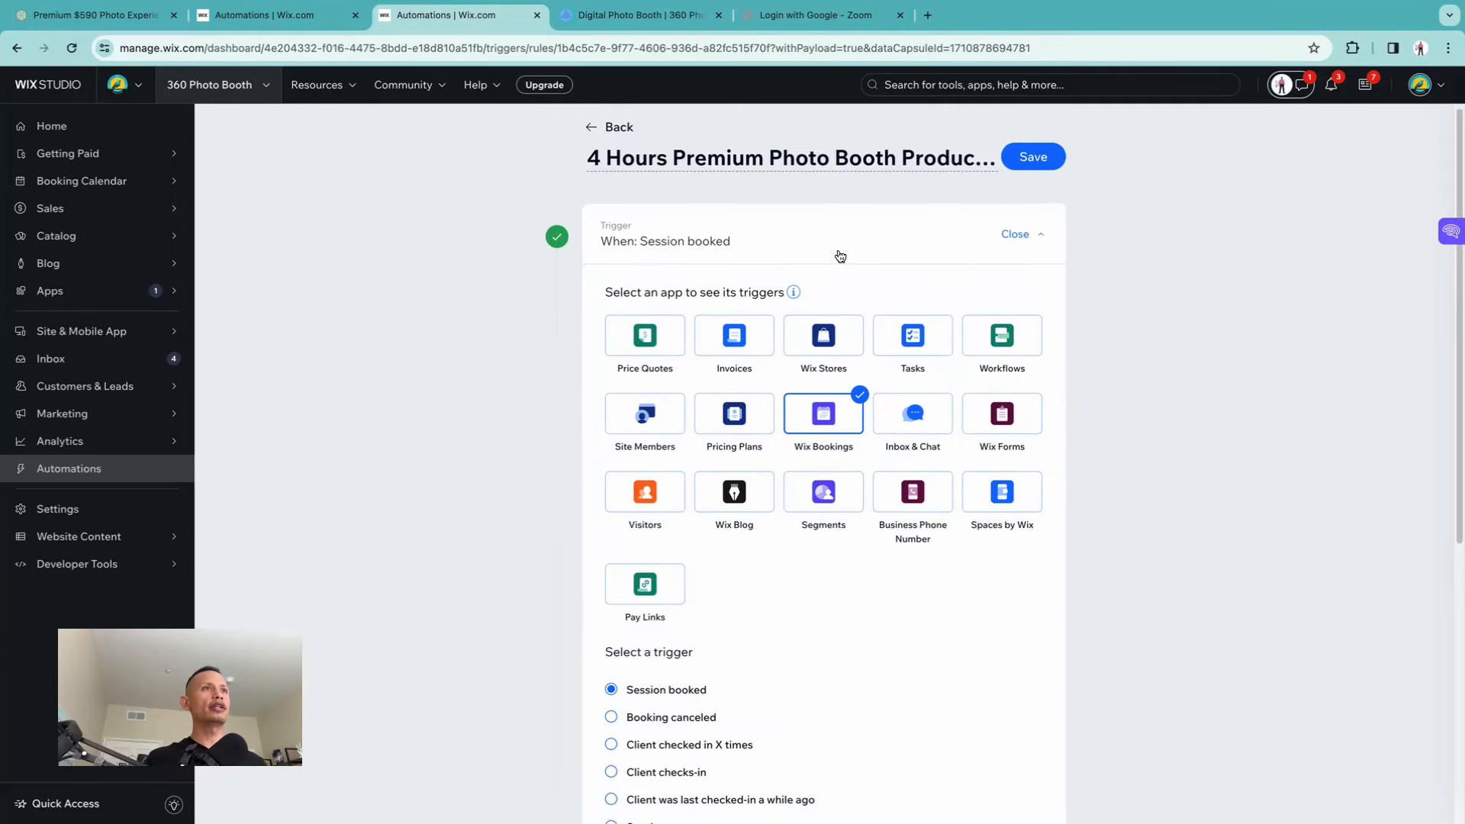
scroll("down", 3)
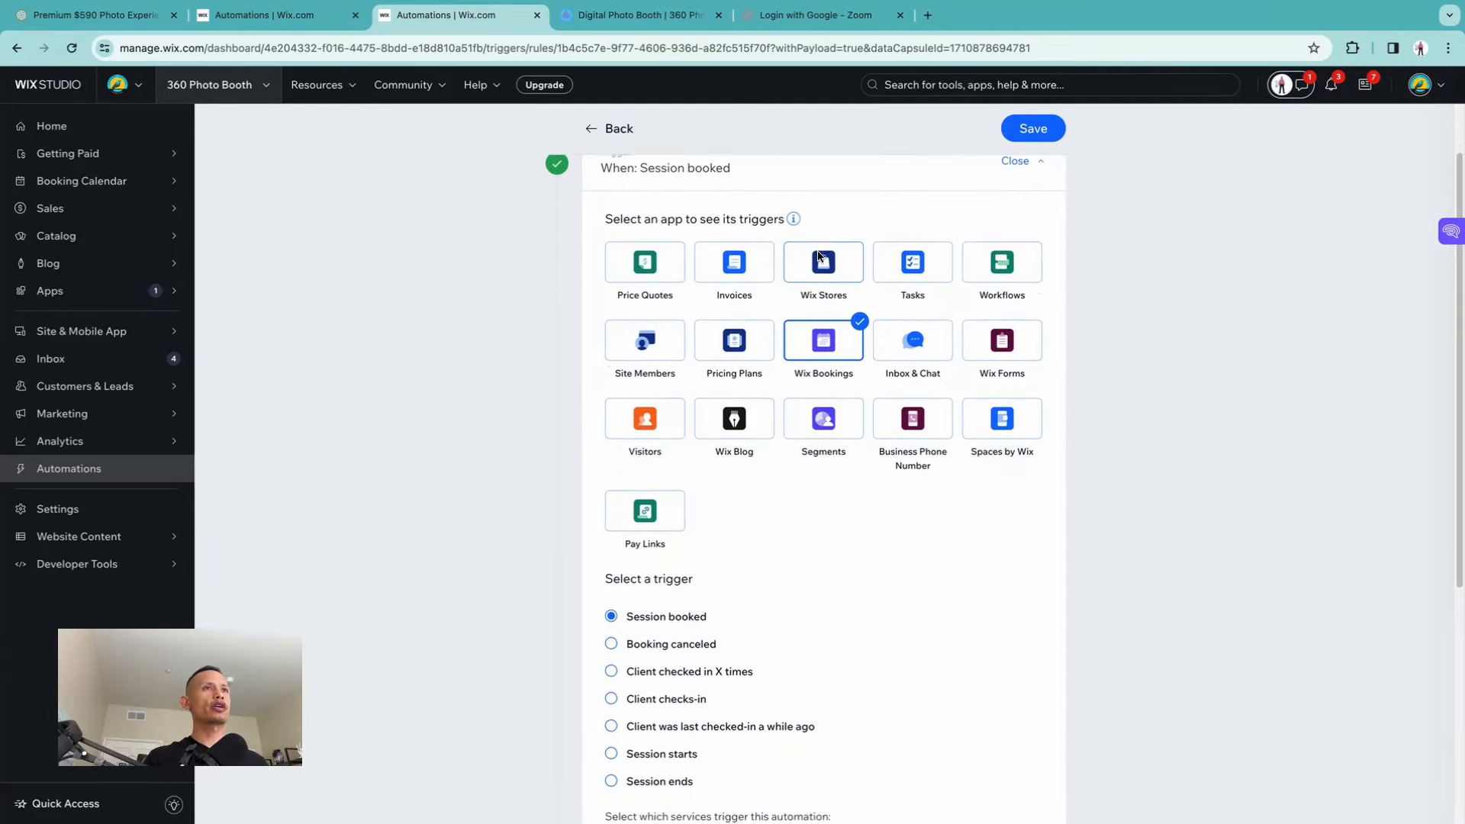
scroll("down", 3)
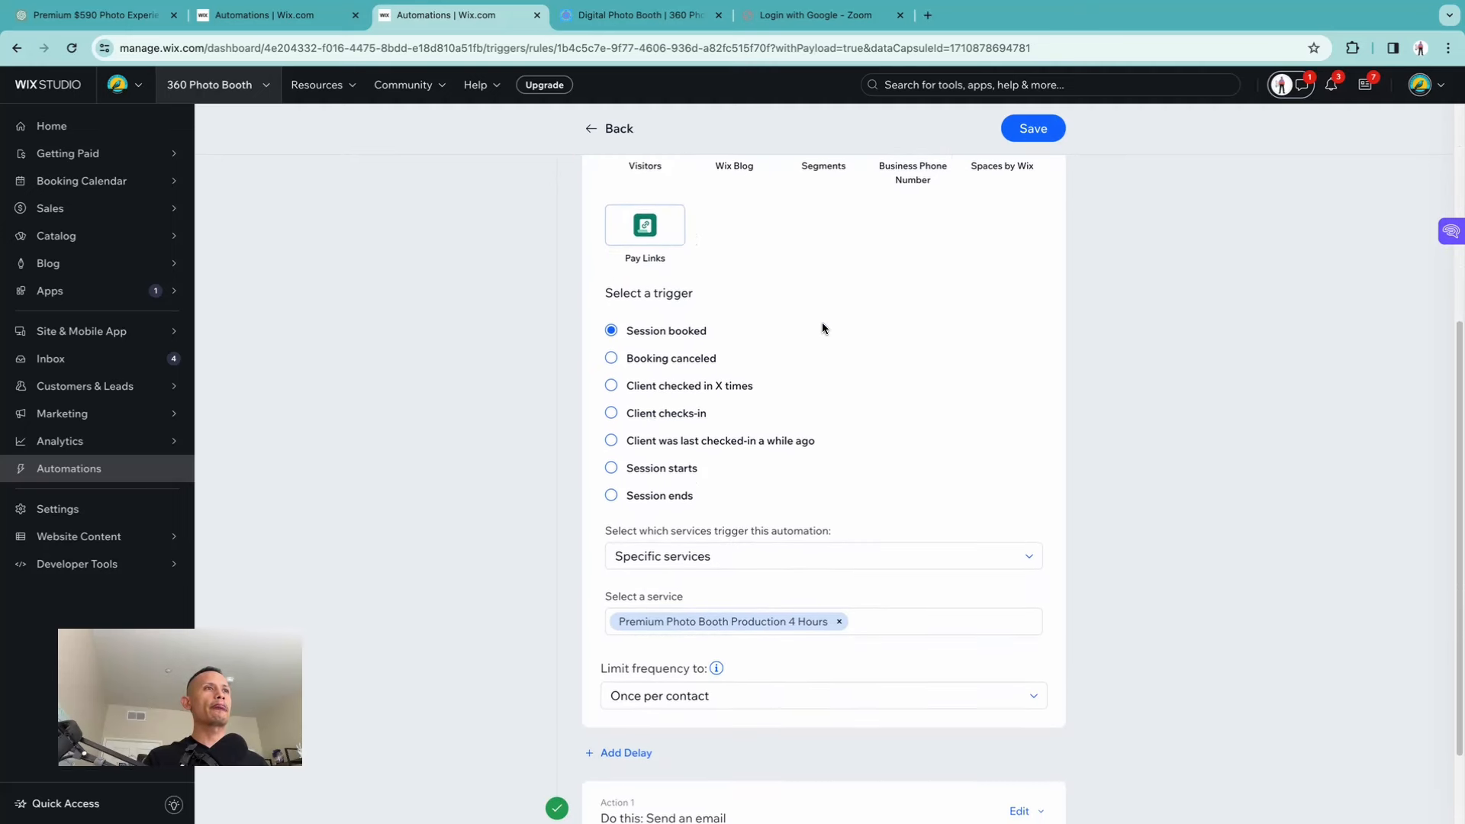
scroll("down", 3)
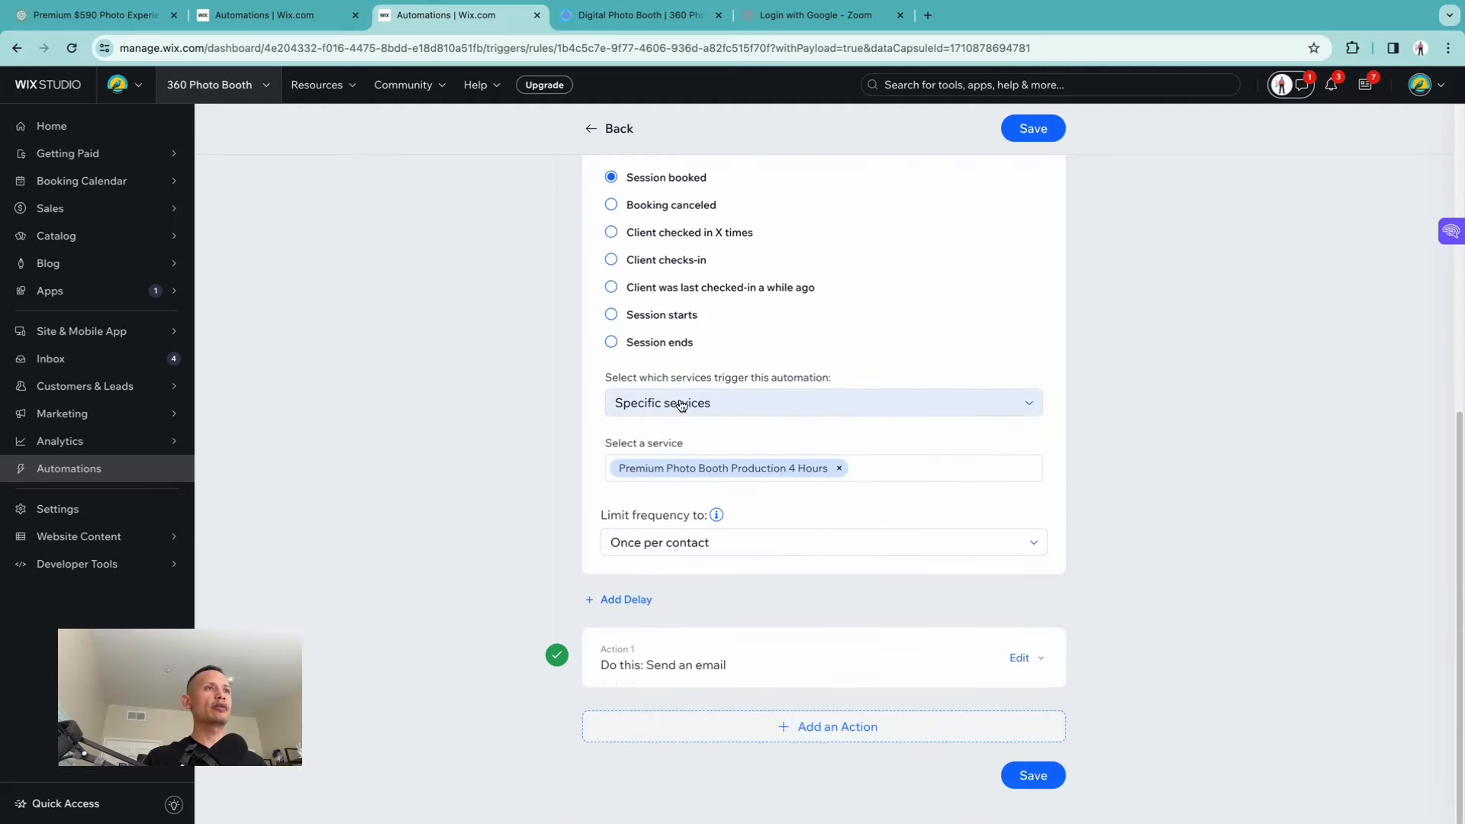
mouse_move(754, 477)
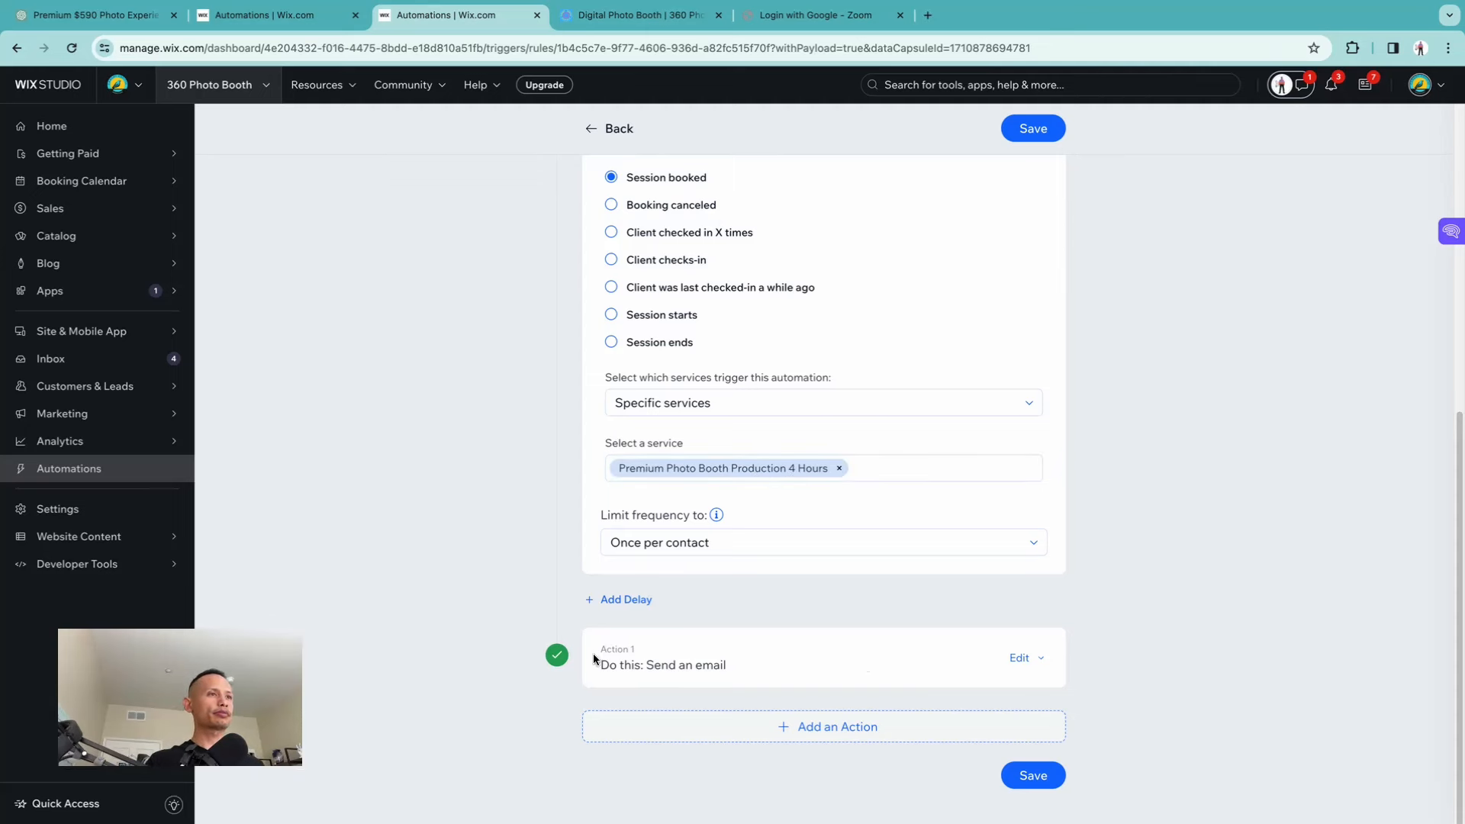
mouse_move(779, 639)
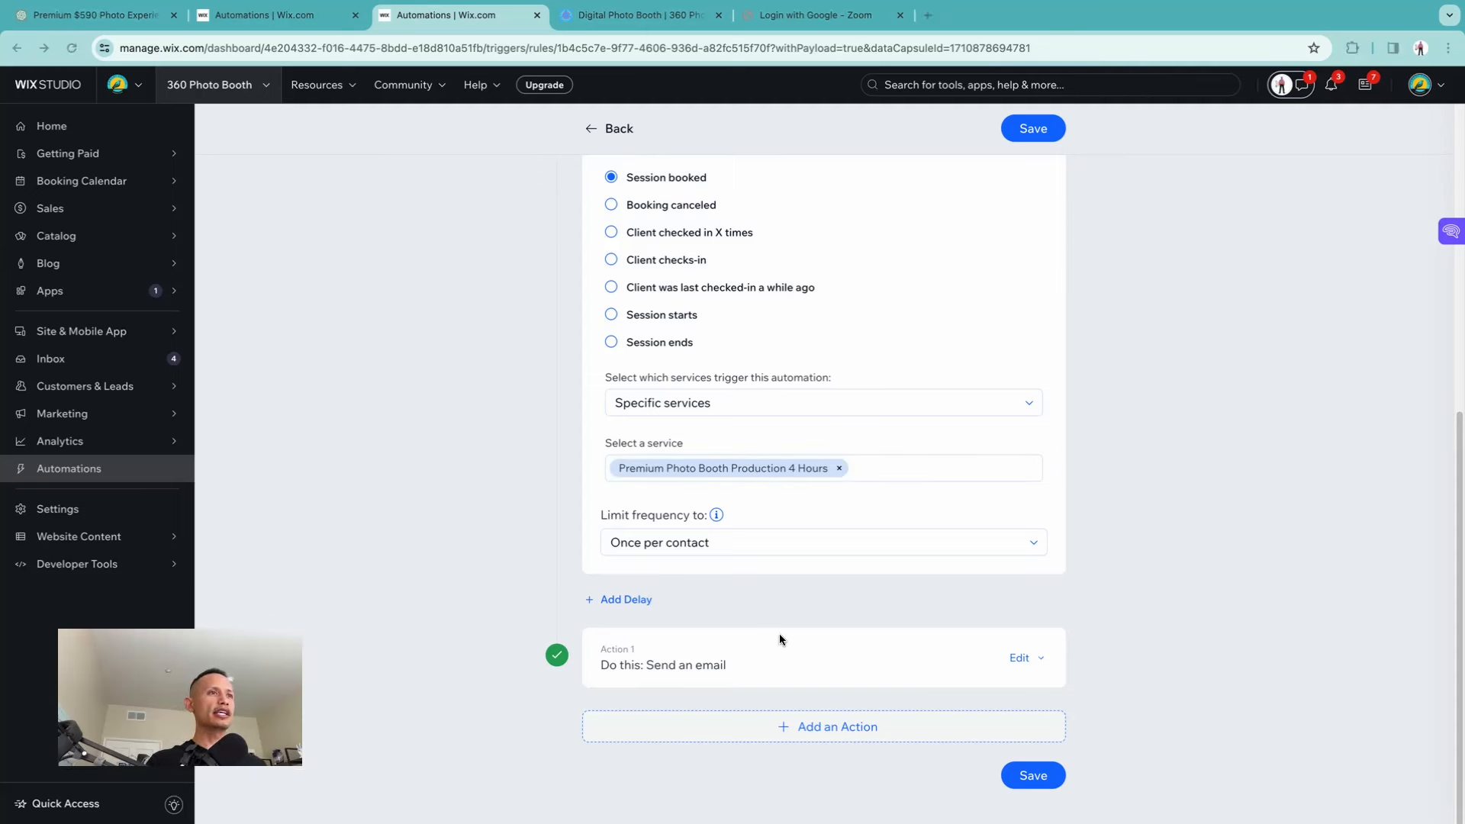
left_click(1019, 657)
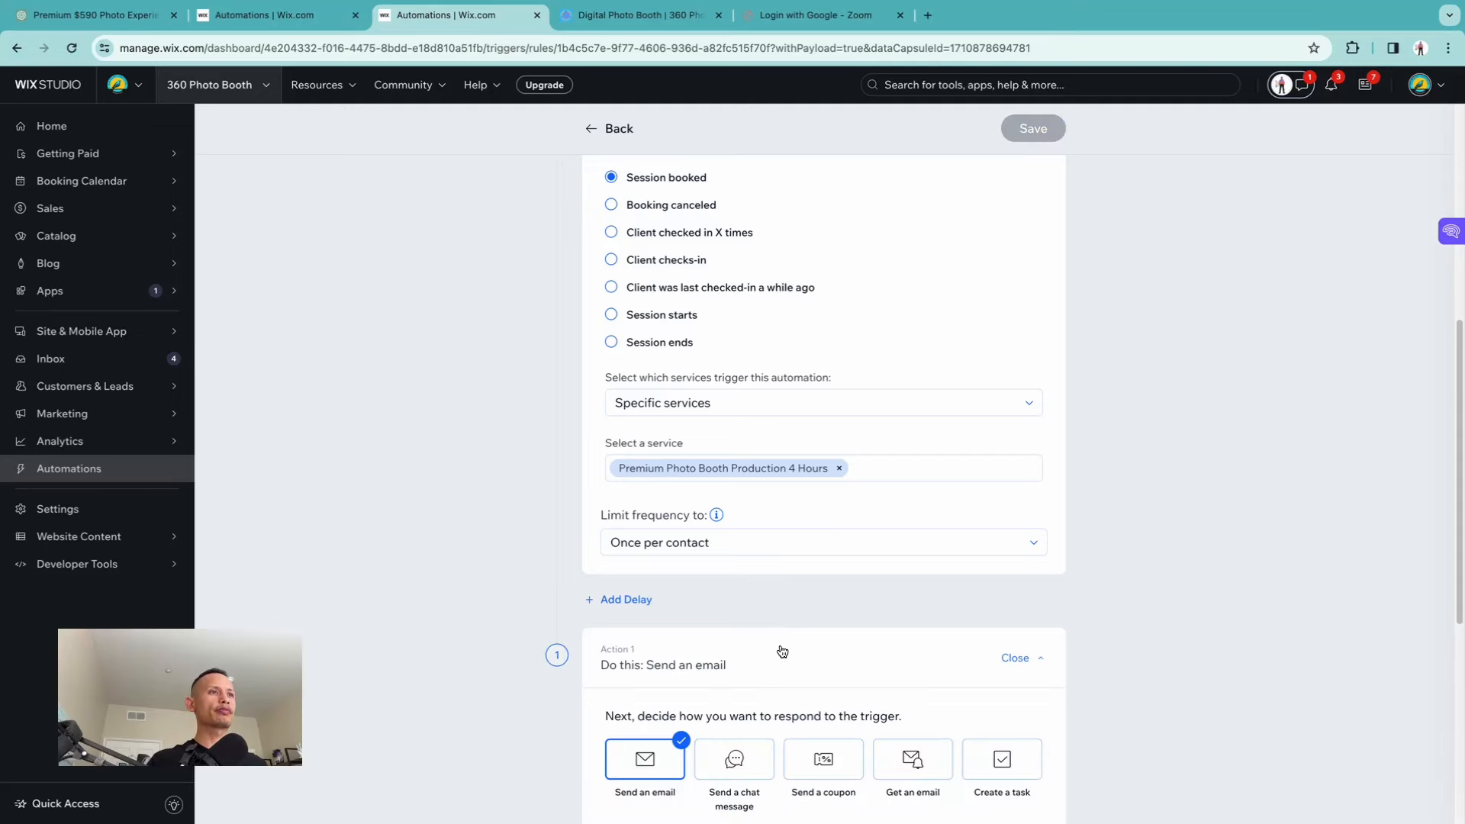
scroll("down", 3)
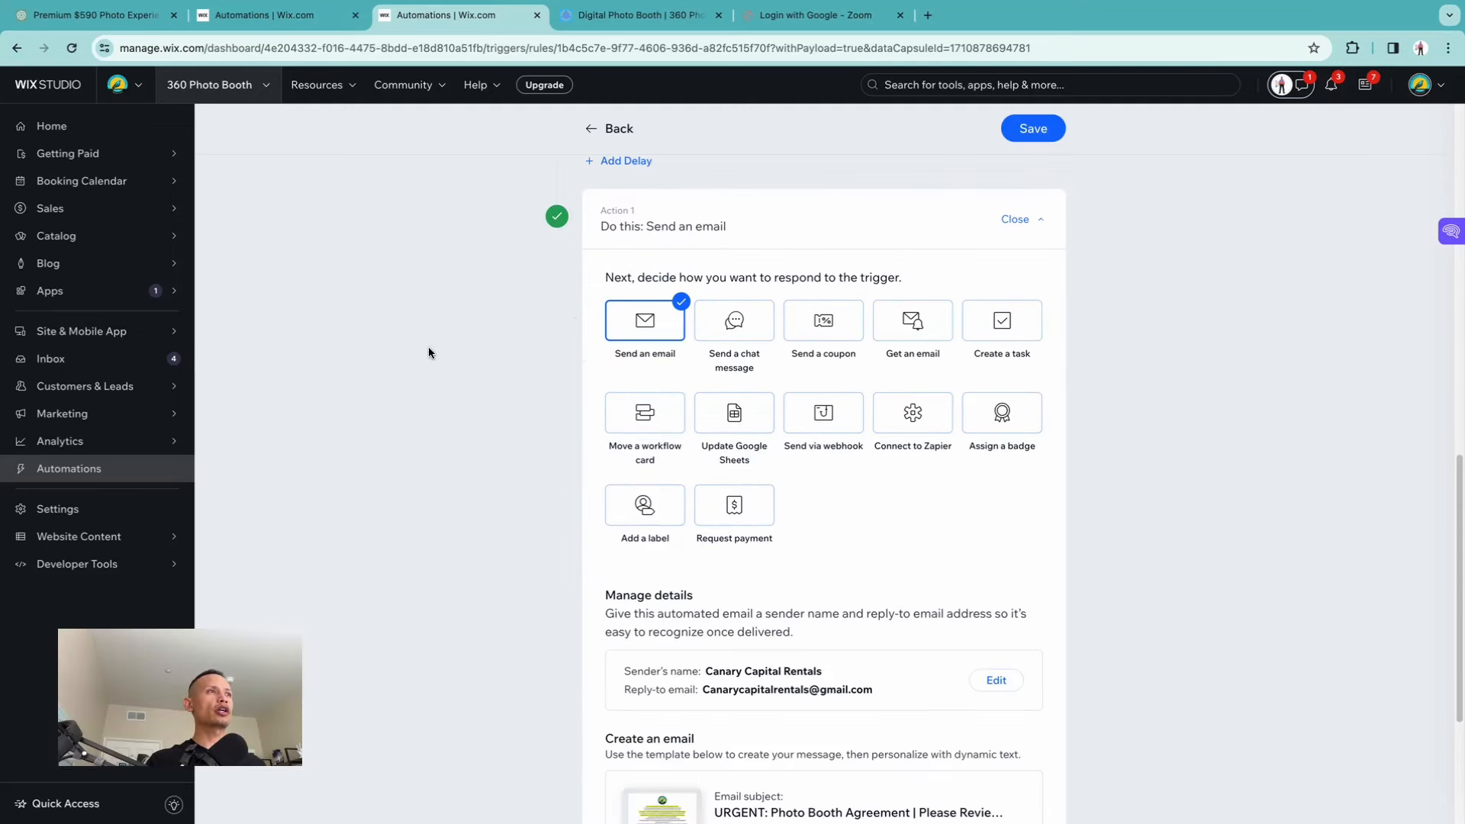
scroll("up", 3)
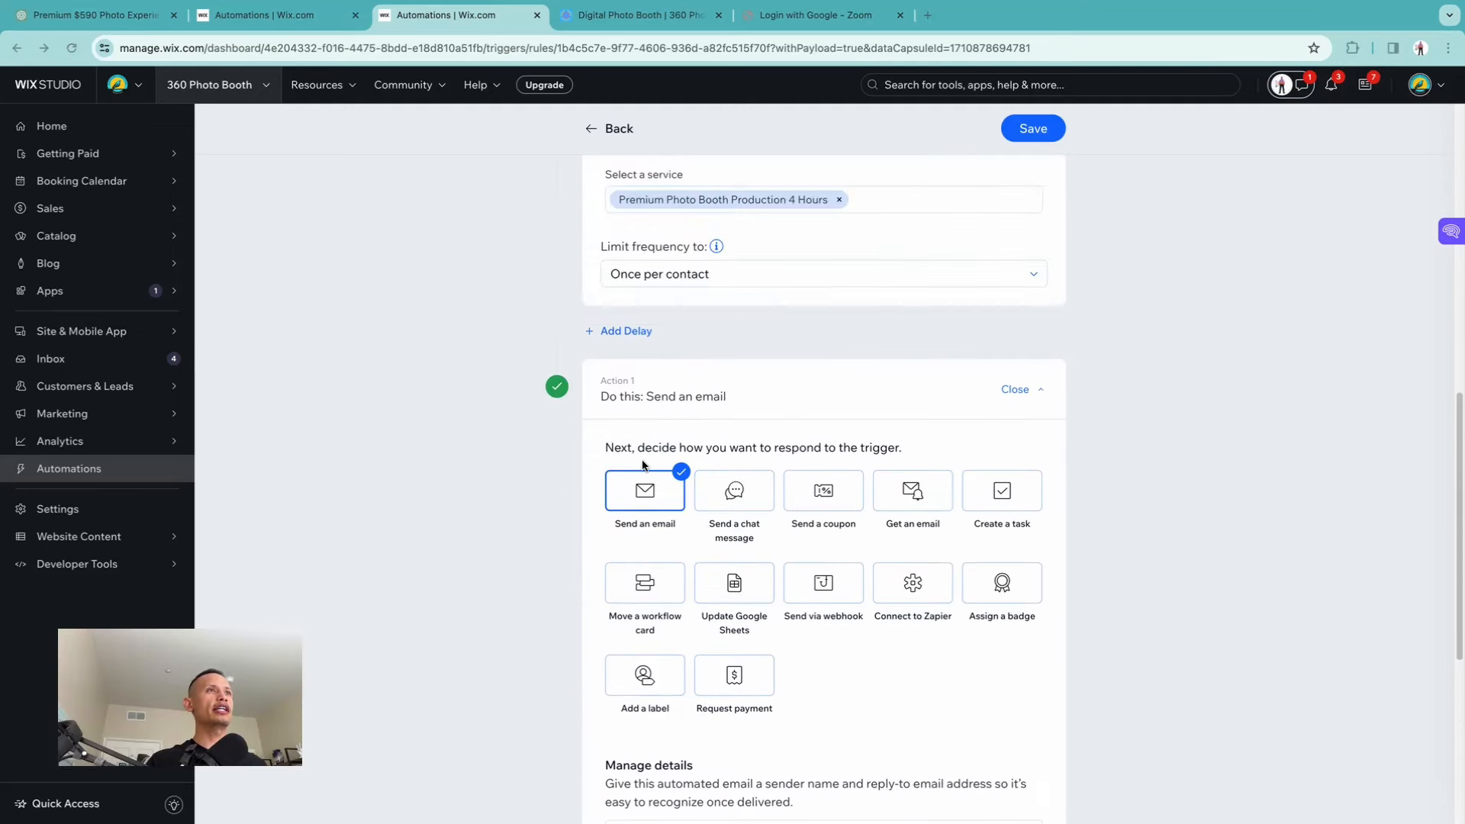
scroll("up", 3)
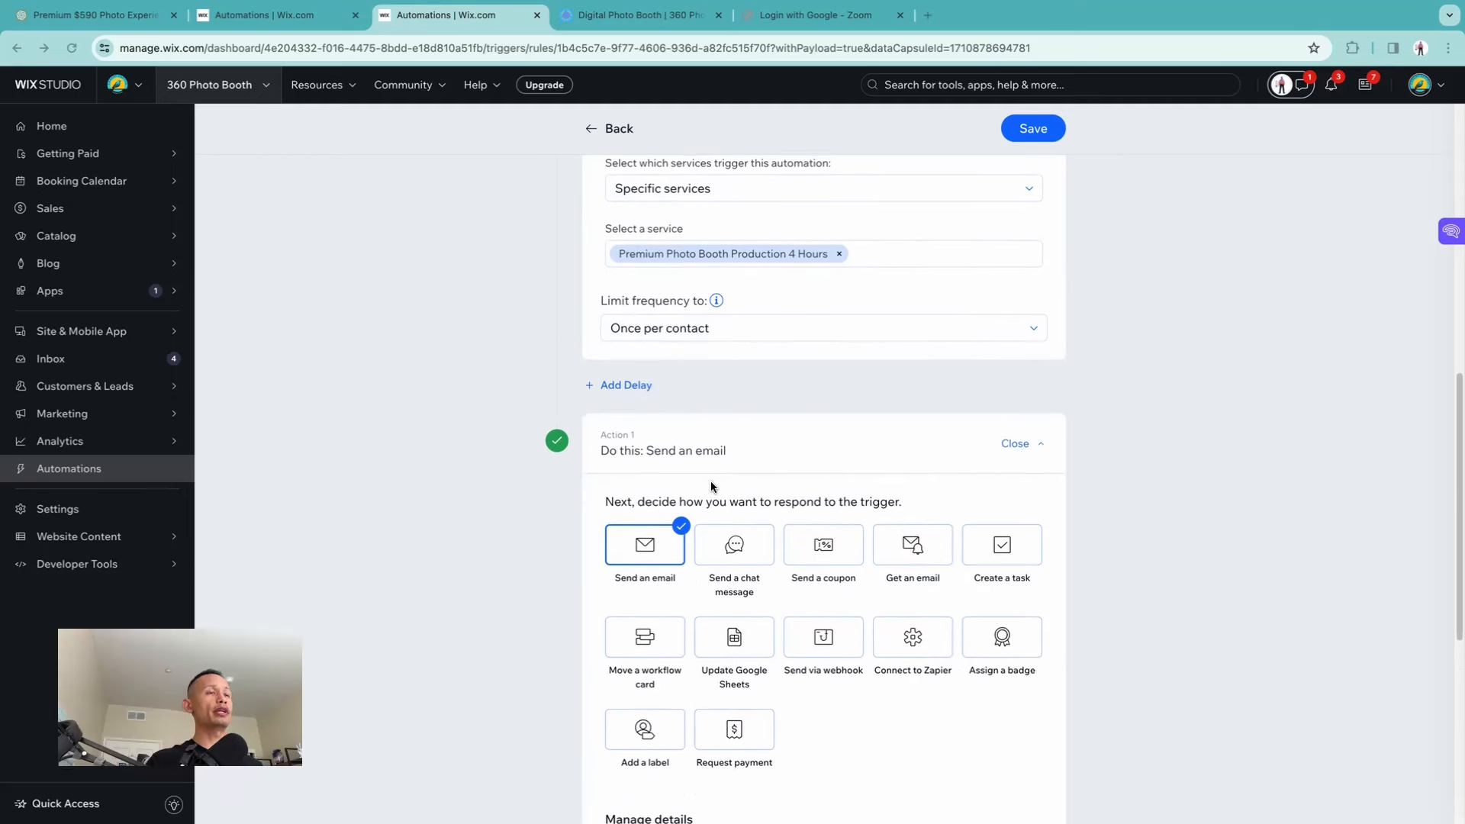
scroll("down", 3)
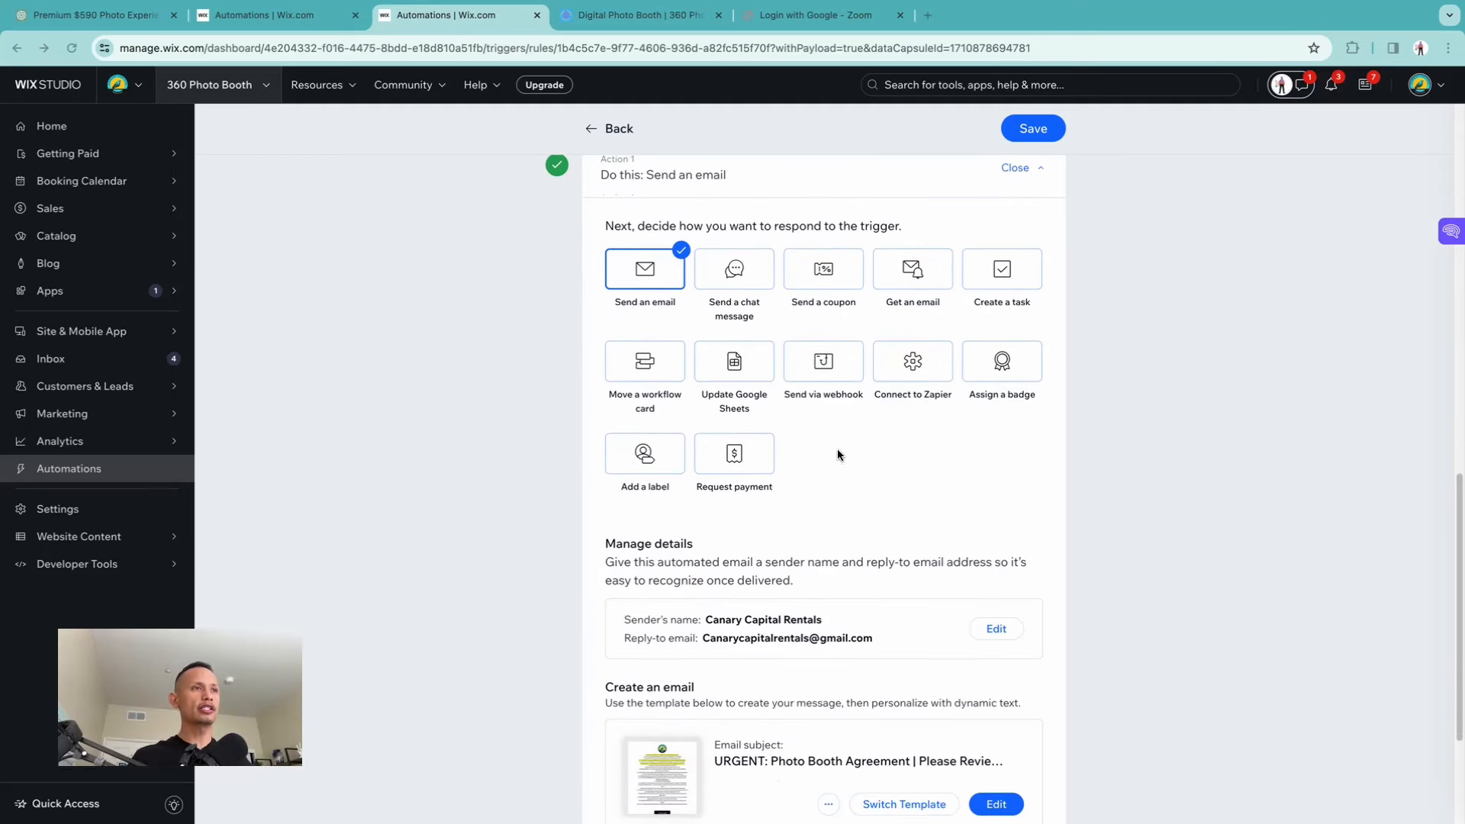
scroll("down", 3)
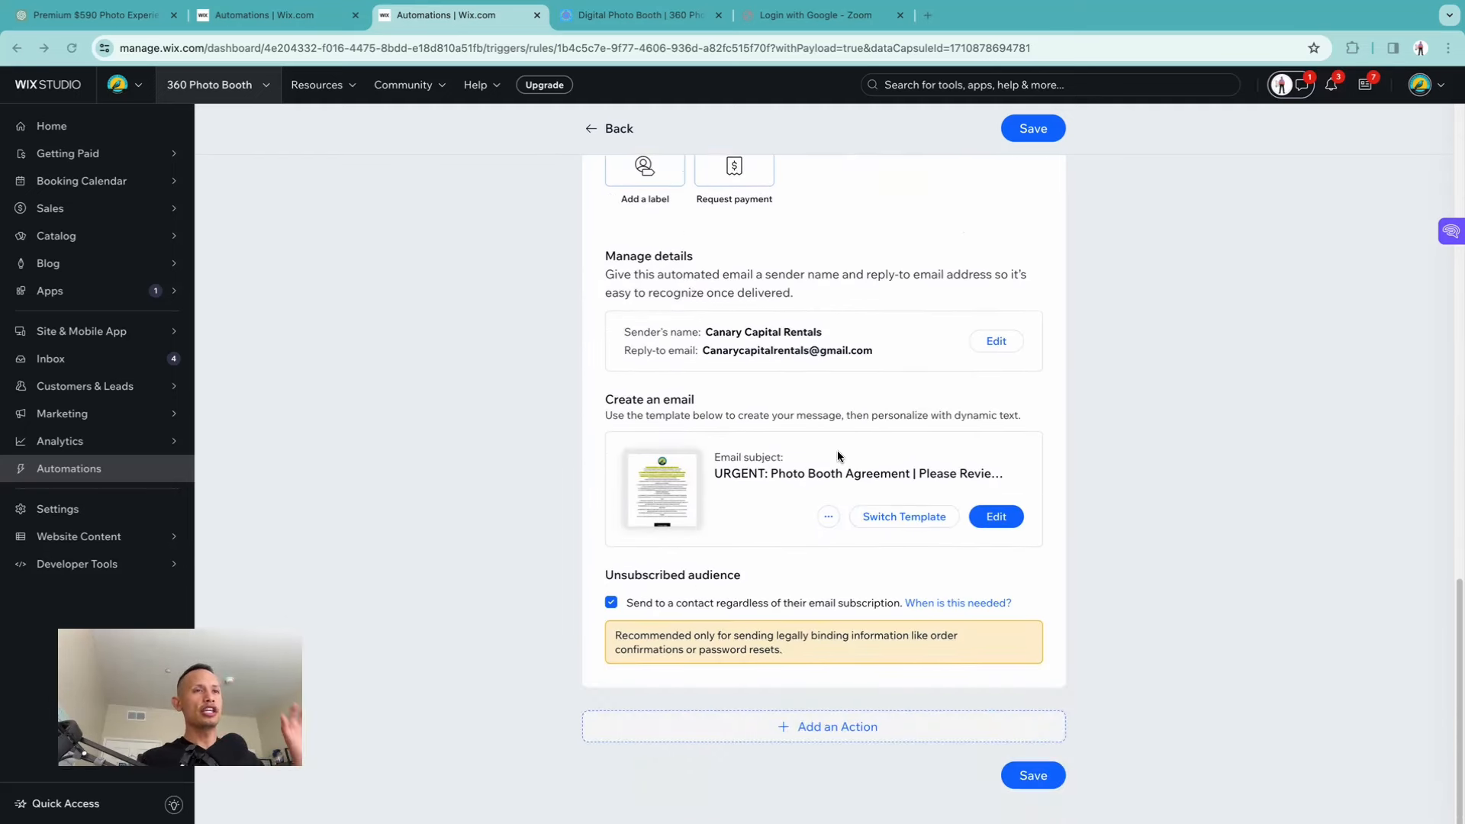
mouse_move(996, 517)
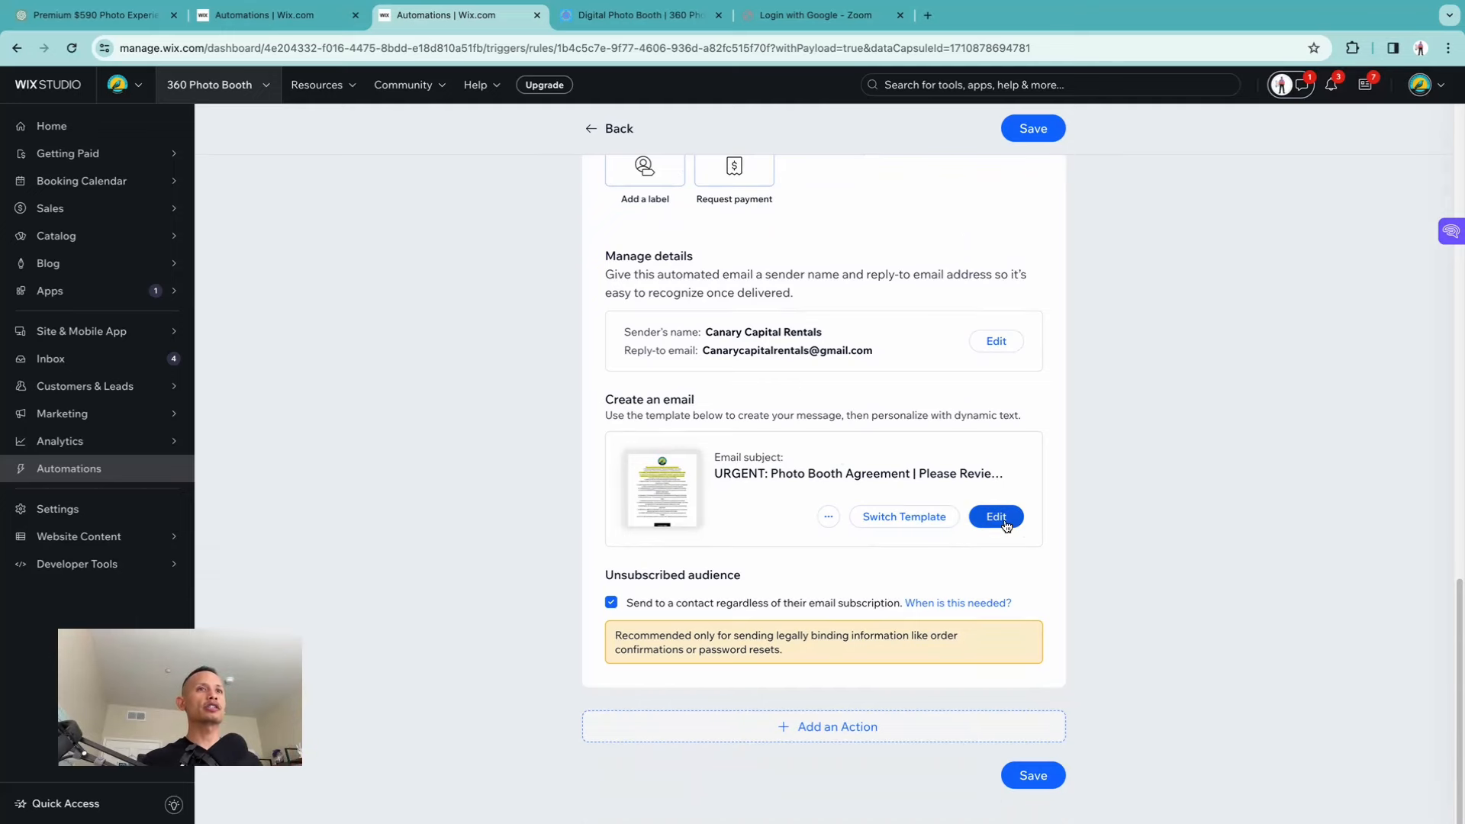
left_click(993, 518)
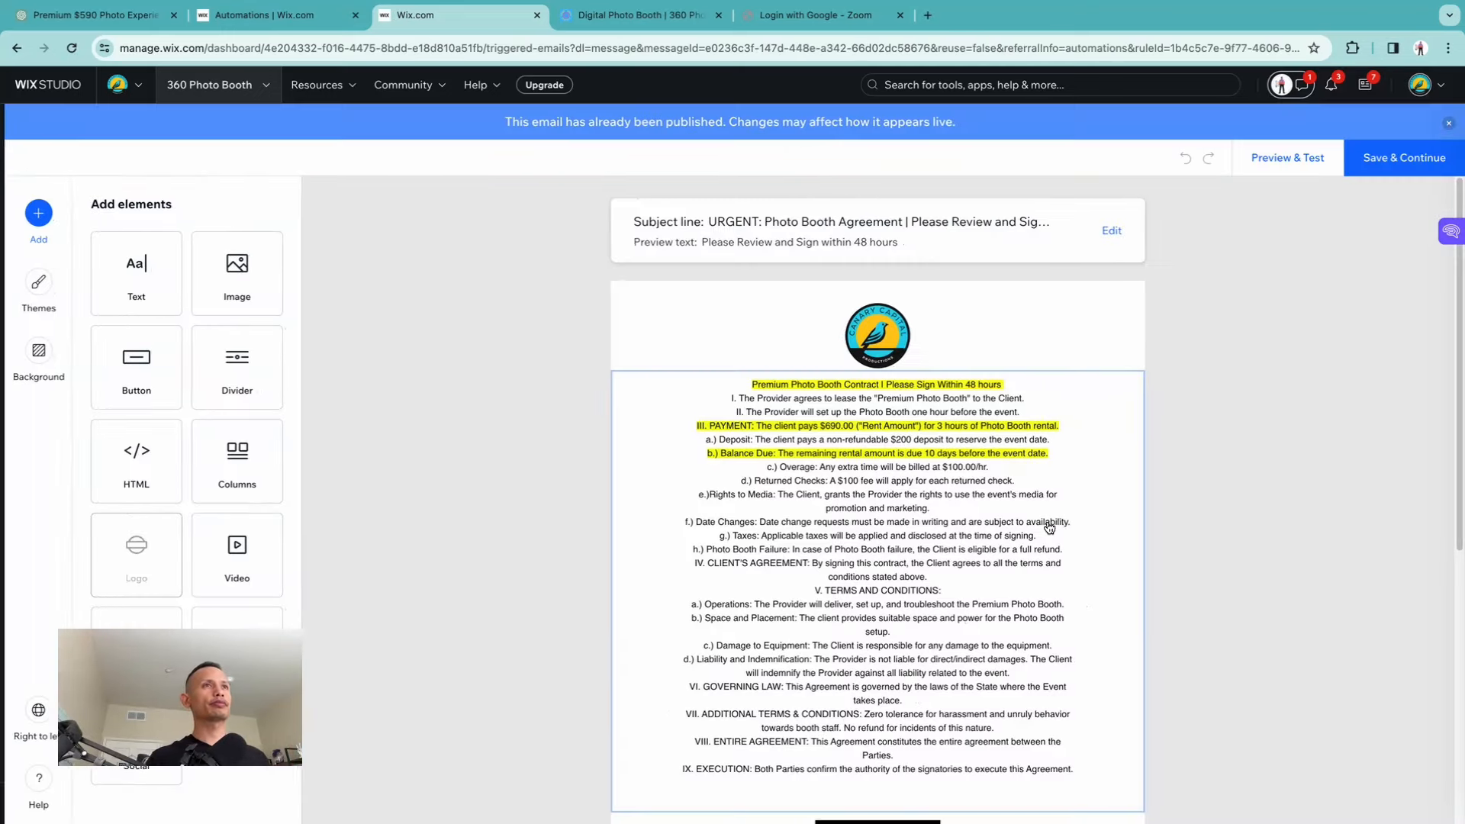
scroll("down", 3)
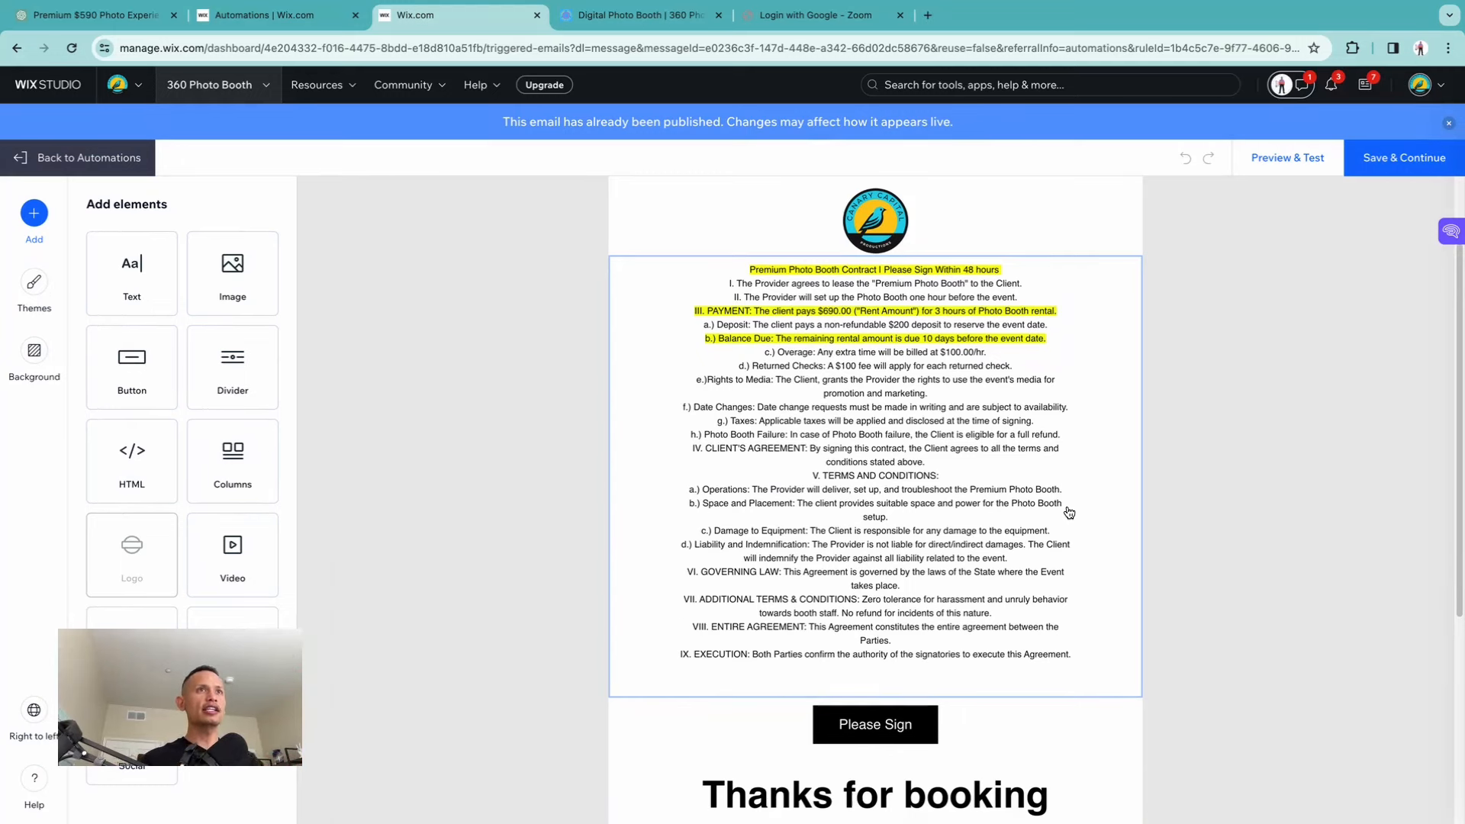
scroll("up", 3)
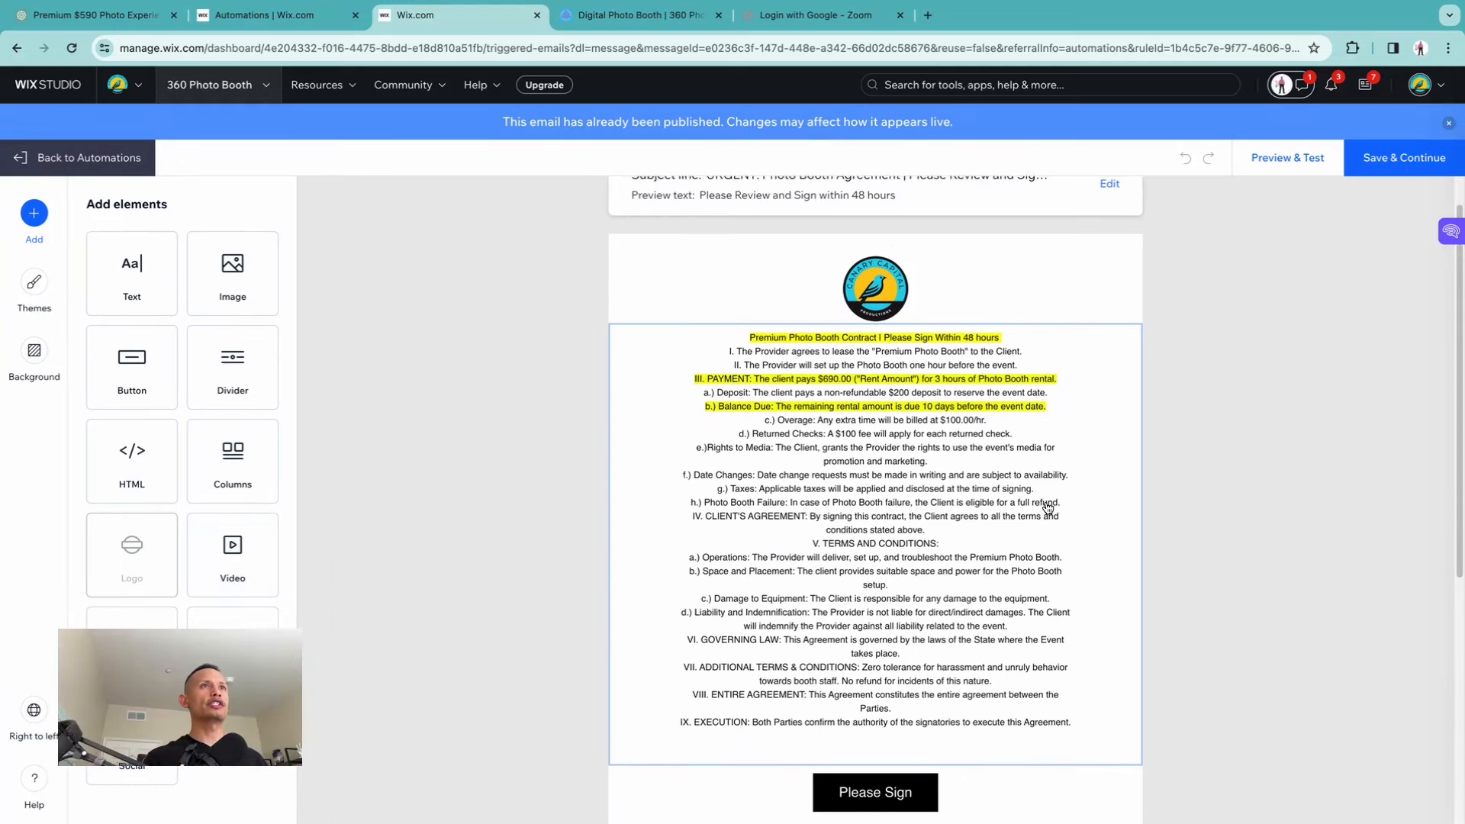
scroll("up", 3)
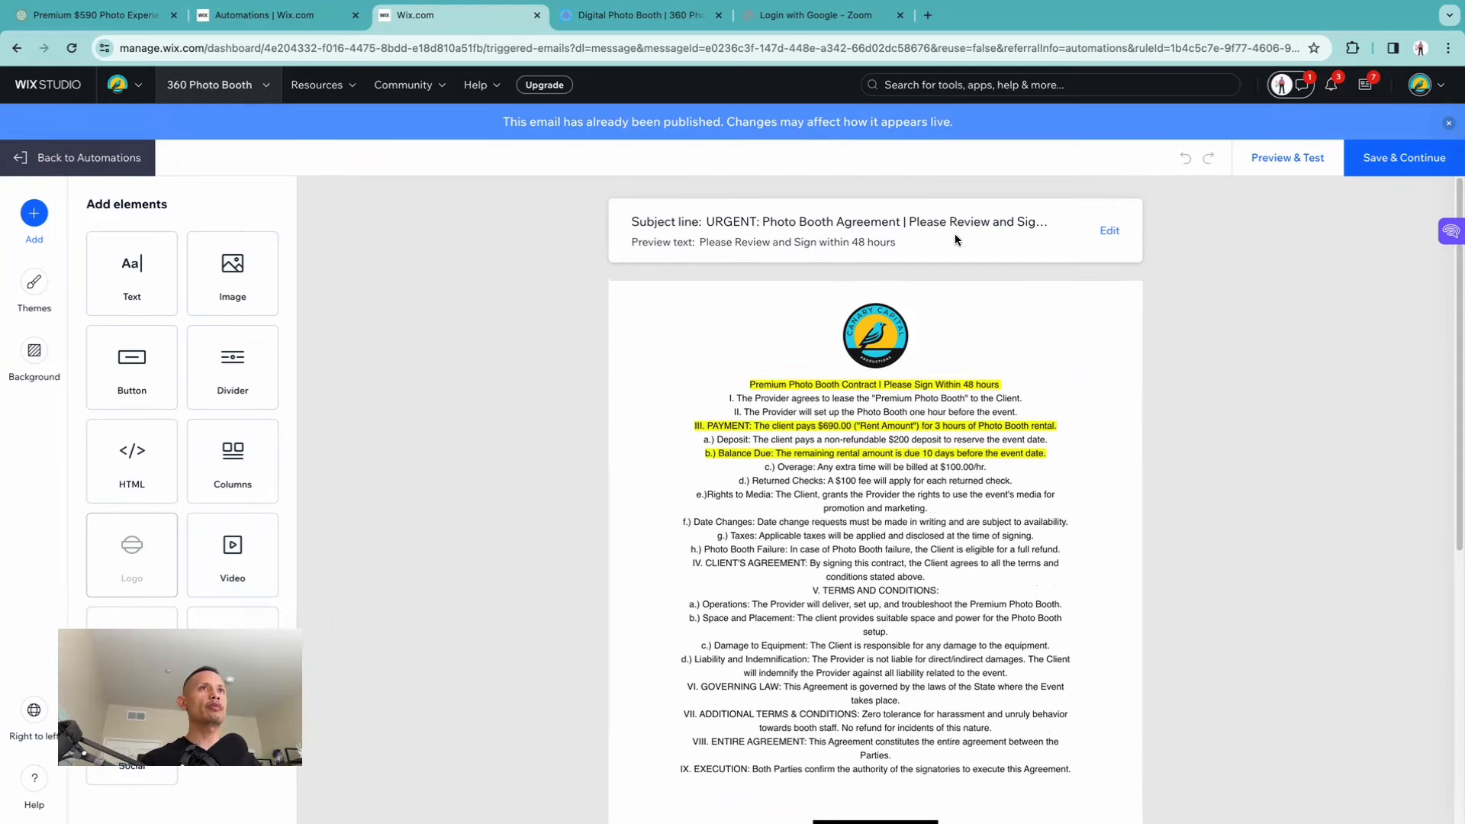
mouse_move(827, 263)
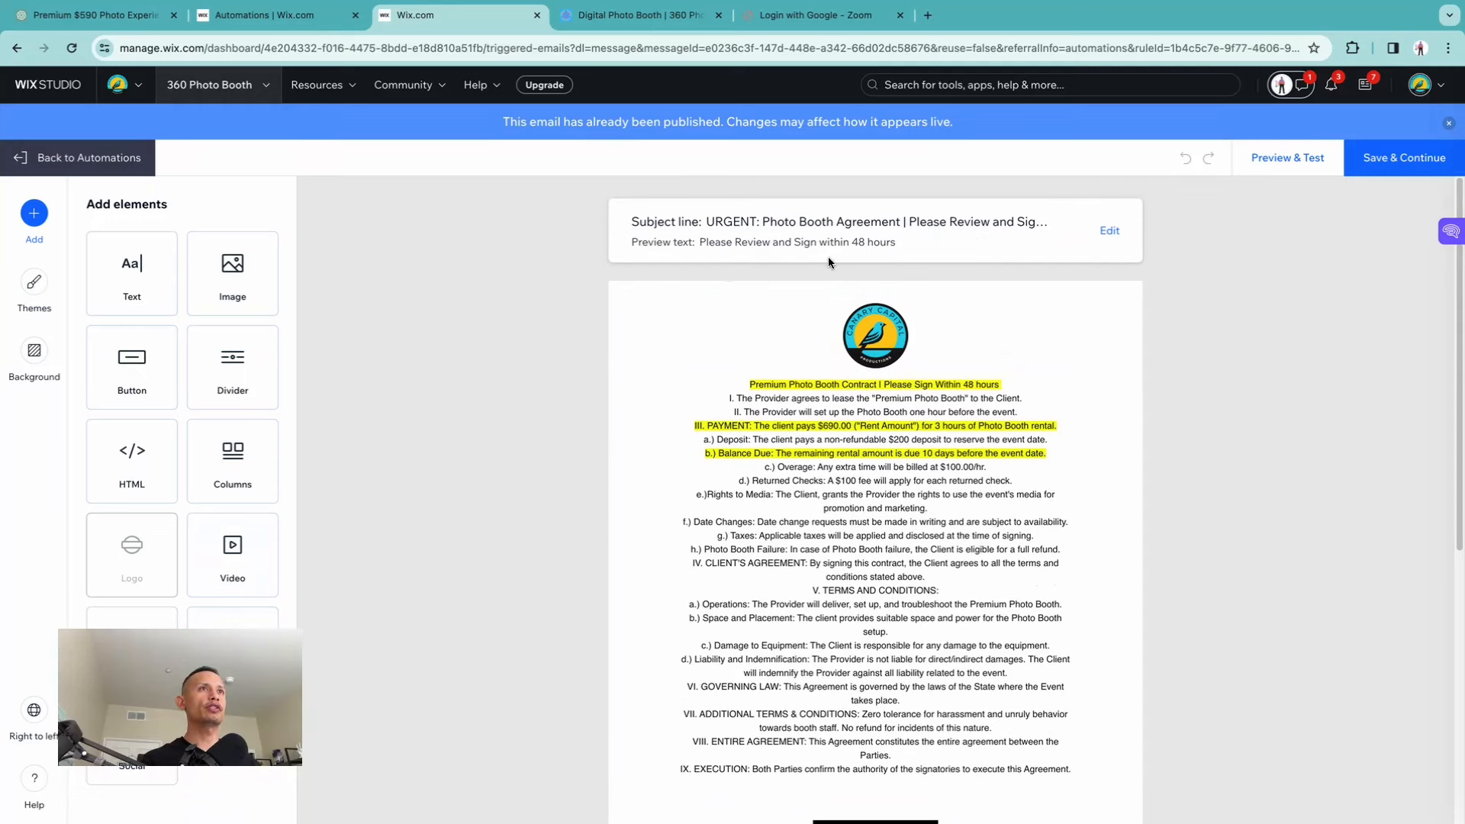
scroll("down", 3)
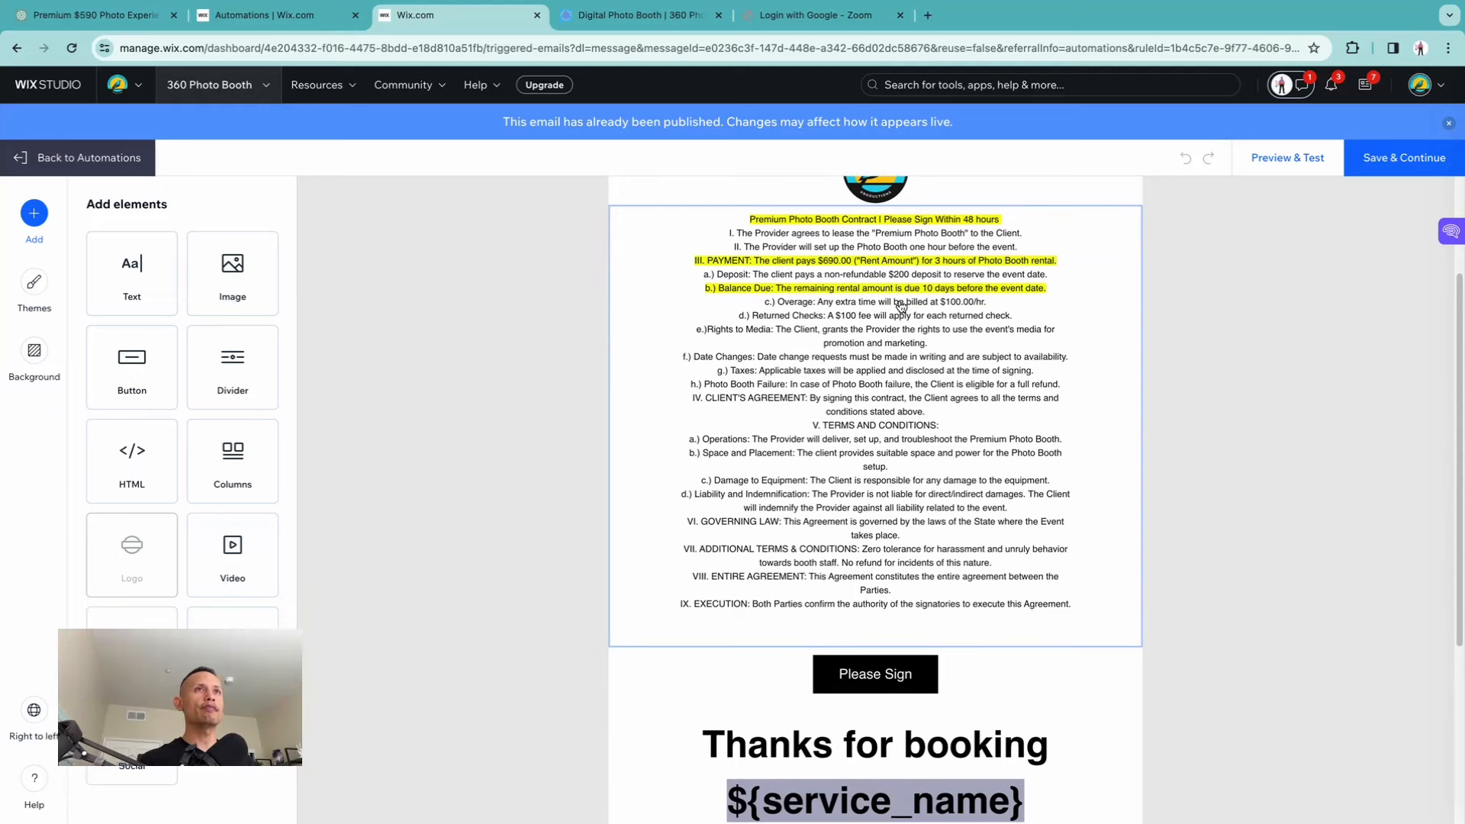
scroll("down", 3)
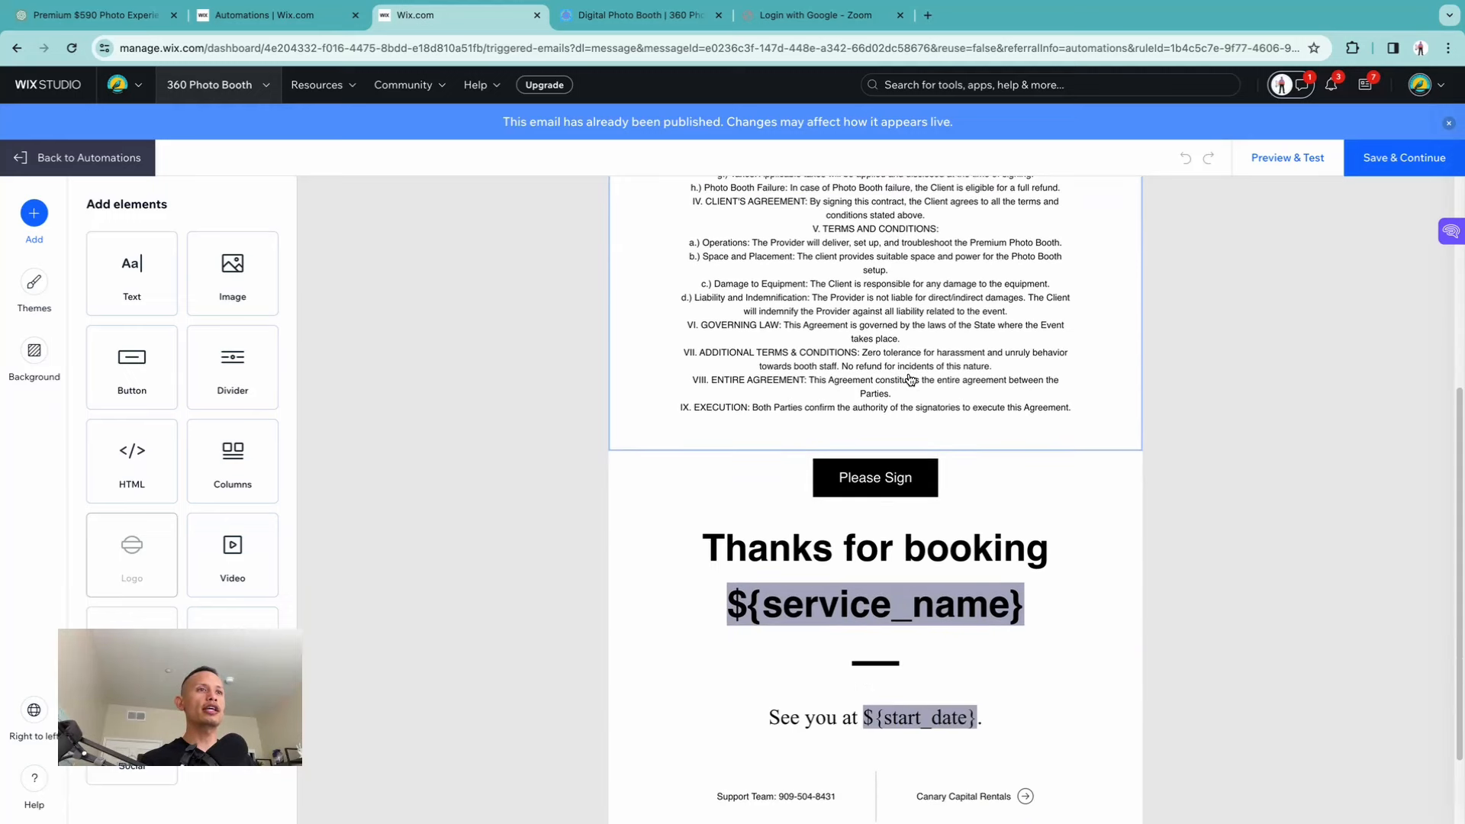
left_click(875, 477)
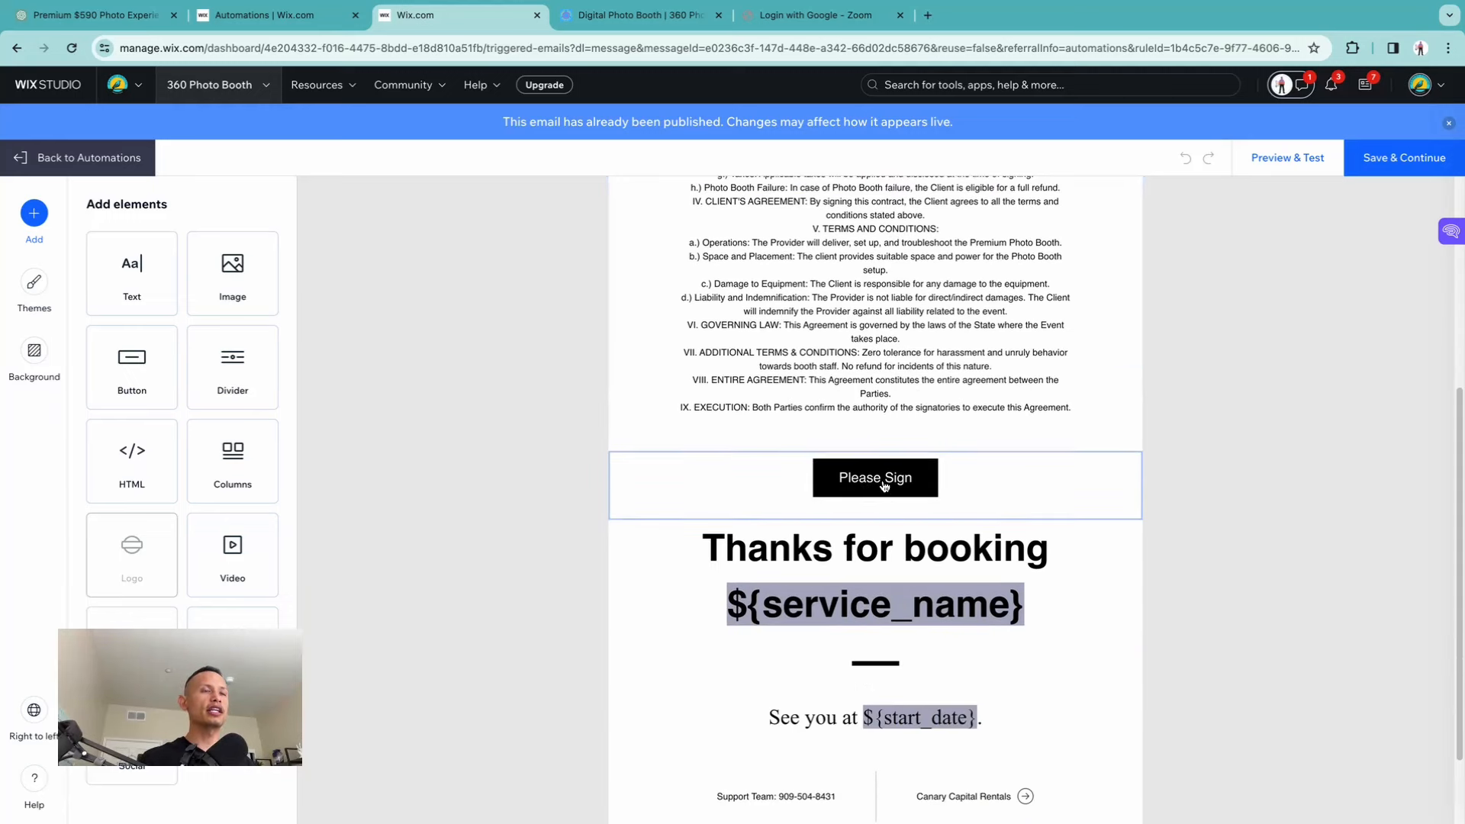
scroll("up", 3)
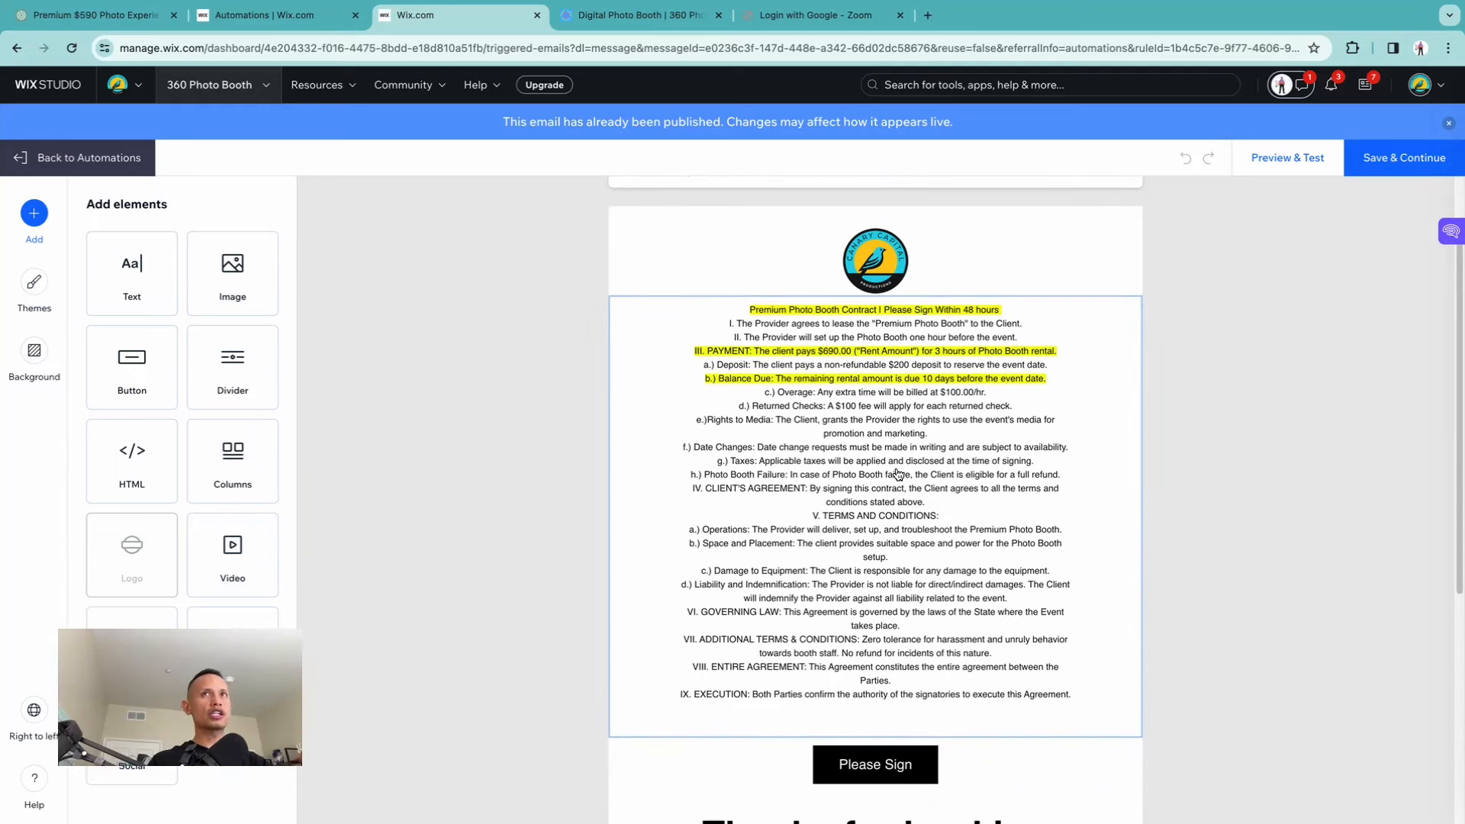
mouse_move(897, 484)
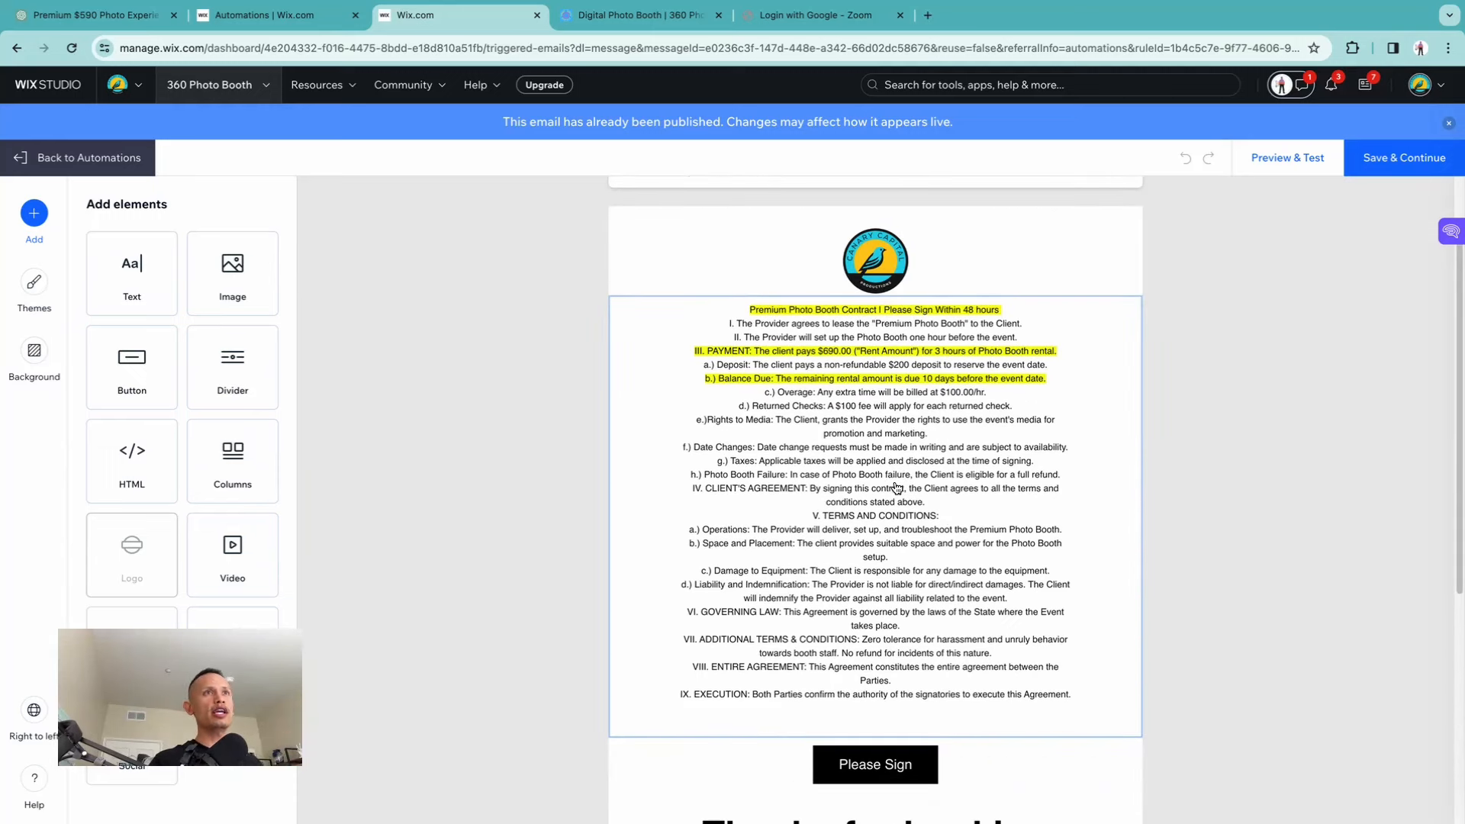
scroll("down", 3)
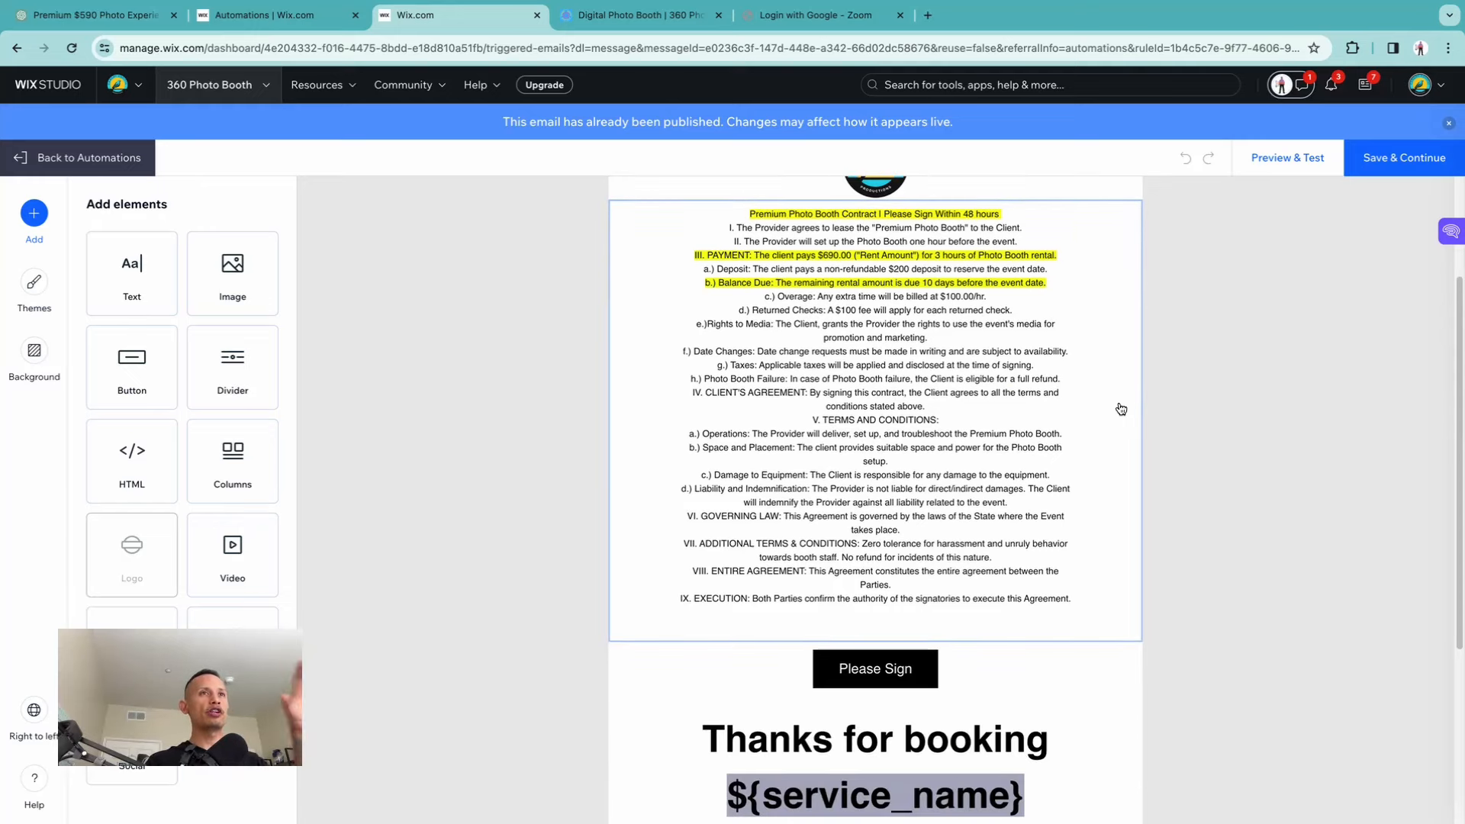
scroll("up", 3)
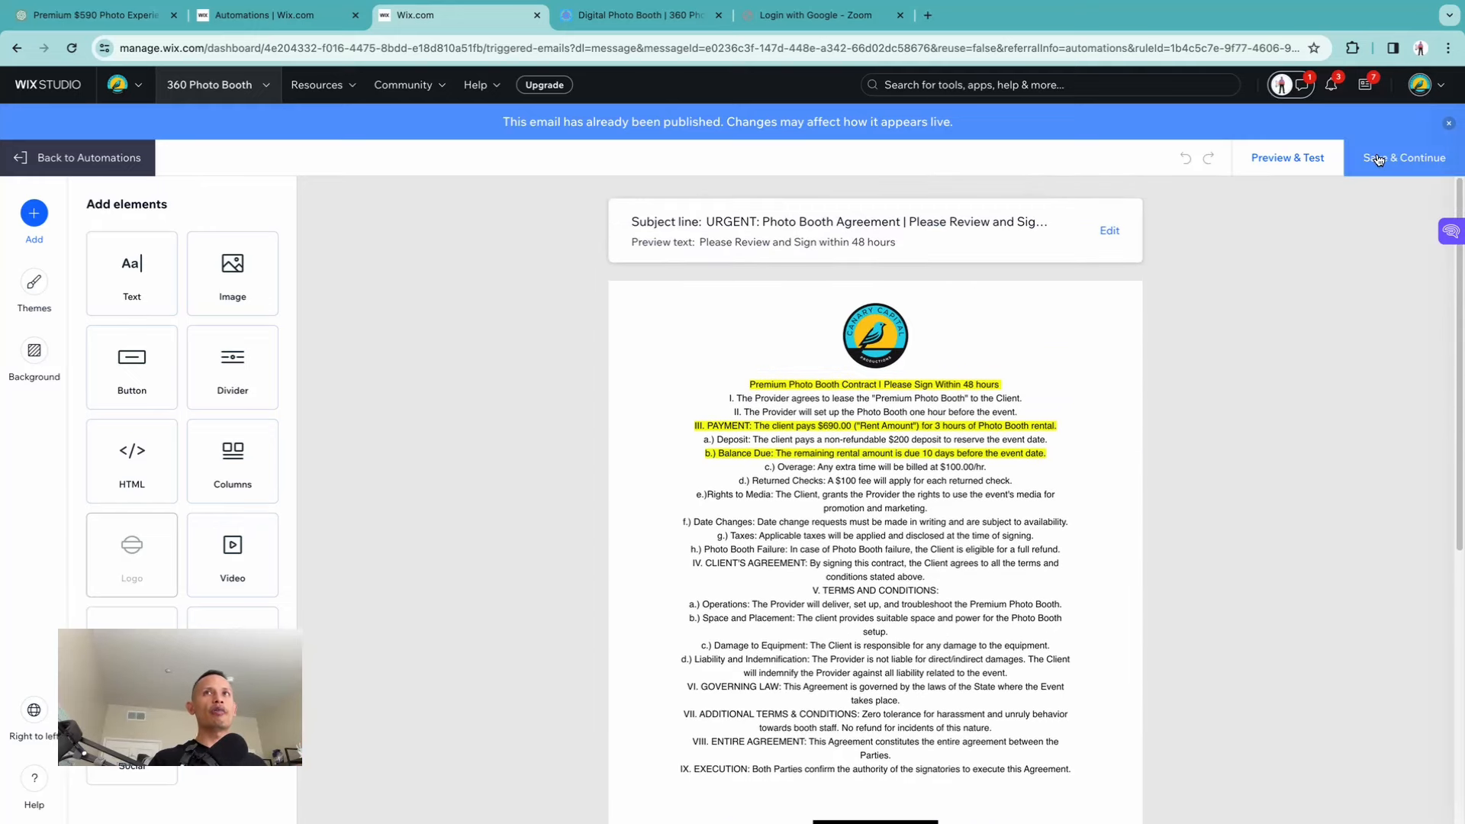
left_click(1403, 157)
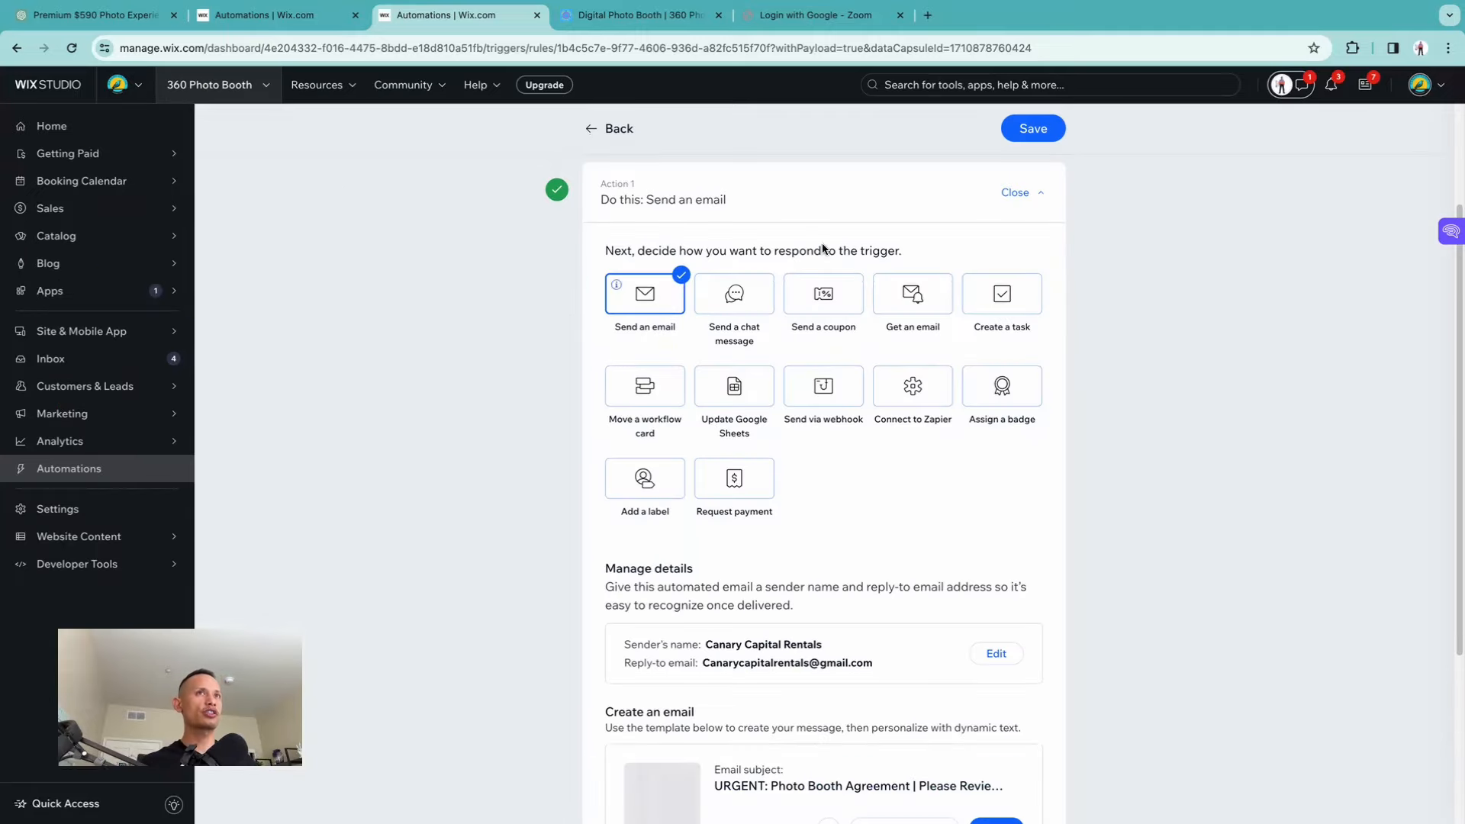
Save the automation and return to the Automations list.
left_click(1032, 128)
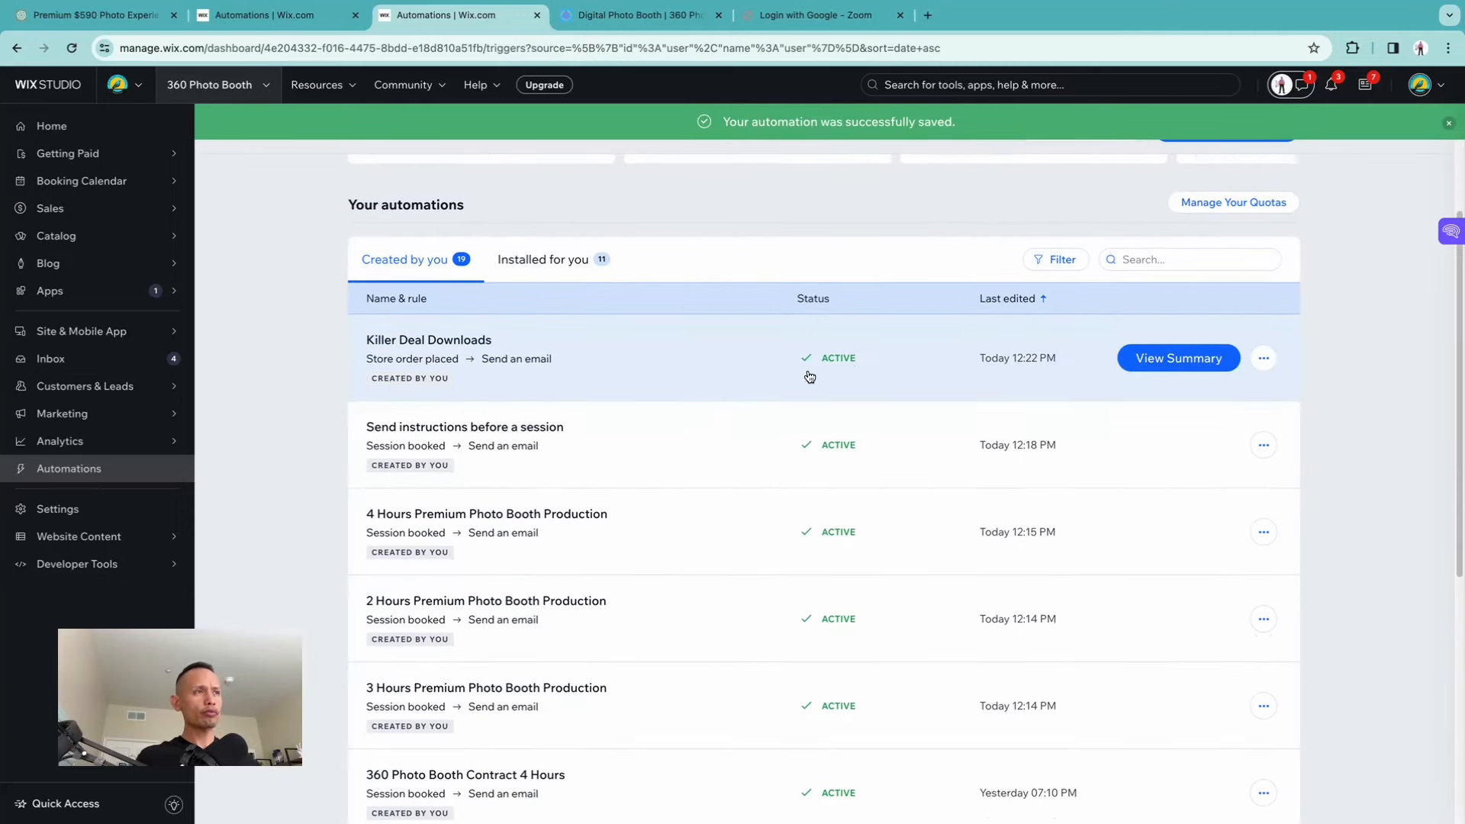
mouse_move(483, 478)
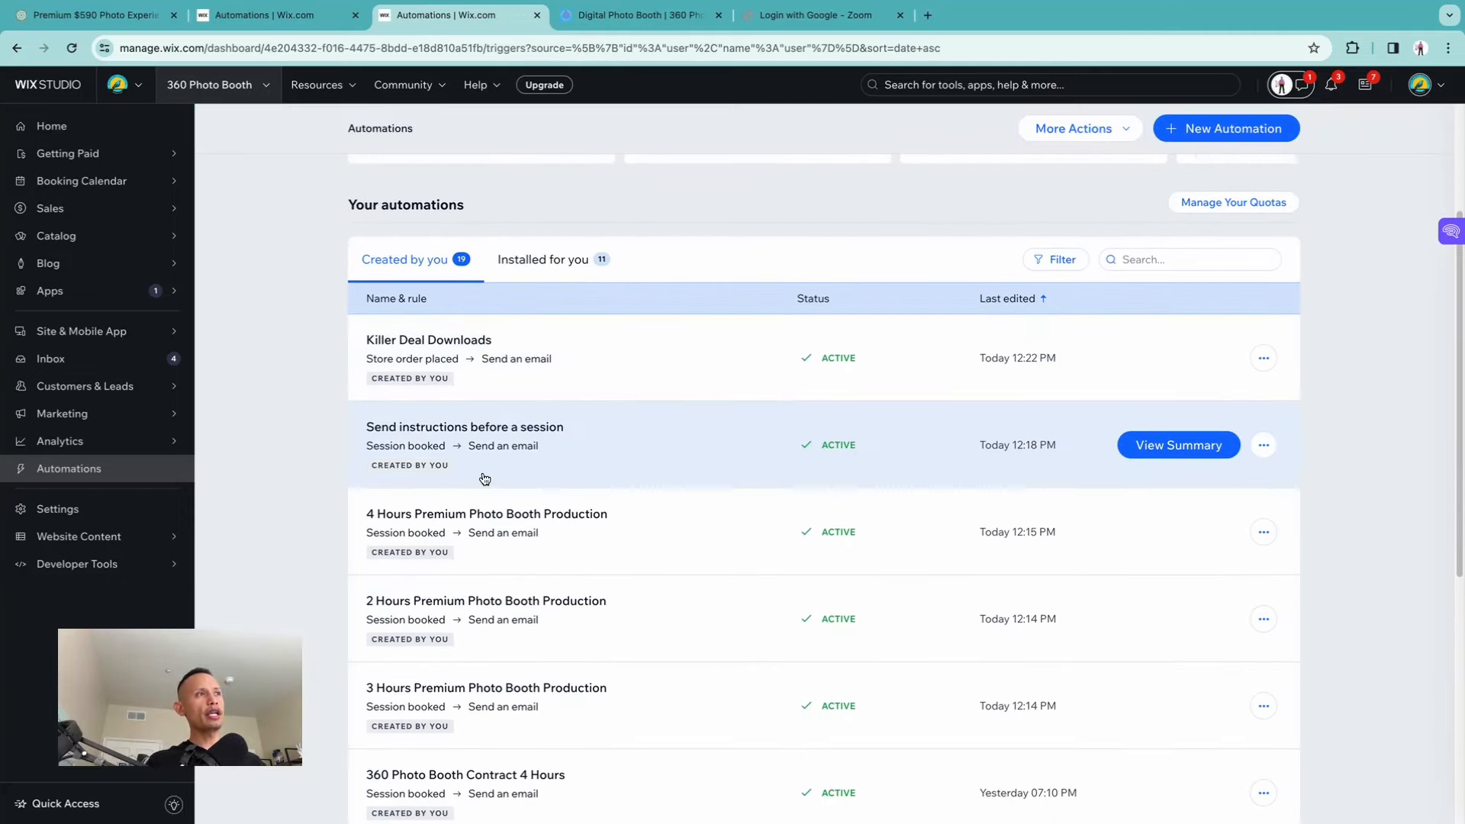
mouse_move(655, 456)
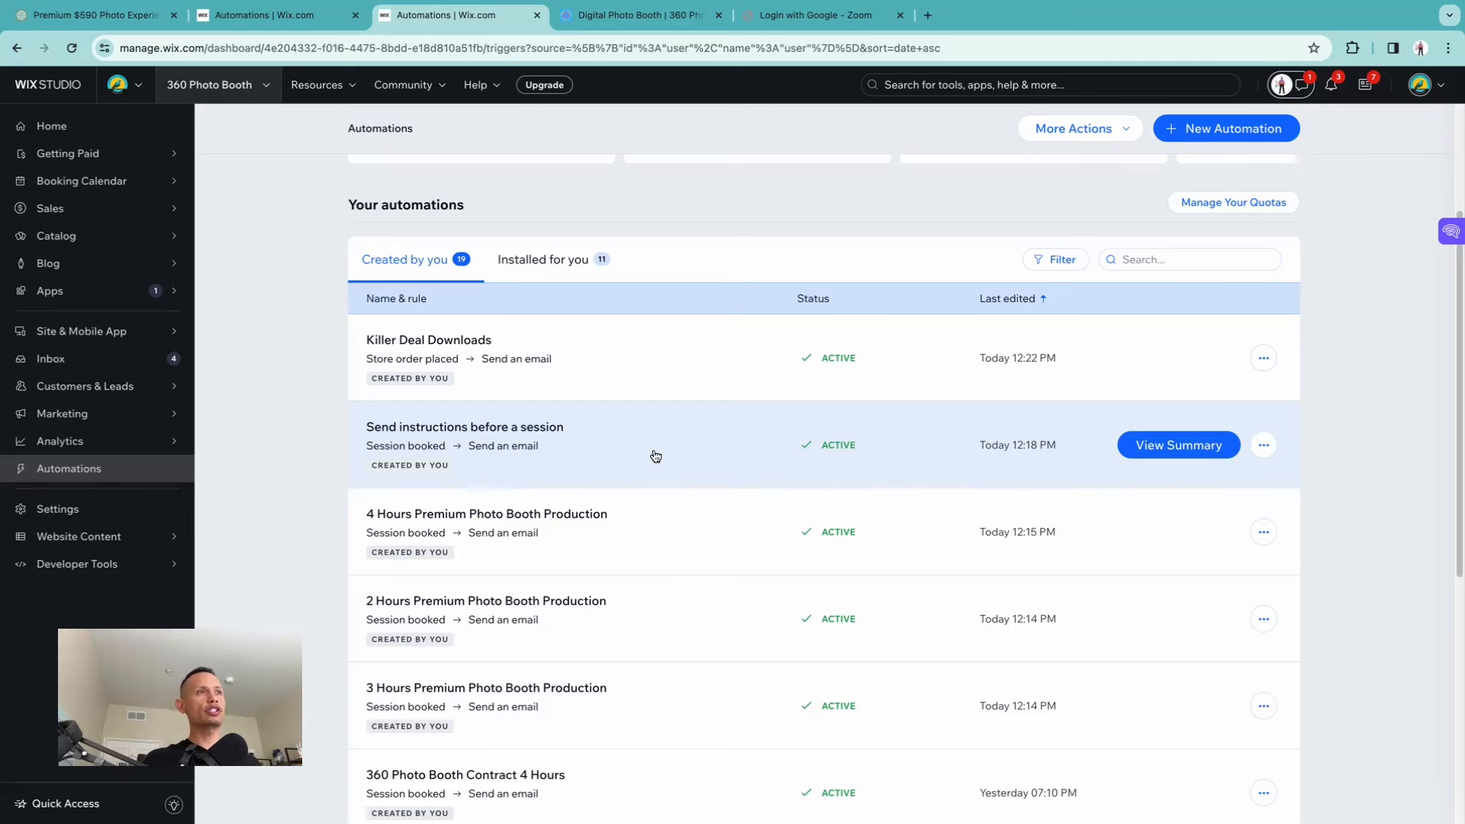
Edit the 'Send instructions before a session' automation and review its any-service trigger.
left_click(1177, 444)
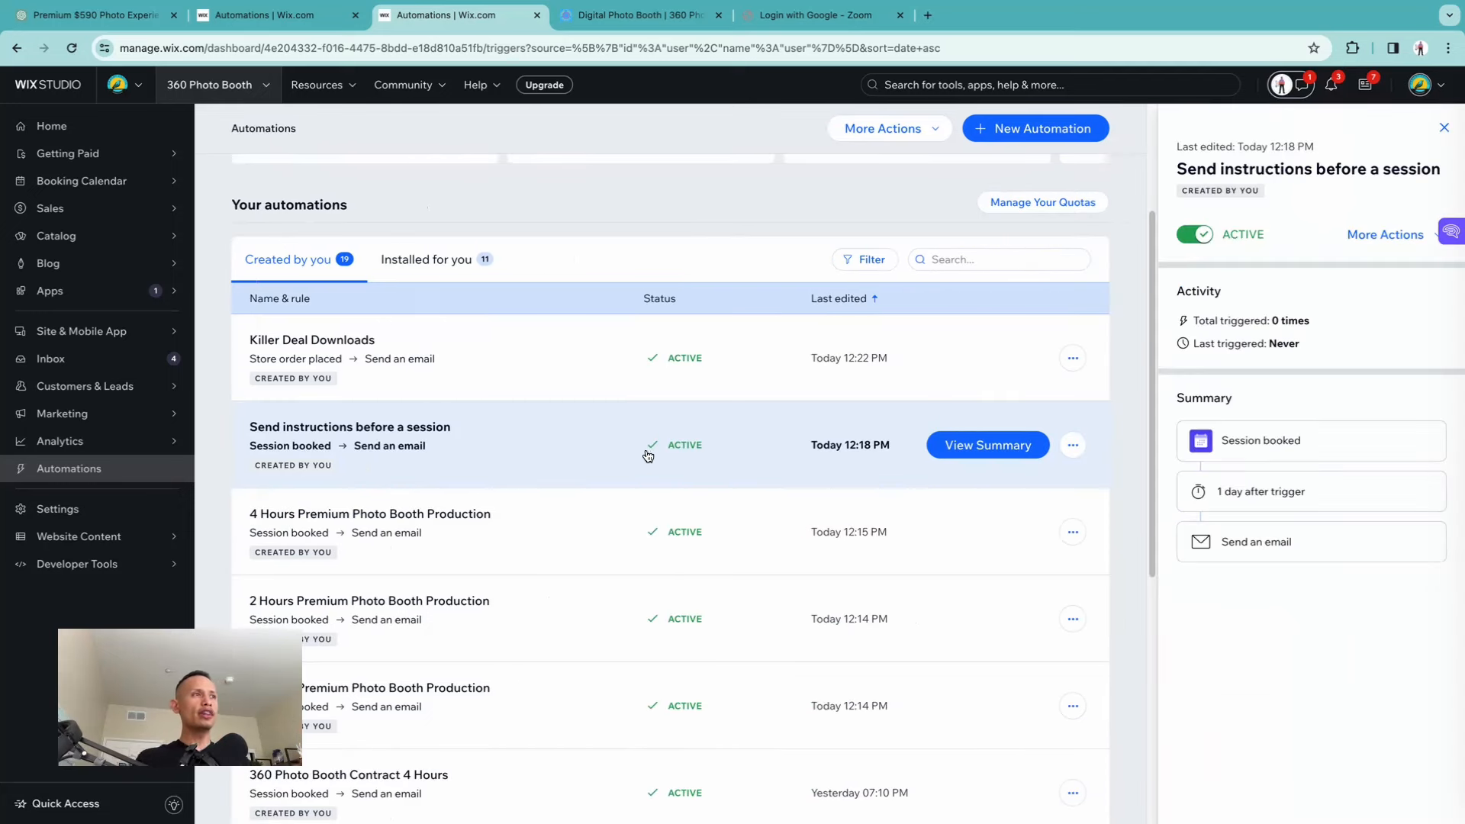
left_click(1387, 235)
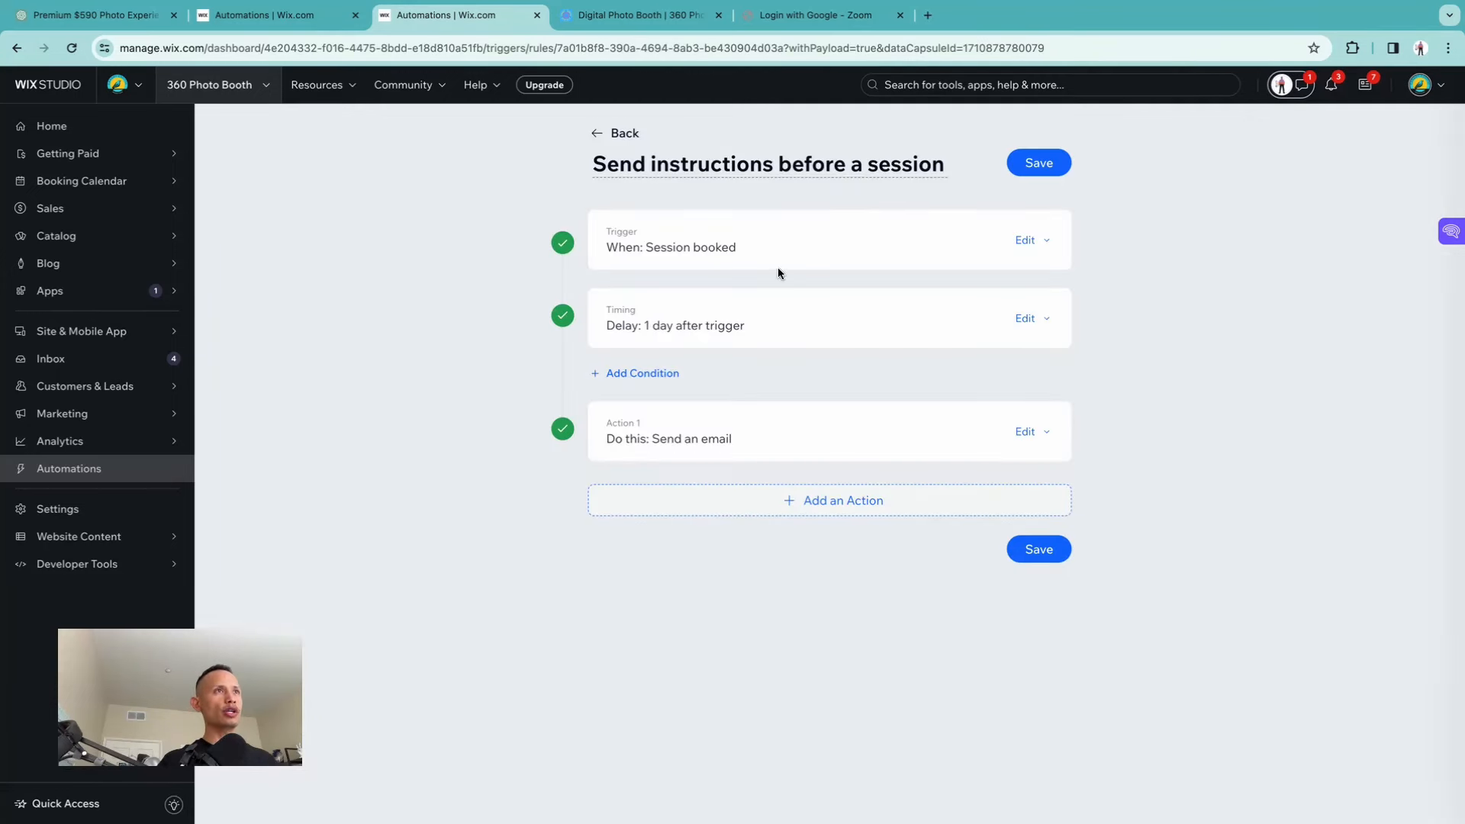
left_click(1024, 240)
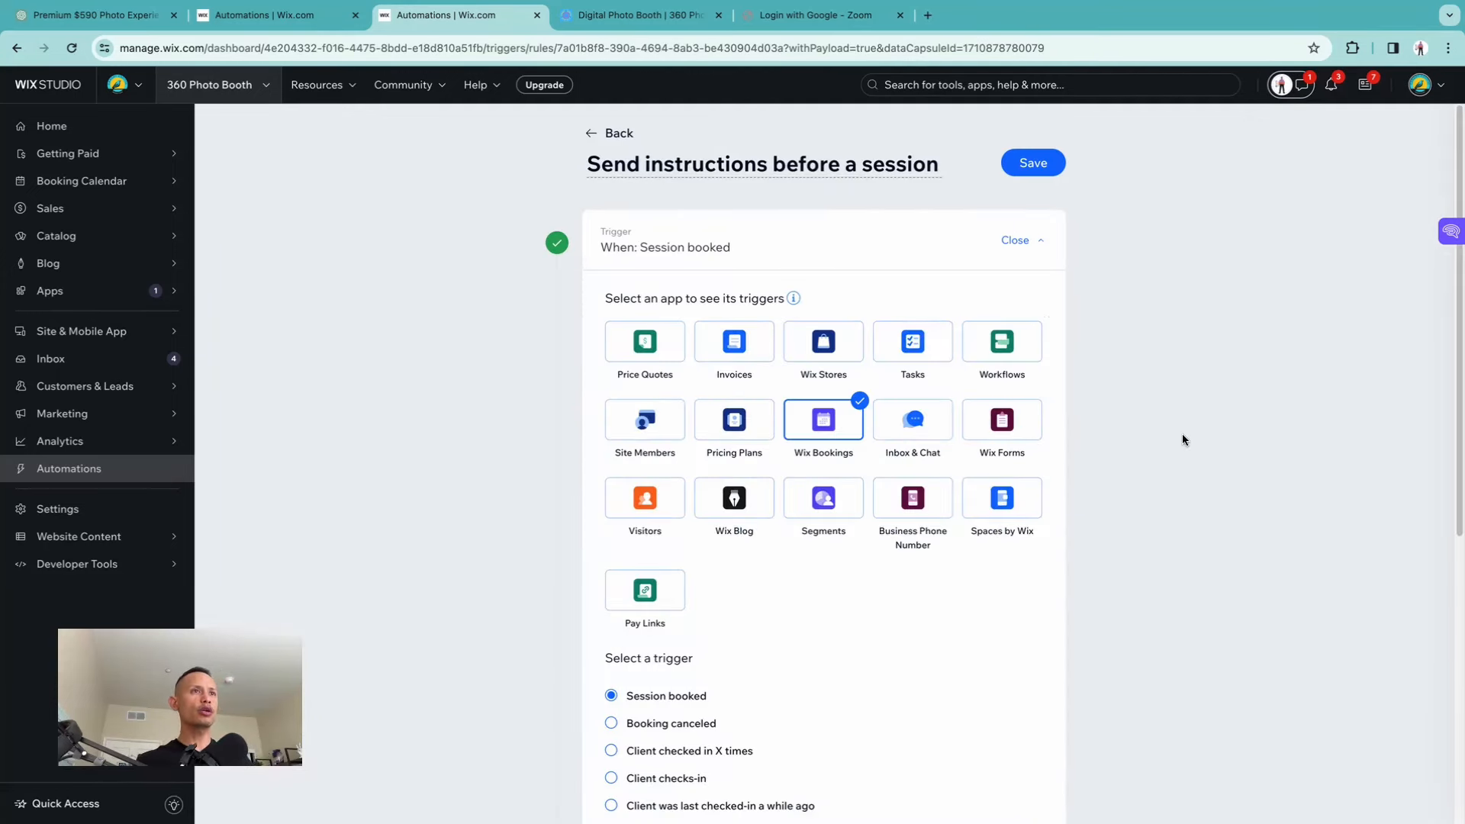
scroll("down", 3)
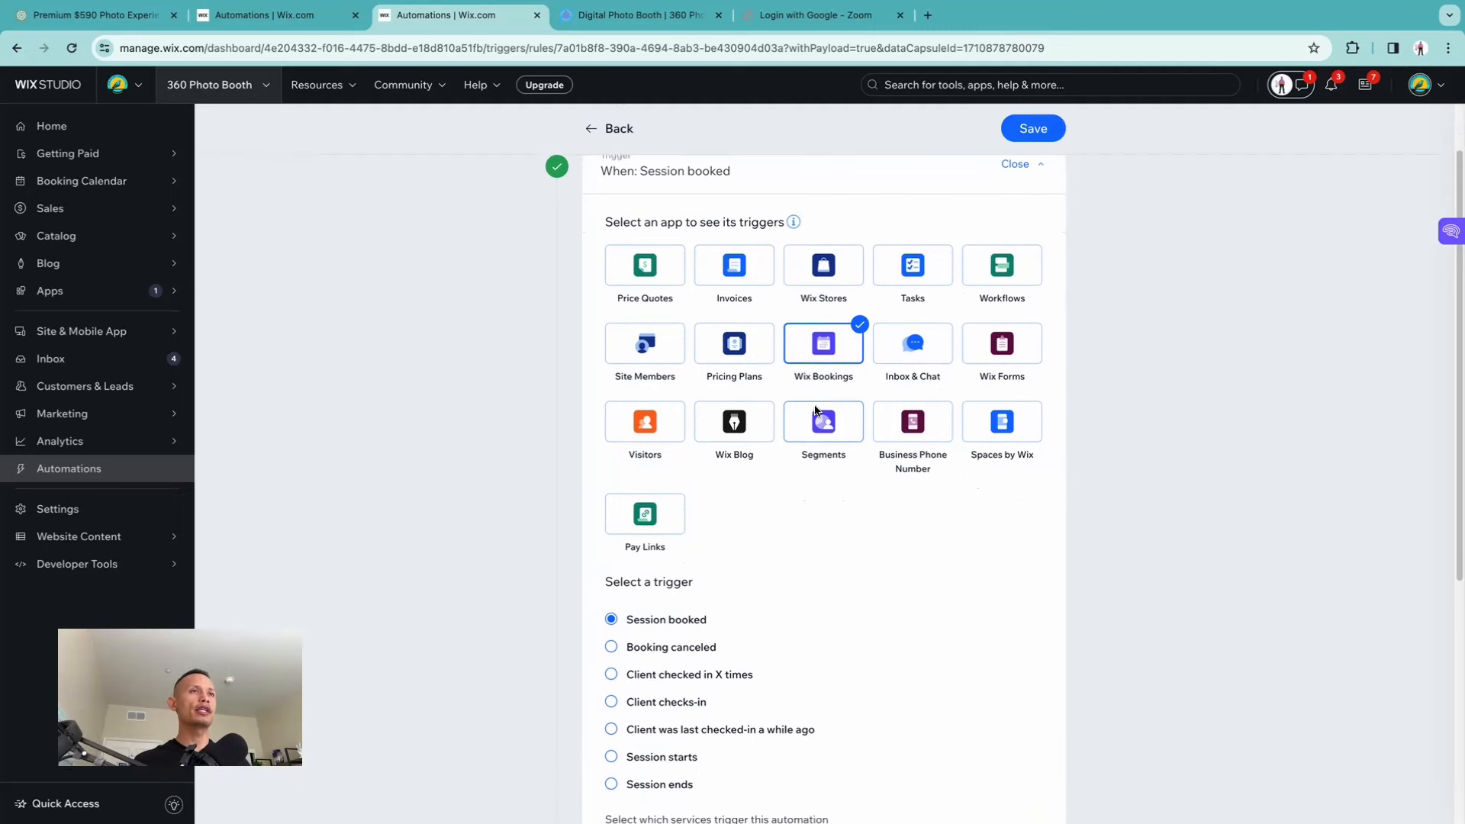
scroll("down", 3)
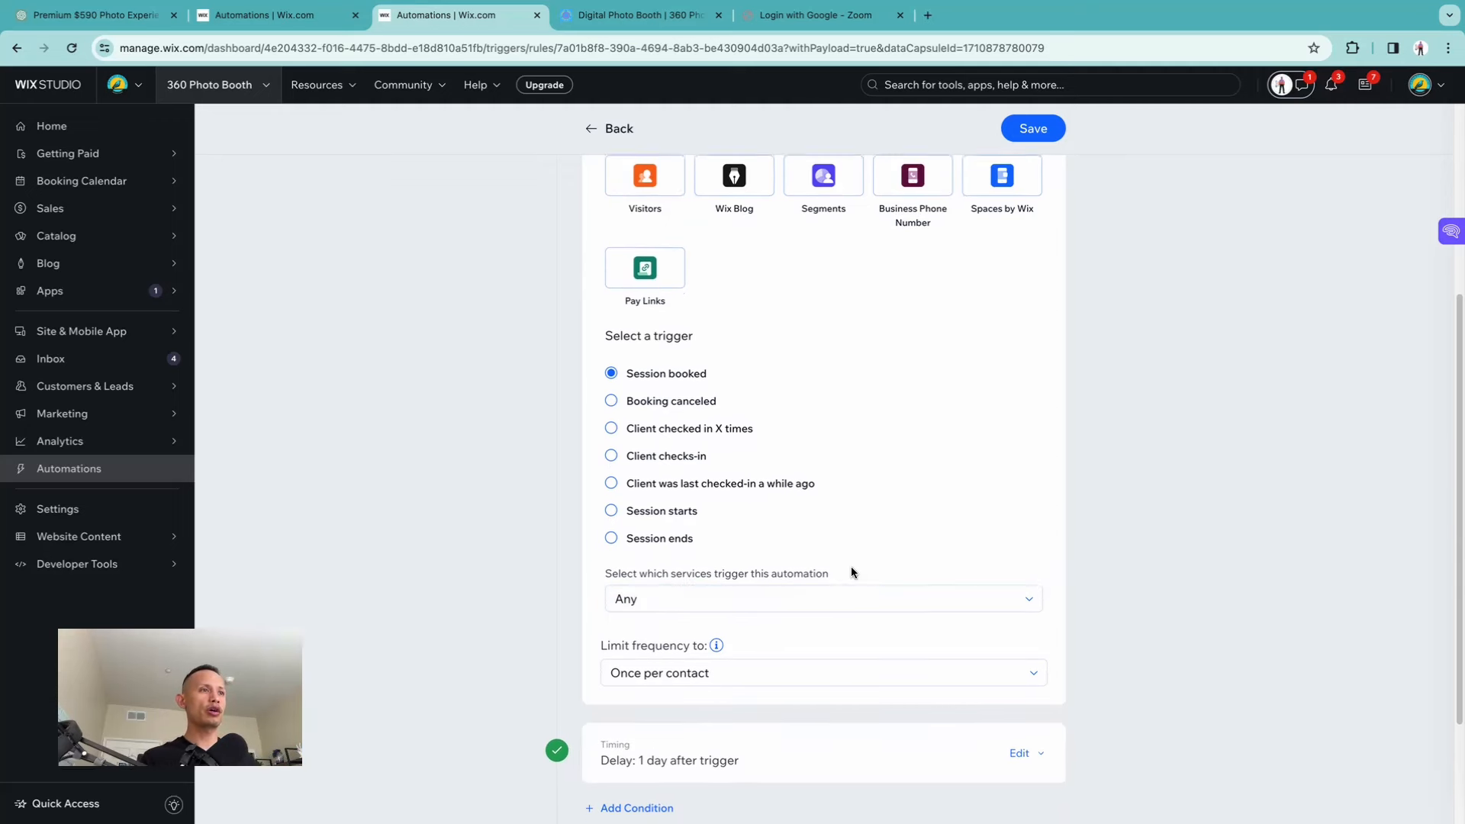
scroll("up", 3)
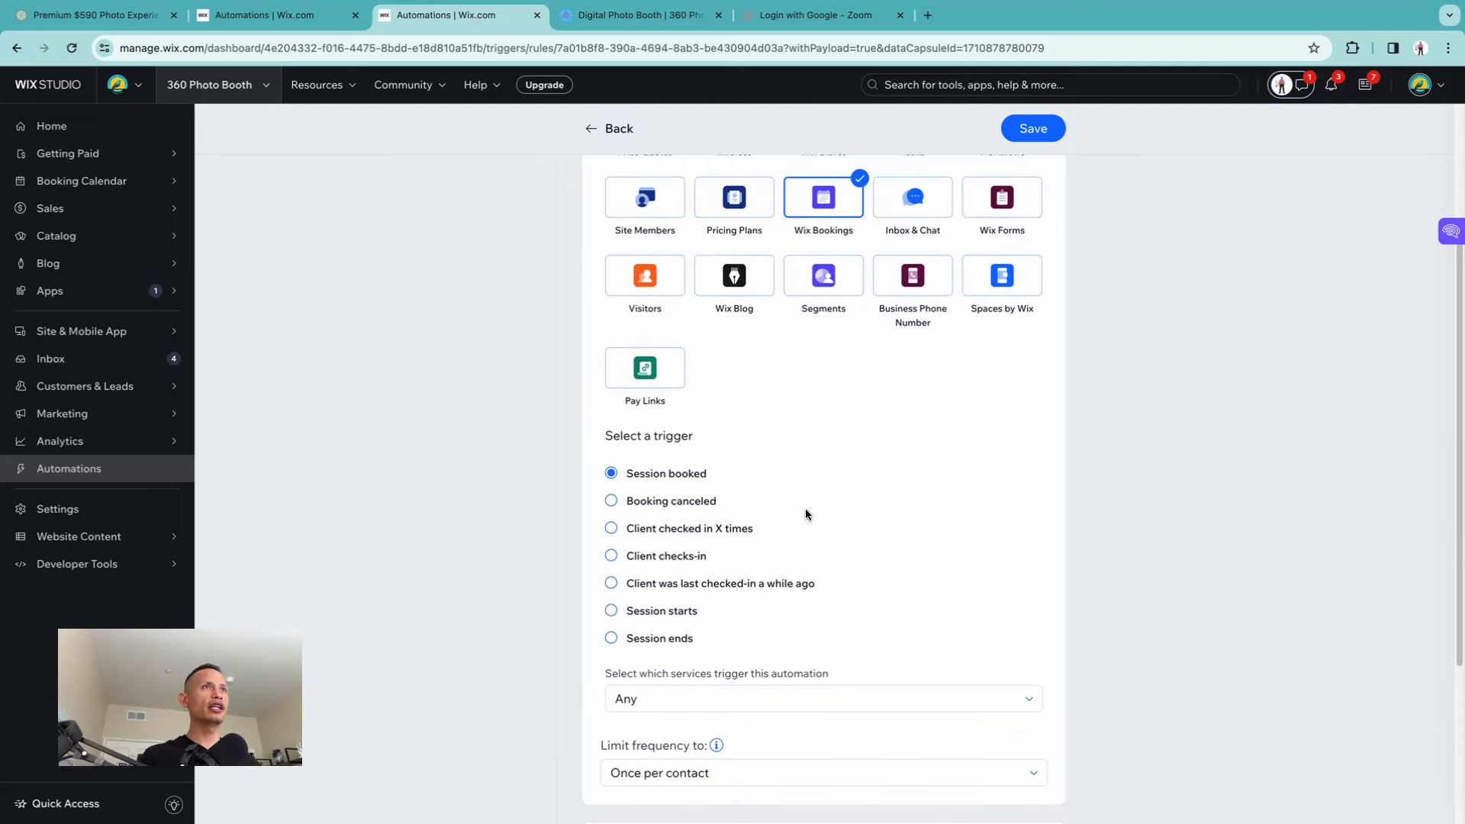
Set the timing delay to 1 Day after the trigger and show the Send an email action.
scroll("down", 3)
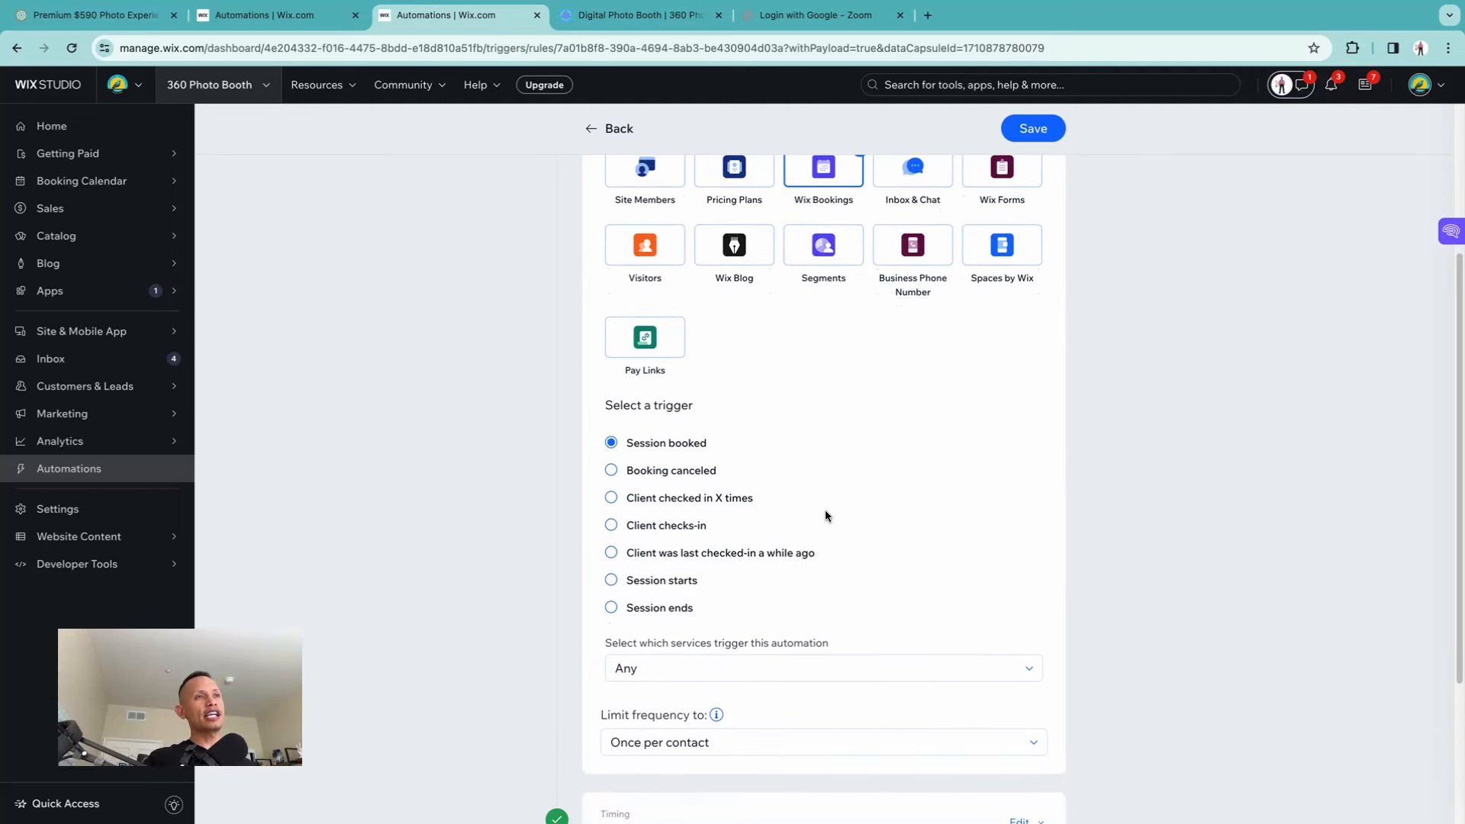
scroll("down", 3)
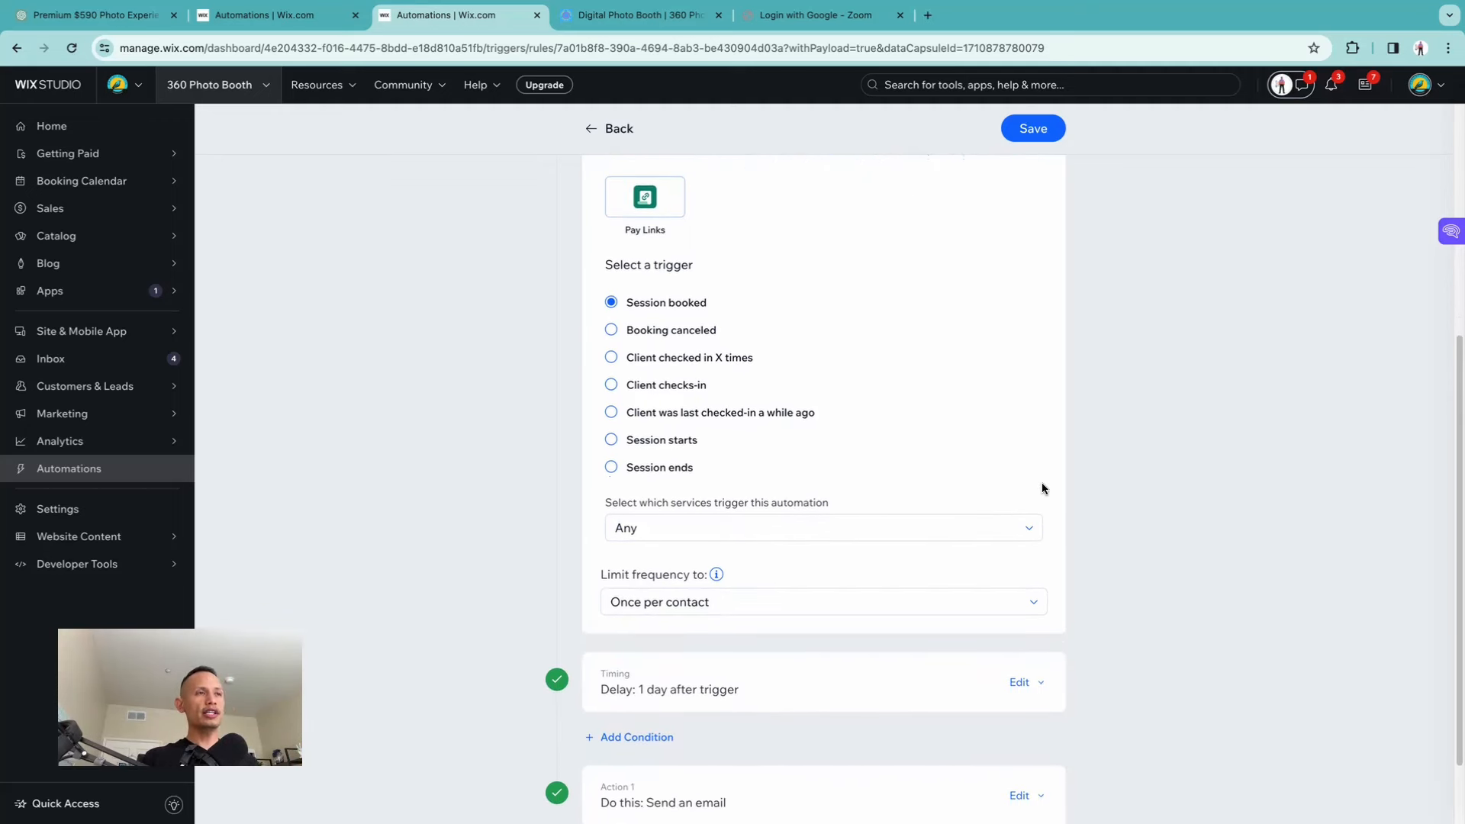
scroll("down", 3)
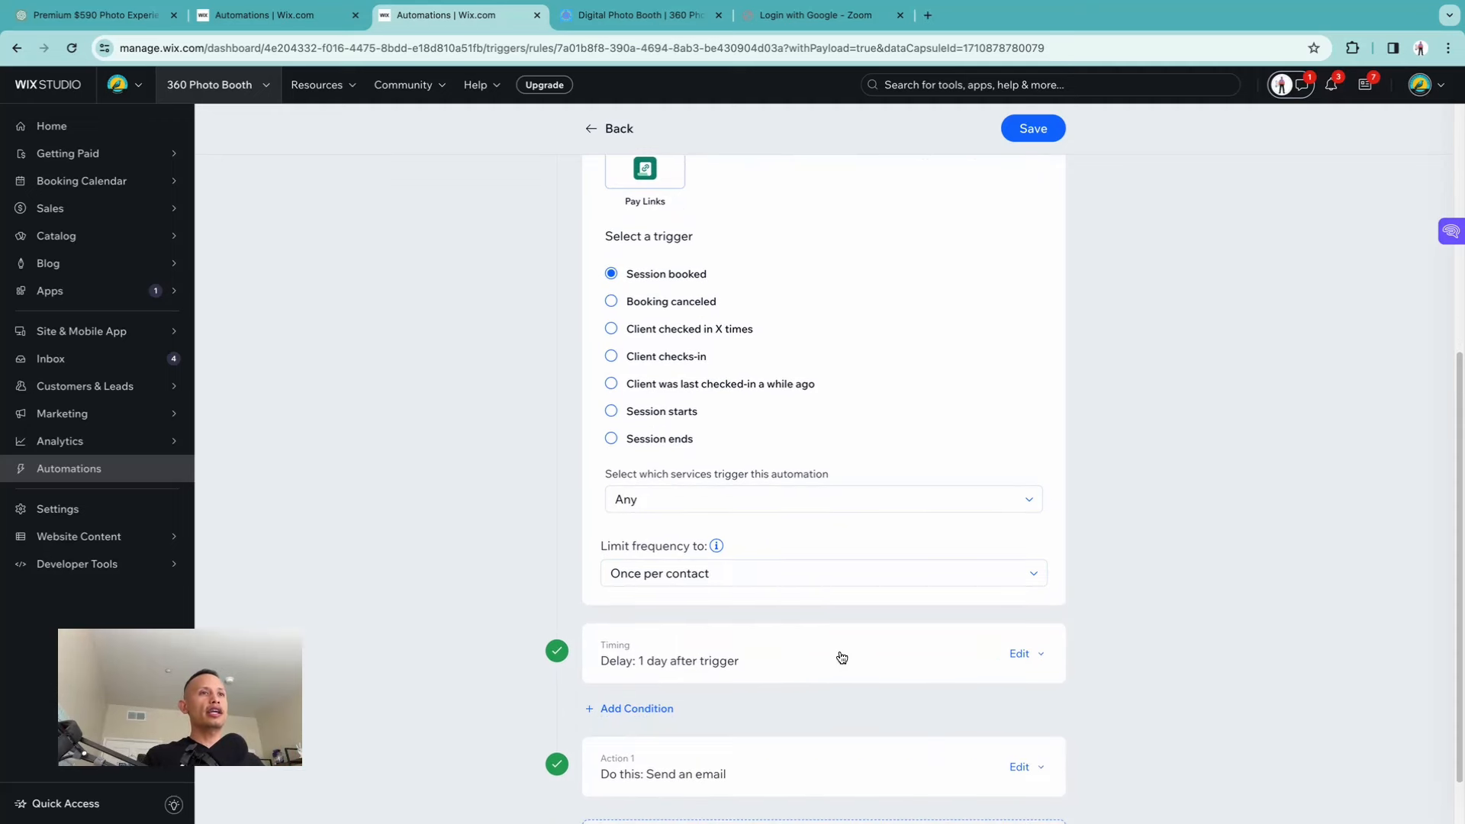
left_click(1017, 653)
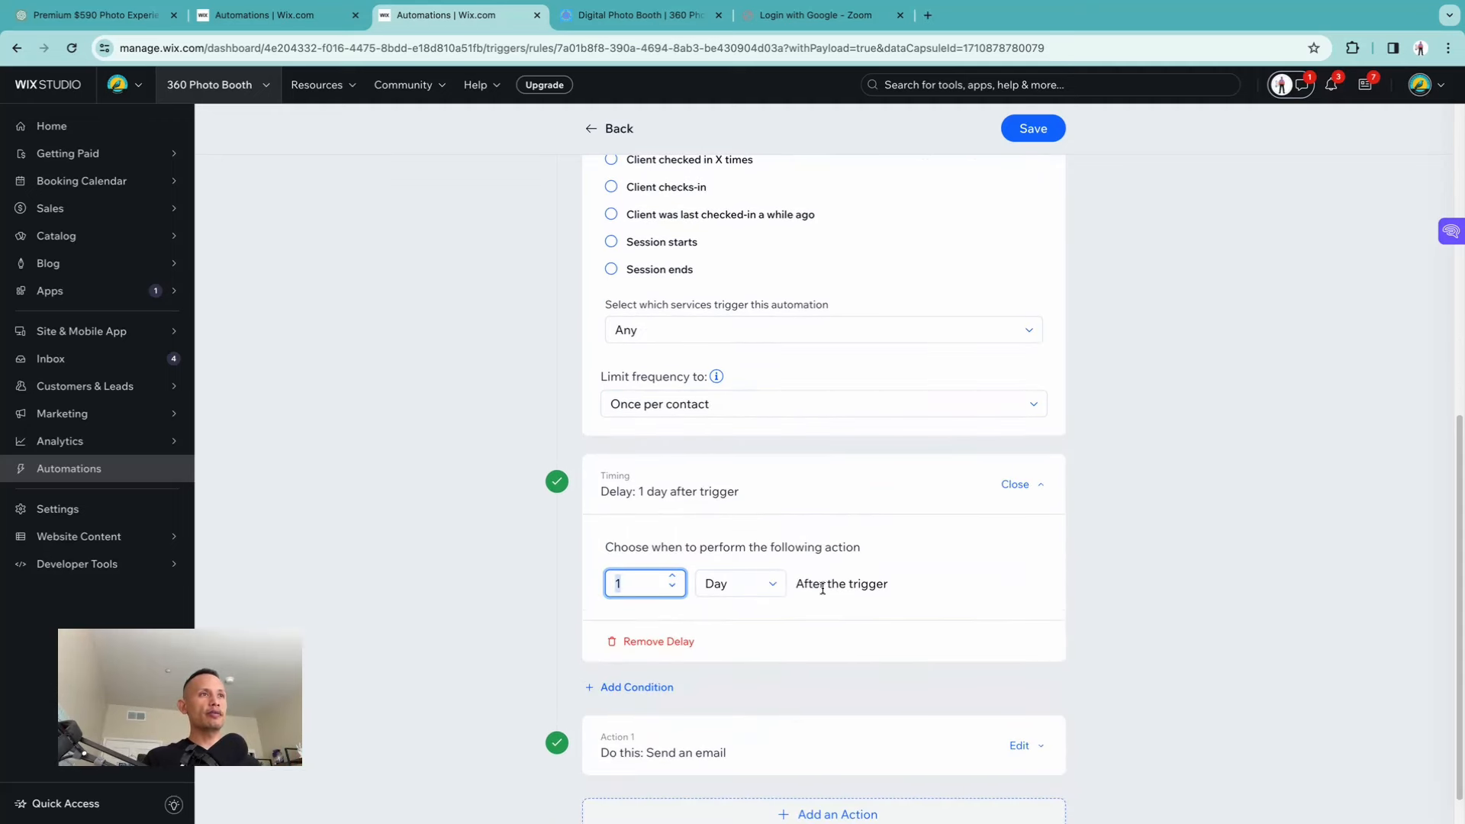
scroll("down", 3)
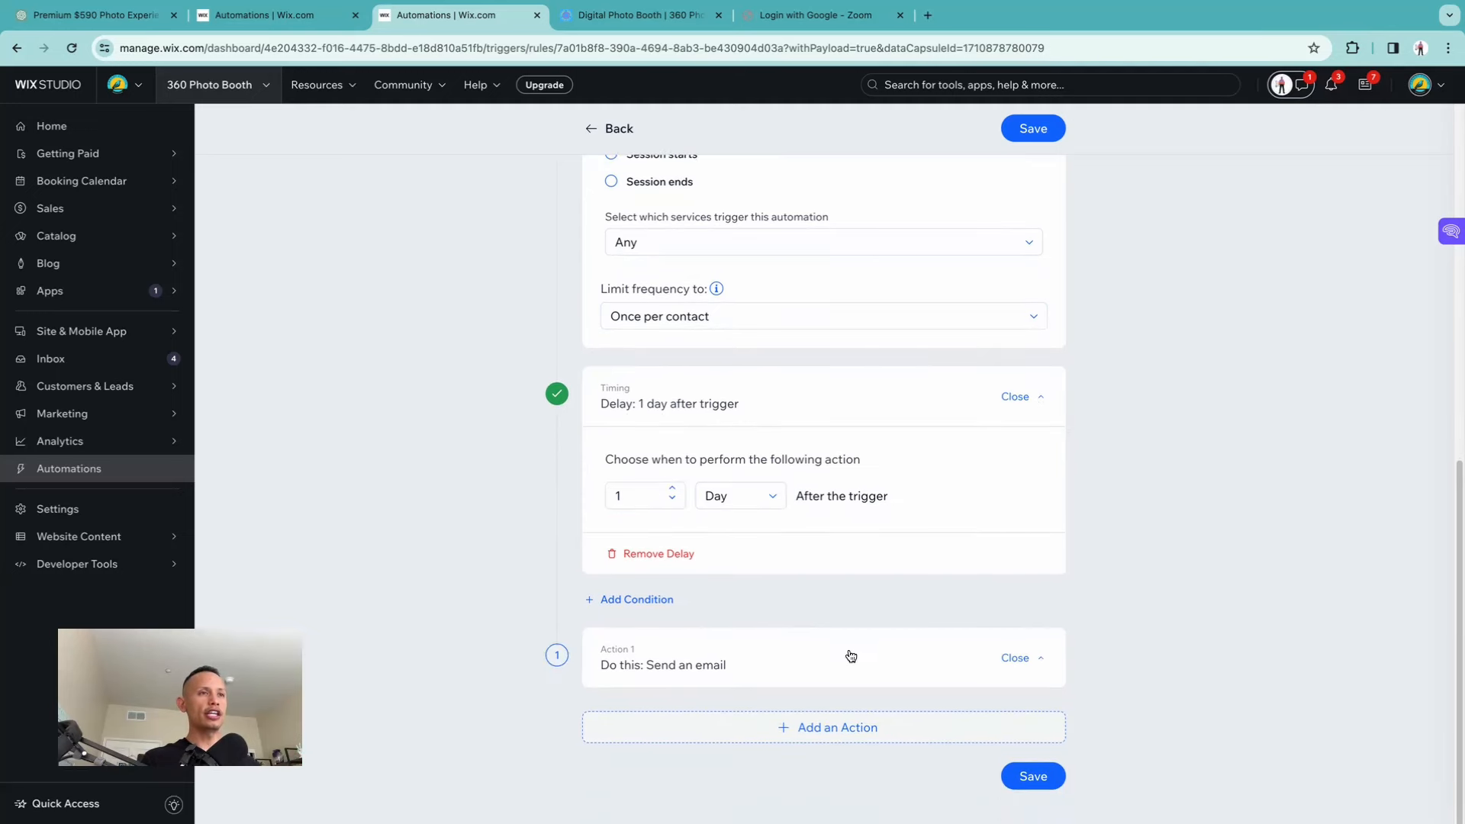
scroll("down", 3)
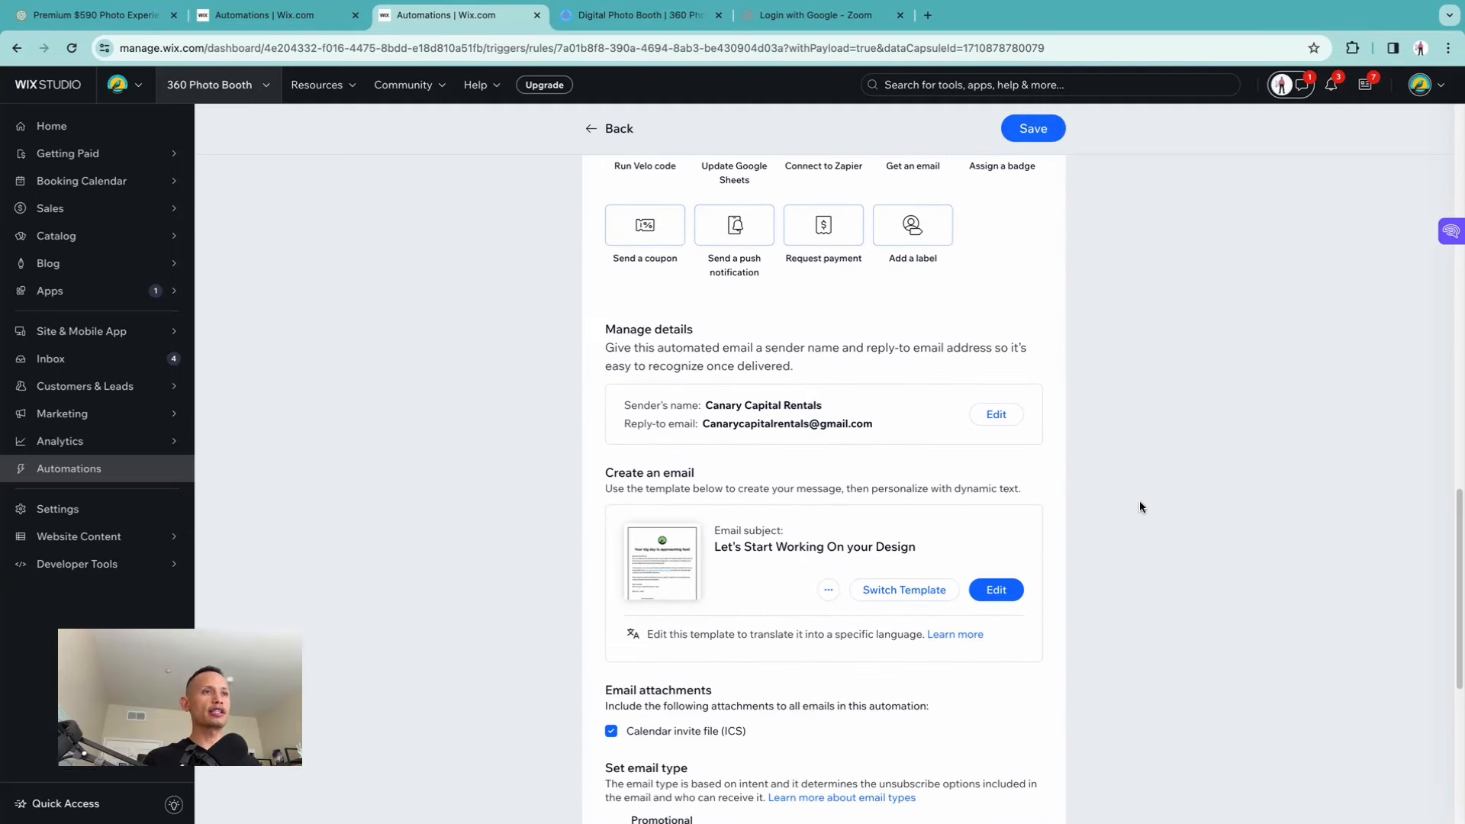
Bring up the 'Your big day is approaching fast!' email in the editor to read its message.
left_click(993, 588)
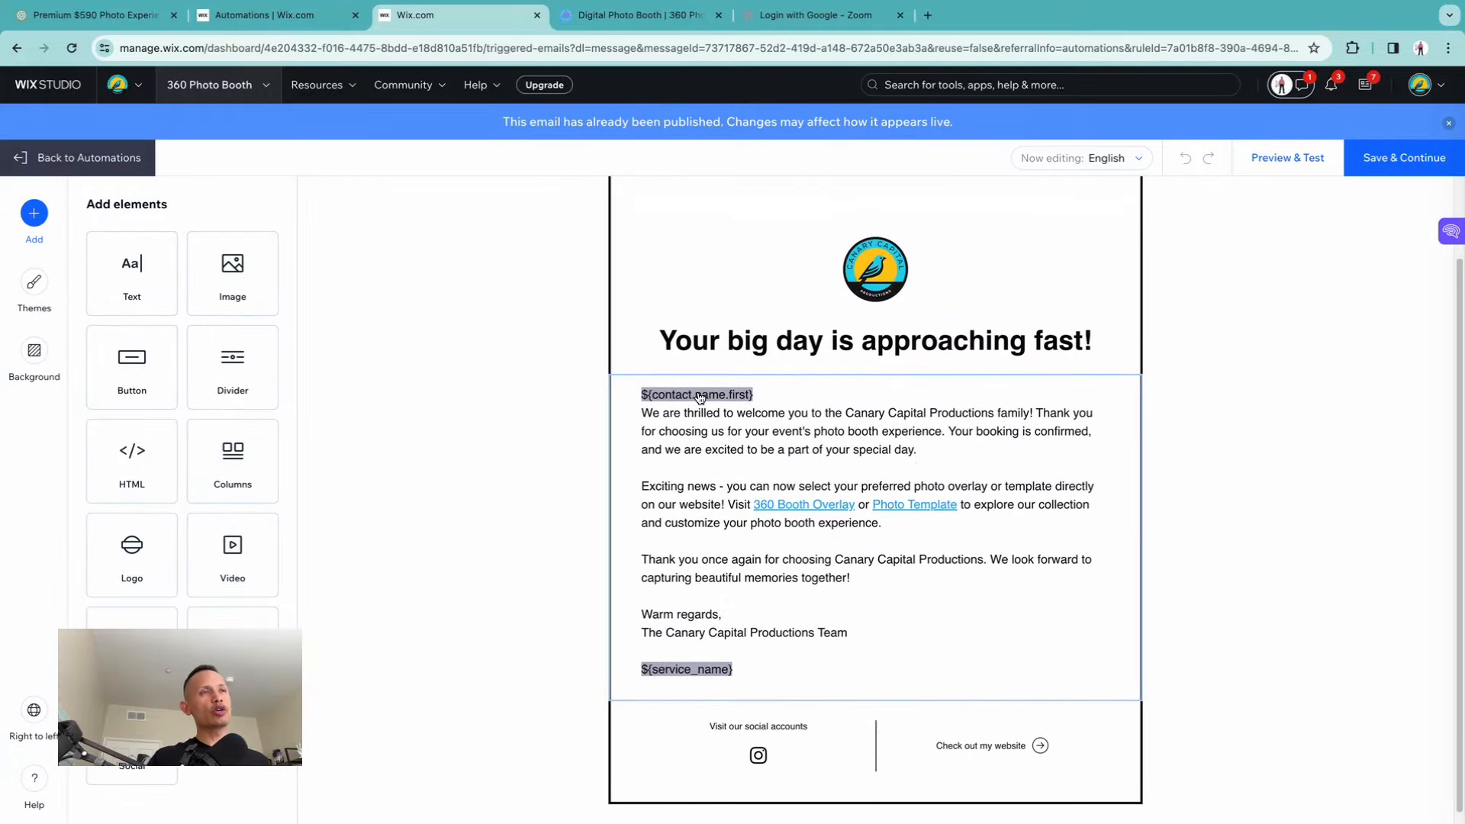
mouse_move(673, 440)
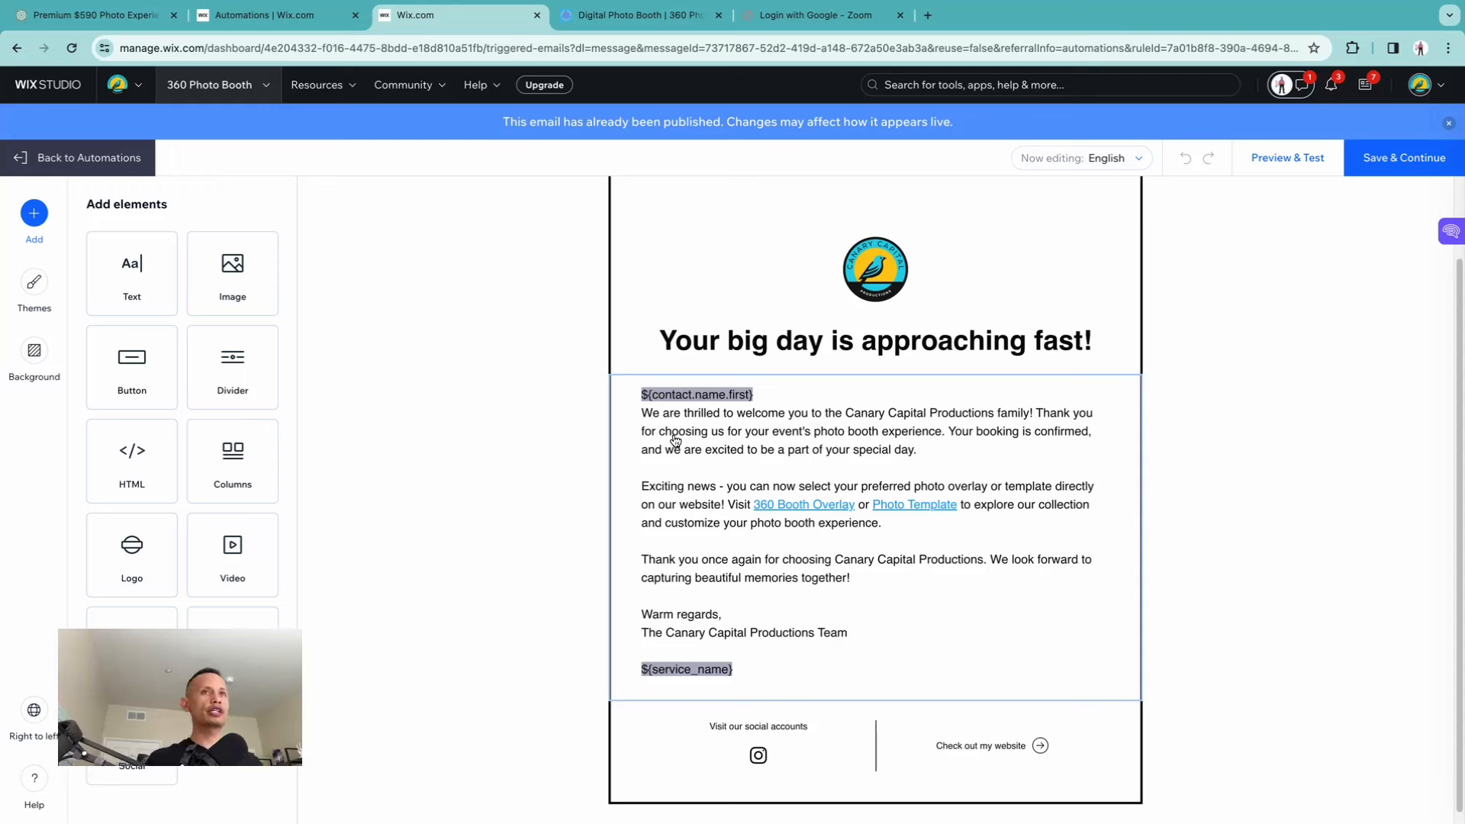
mouse_move(663, 511)
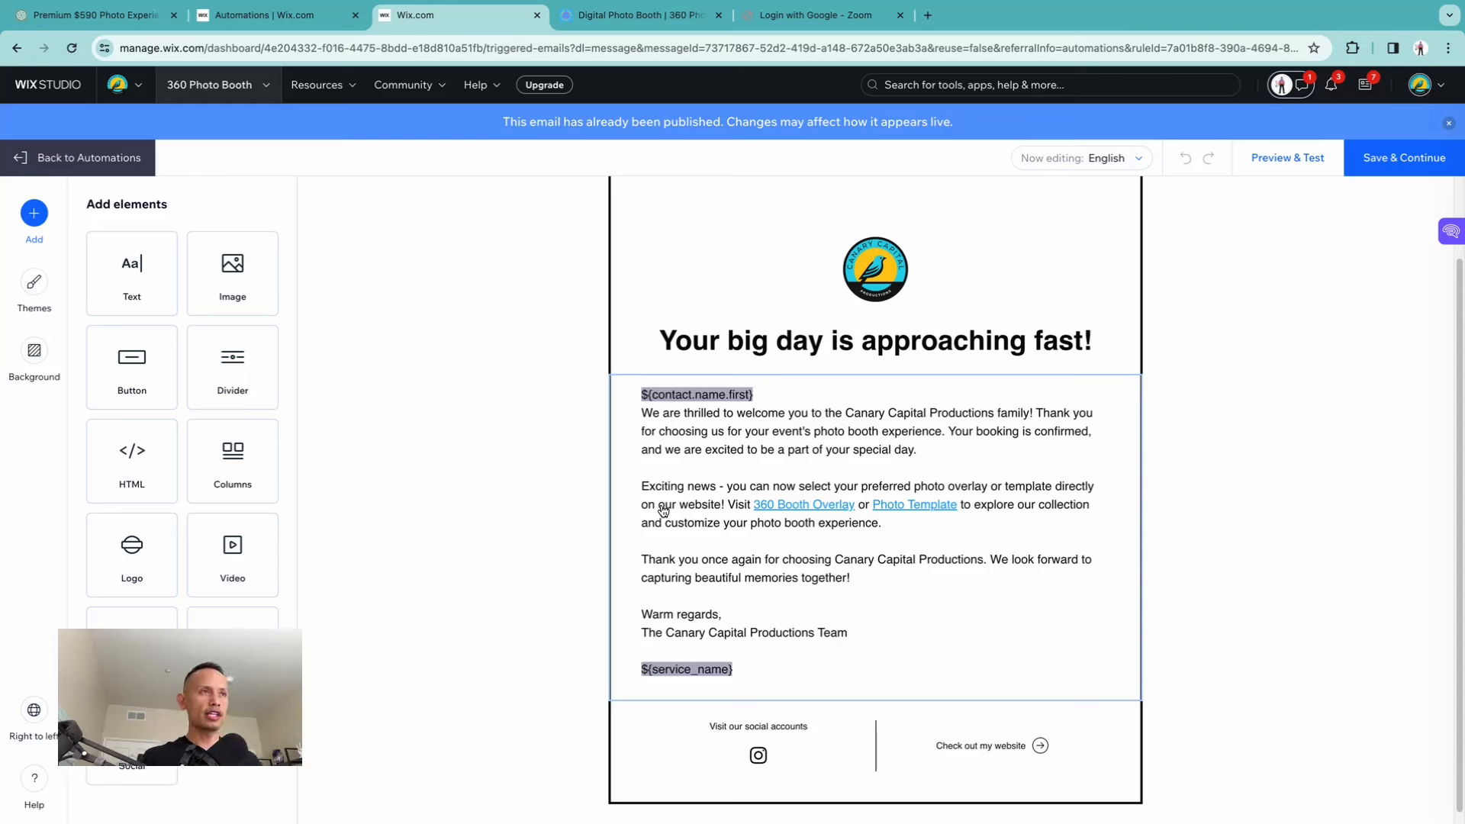
mouse_move(859, 498)
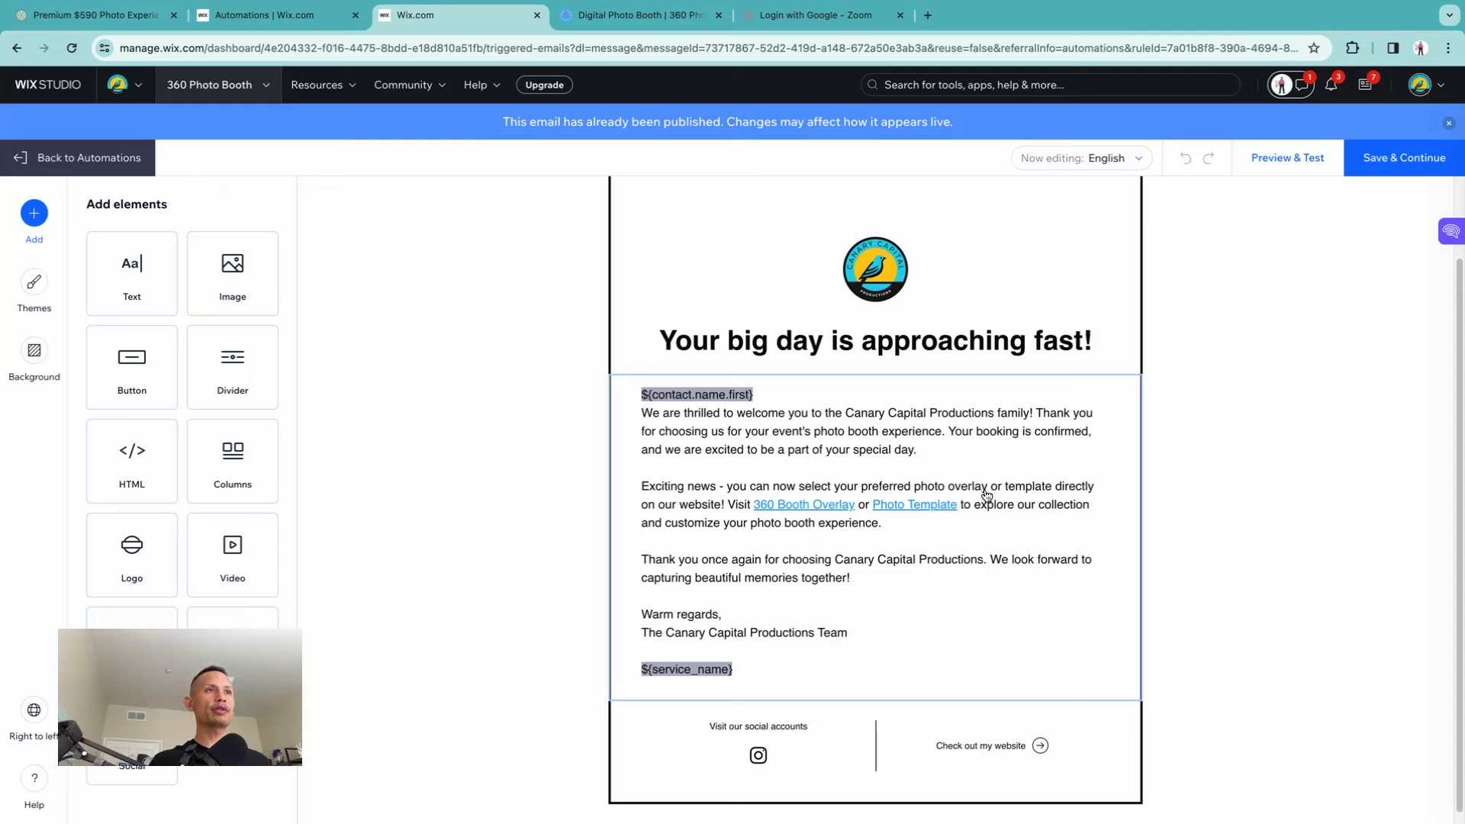
mouse_move(781, 514)
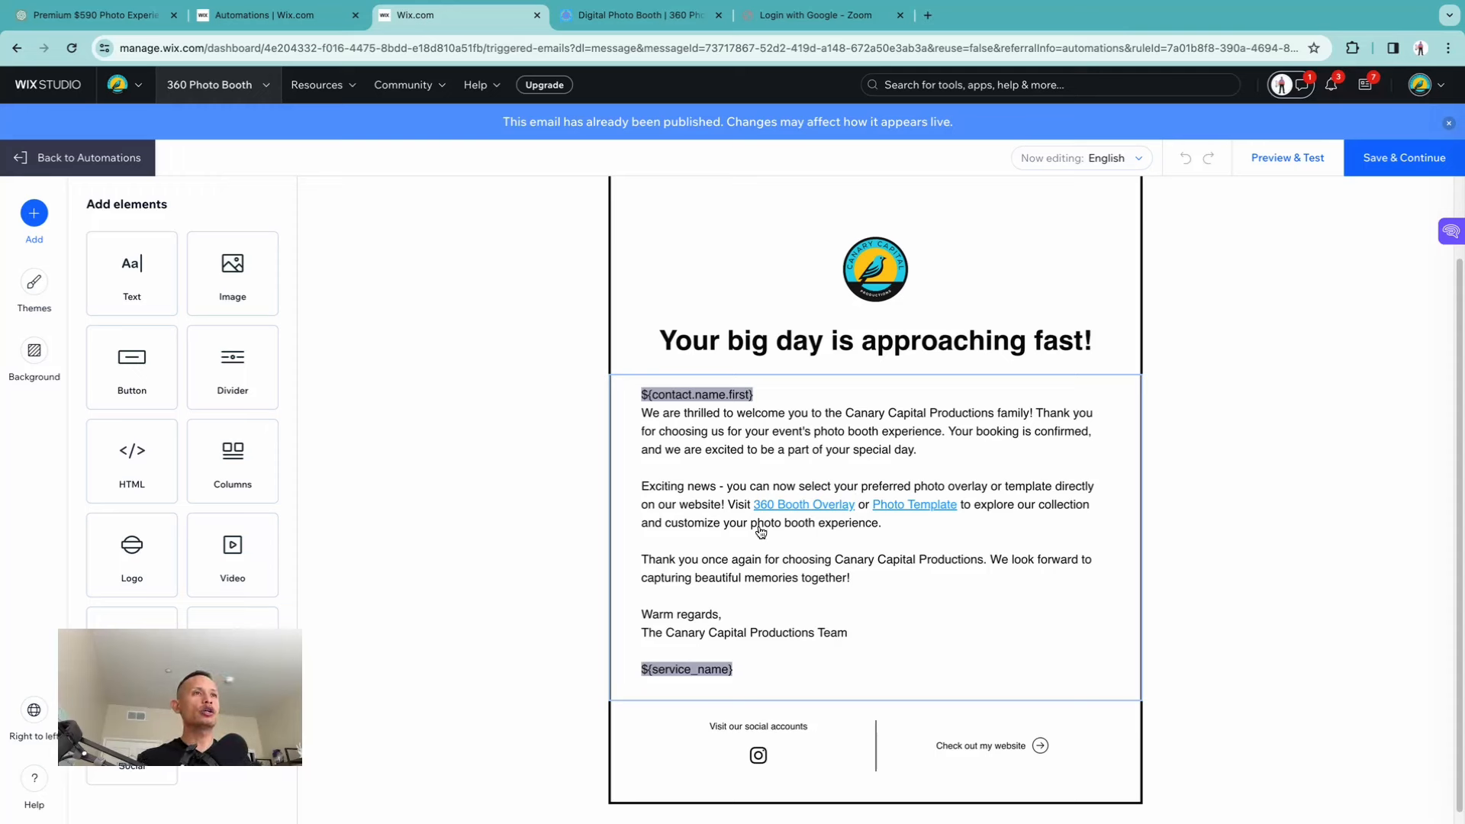
mouse_move(820, 540)
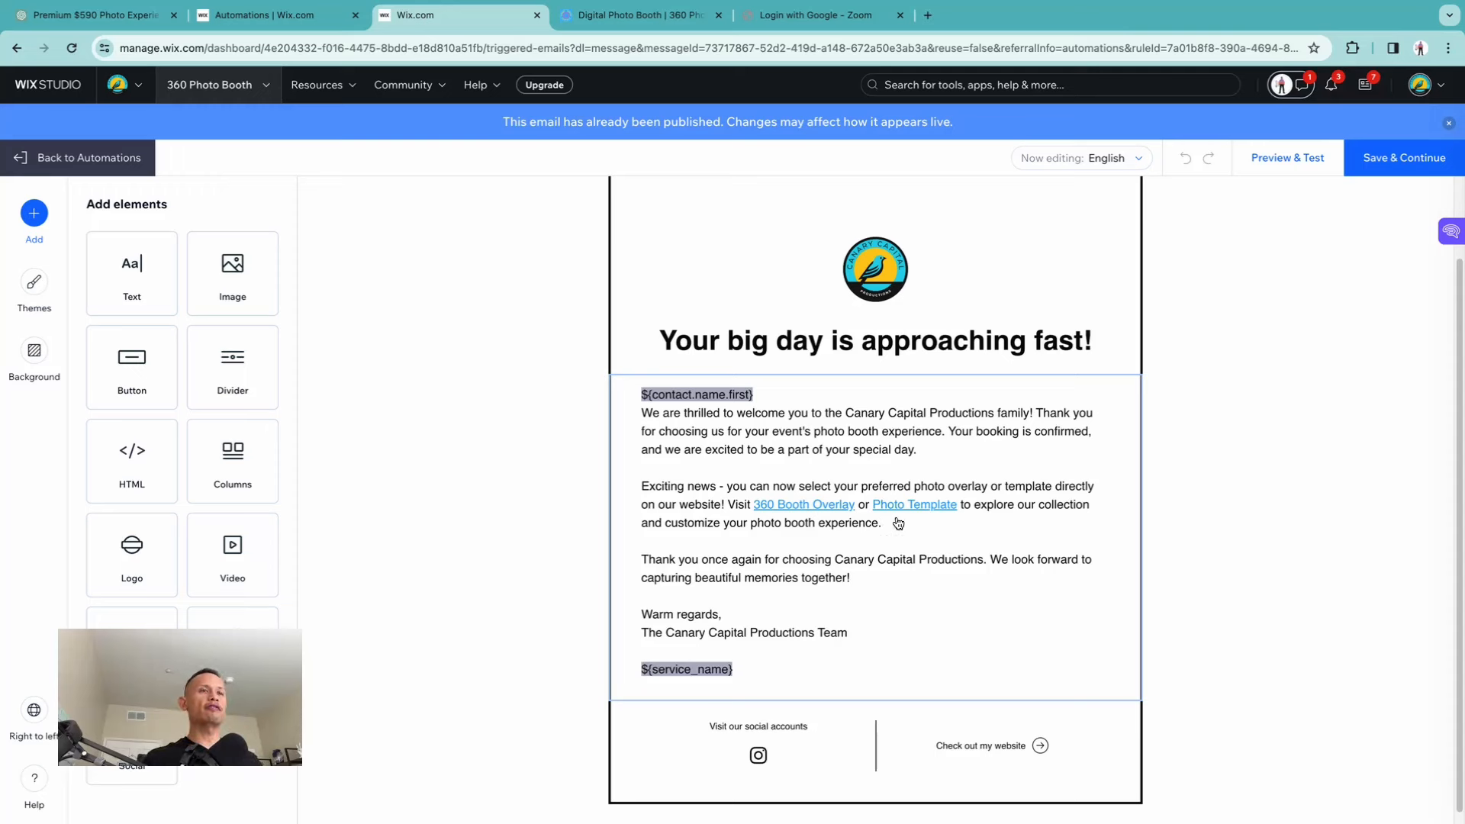
mouse_move(911, 580)
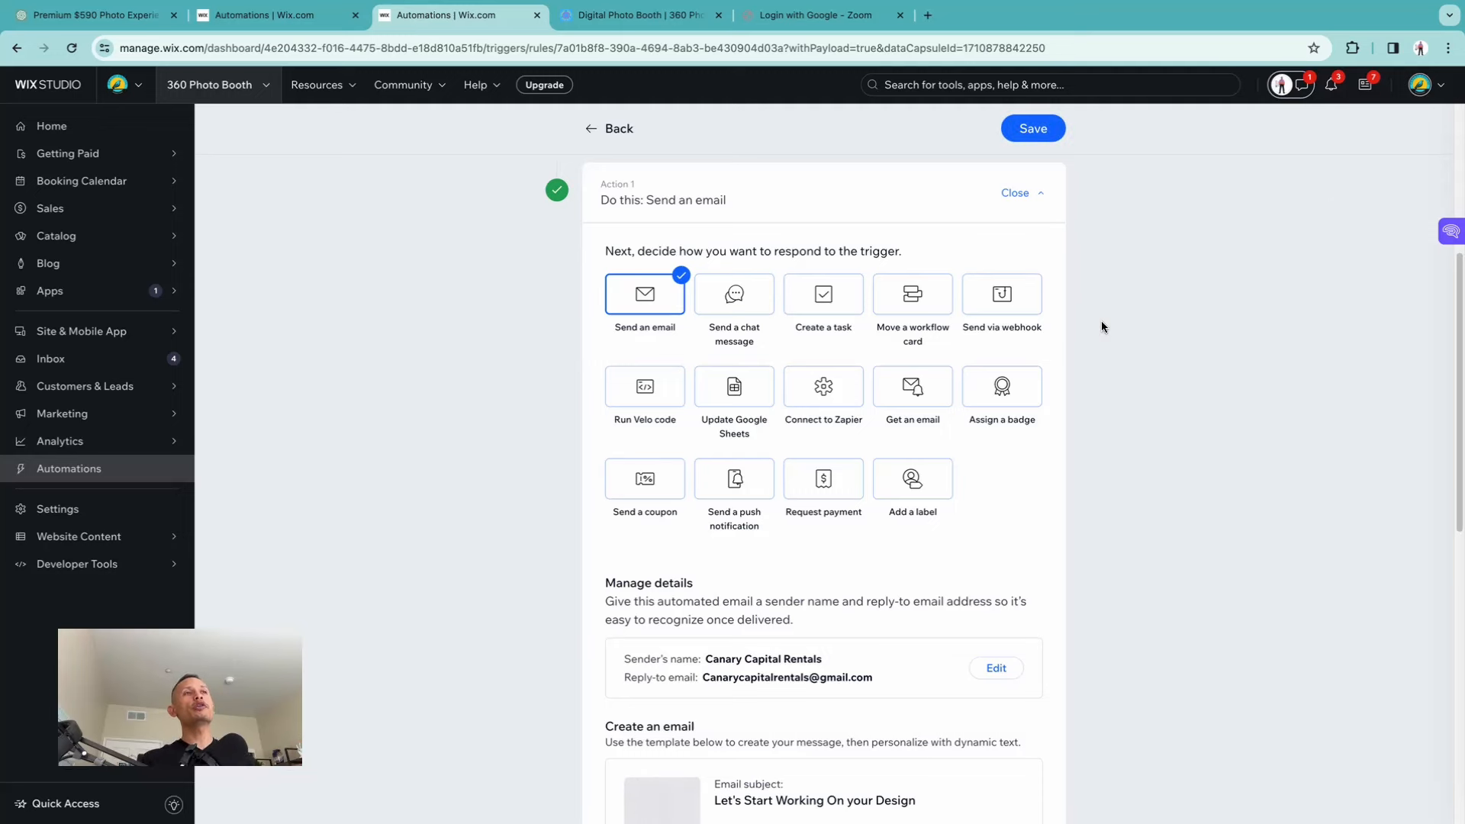
Review the email type and recipient settings and save the automation.
scroll("down", 3)
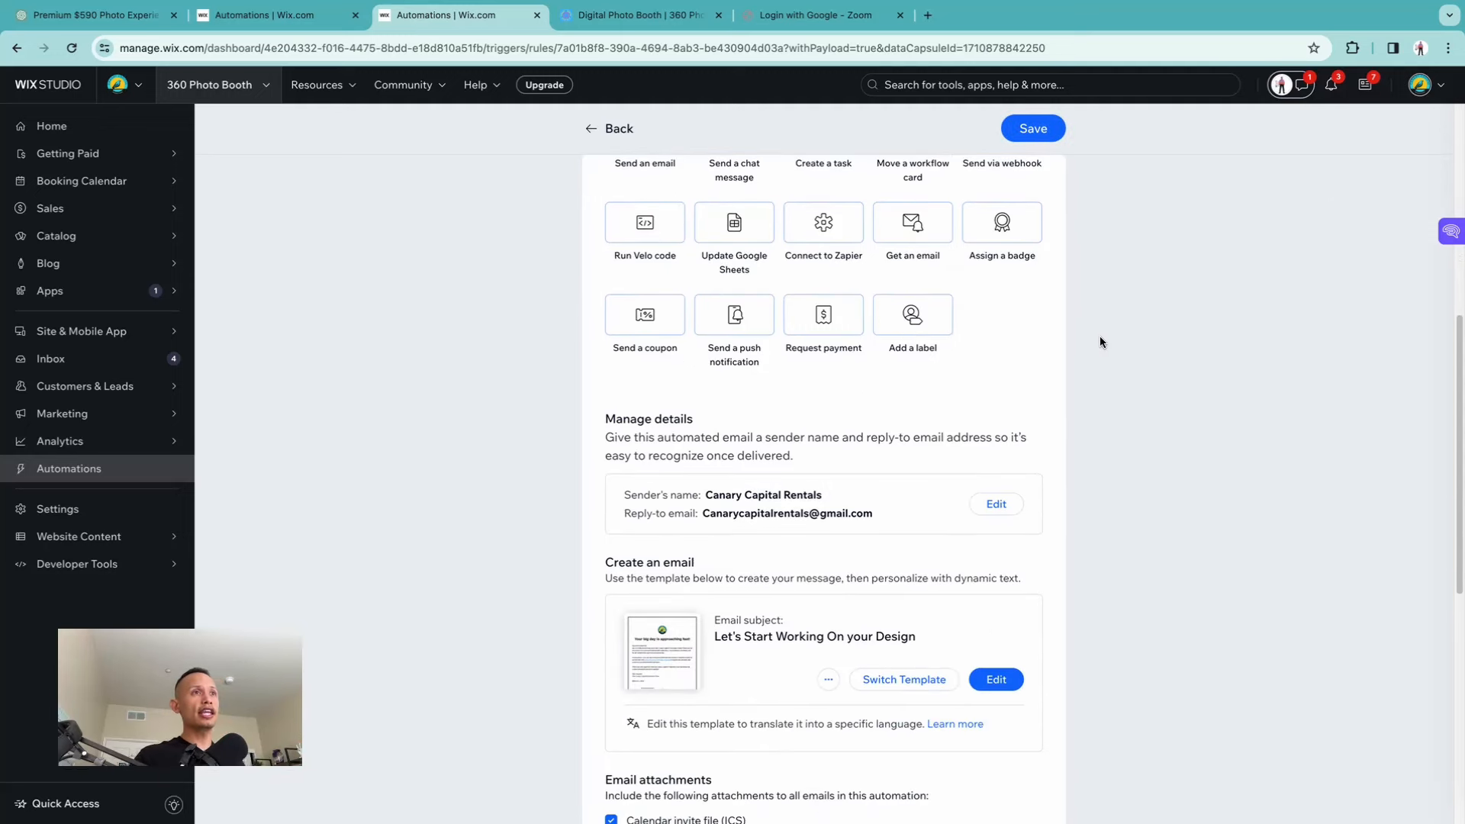
scroll("down", 3)
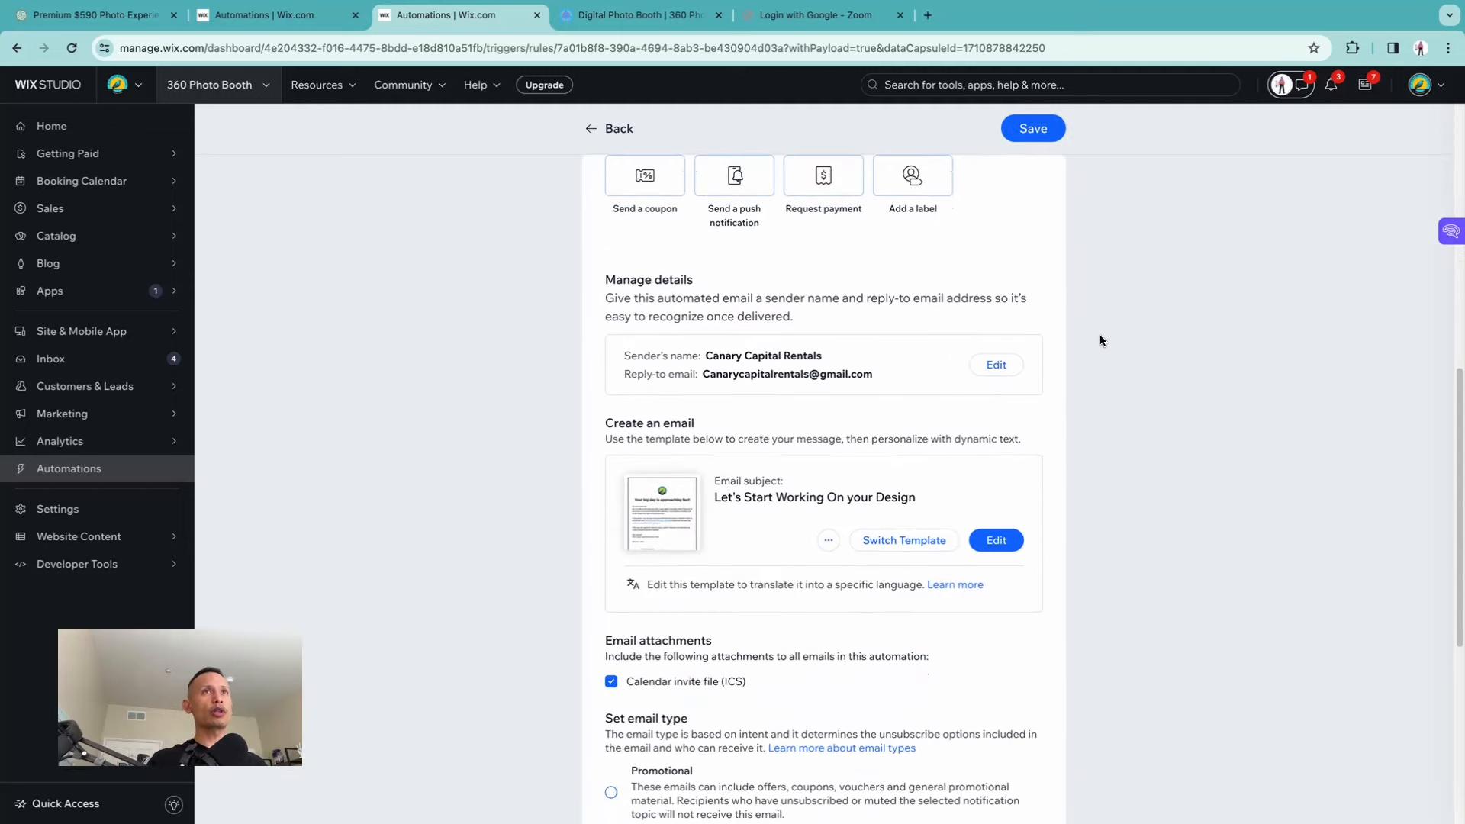
scroll("down", 3)
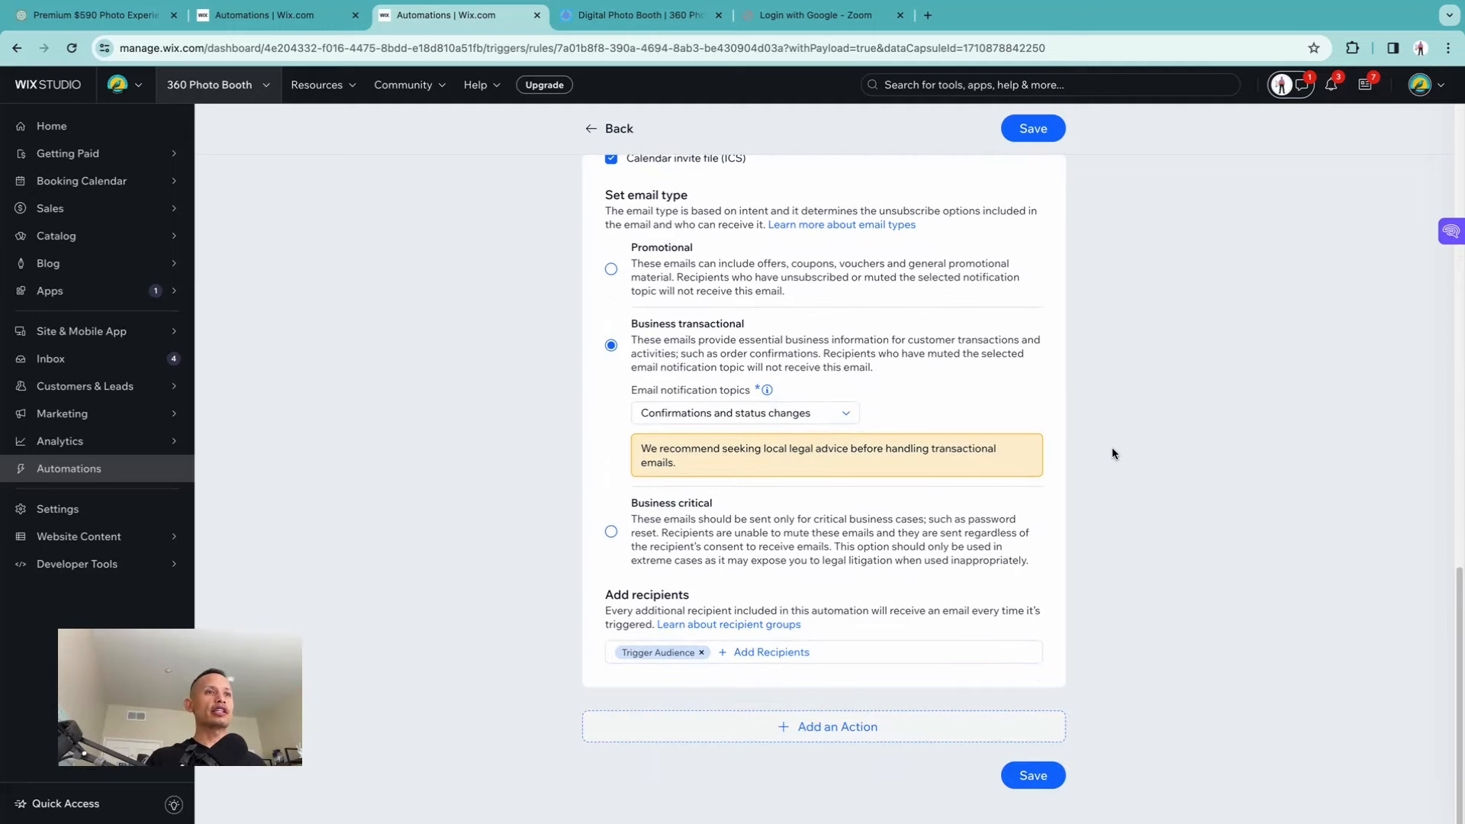
left_click(1032, 128)
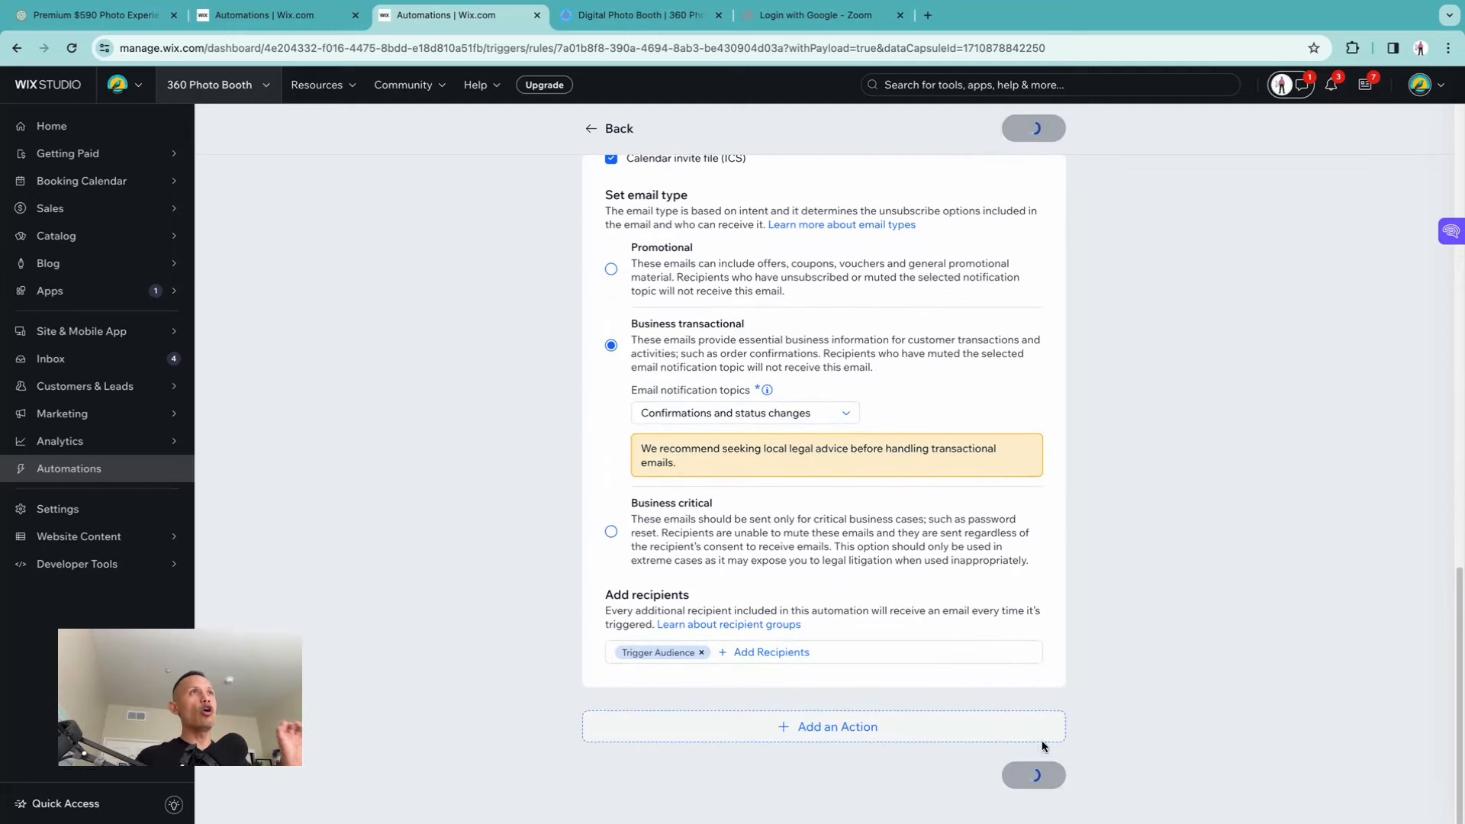
left_click(641, 16)
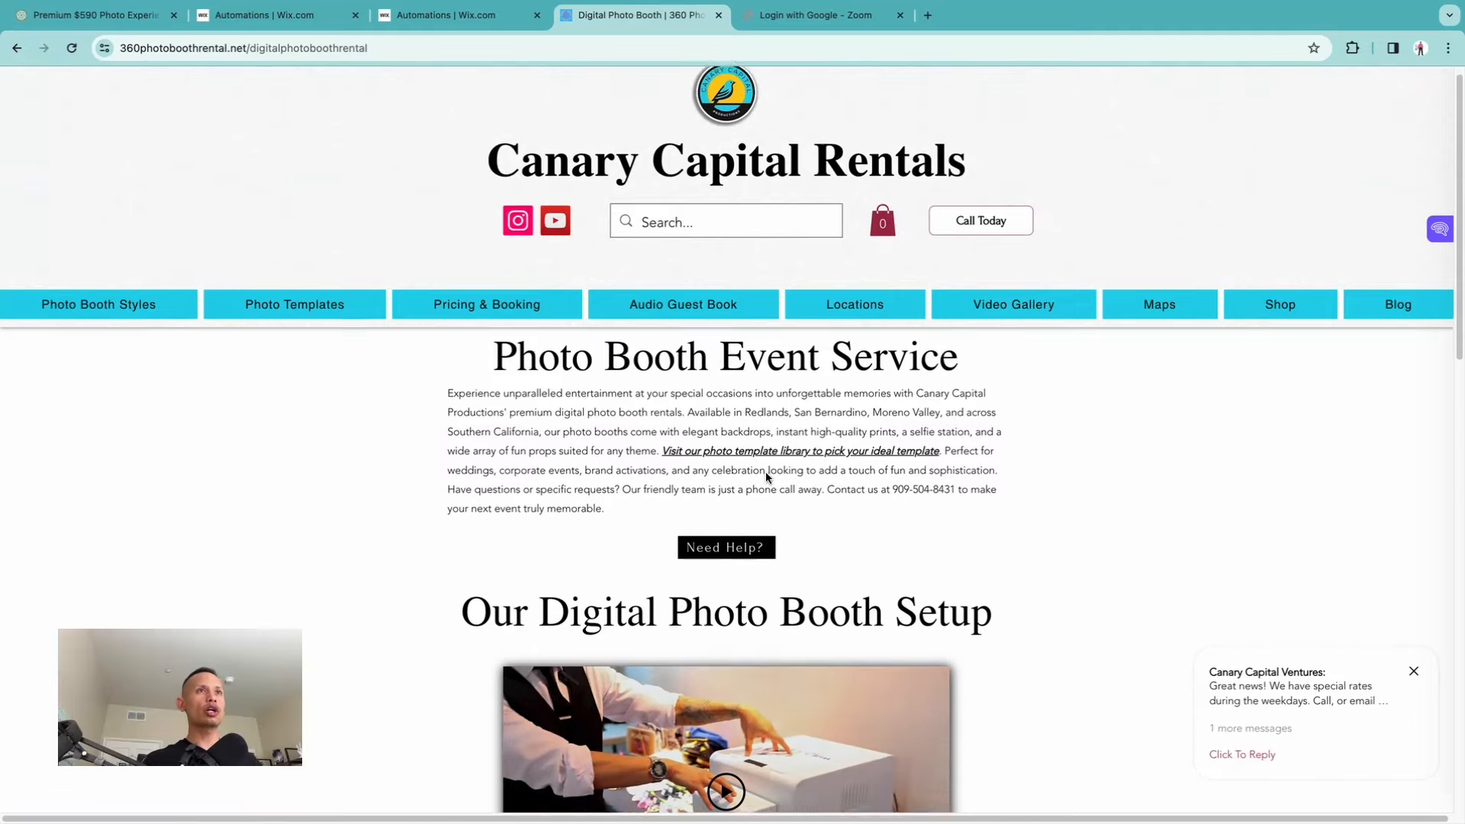
Skim the Digital Photo Booth page and move to the Photo Templates library.
scroll("down", 3)
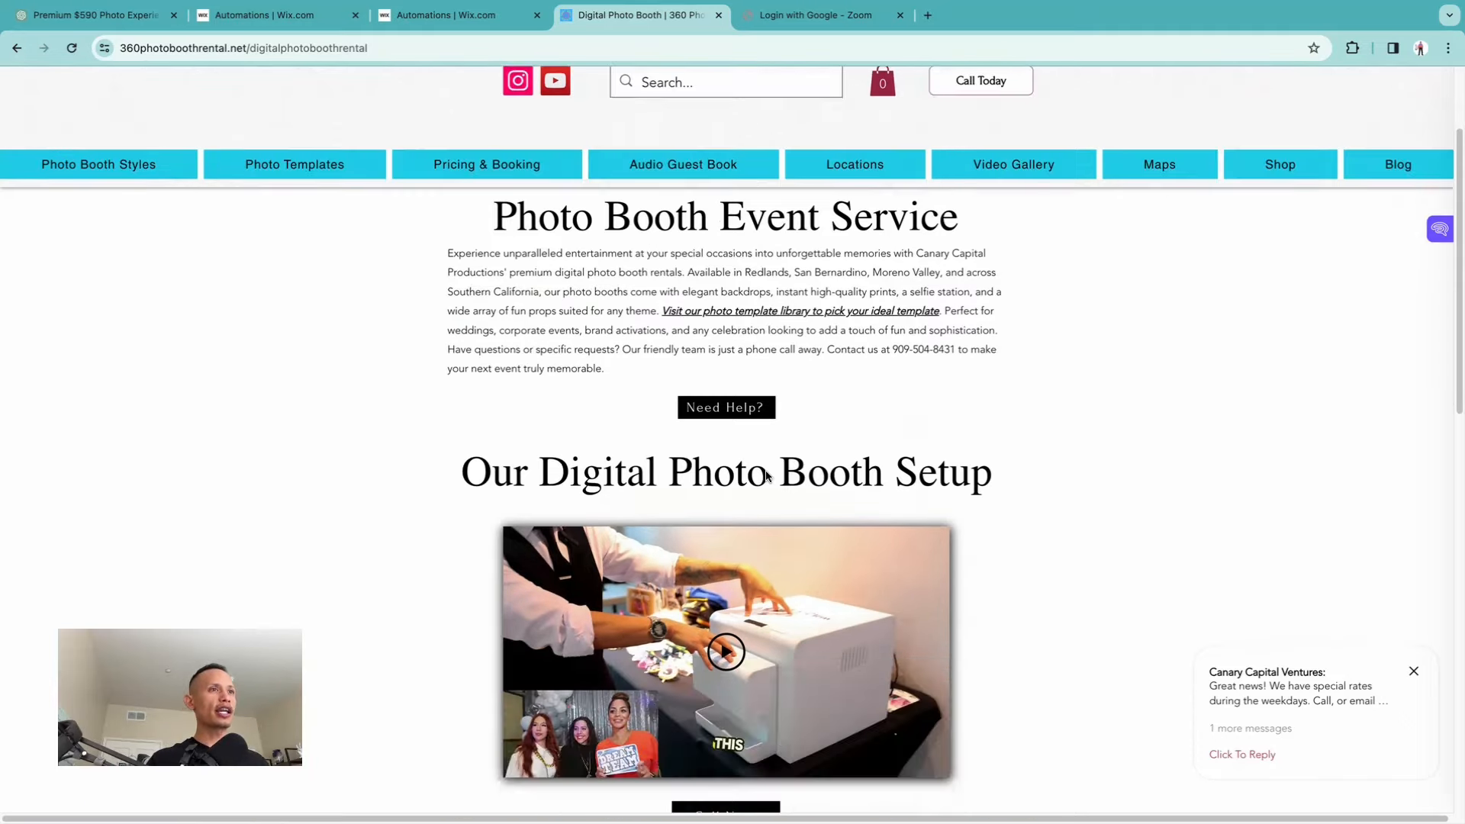
scroll("down", 3)
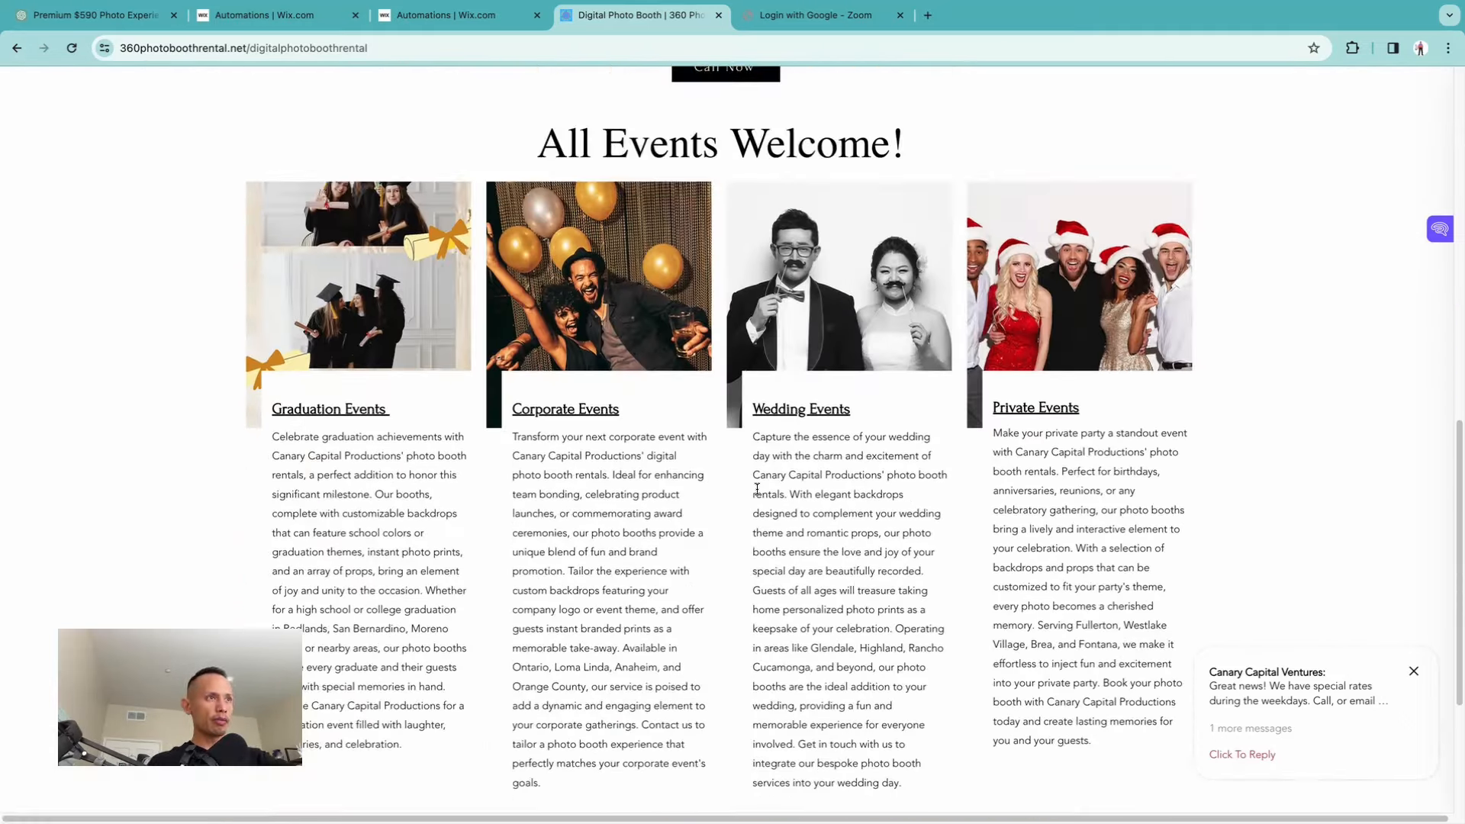
scroll("up", 3)
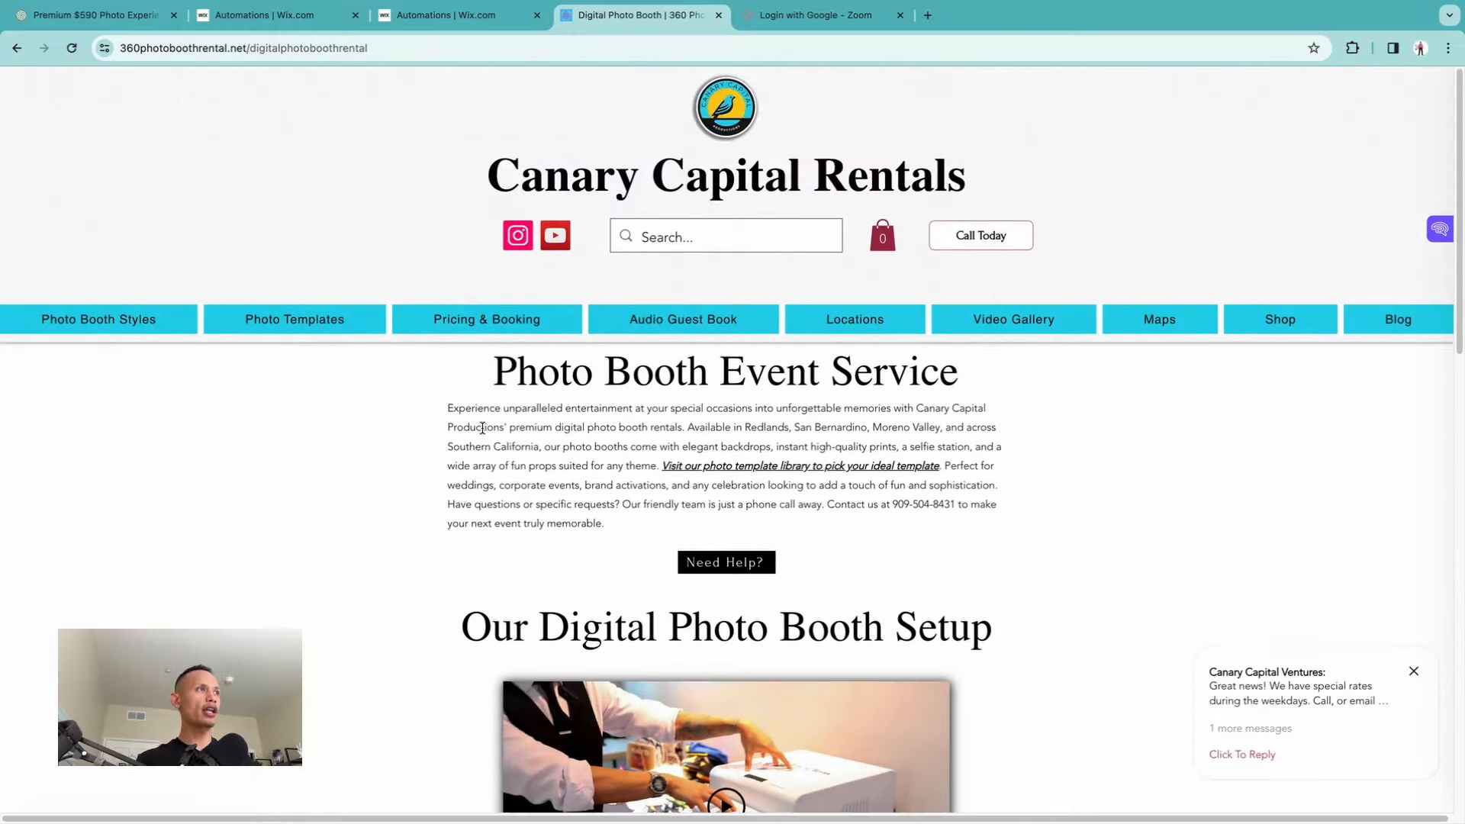
left_click(295, 319)
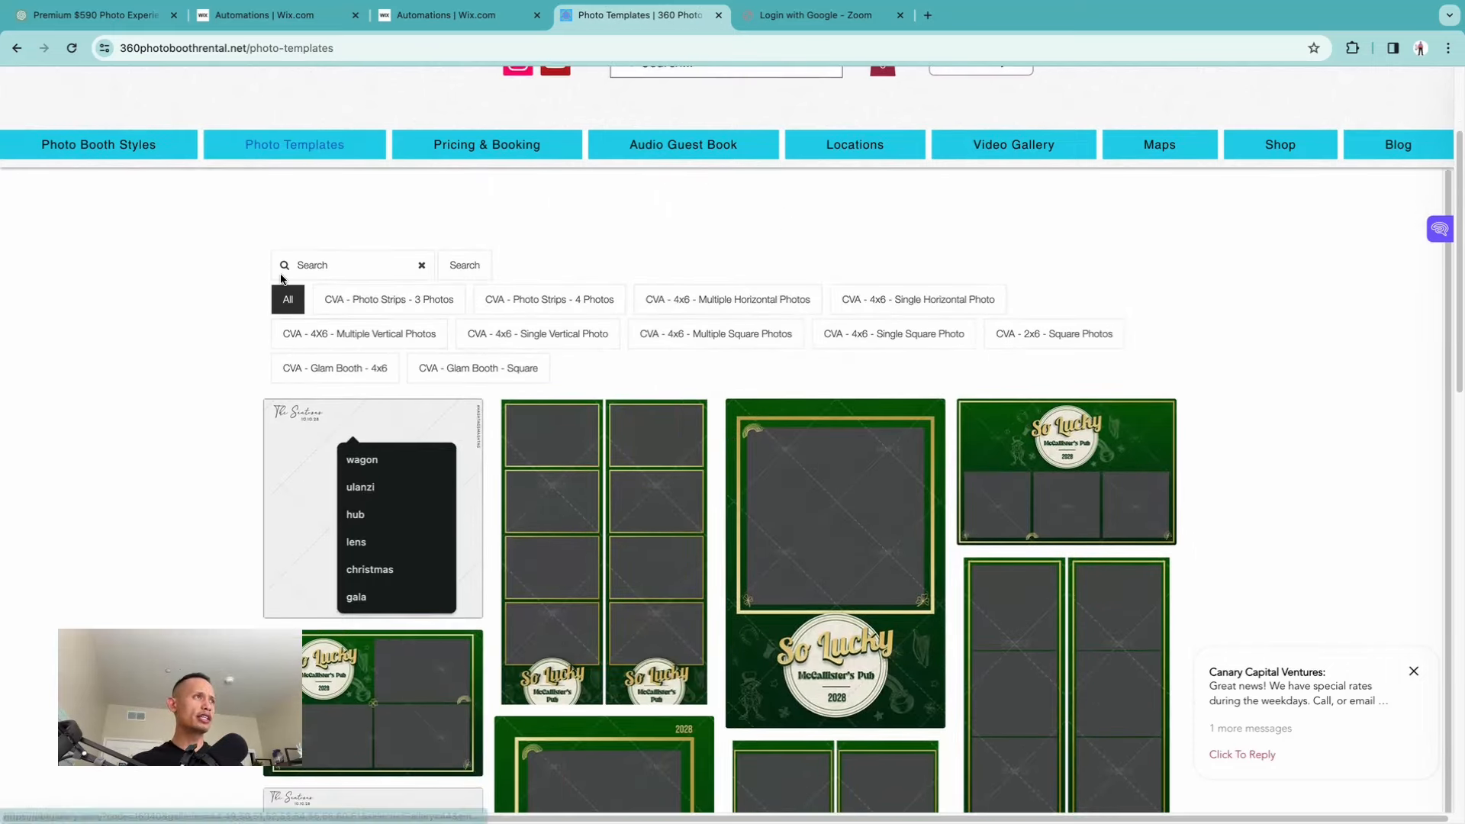
Search the template library for 'gala' and look through the gala results.
left_click(351, 264)
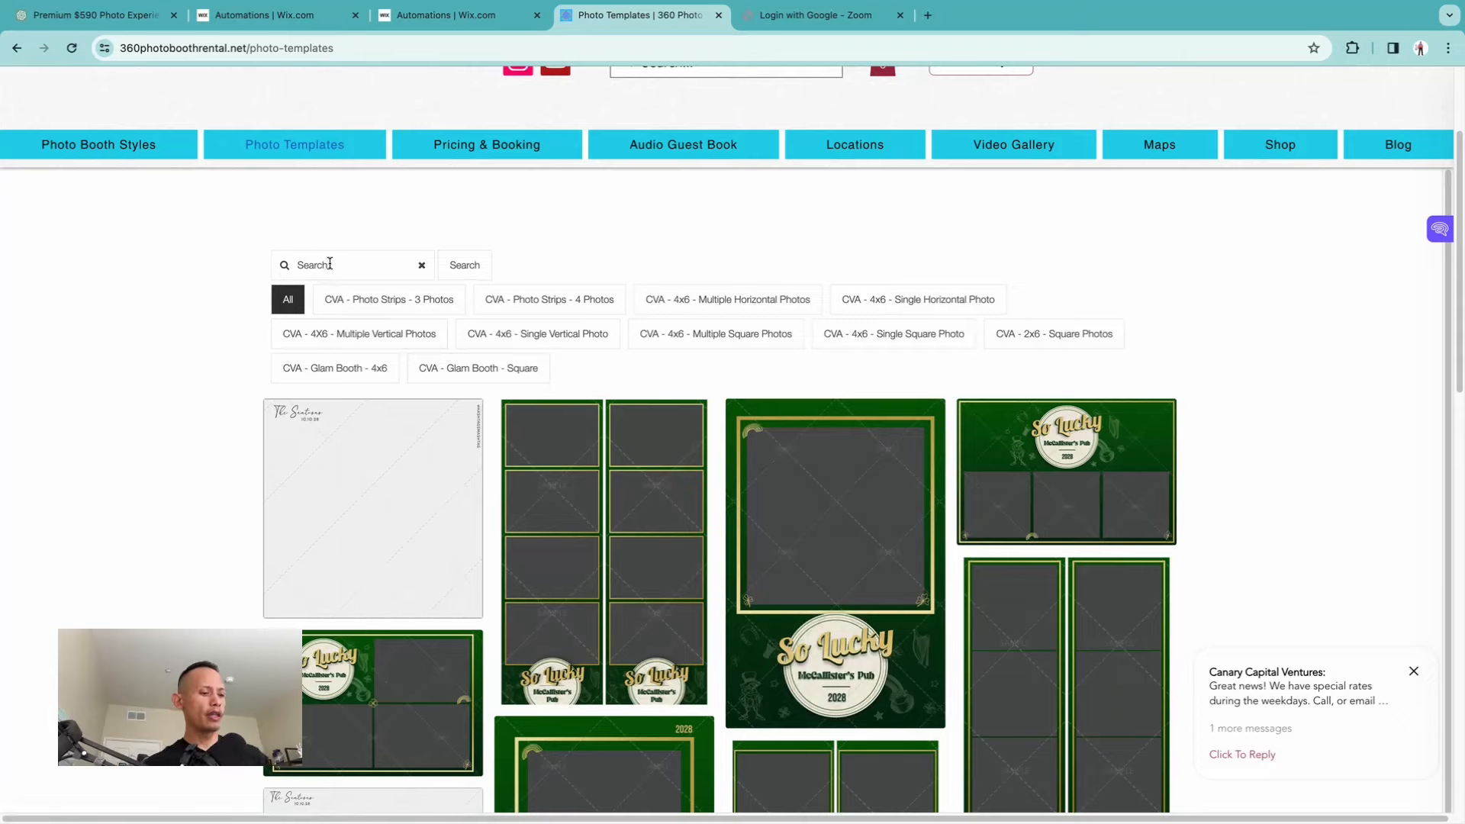
type("gala")
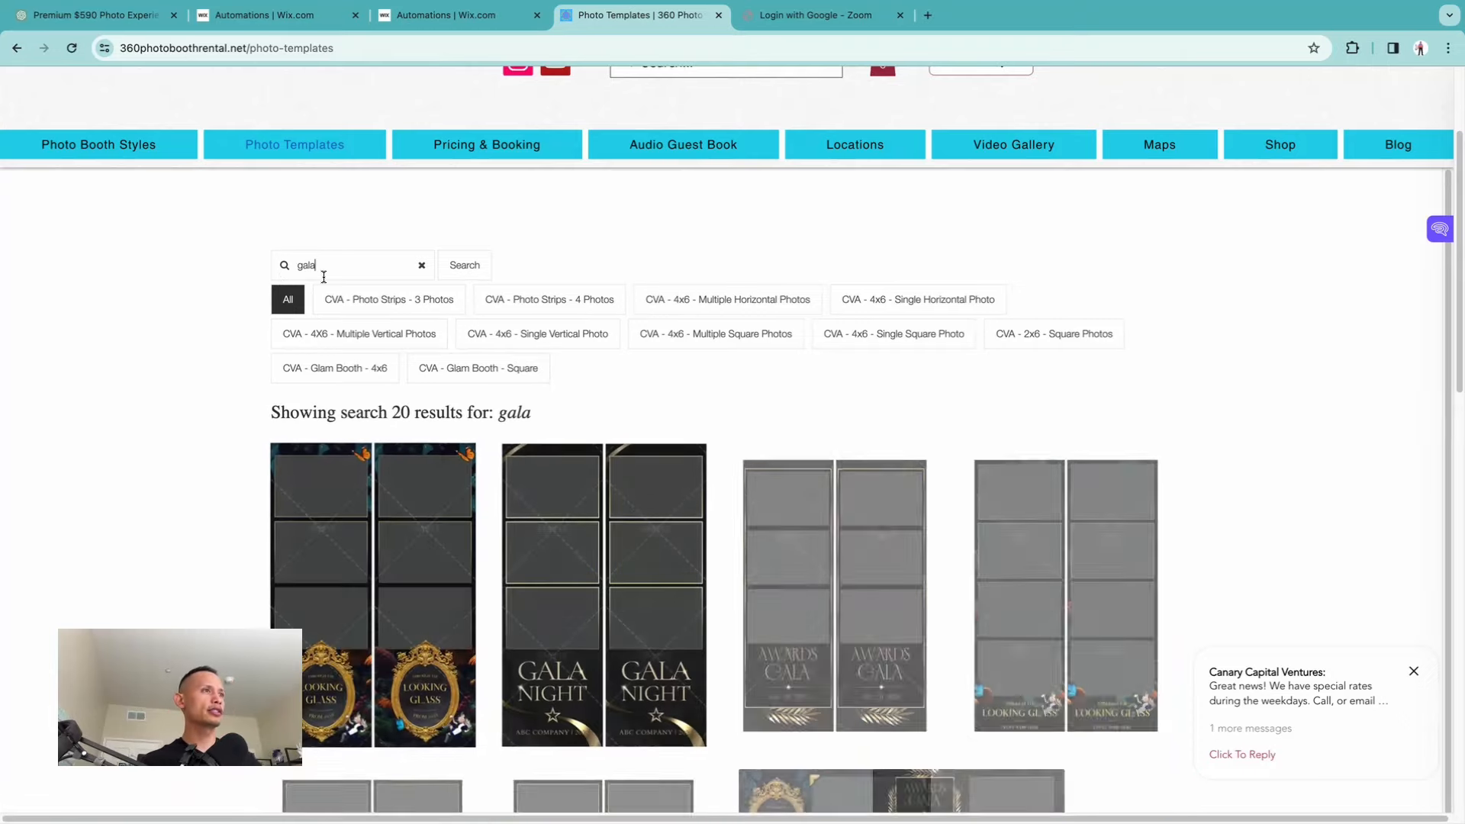
scroll("down", 3)
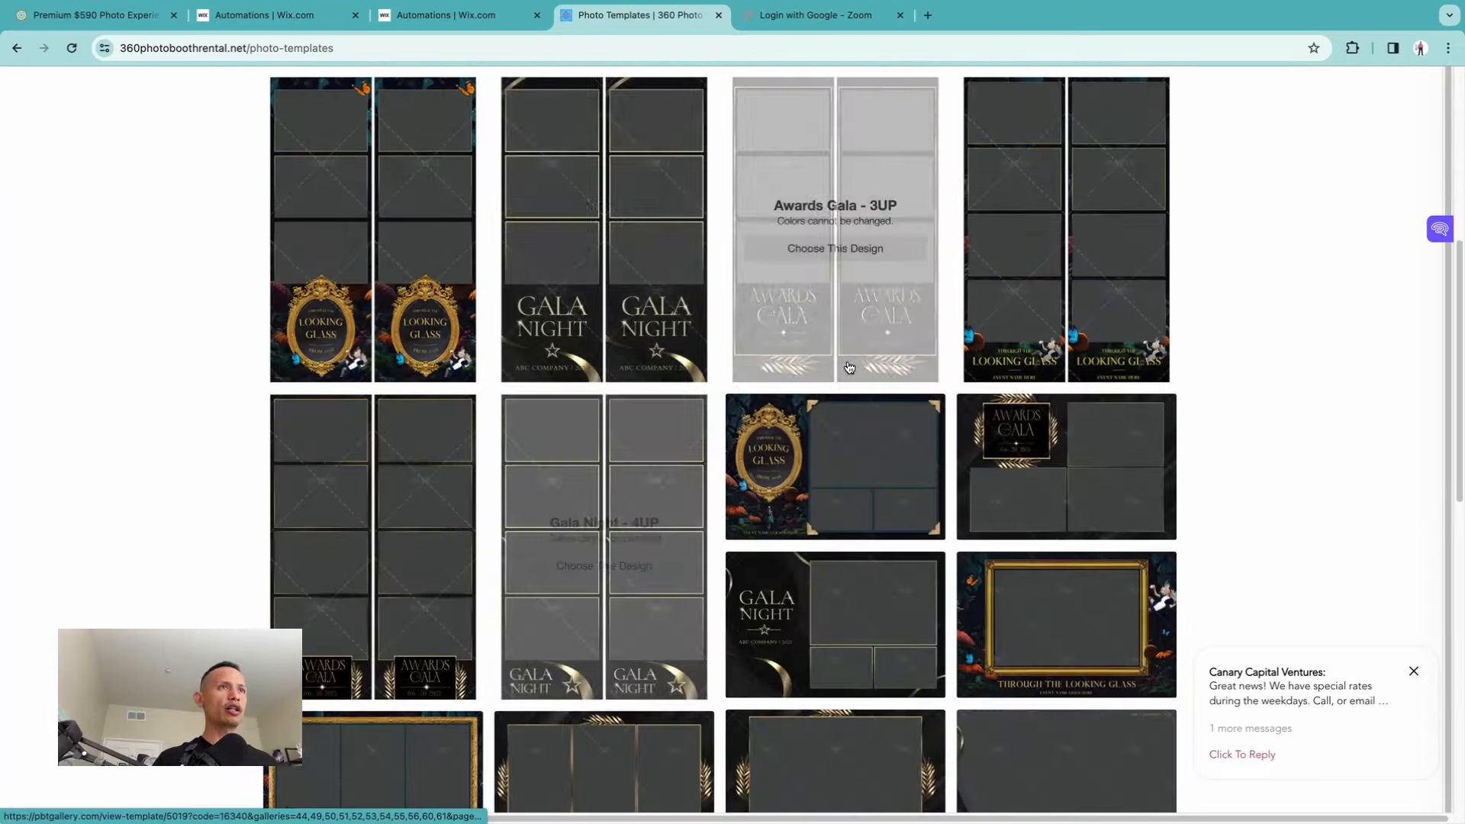
scroll("up", 3)
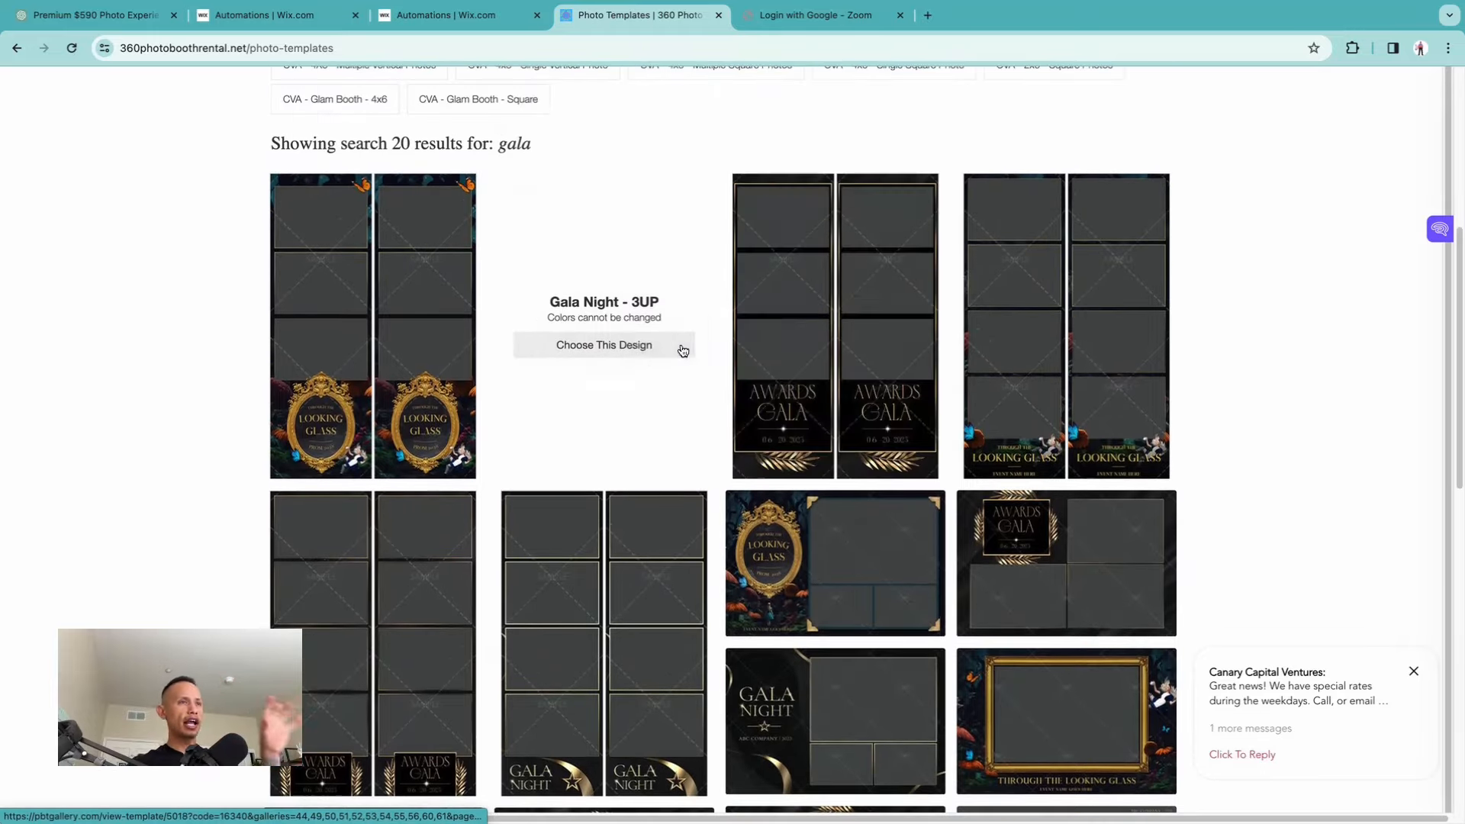
scroll("up", 3)
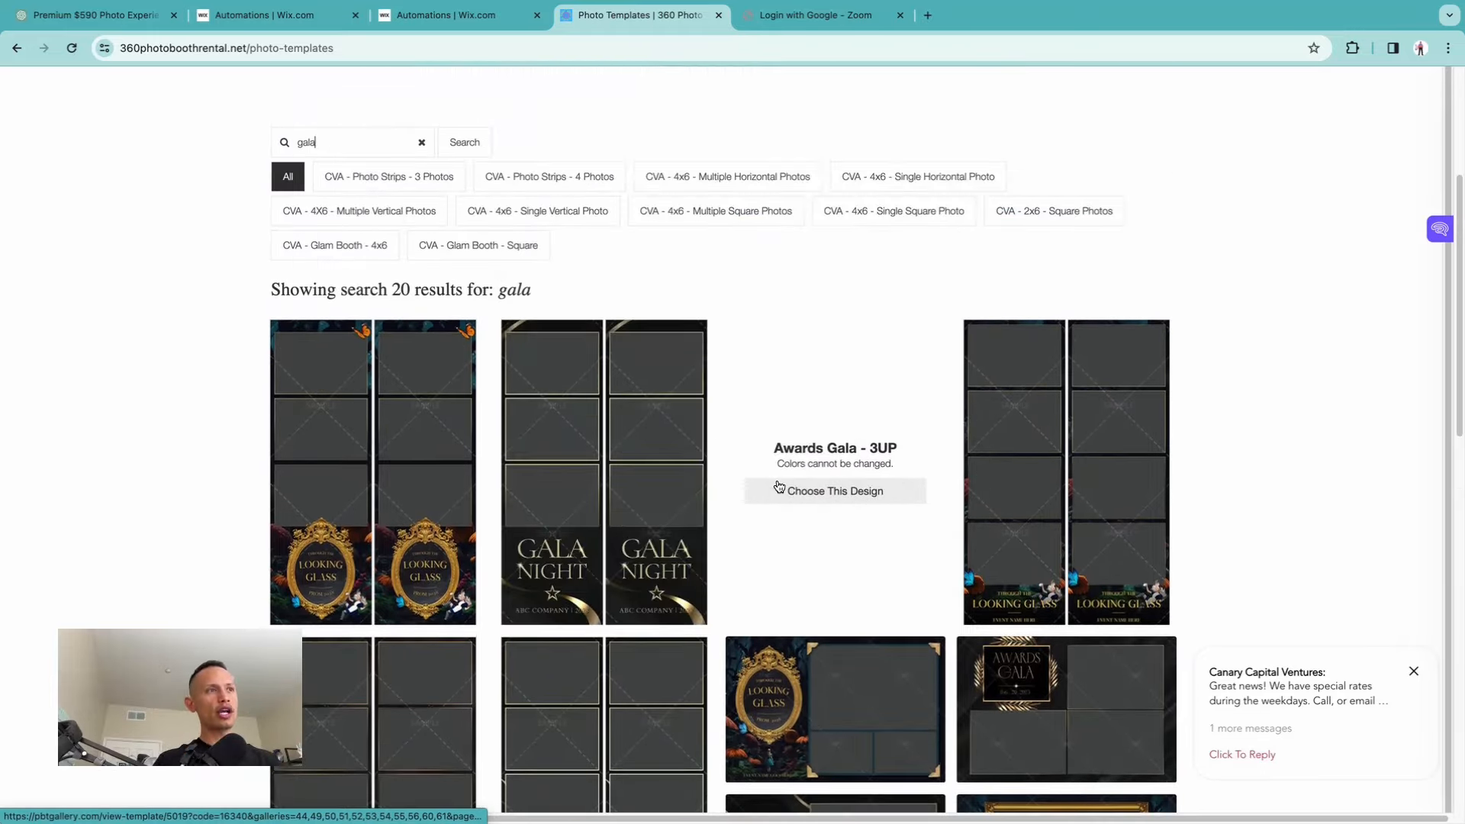
scroll("up", 3)
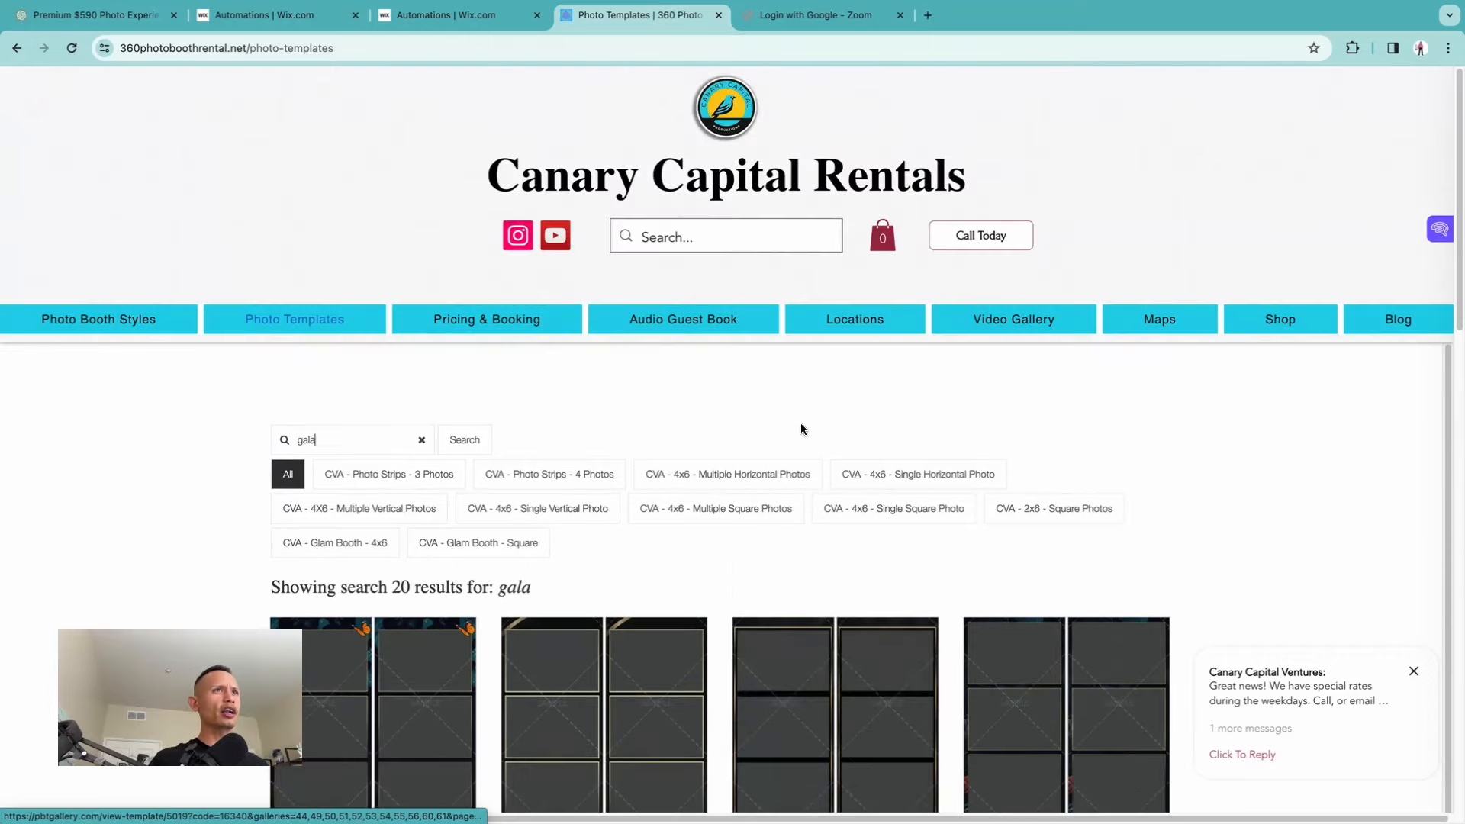
Return to the Canary Capital Rentals home page via the navigation bar.
left_click(98, 319)
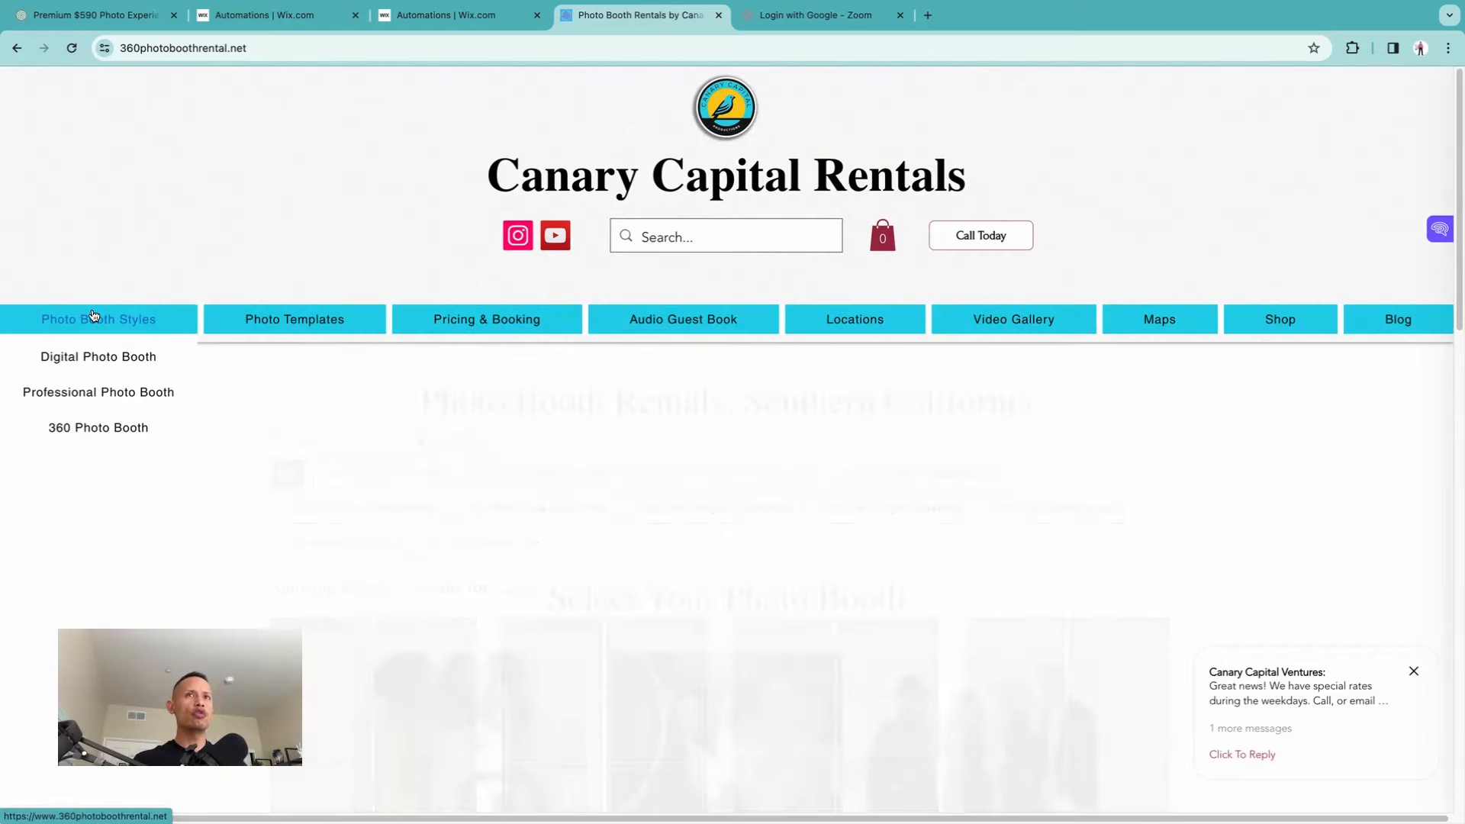